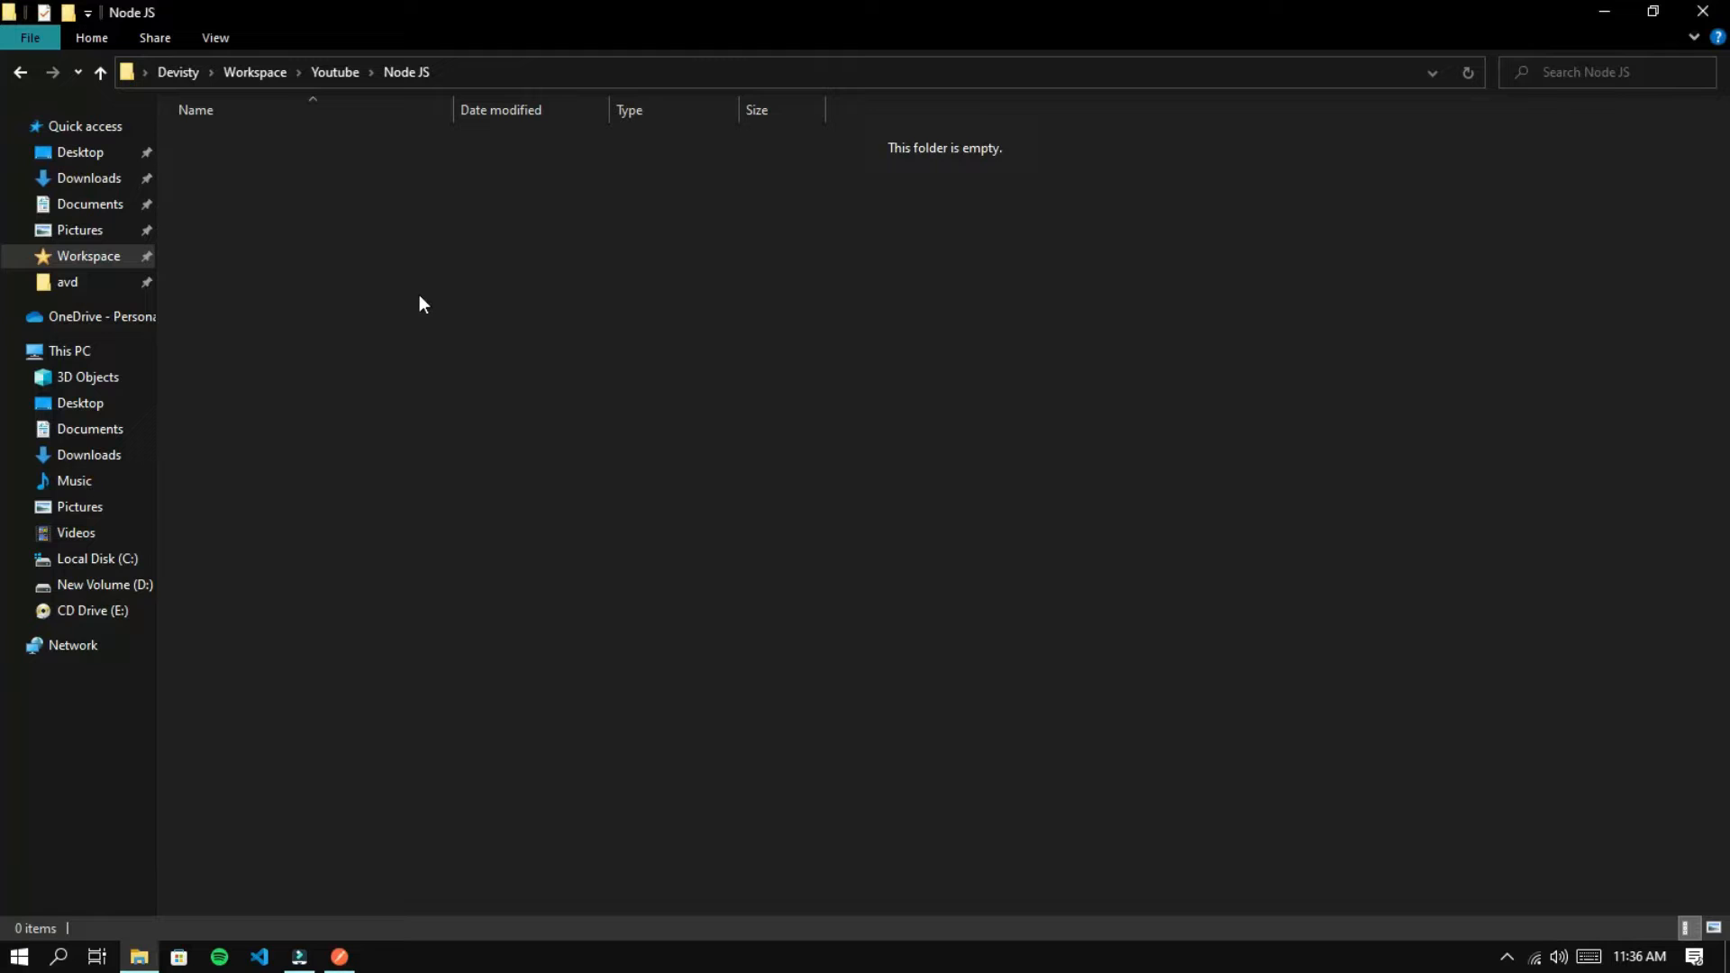
Create a new folder named Websocket Server inside the empty Node JS folder
right_click(420, 303)
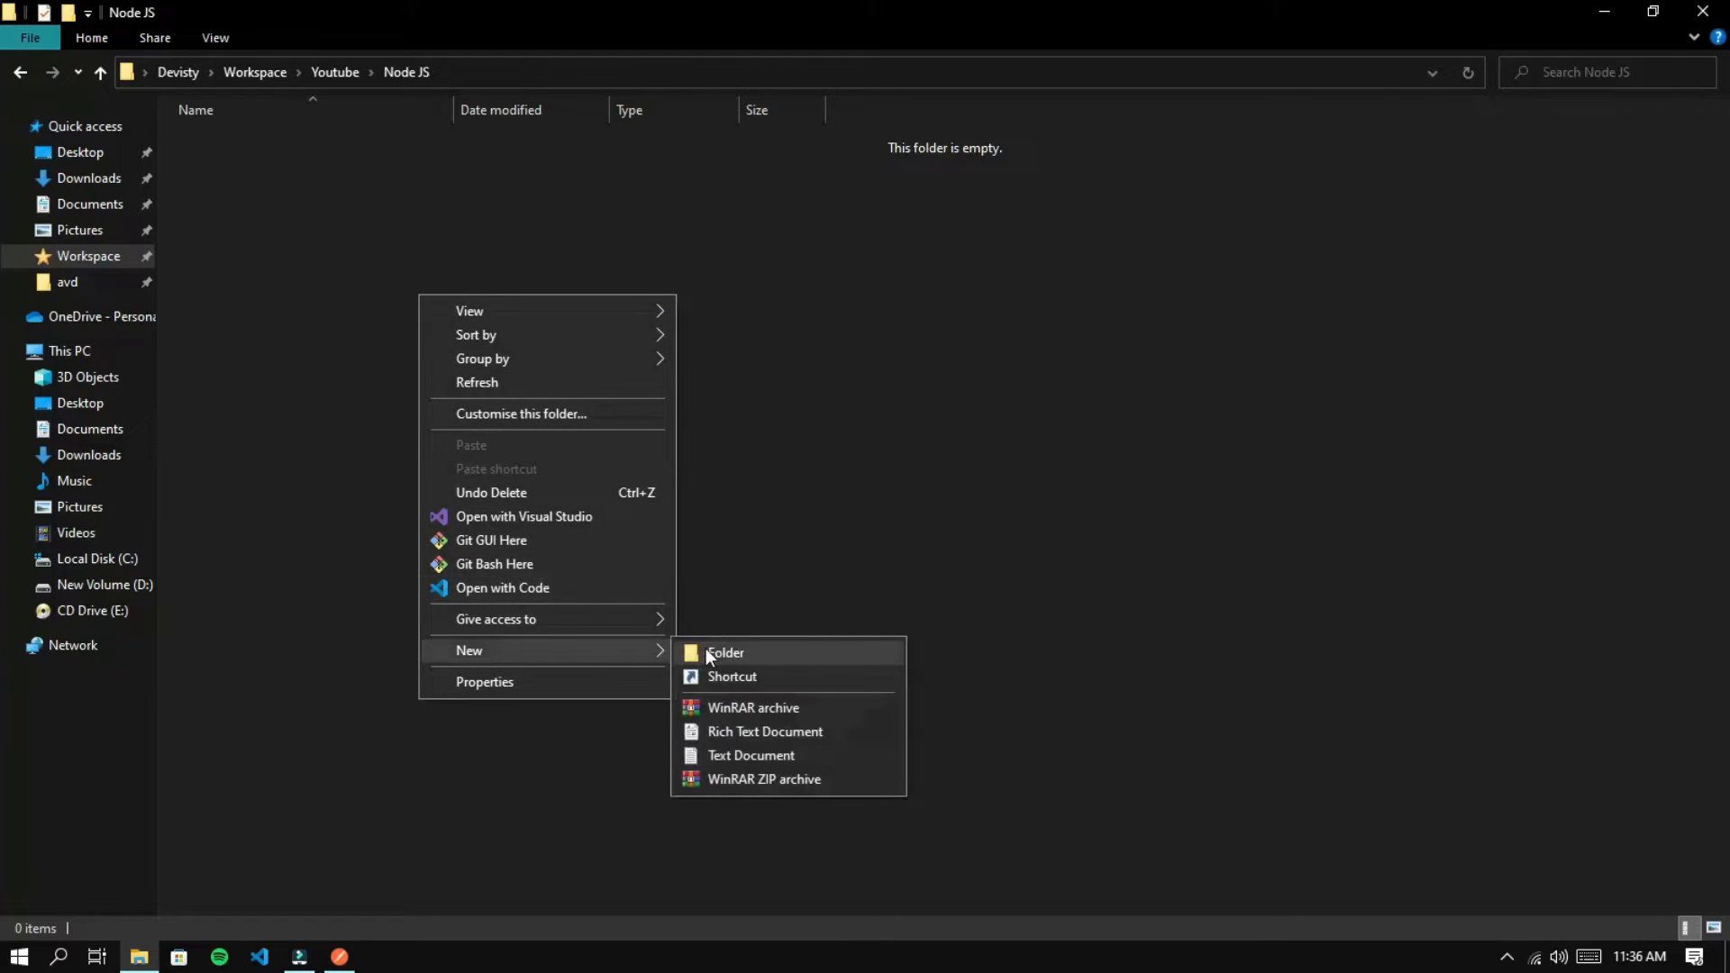
left_click(724, 652)
type("Websocket Server")
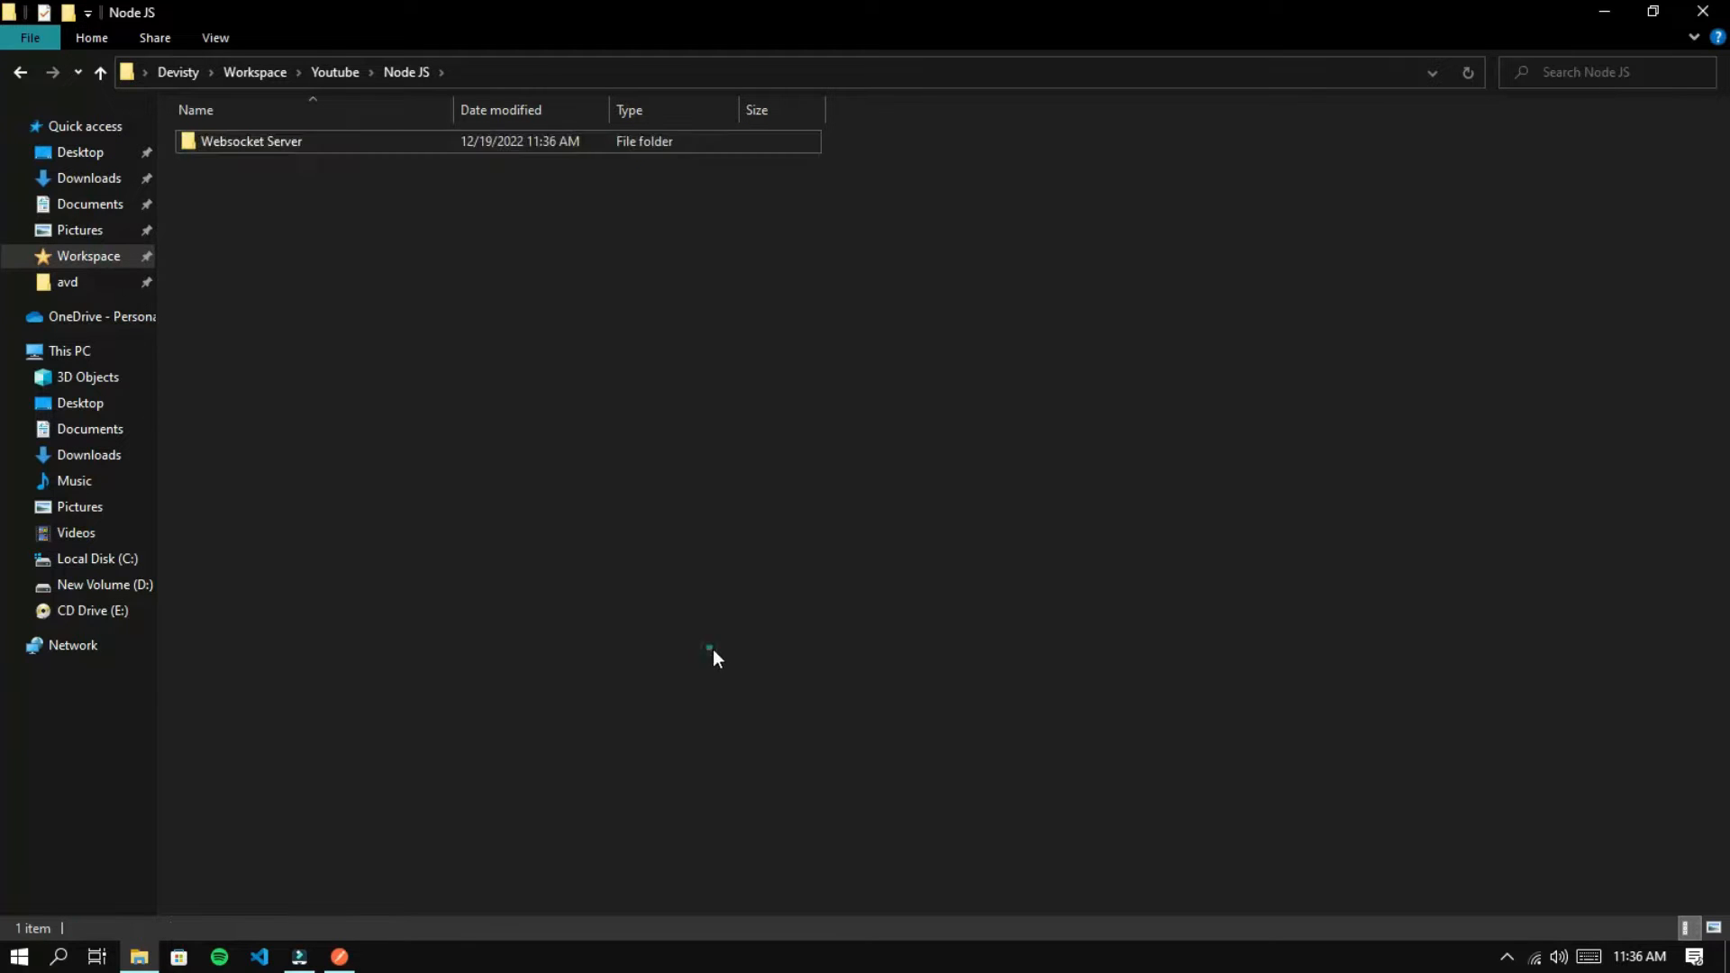
left_click(250, 140)
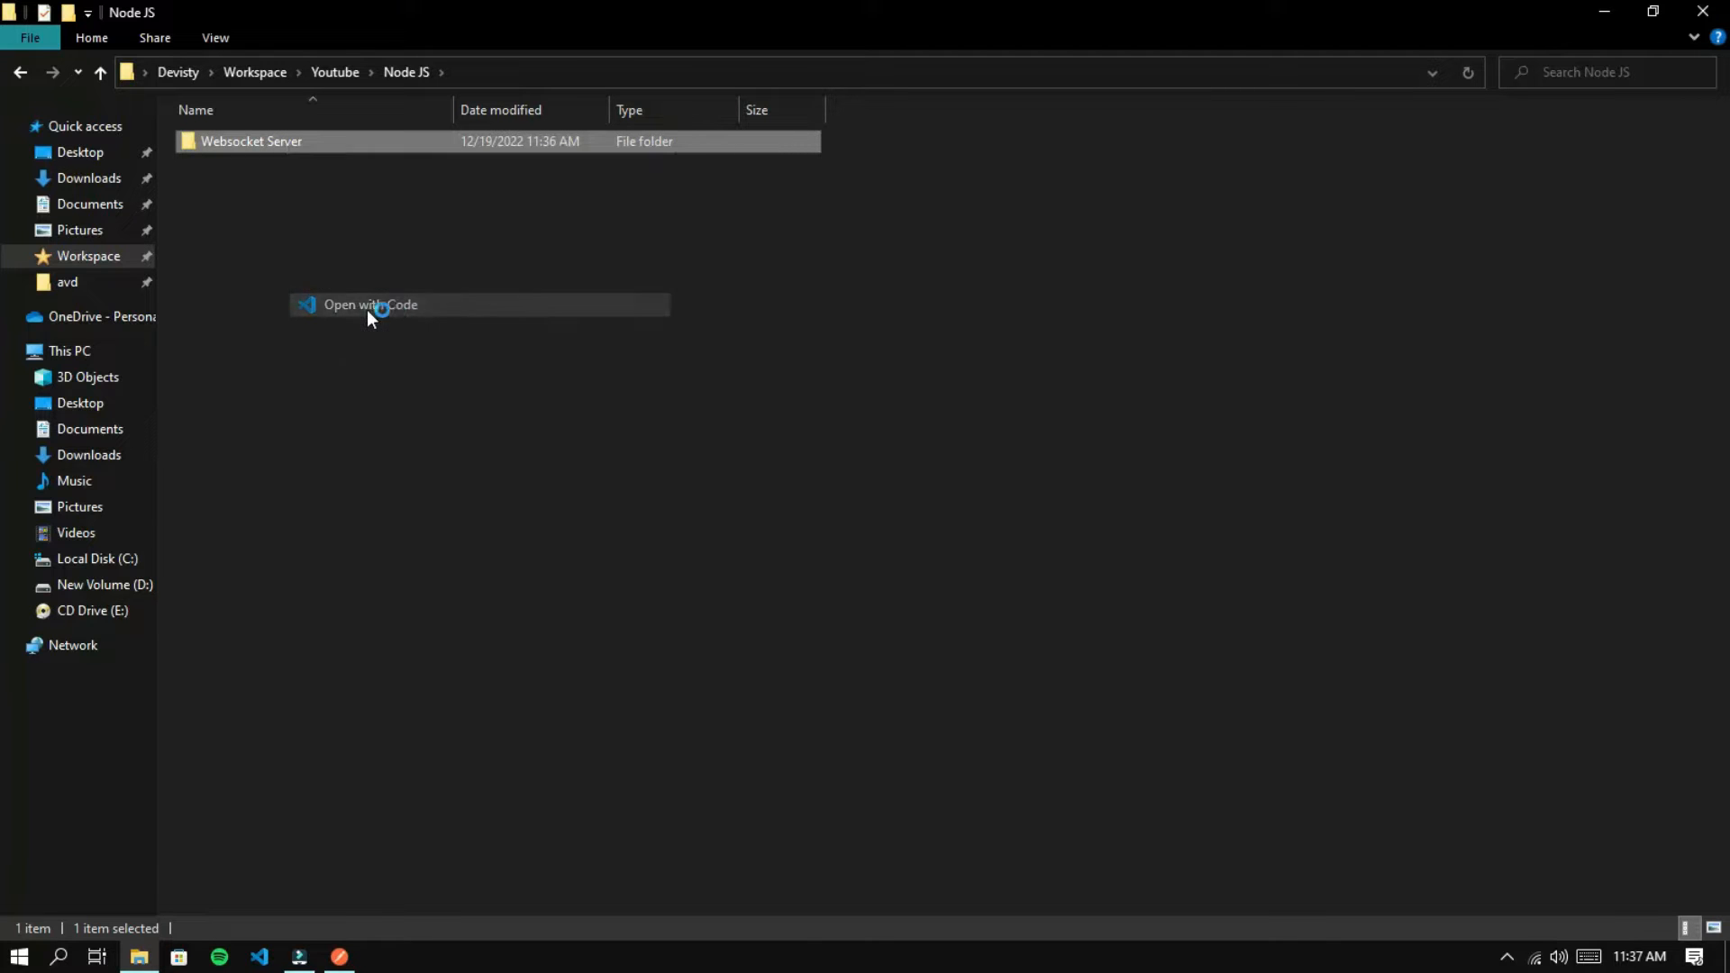
Open the Websocket Server folder in VS Code and run npm install ws in a new terminal
left_click(371, 304)
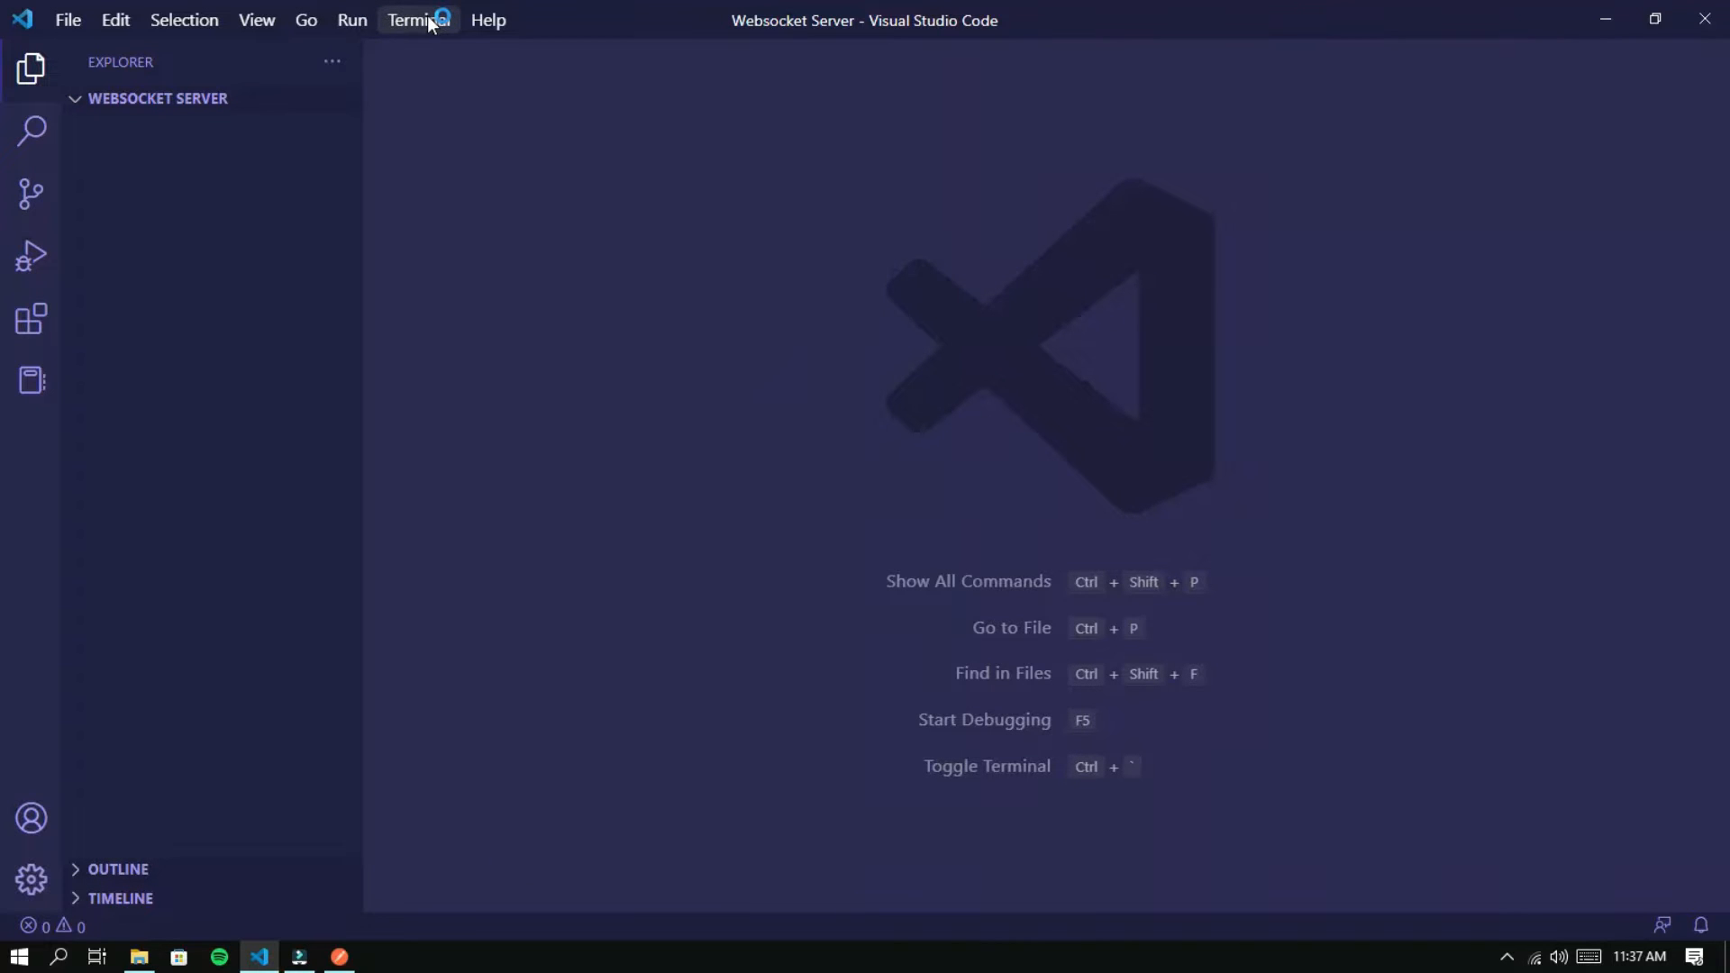
left_click(416, 20)
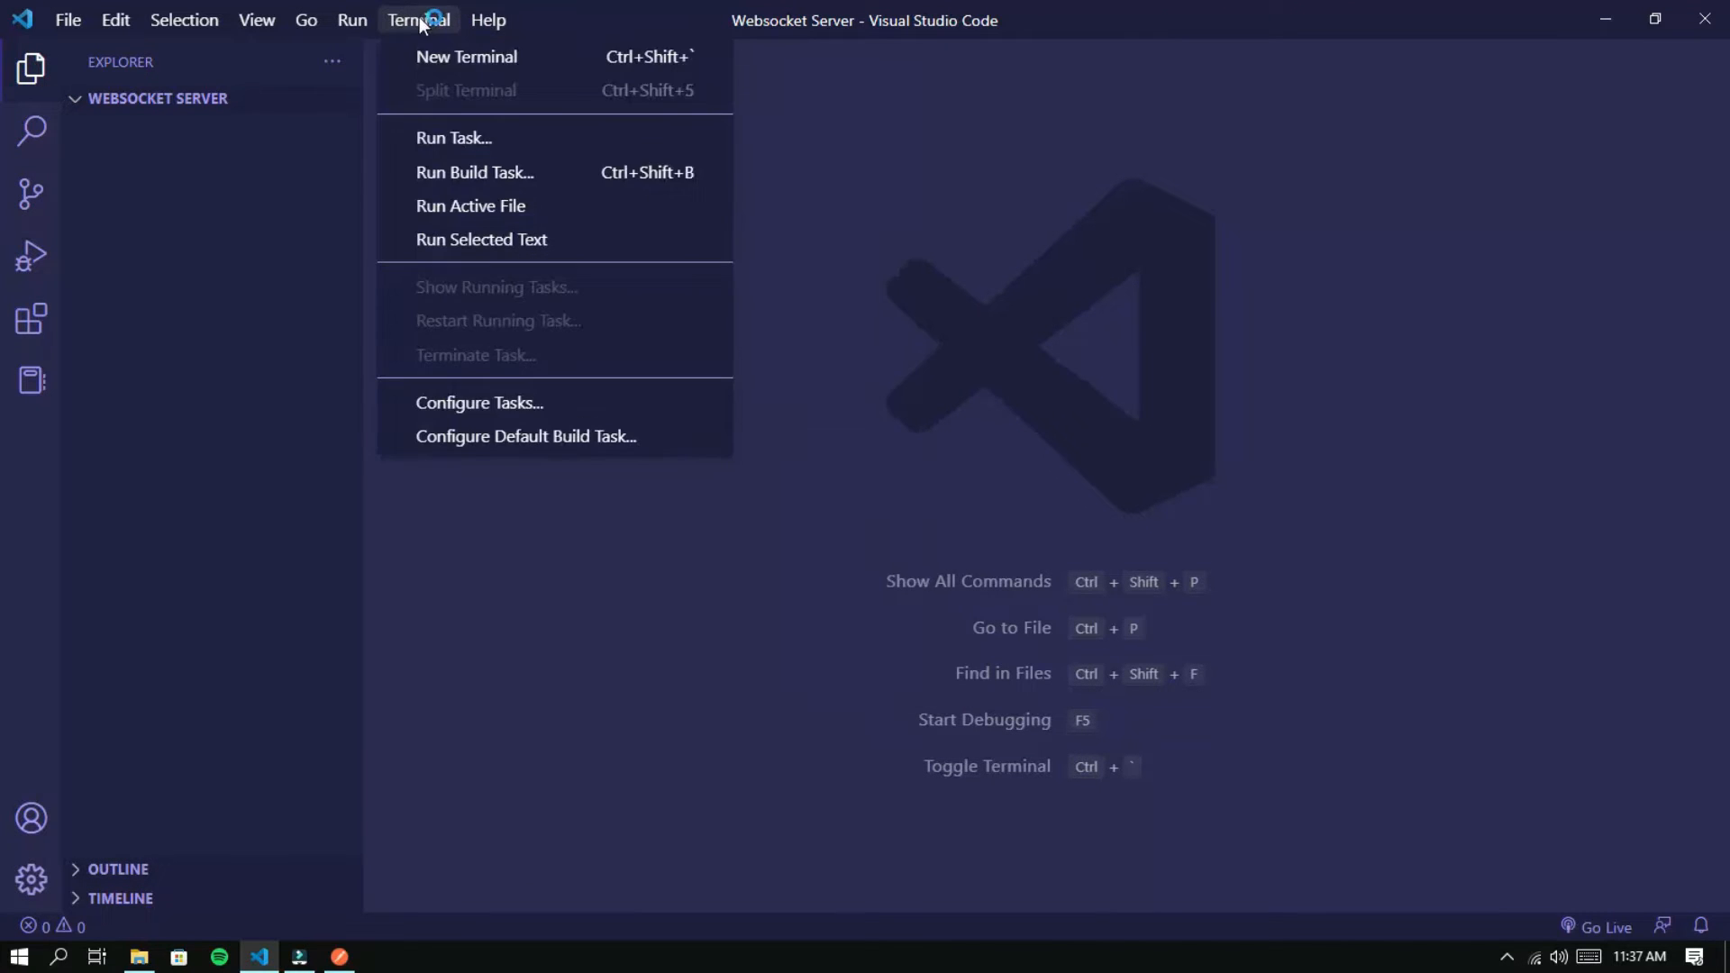
left_click(560, 52)
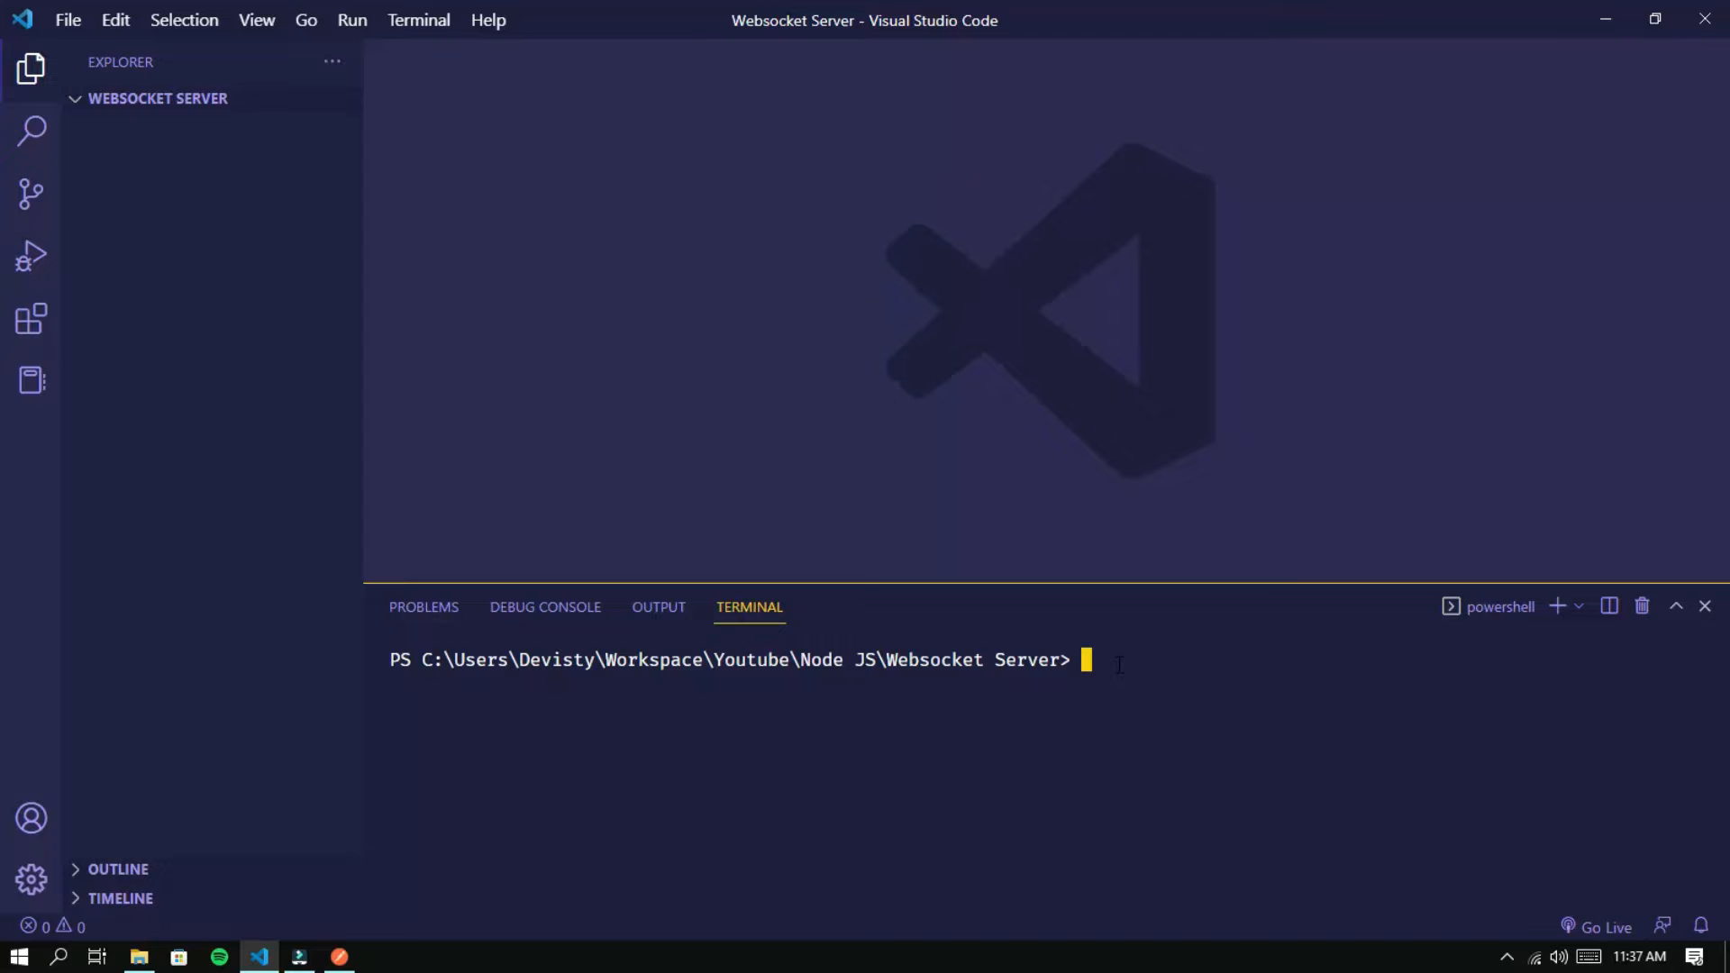
type("npm install ws")
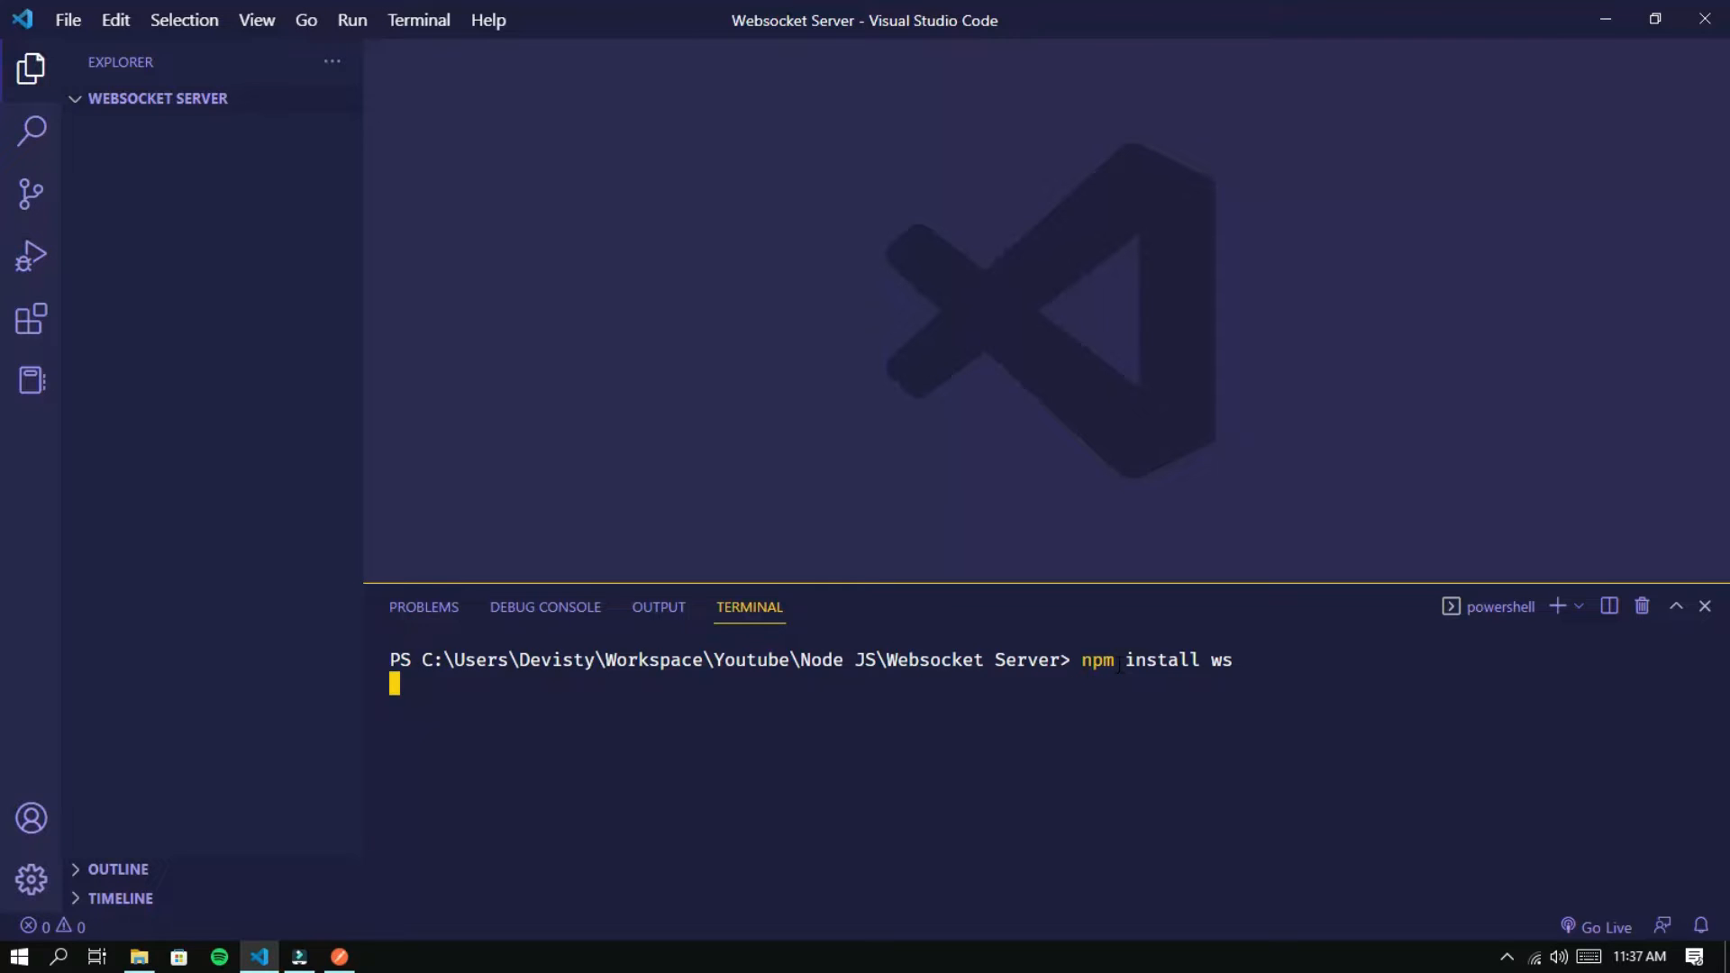
key("Return")
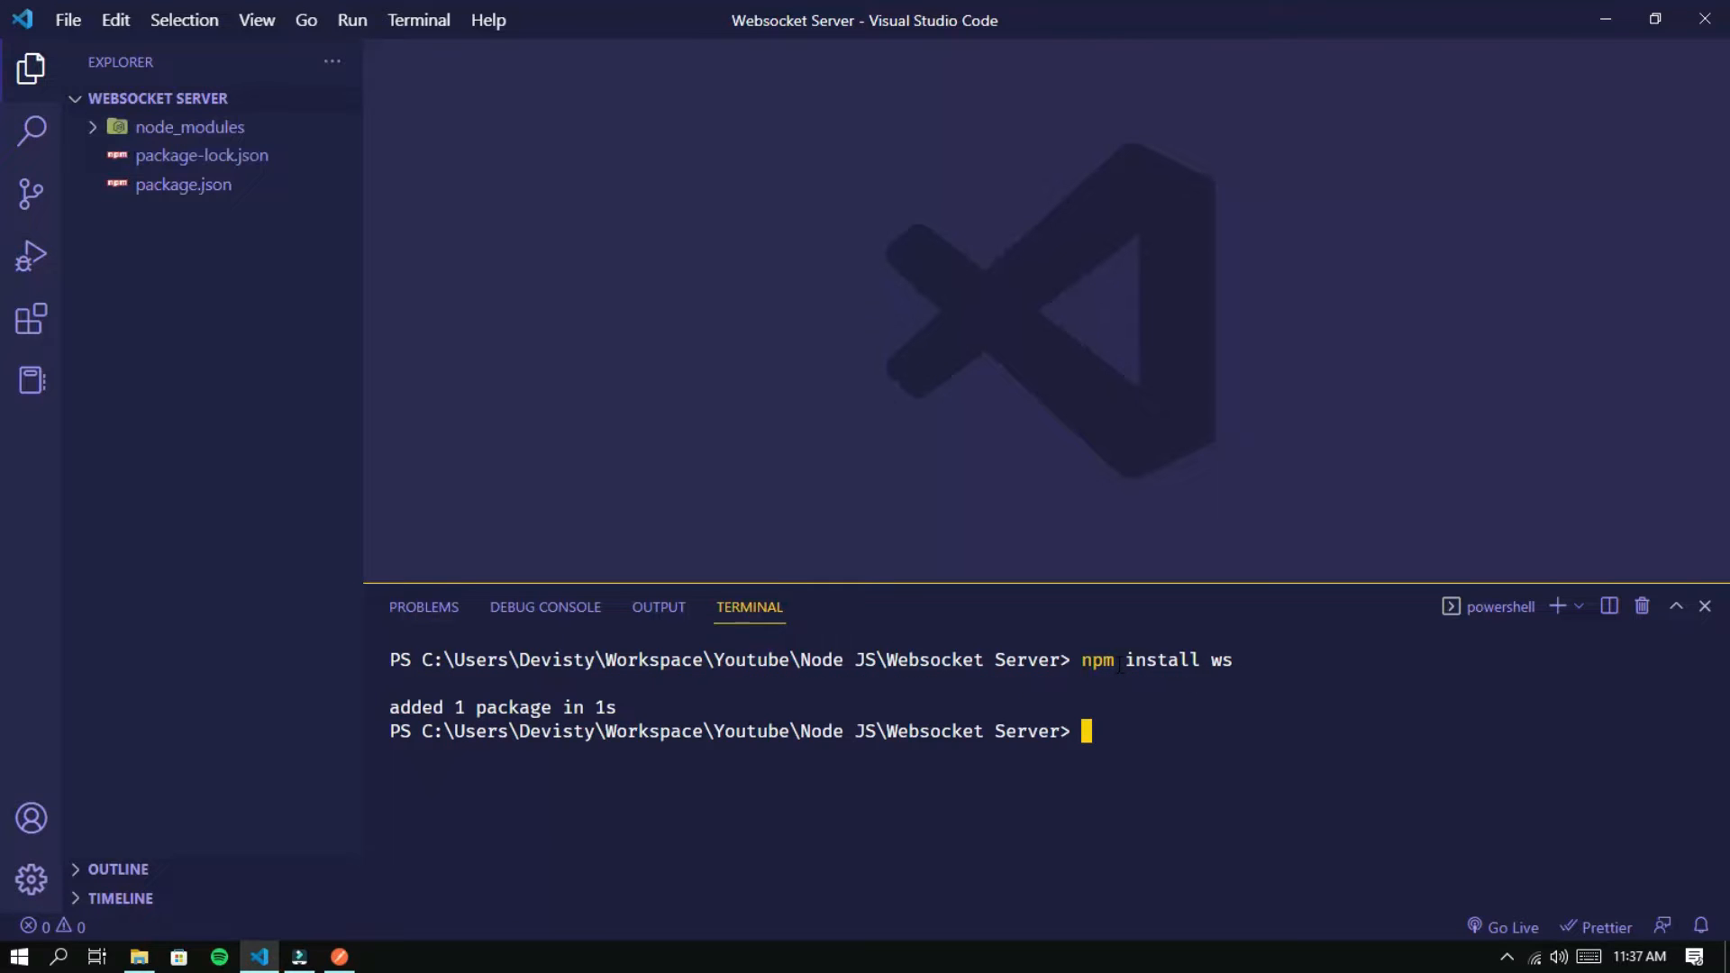
mouse_move(169, 259)
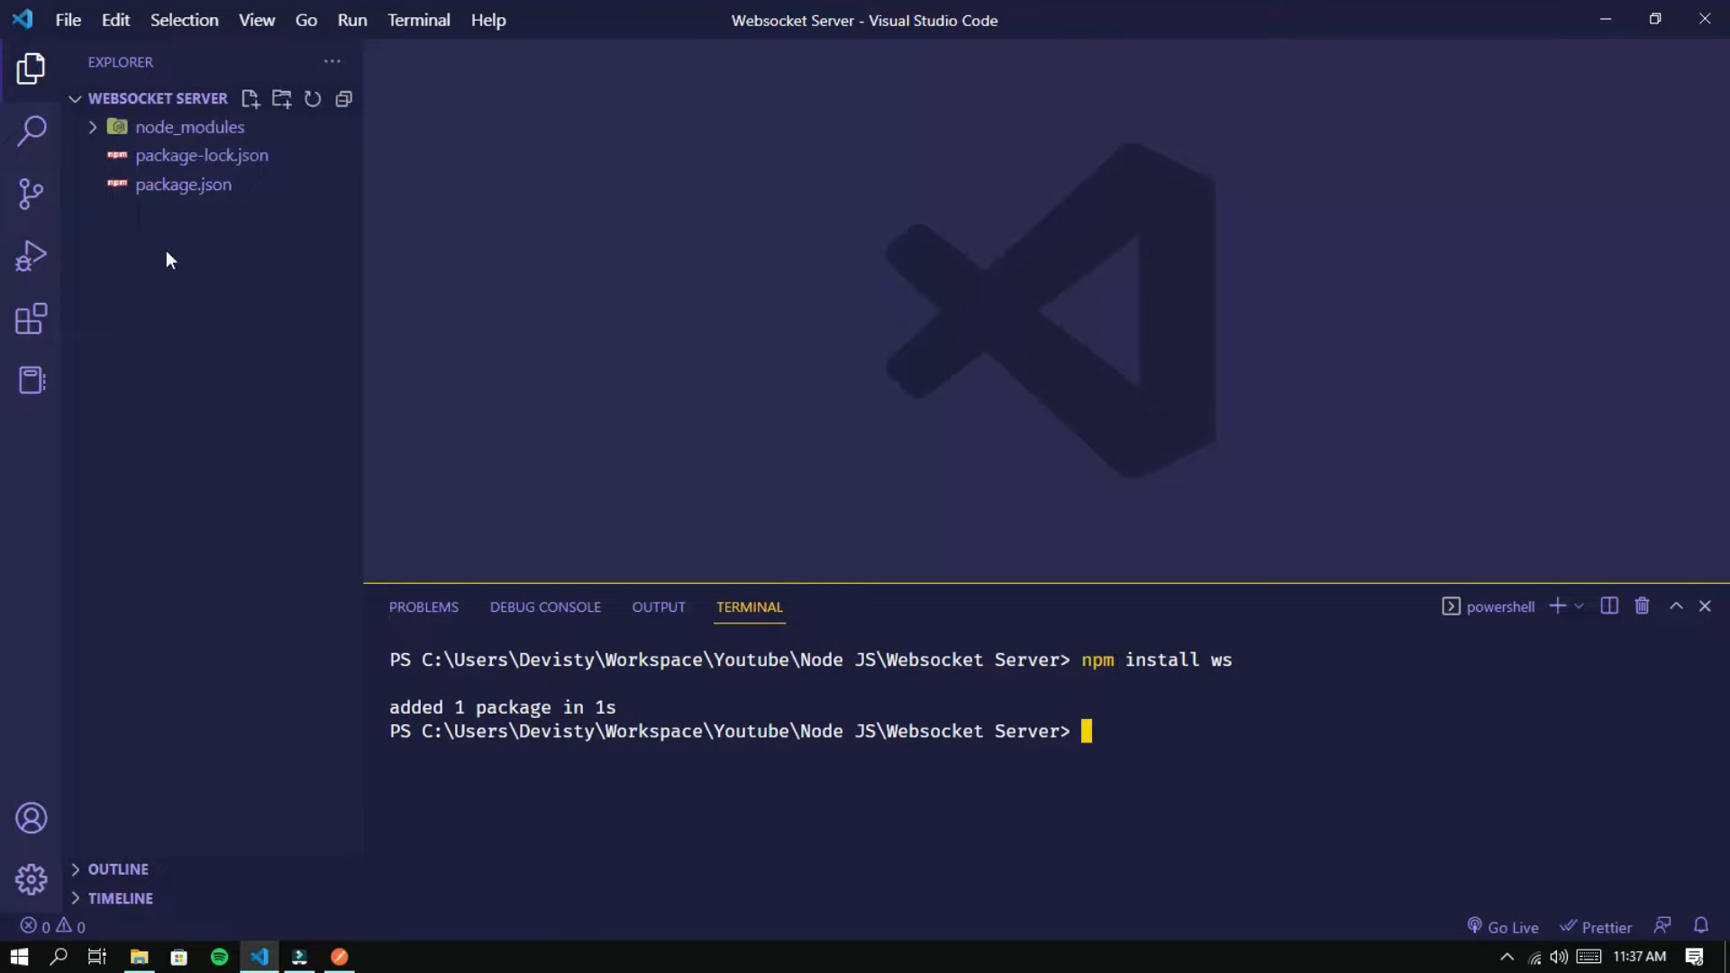
Create server.js and require the ws module as WebSocket
right_click(169, 260)
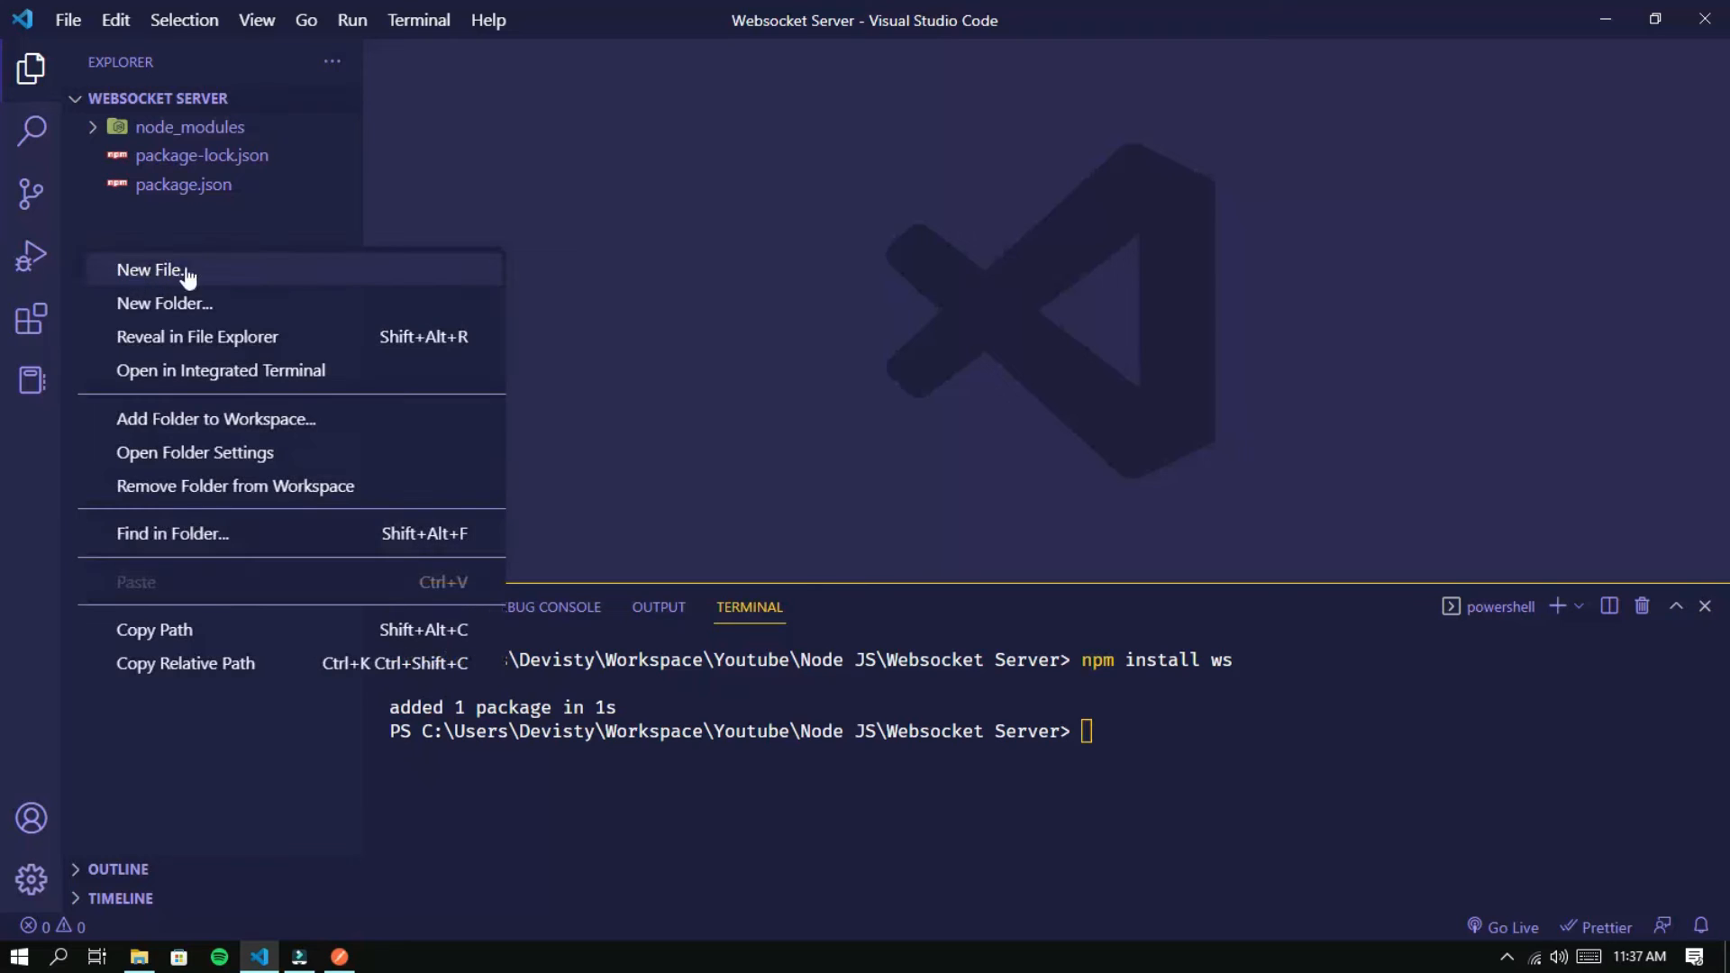
left_click(151, 268)
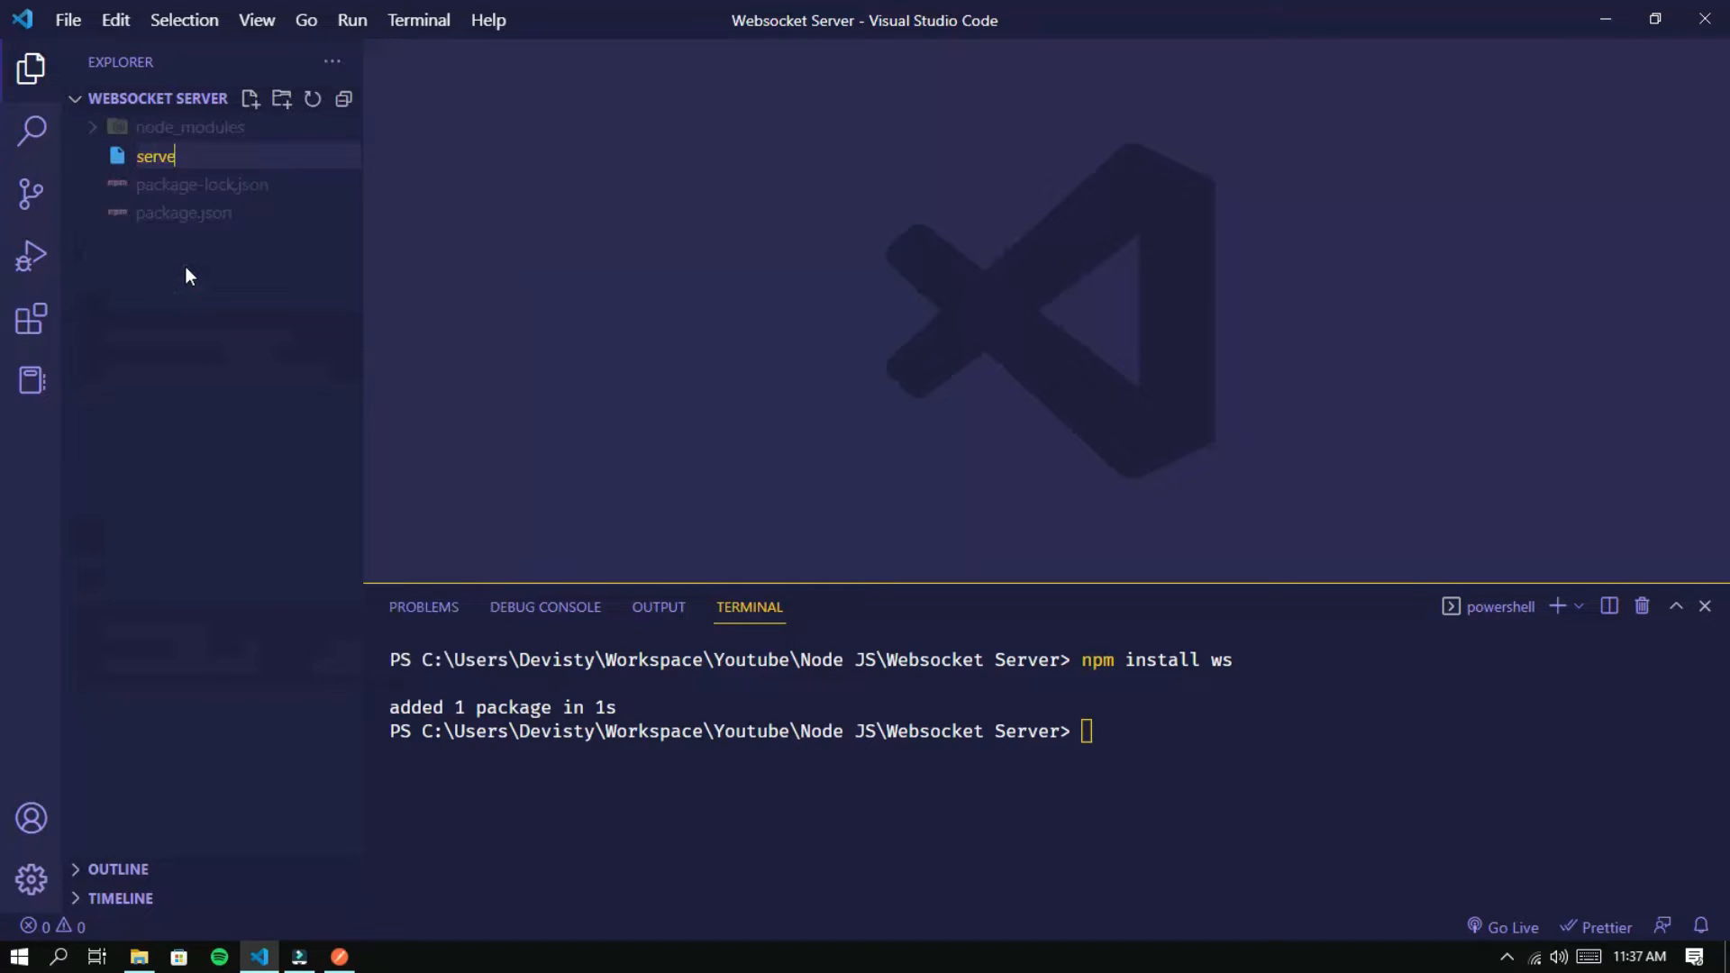
key("Enter")
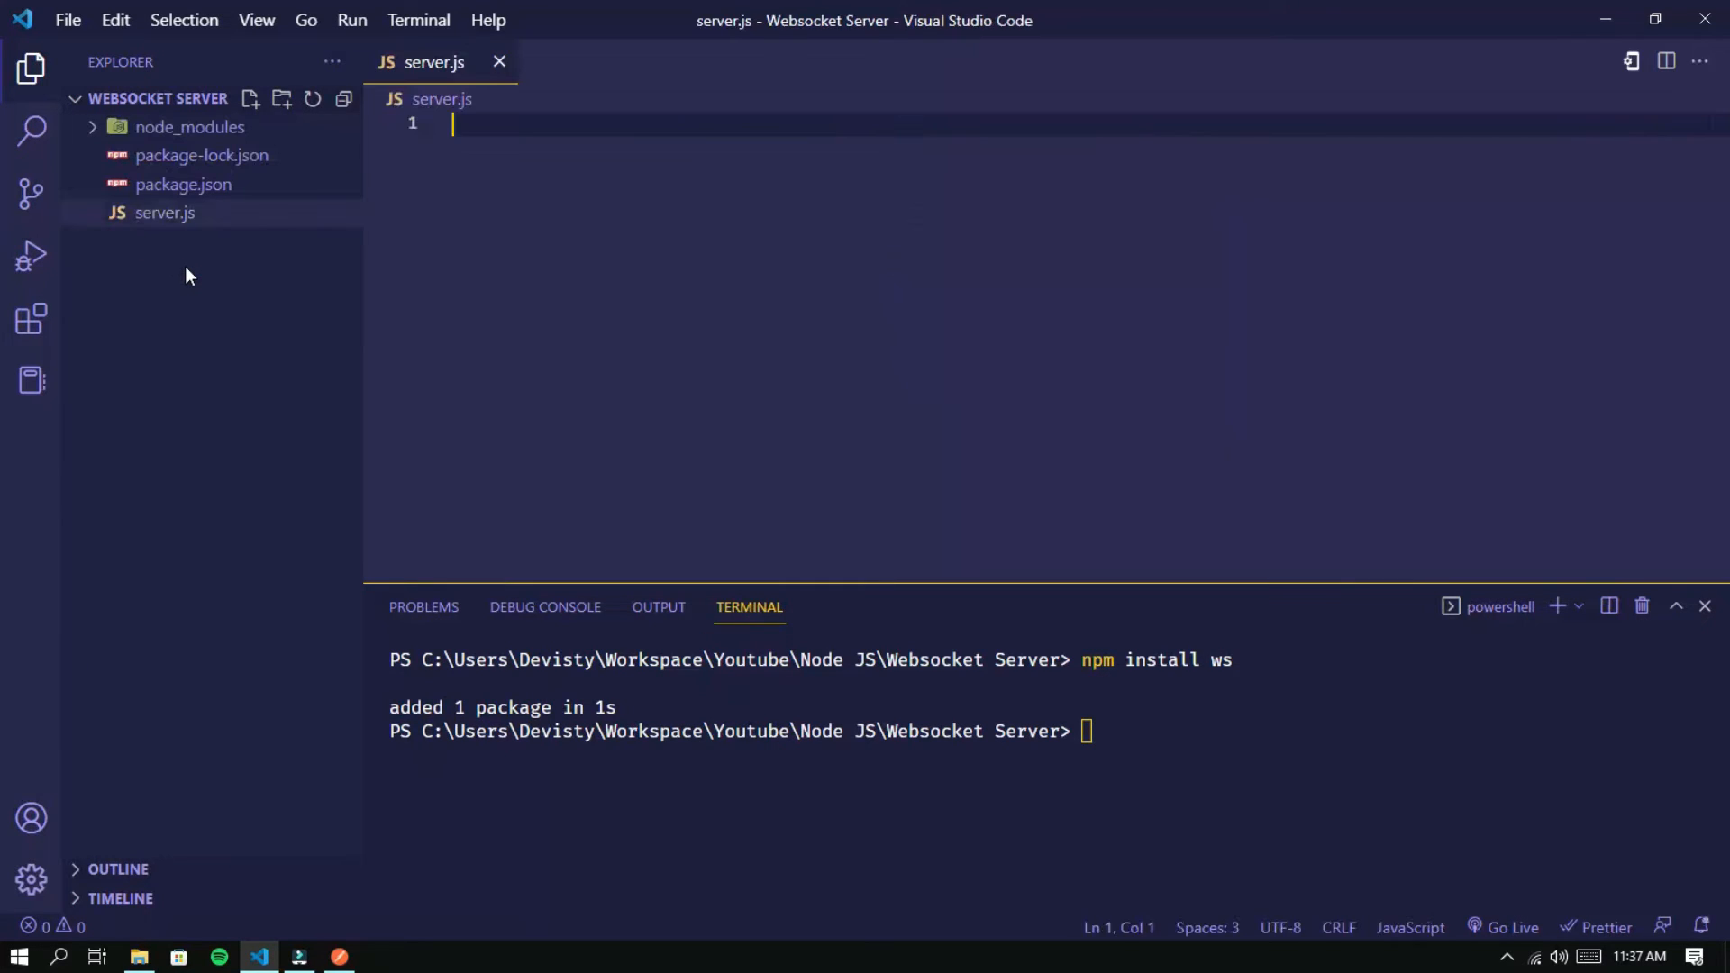
type("const")
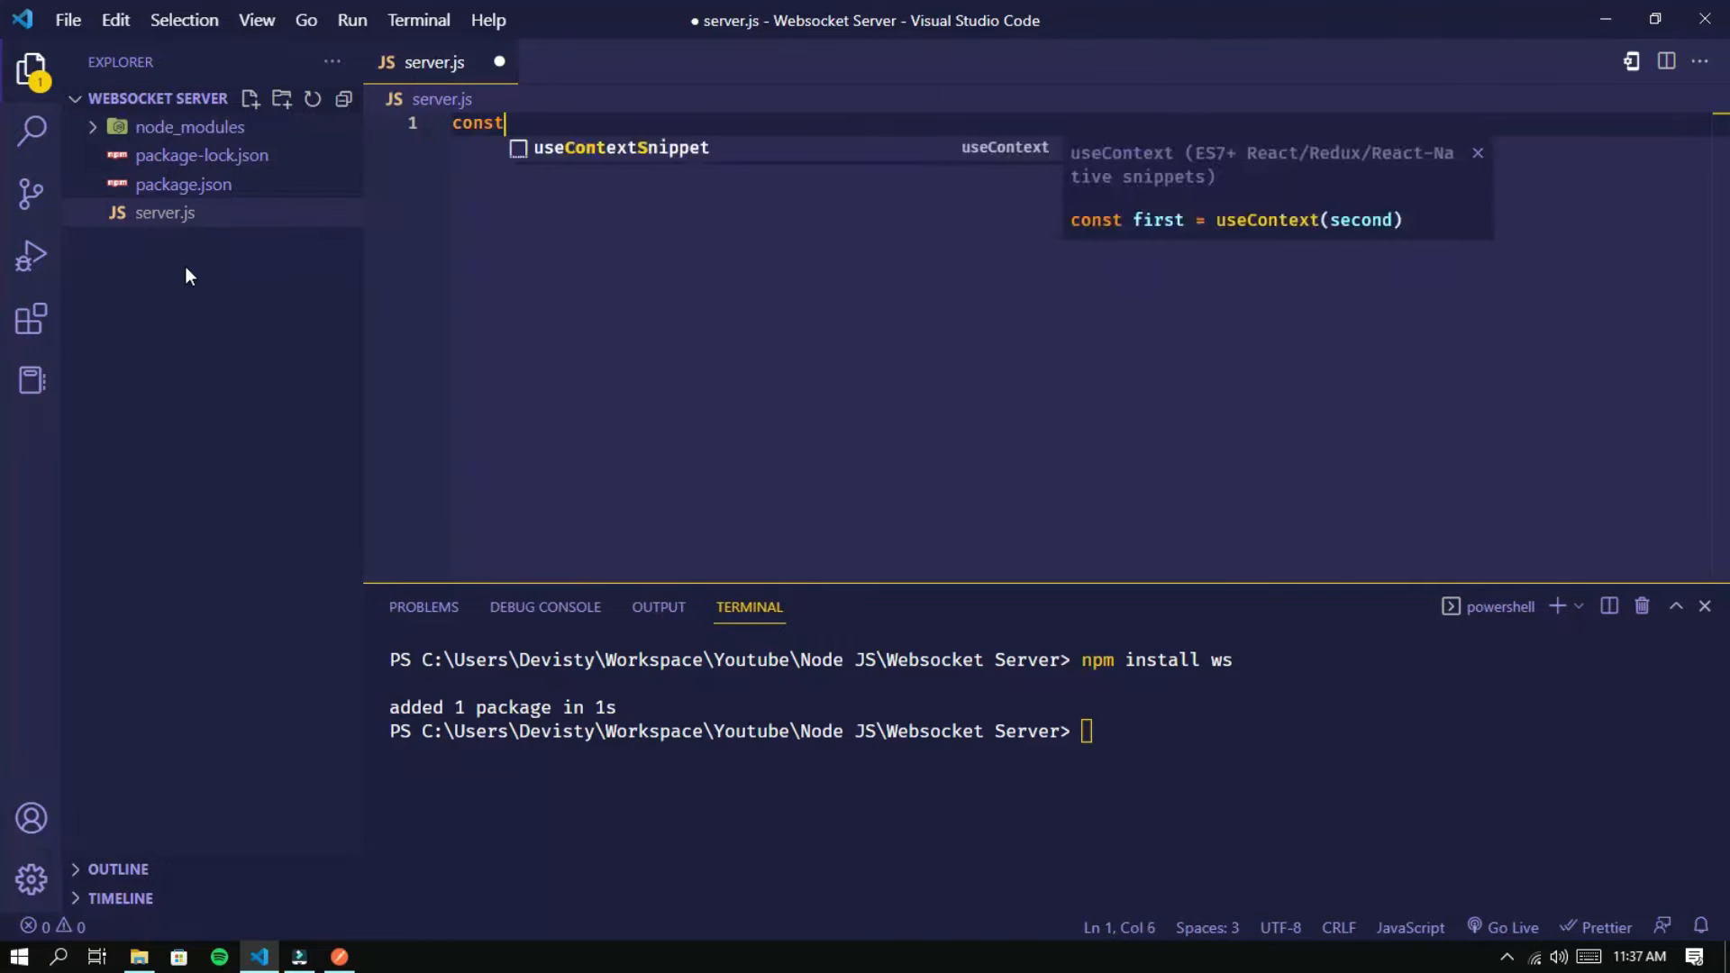
type("WebSocket = requir")
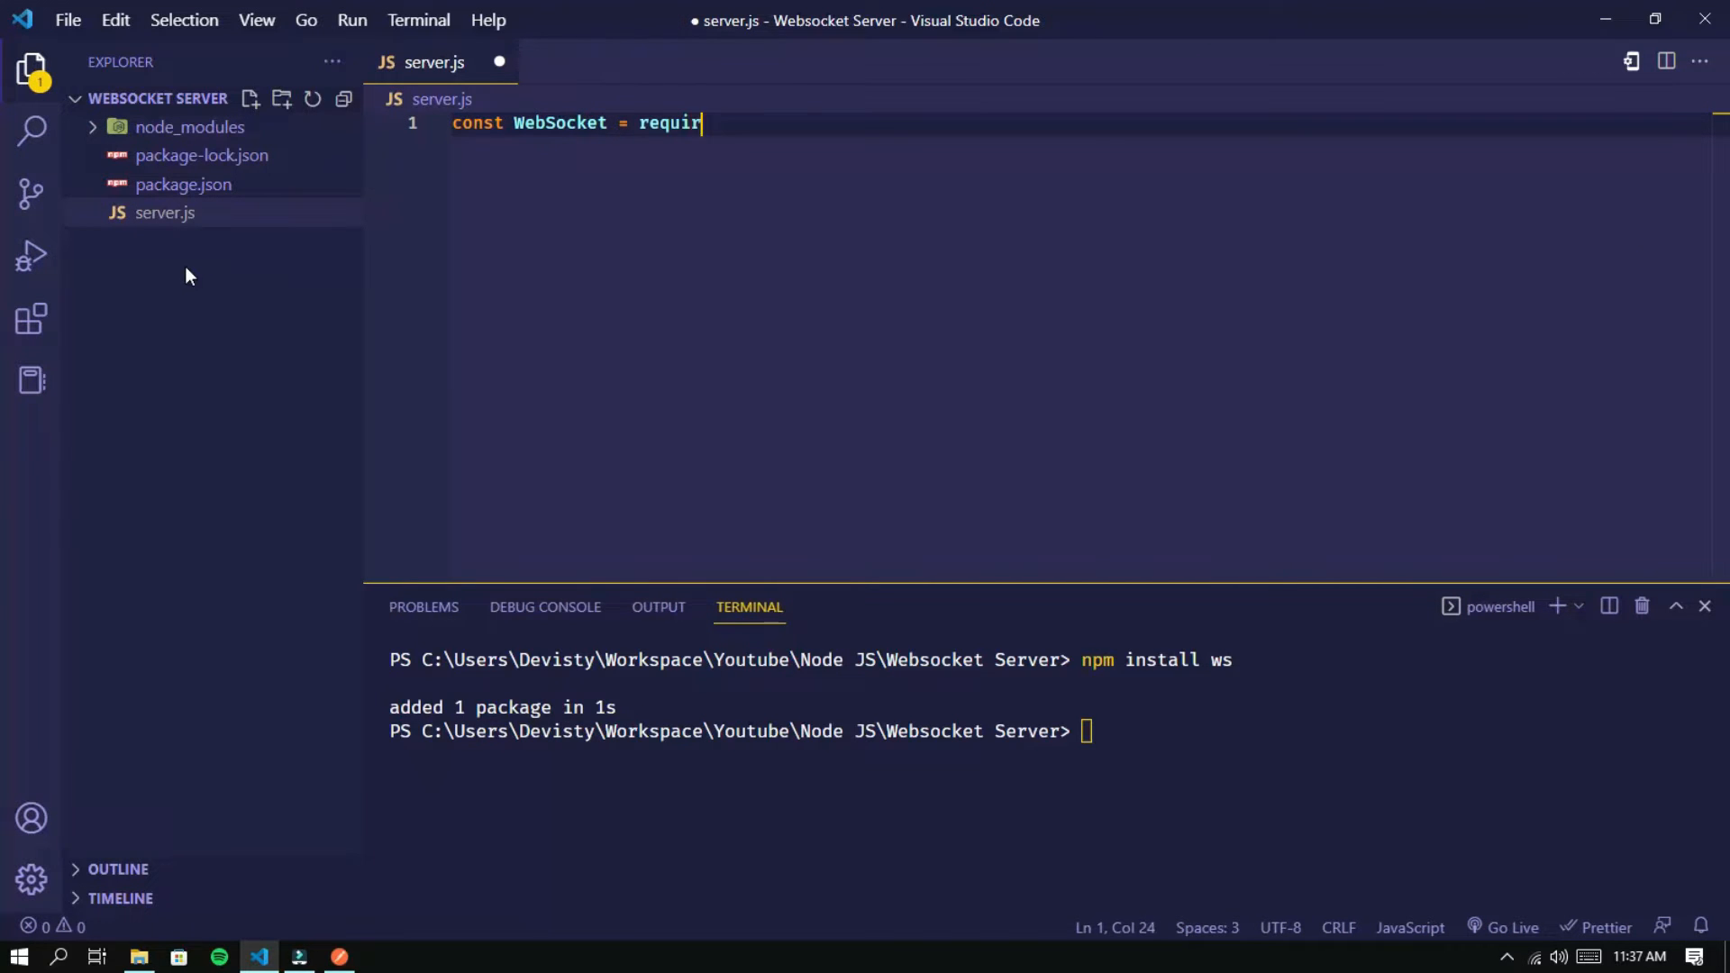
type("(\"ws\");")
type("const")
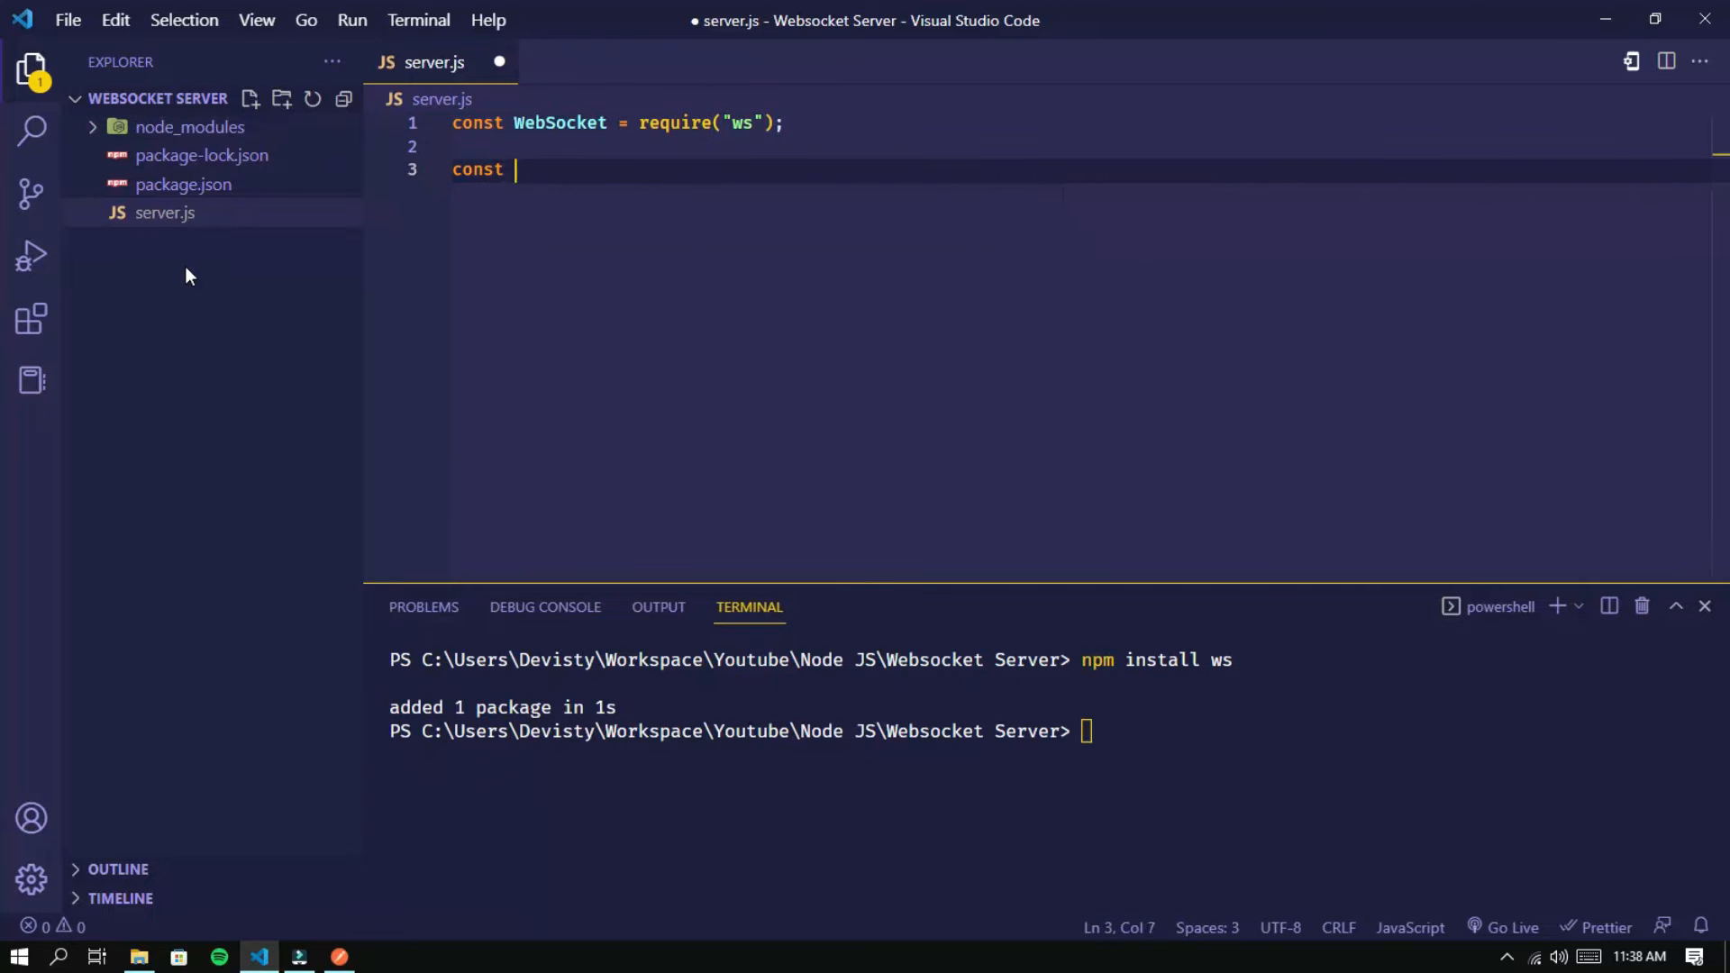
Create a new WebSocket.Server on port 8080 and save server.js
type("server = we")
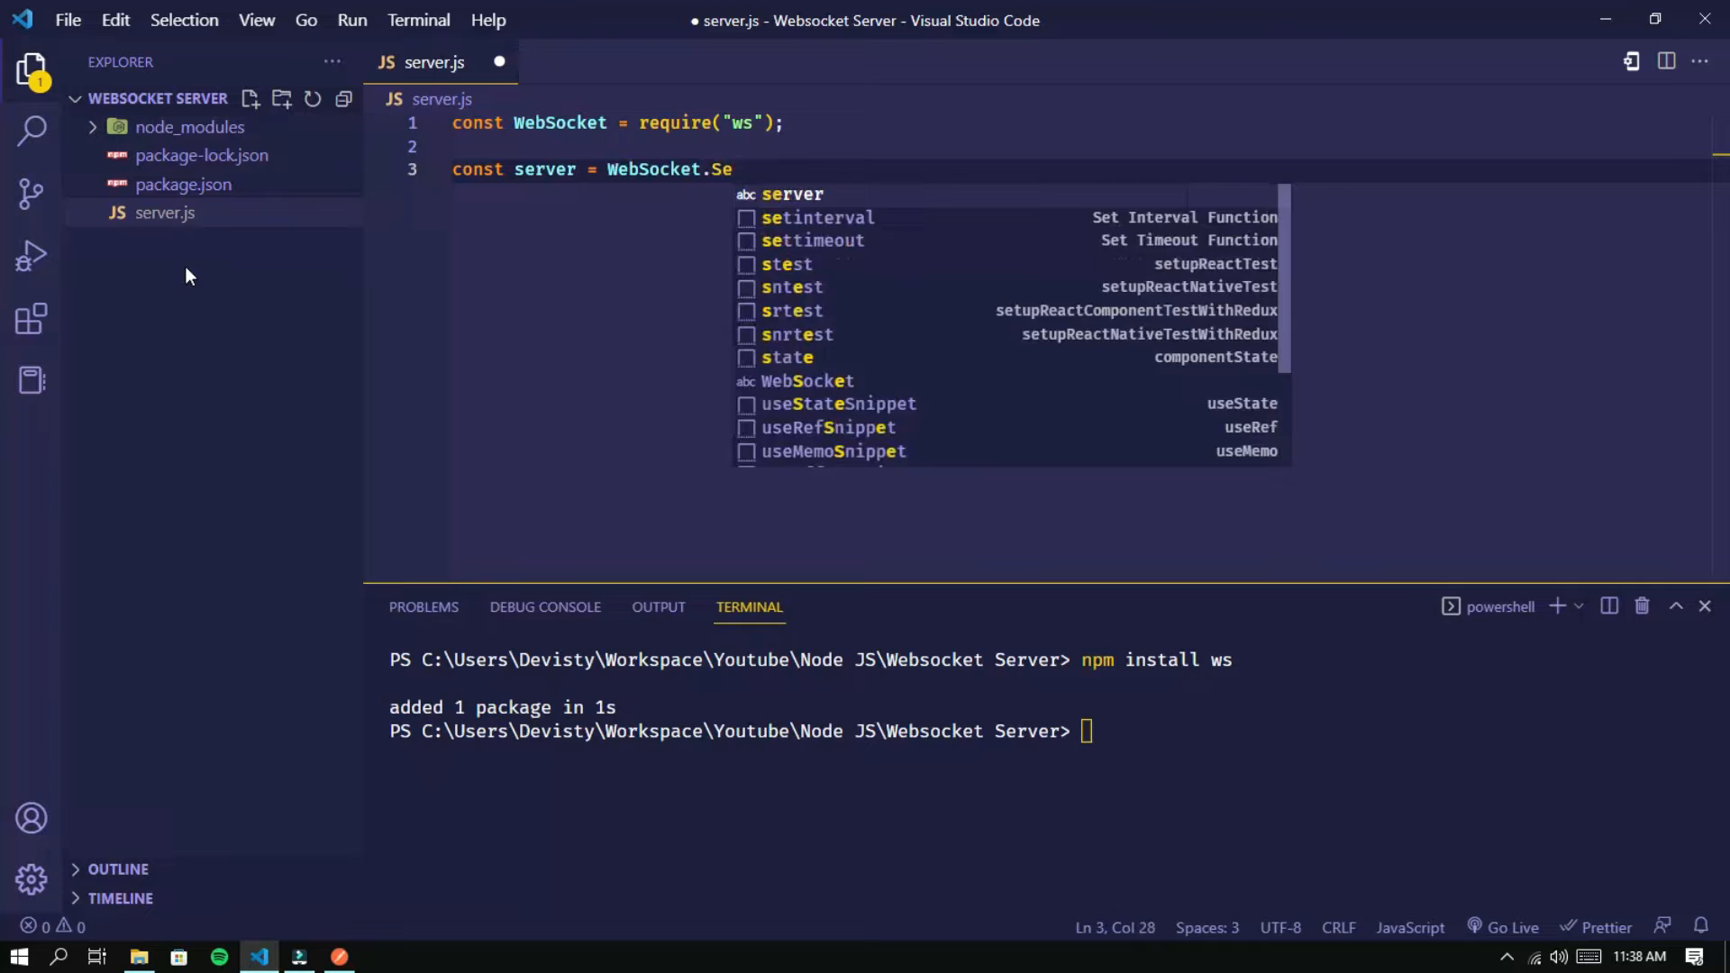
type("new We")
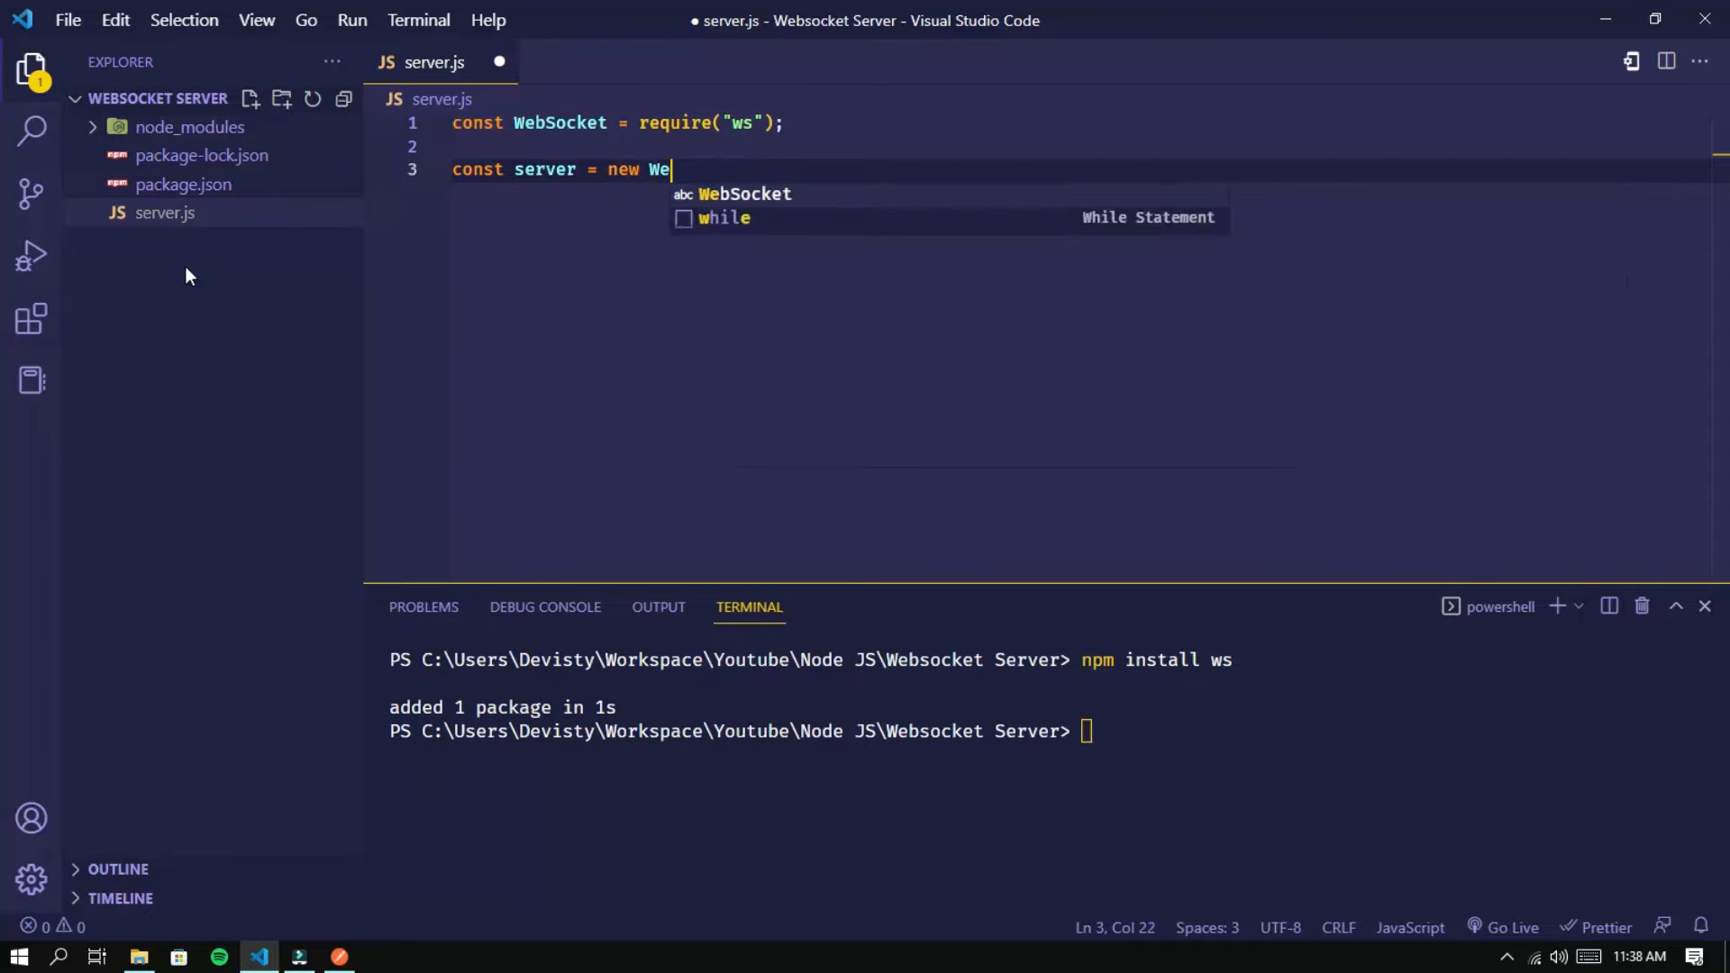
type("Socket.S")
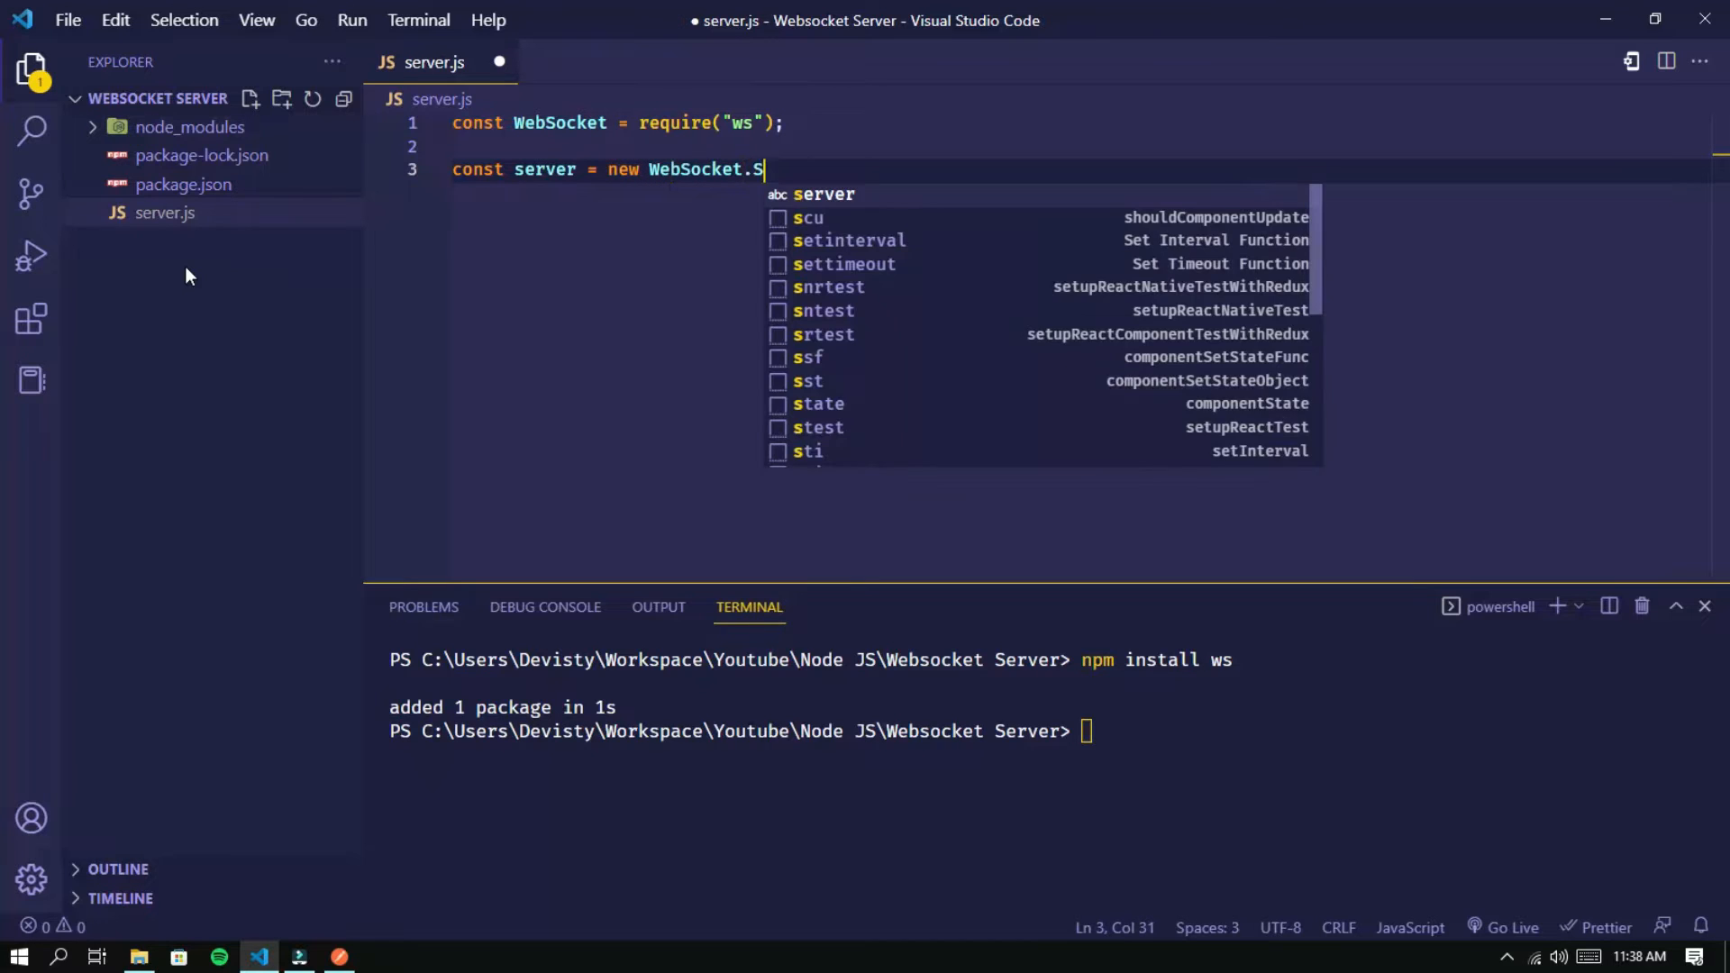
type("erver({")
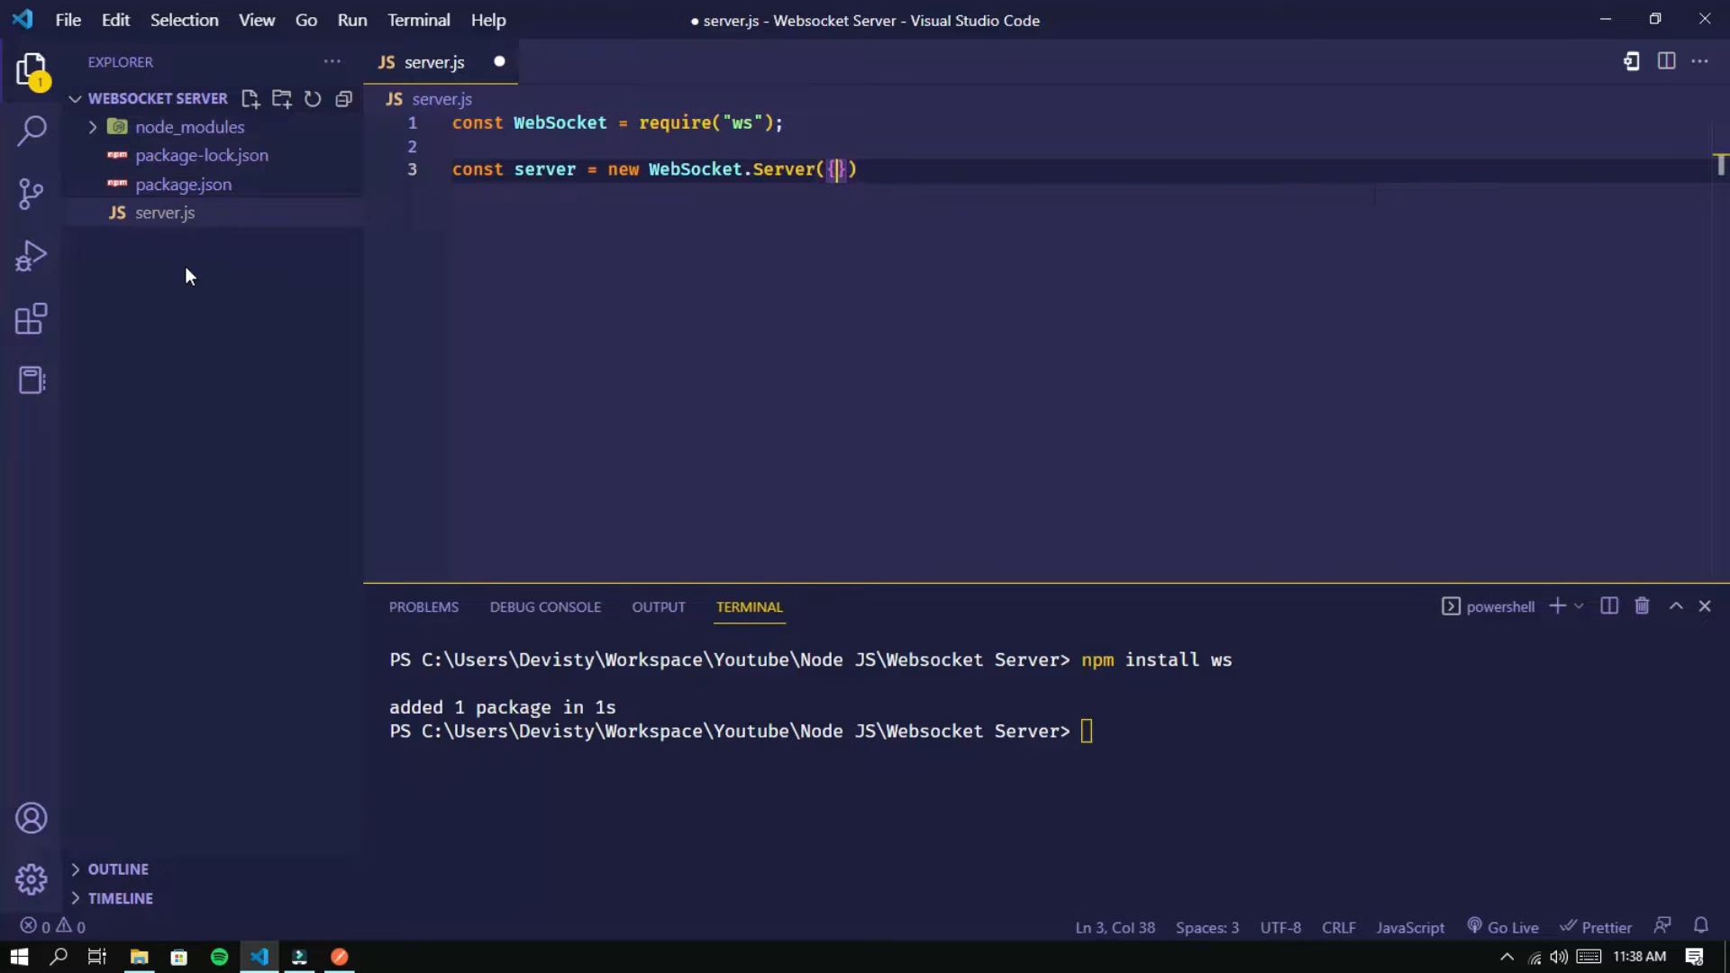
type("port:8080")
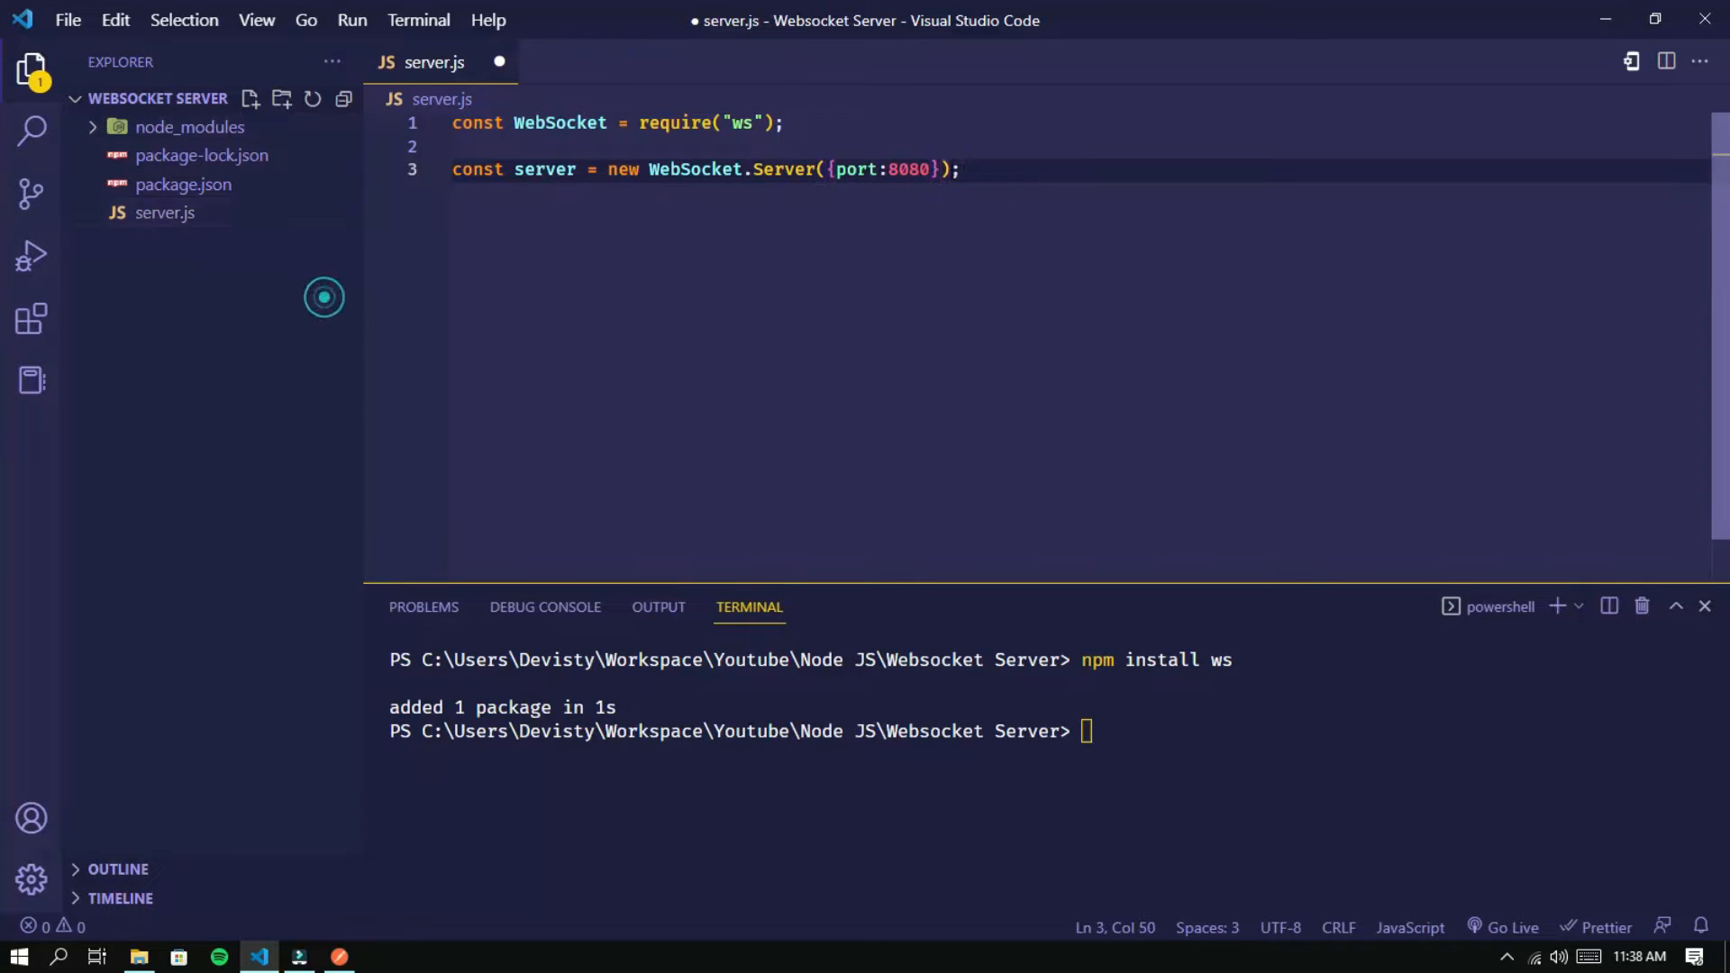
double_click(907, 170)
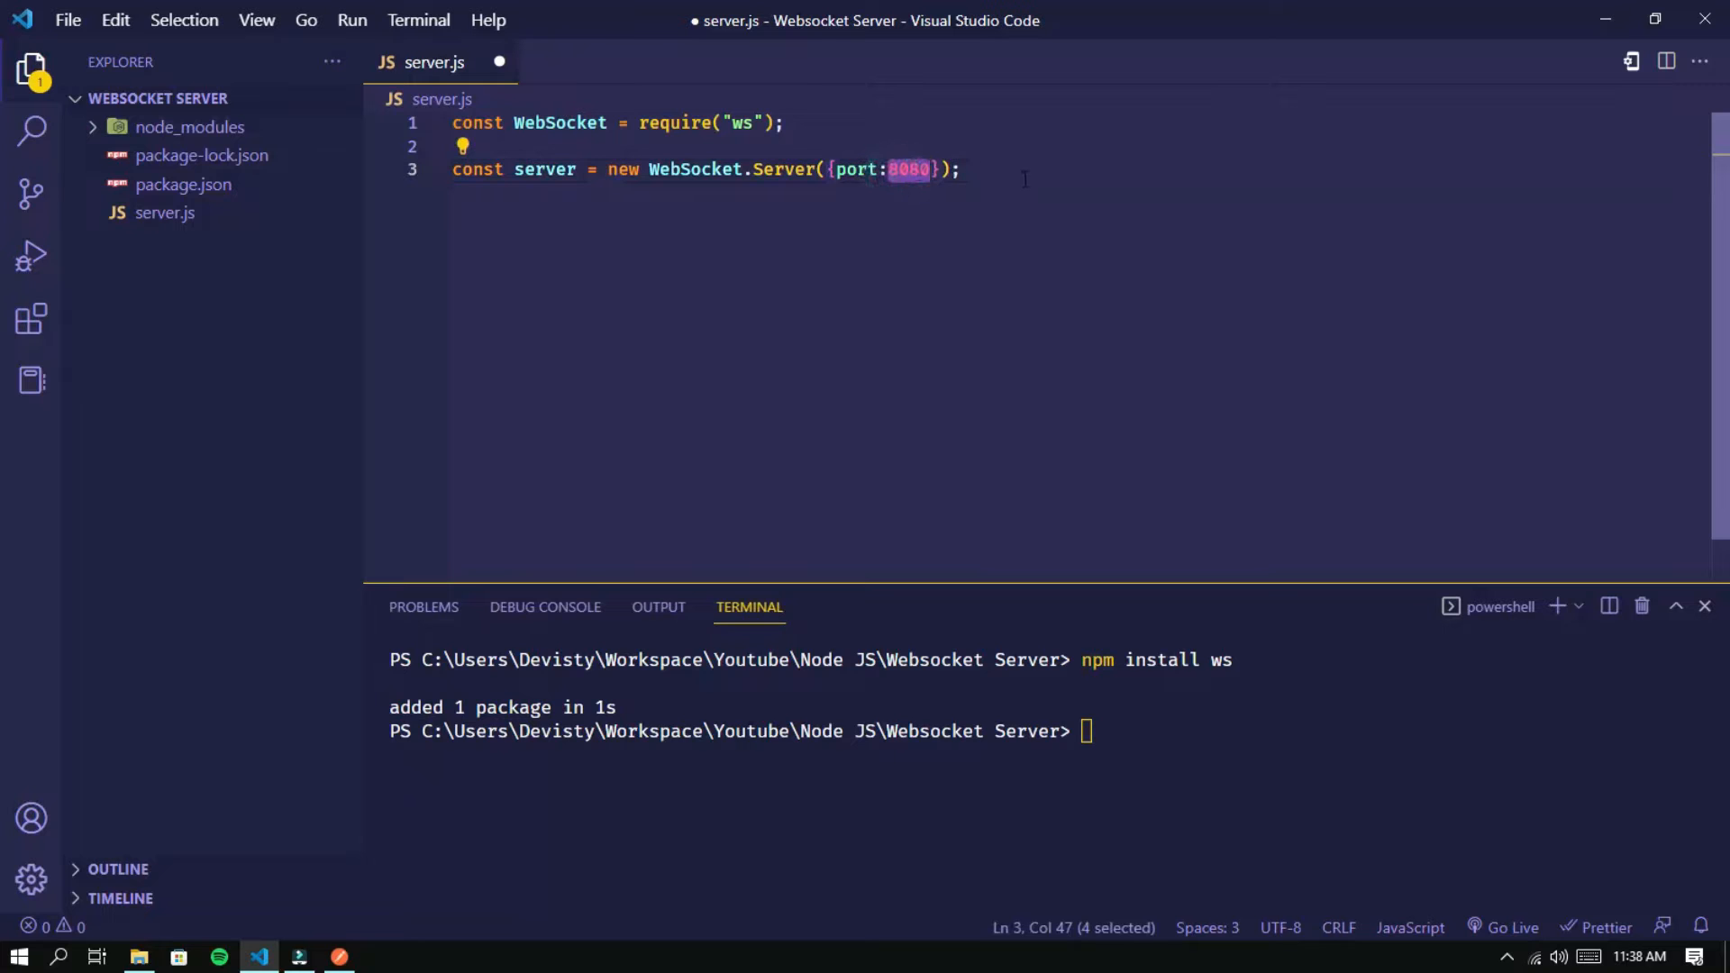
key("Enter")
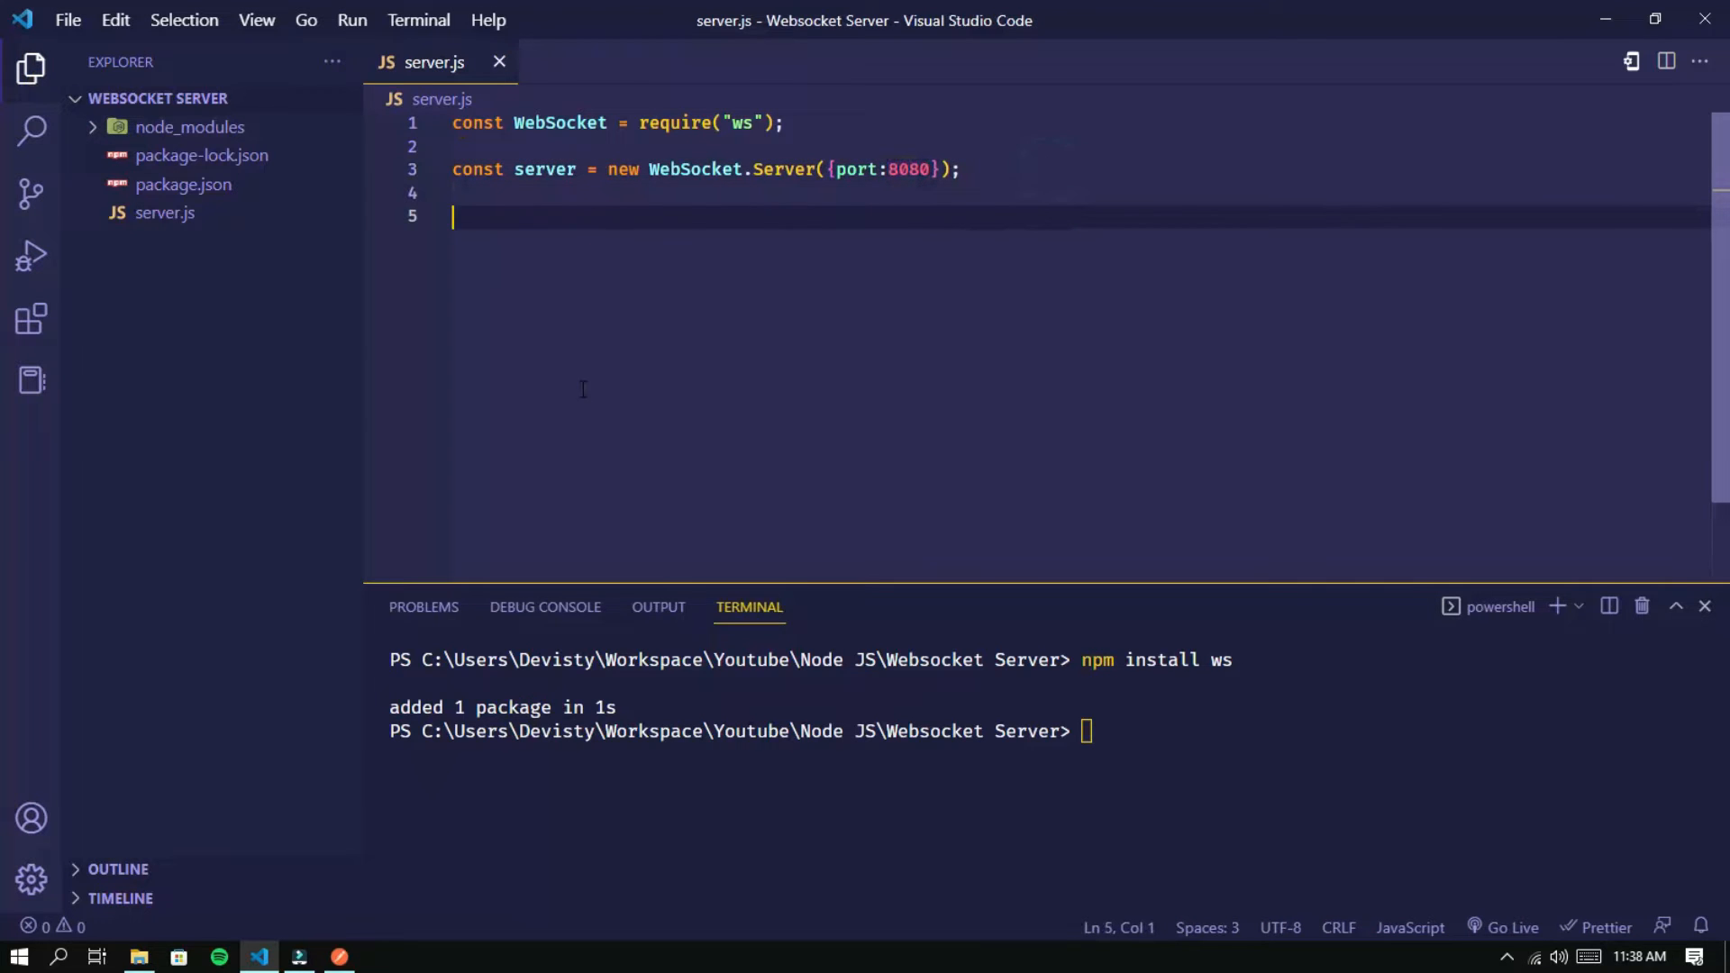
Add a server.on("connection") handler that logs "New client connected !"
type("s")
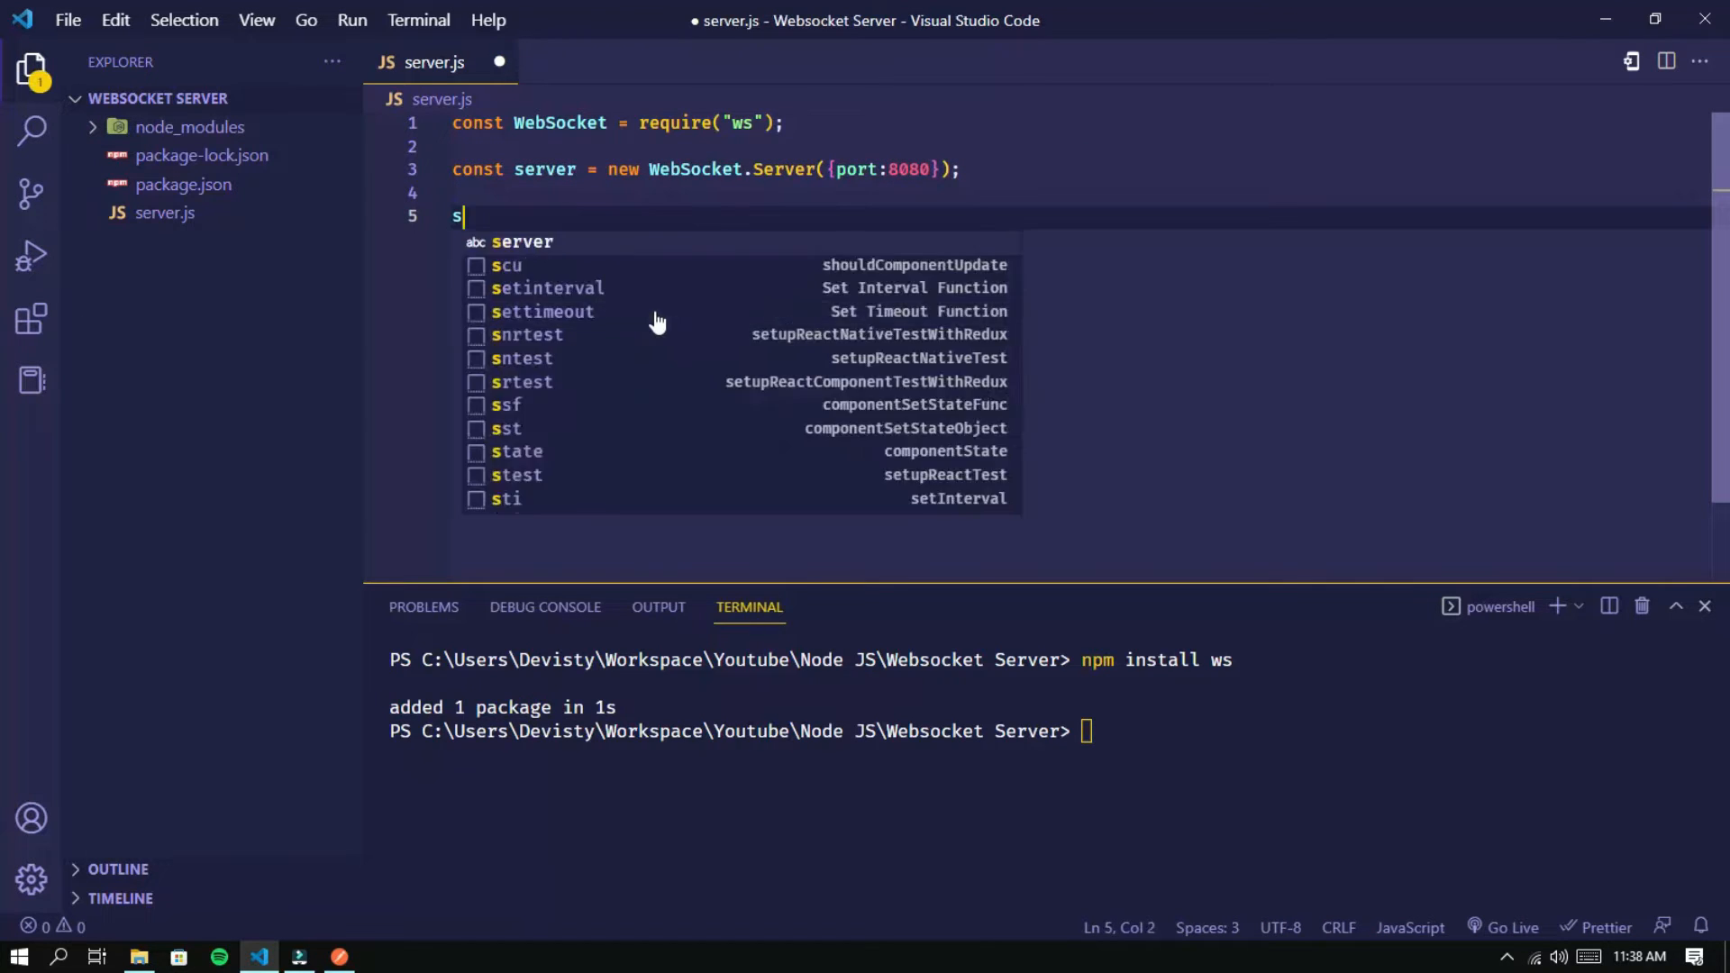
type("erver.o")
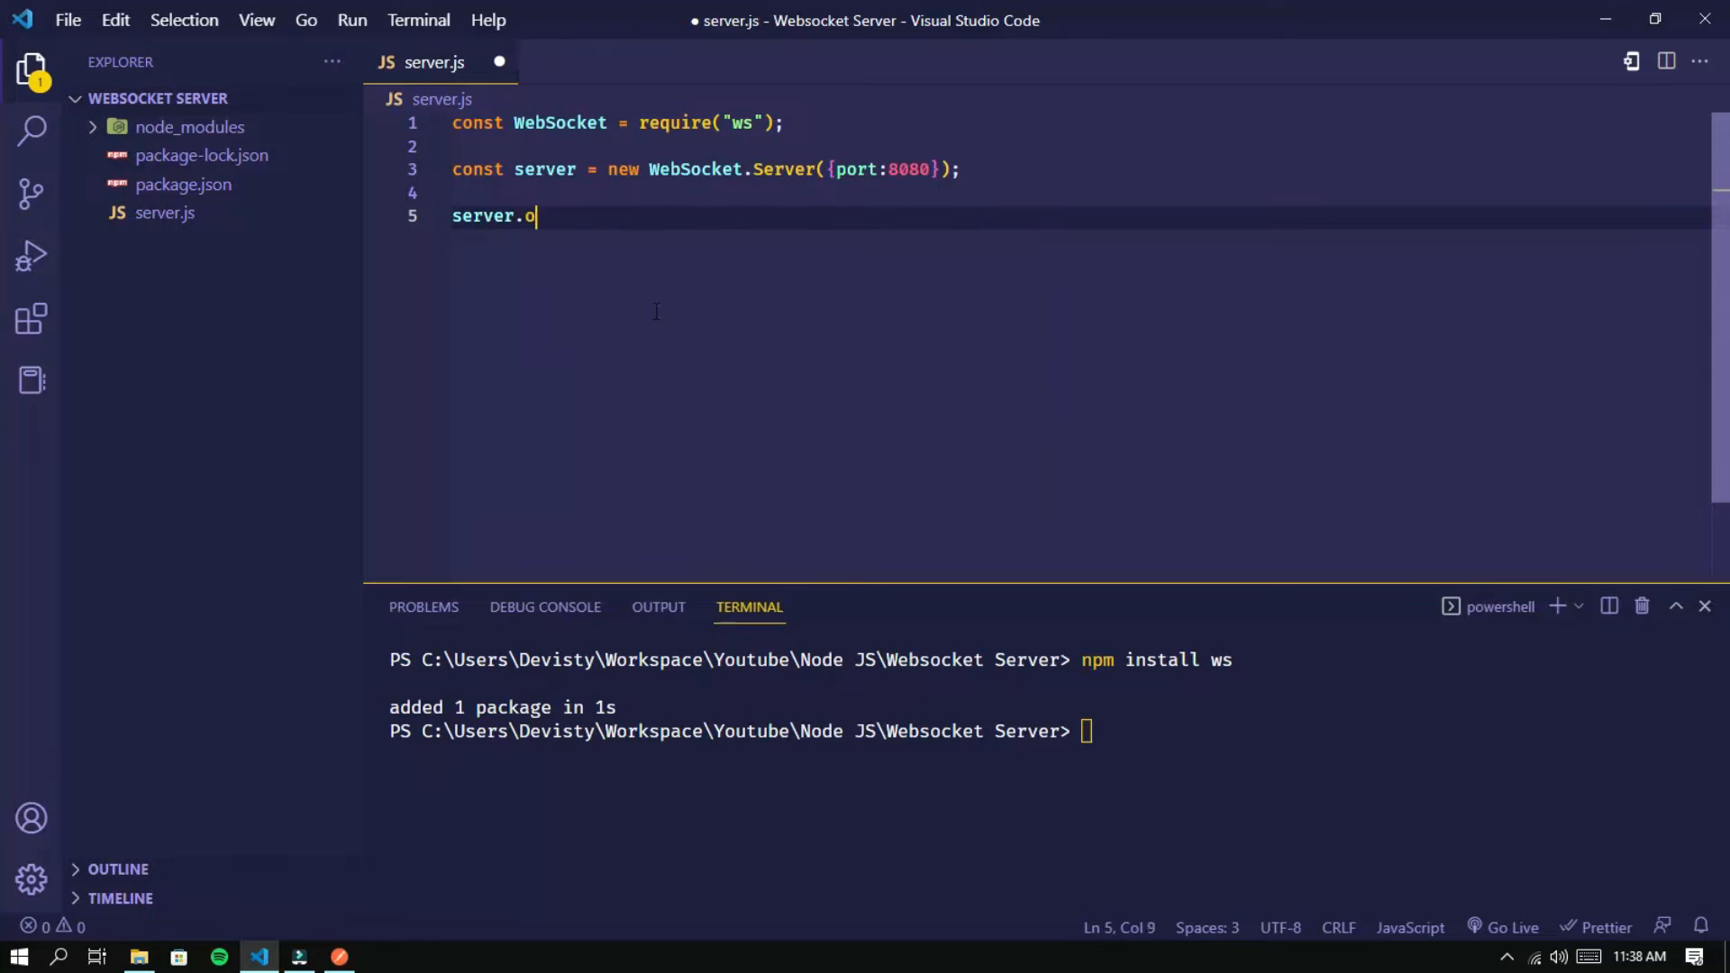
type("n(\"conne\")")
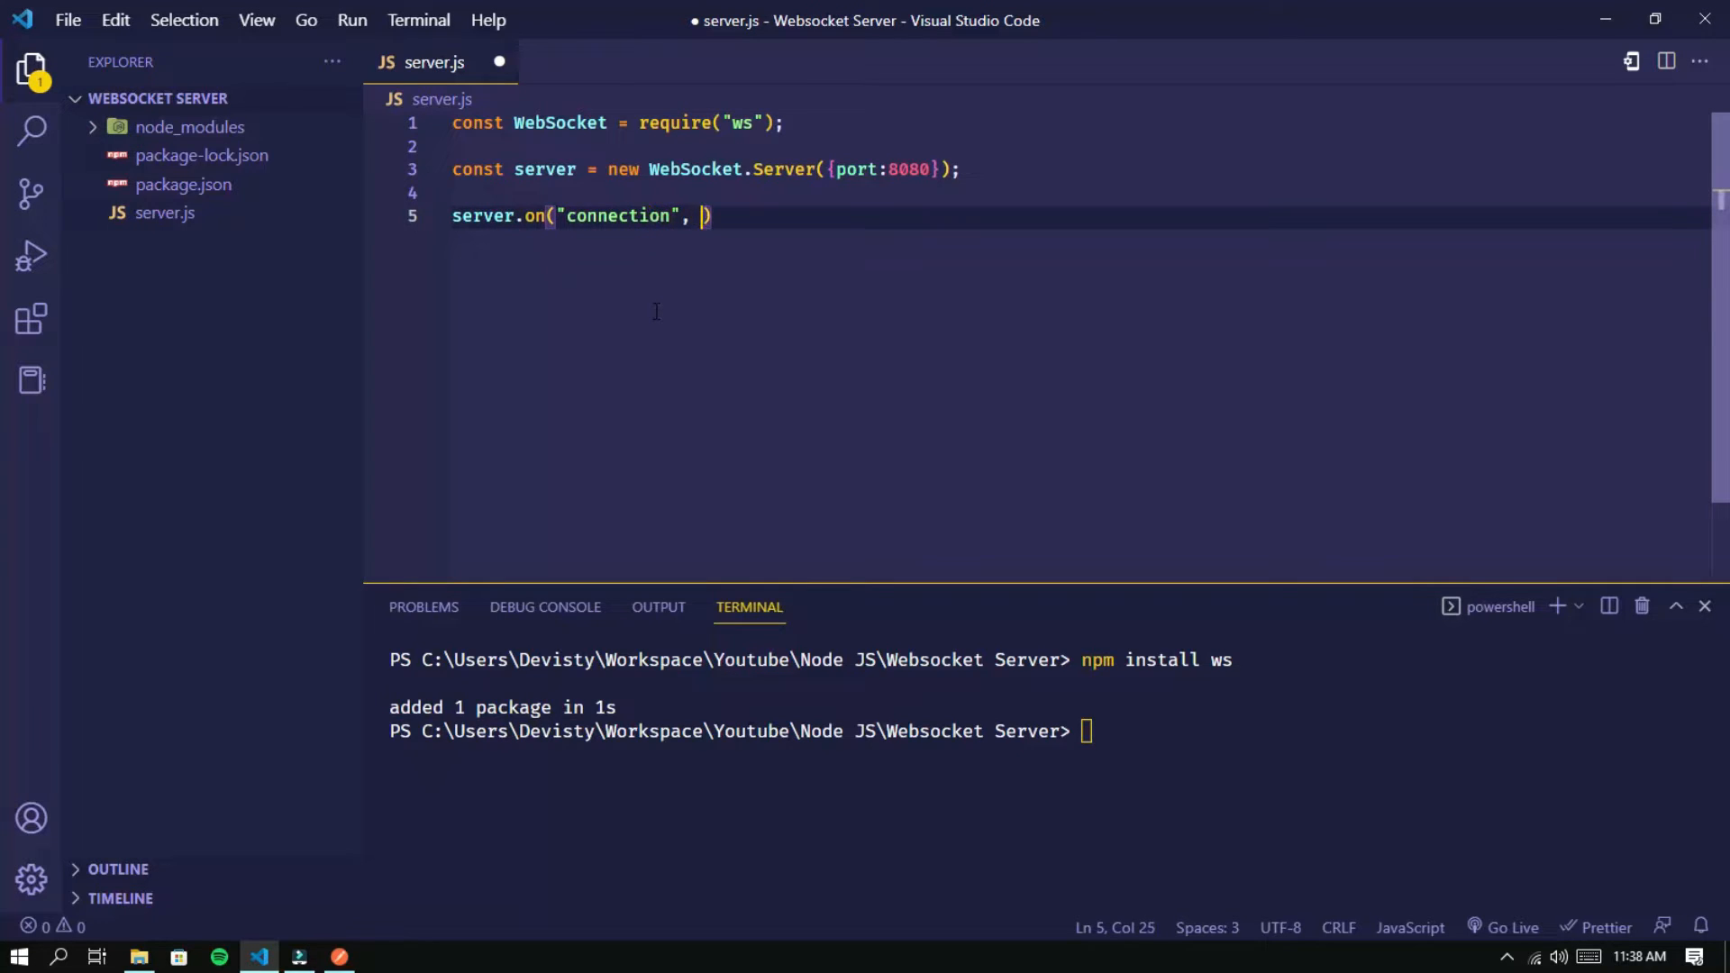
type("(")
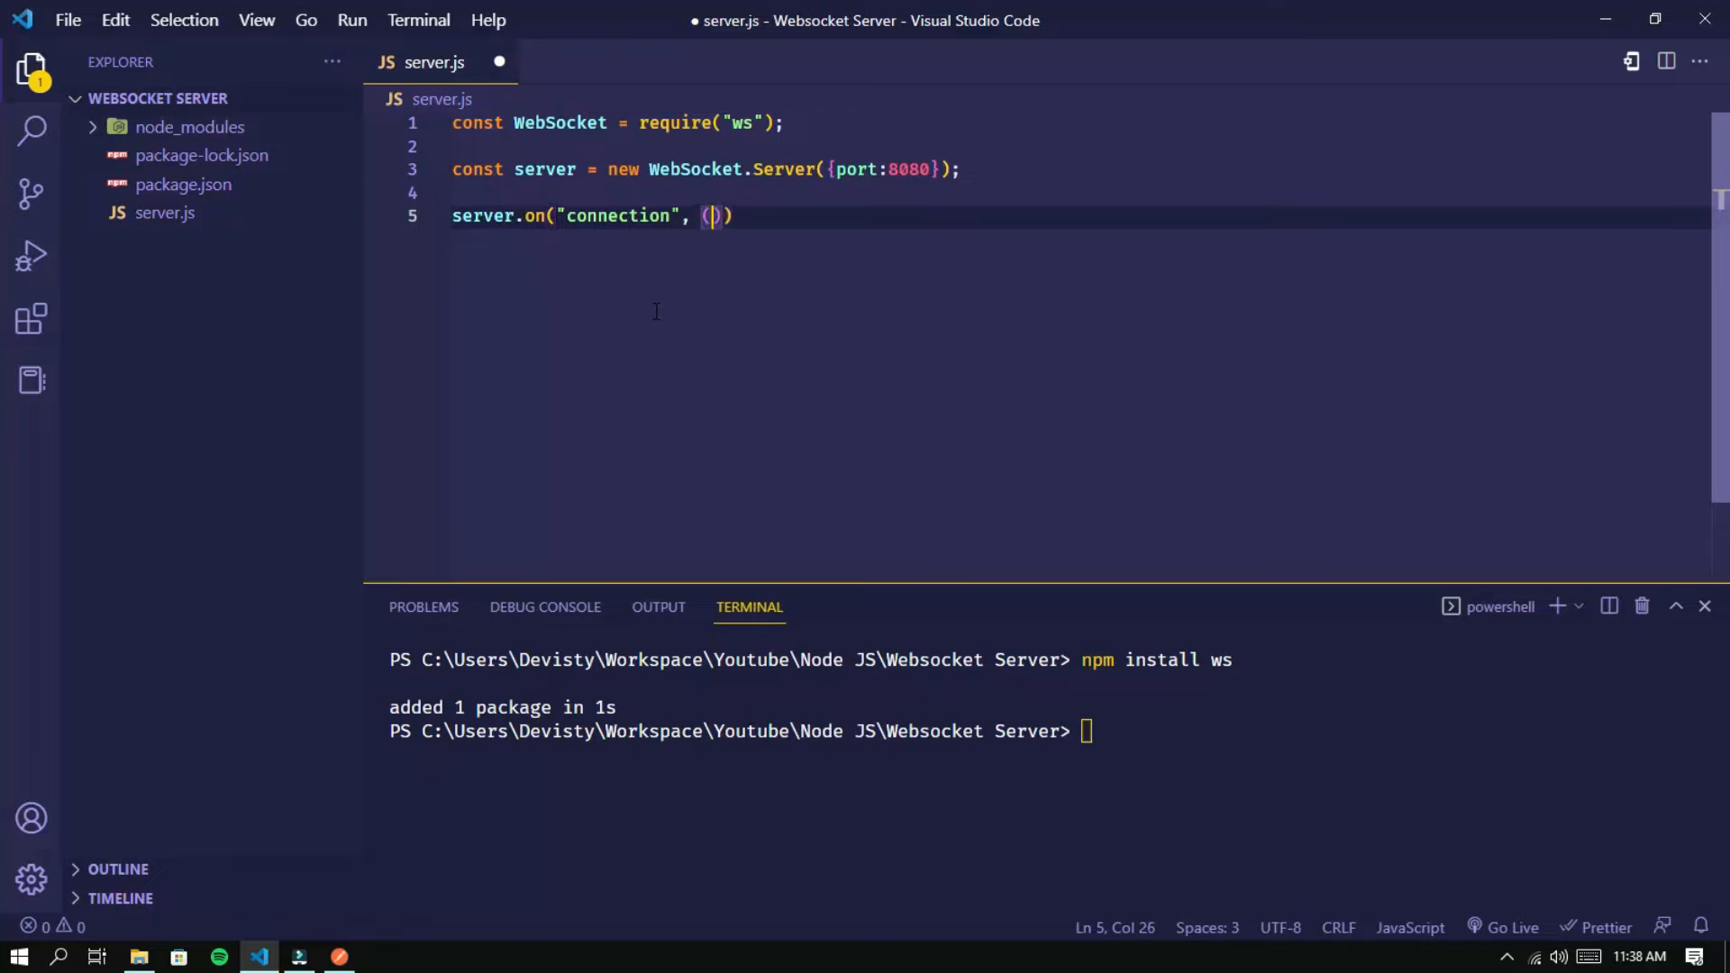
type("ws) =>")
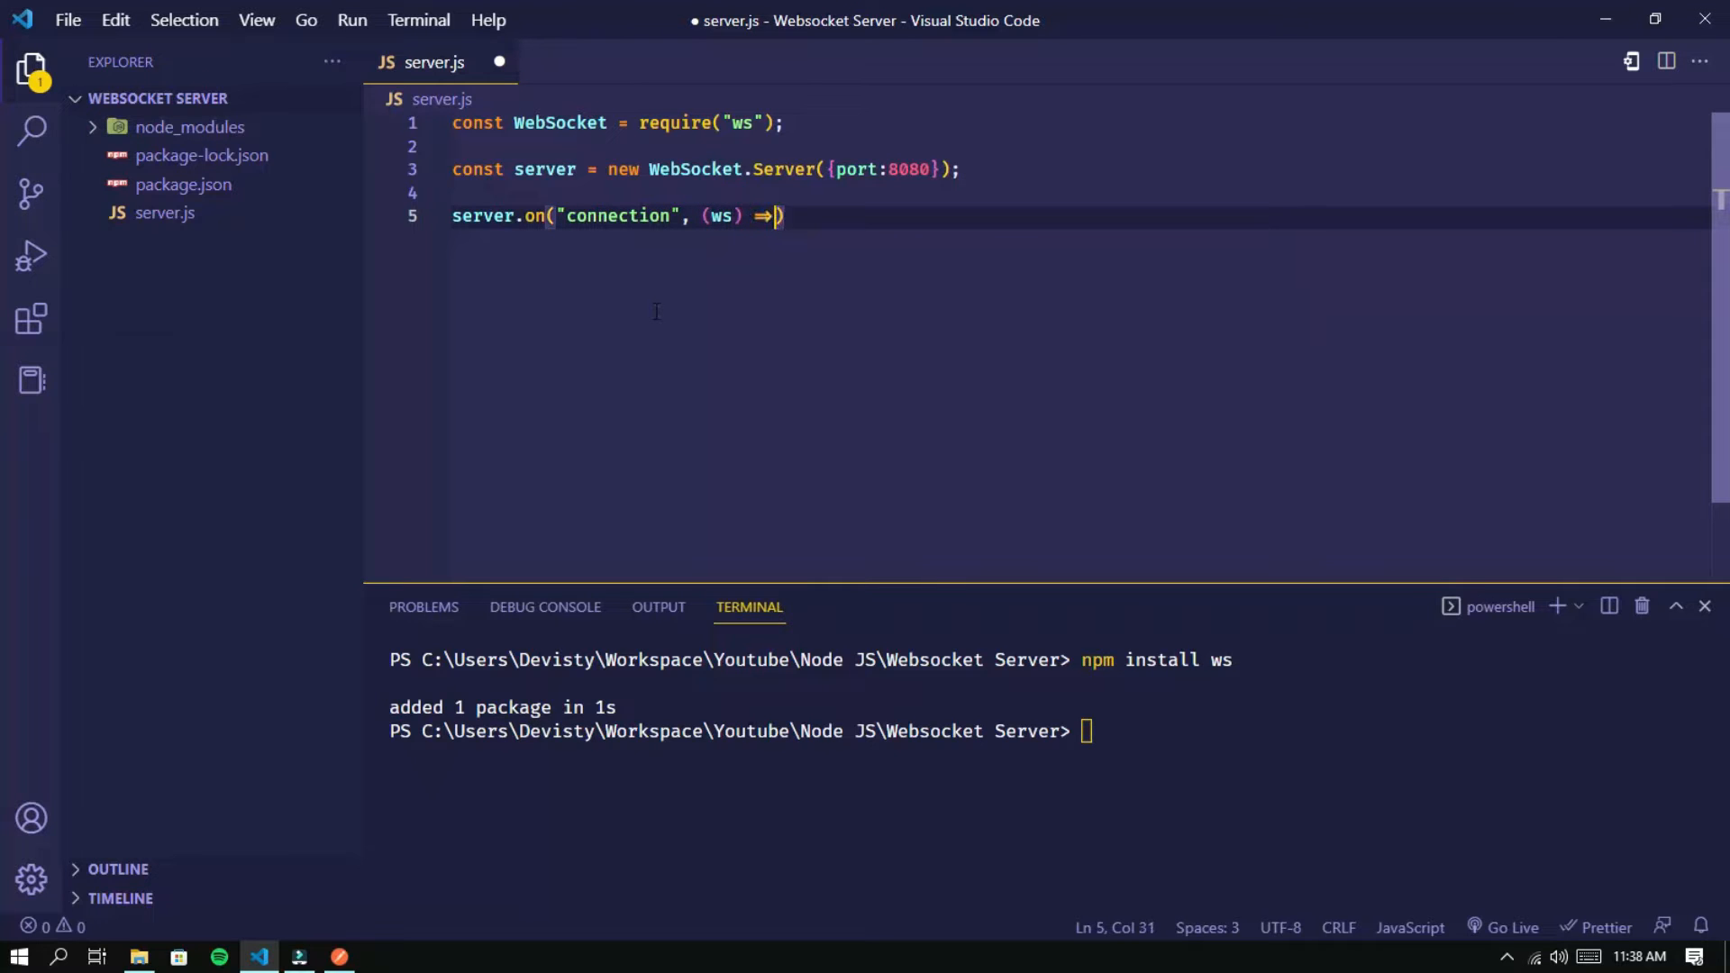
type("{")
type("console.log(\"New ")
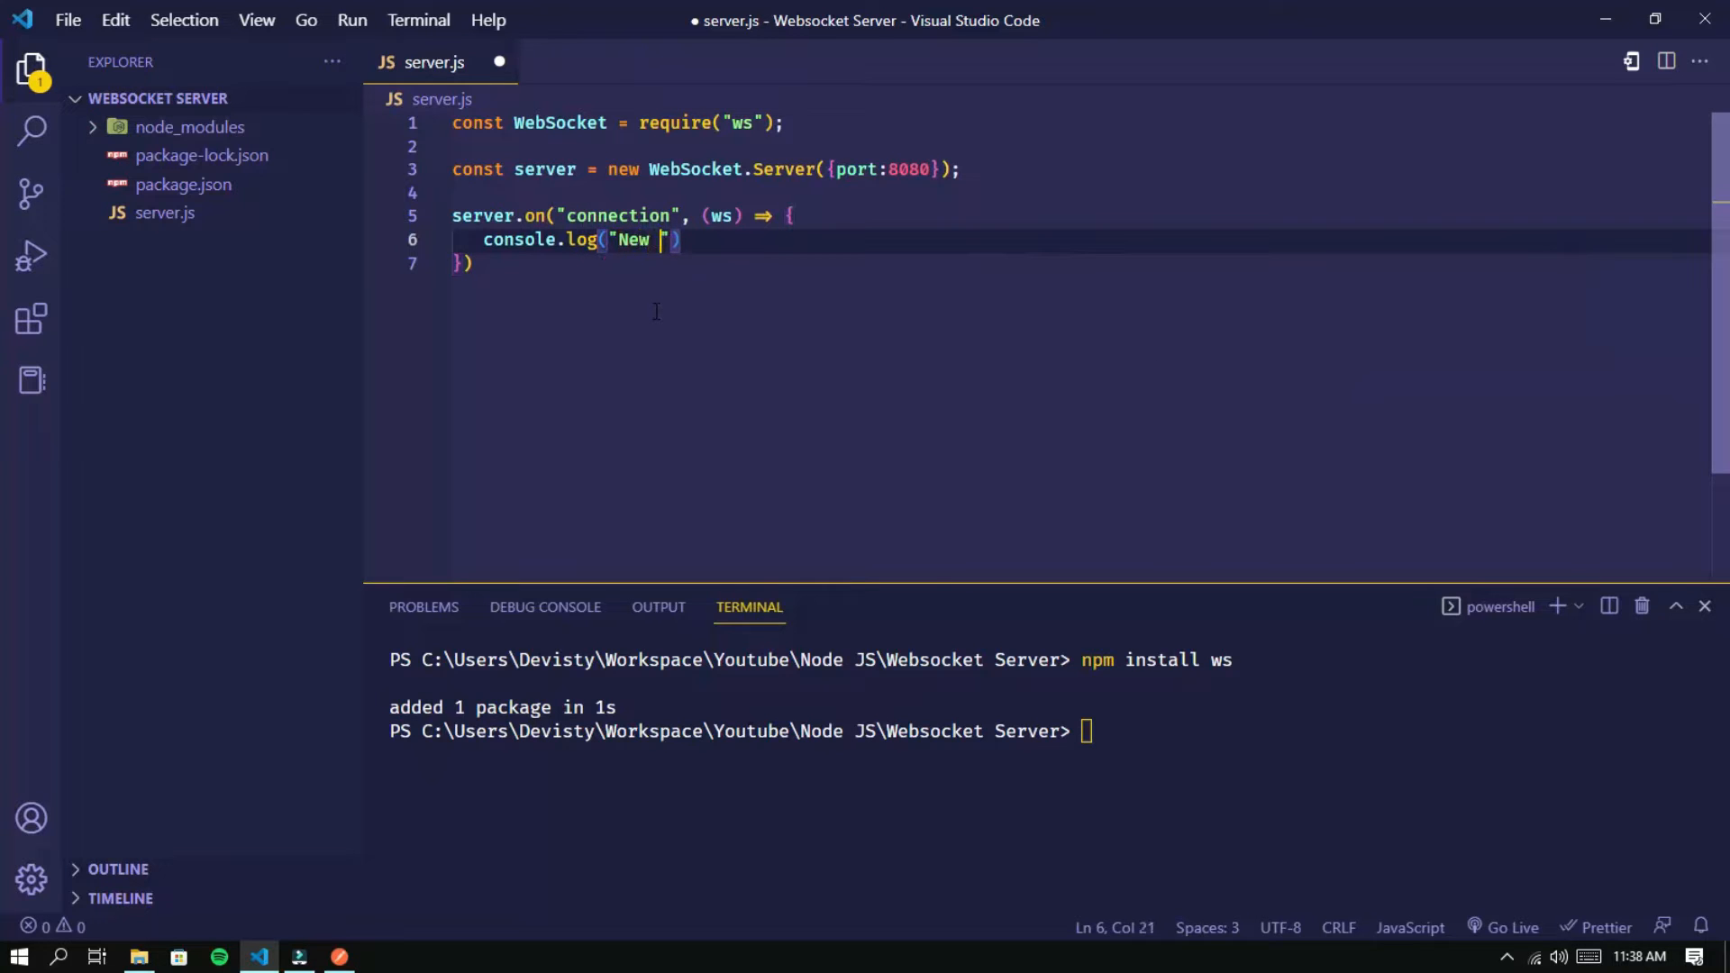
type("client conne")
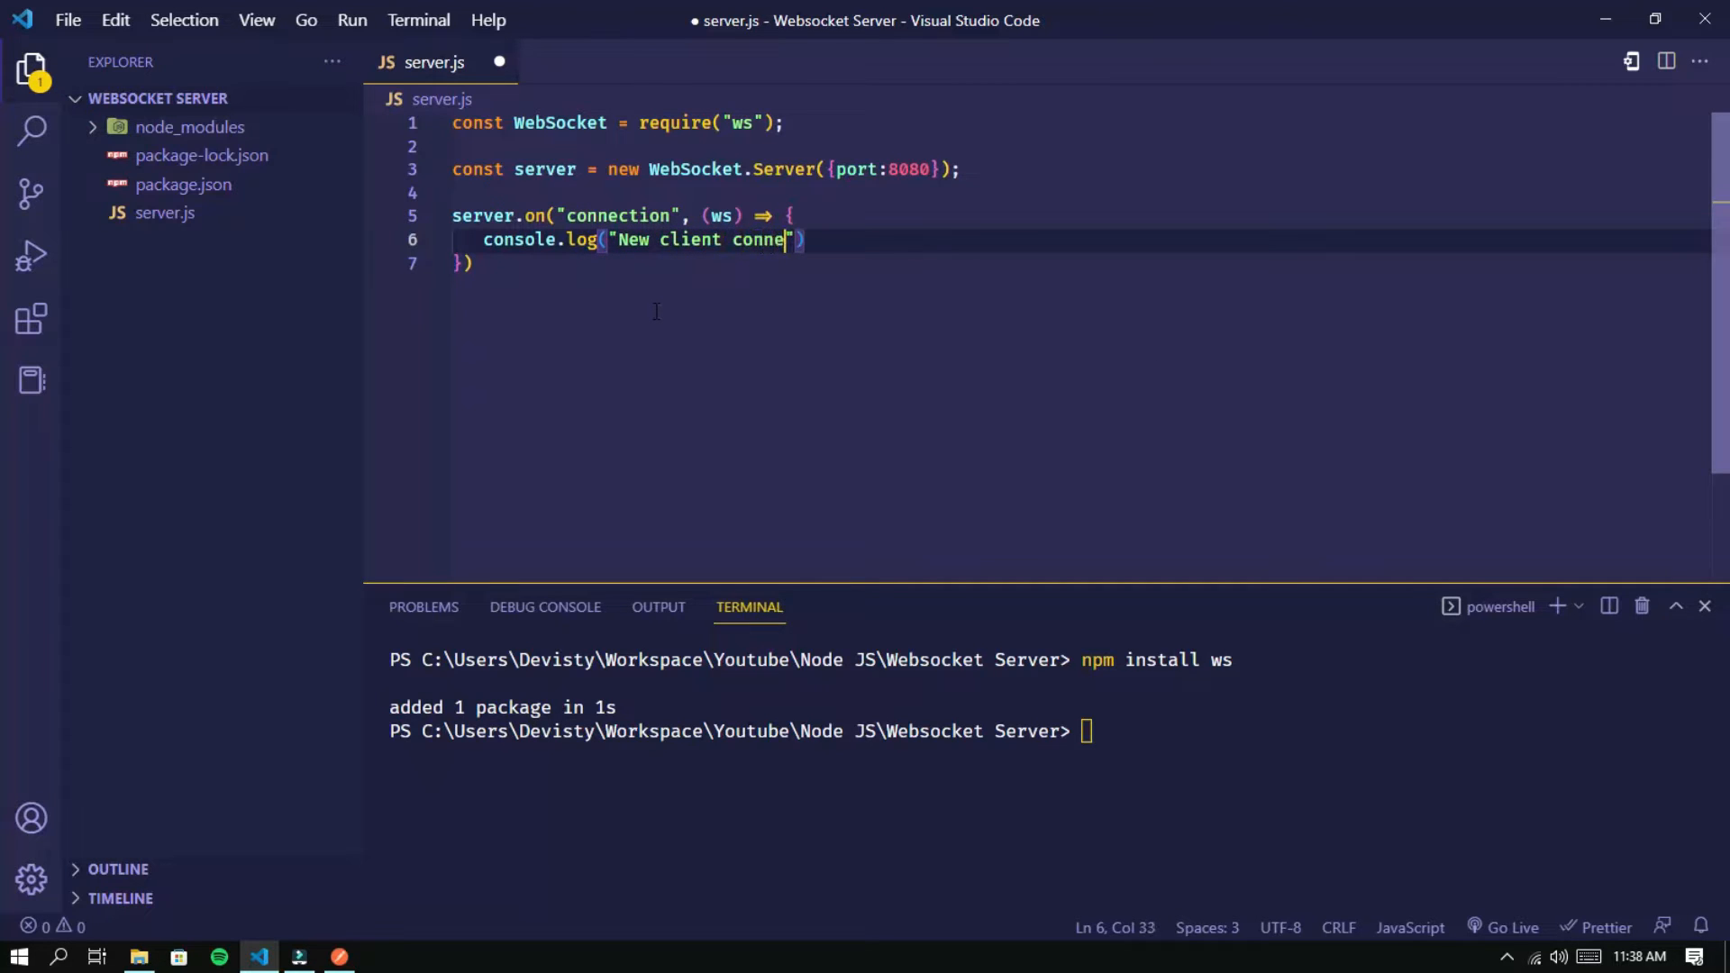
type("cted !")
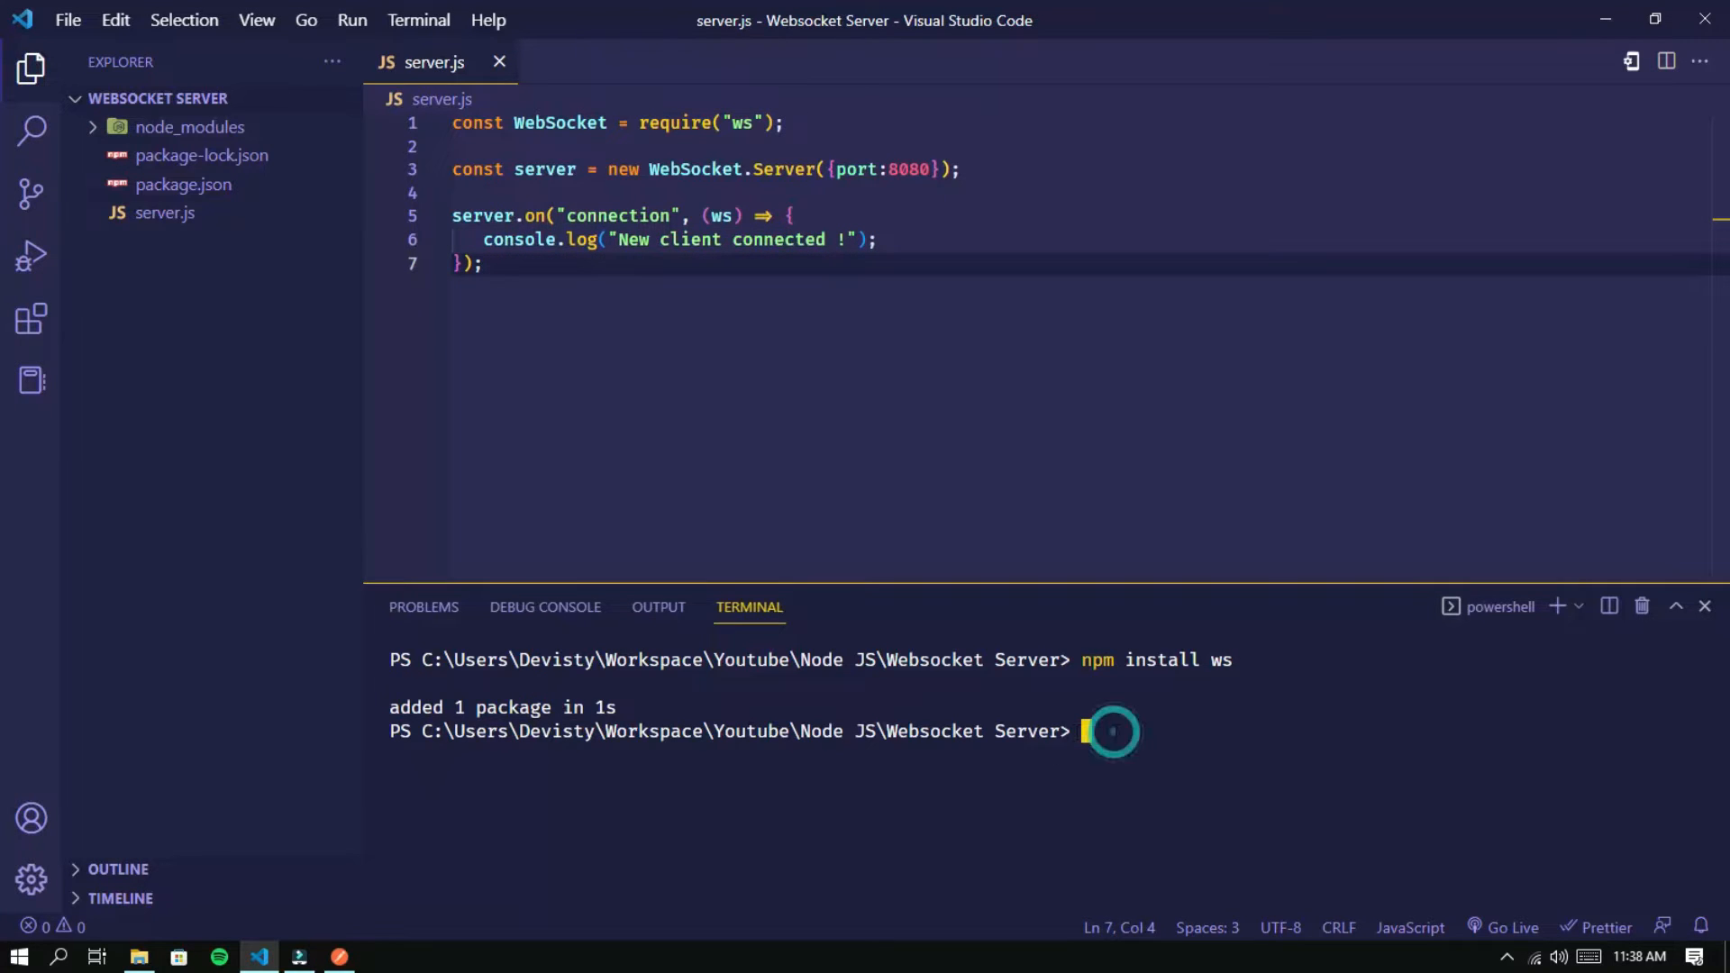
Run node server.js in the terminal, then search for Postman to launch it
type("node")
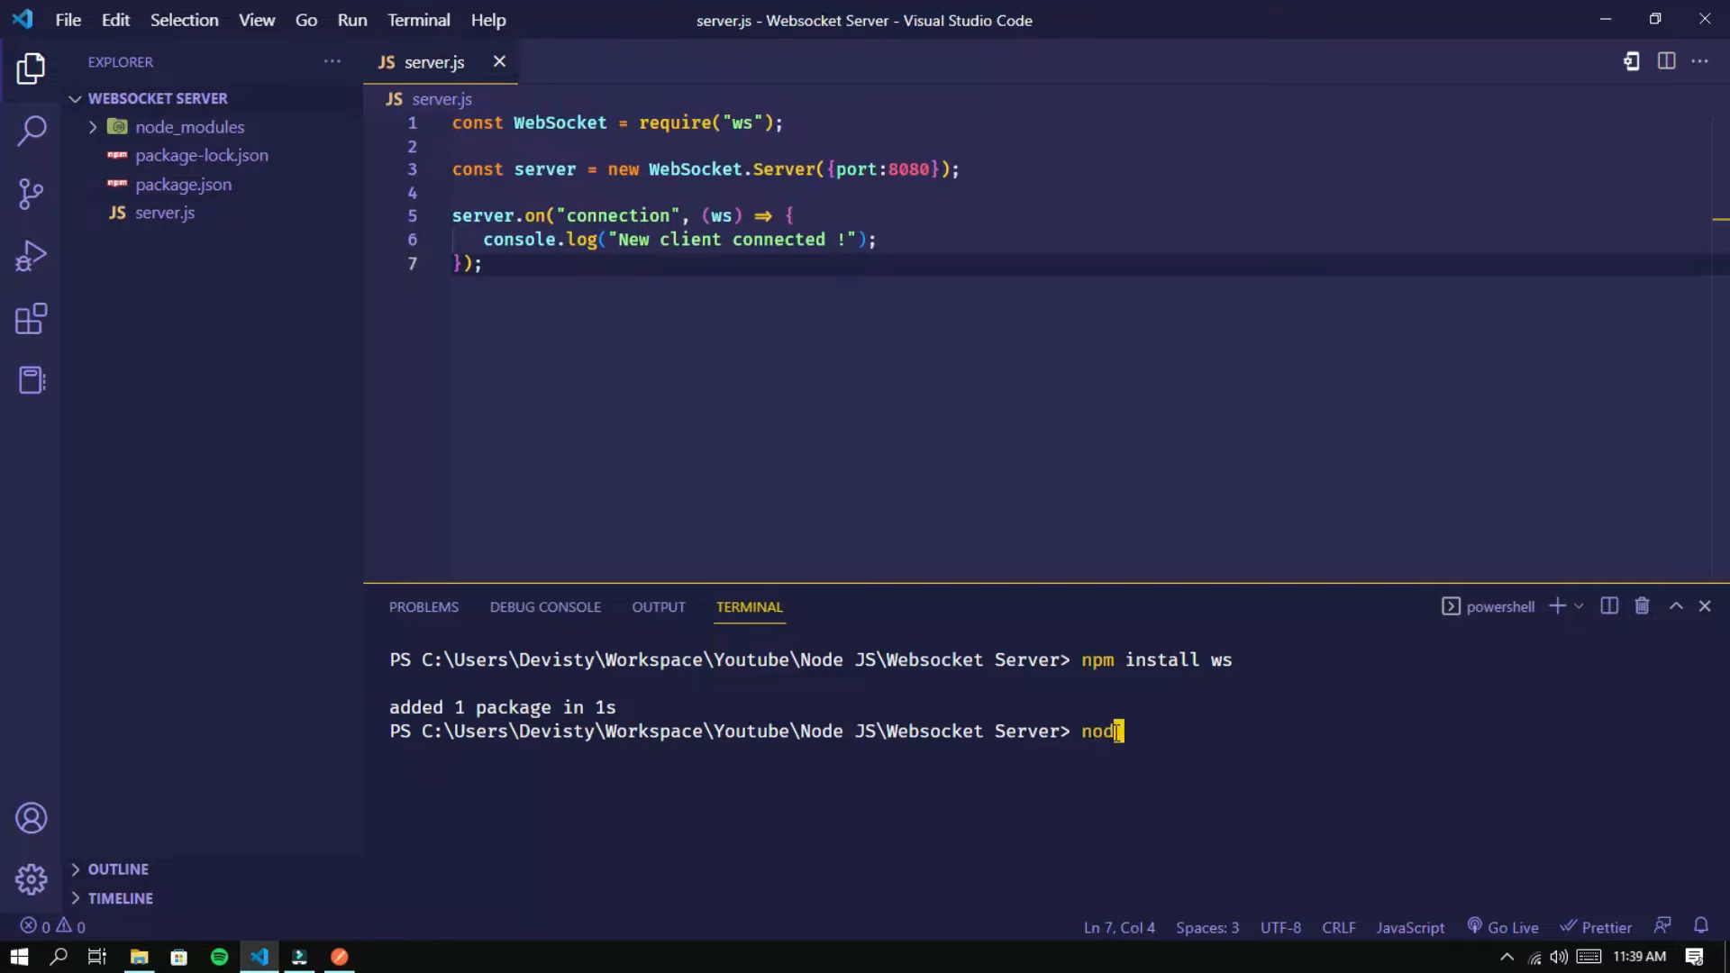
type("serv")
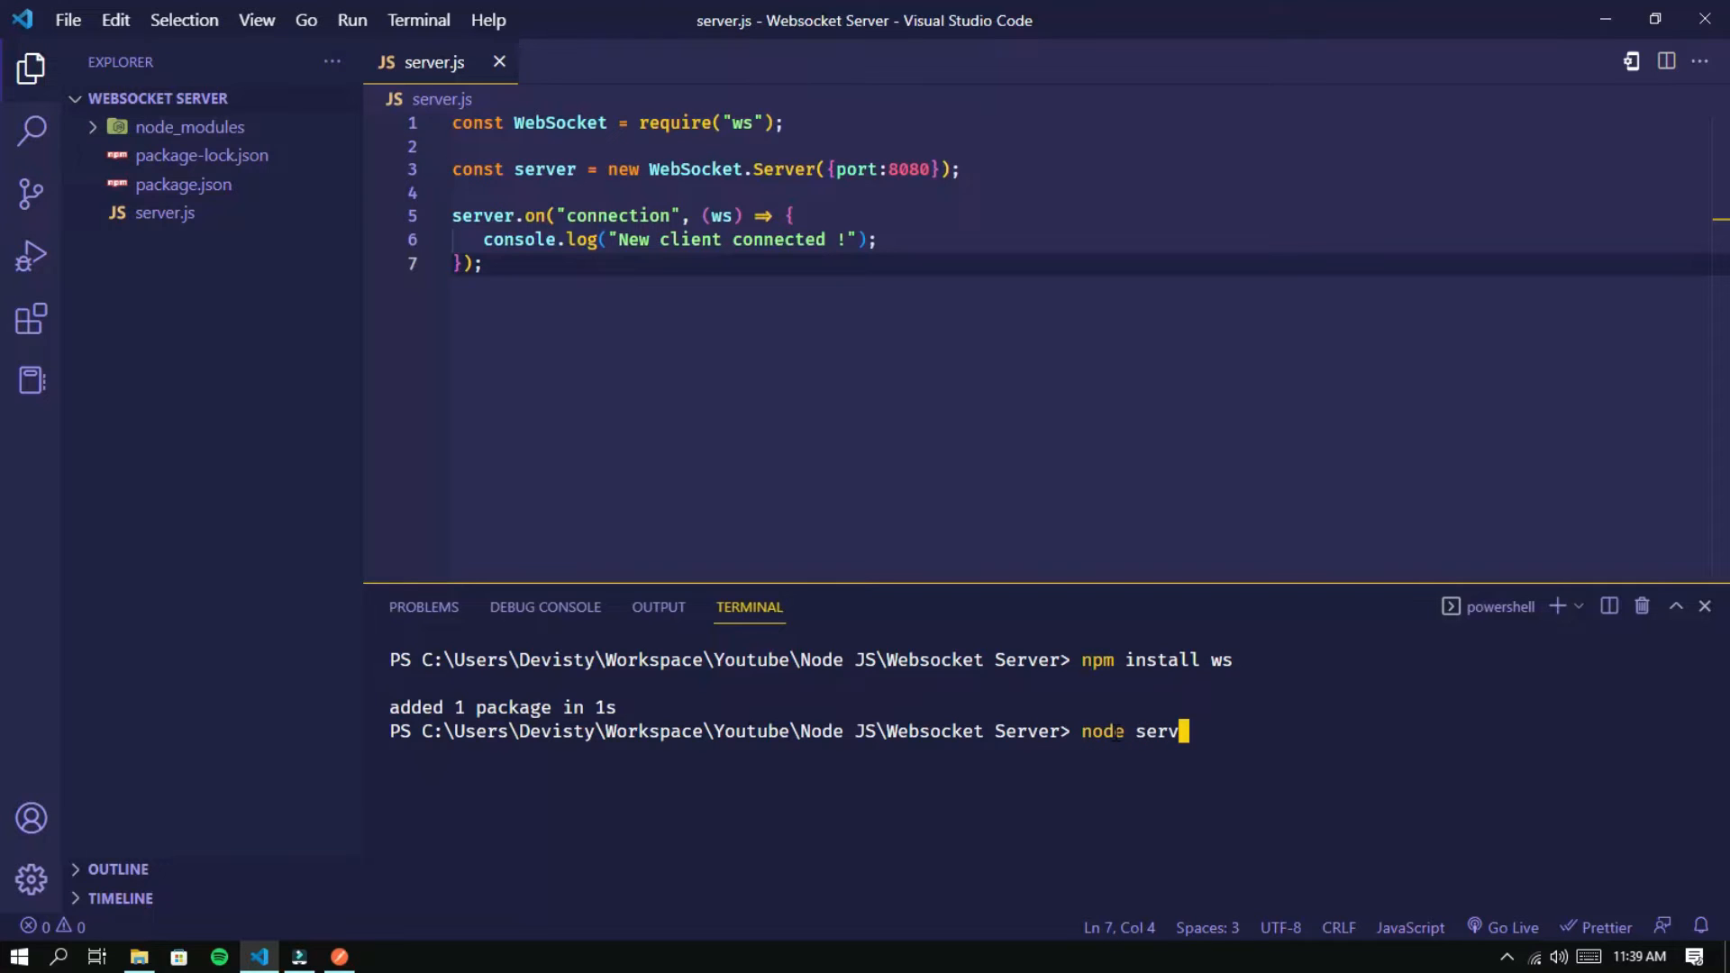
key("Return")
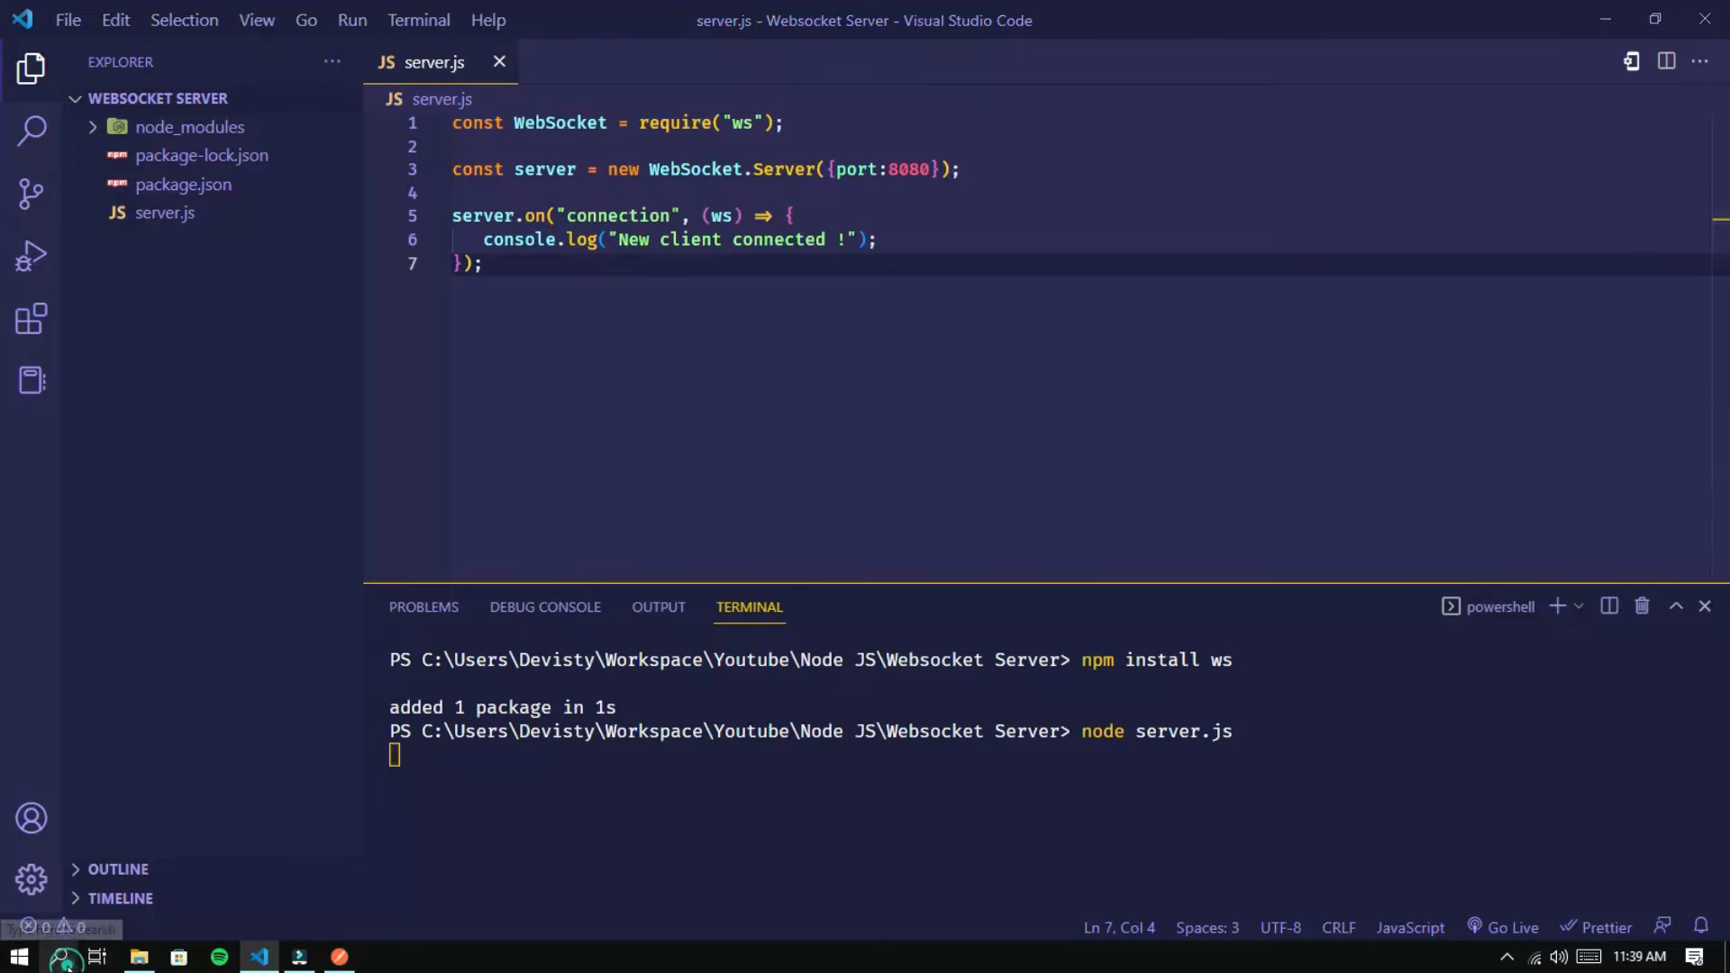
type("postma")
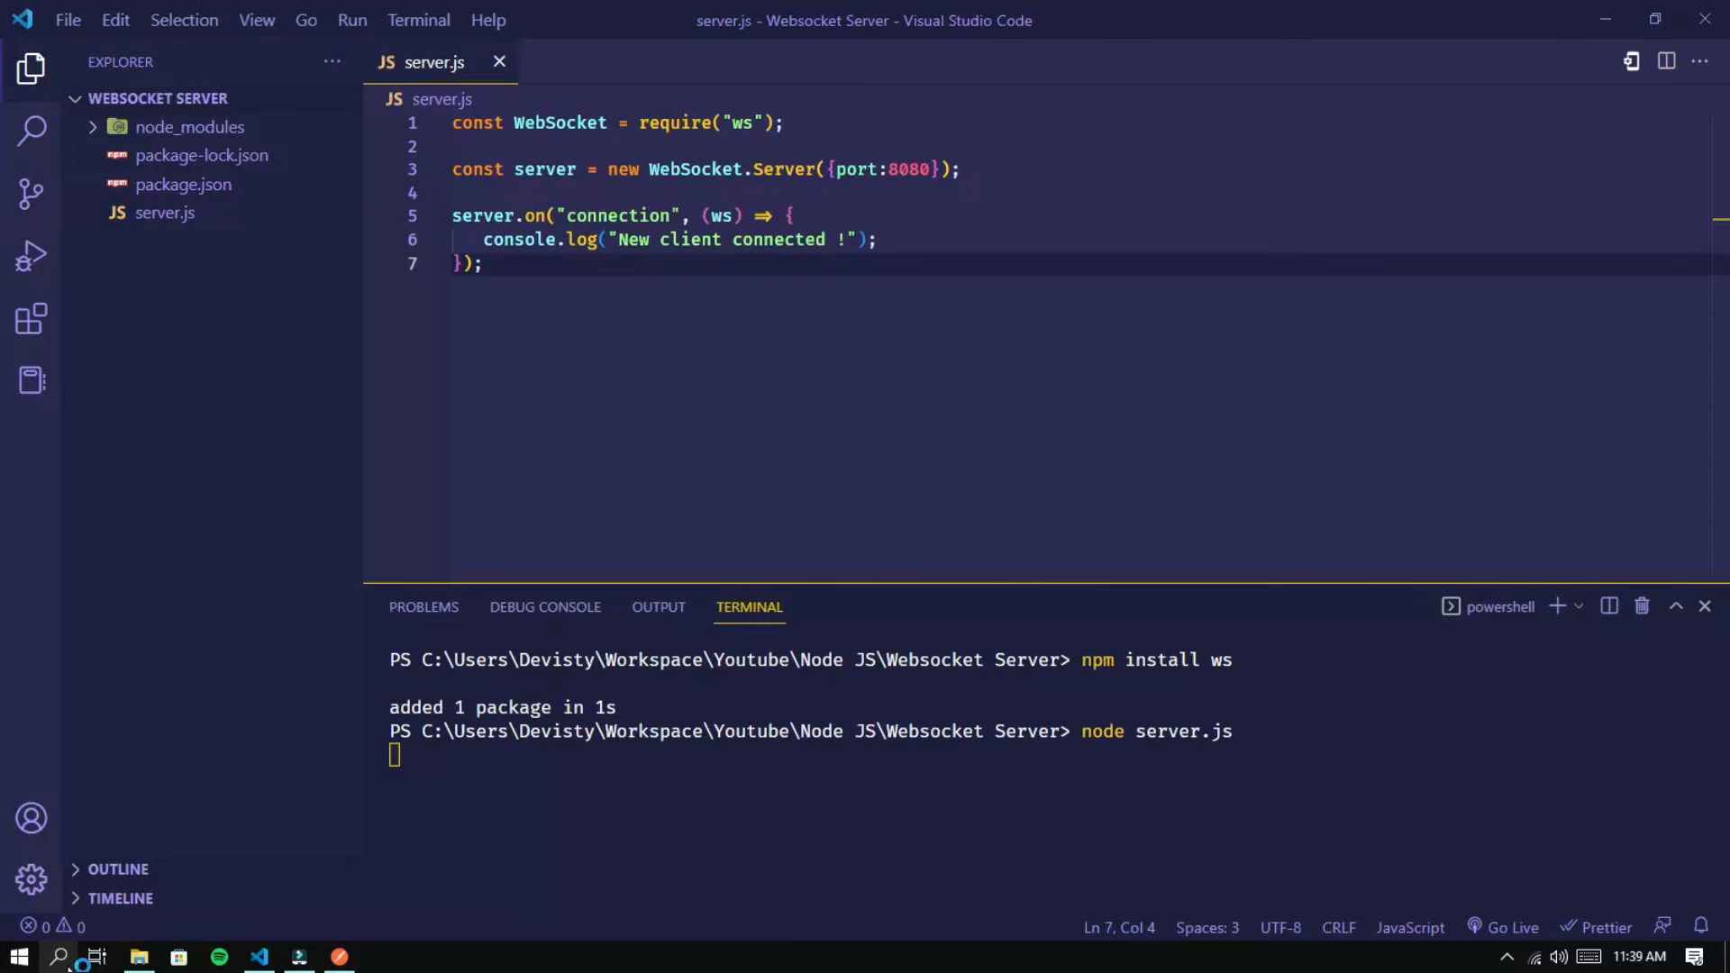
Create a new Postman WebSocket request with ws://localhost: and check the port in server.js
left_click(339, 955)
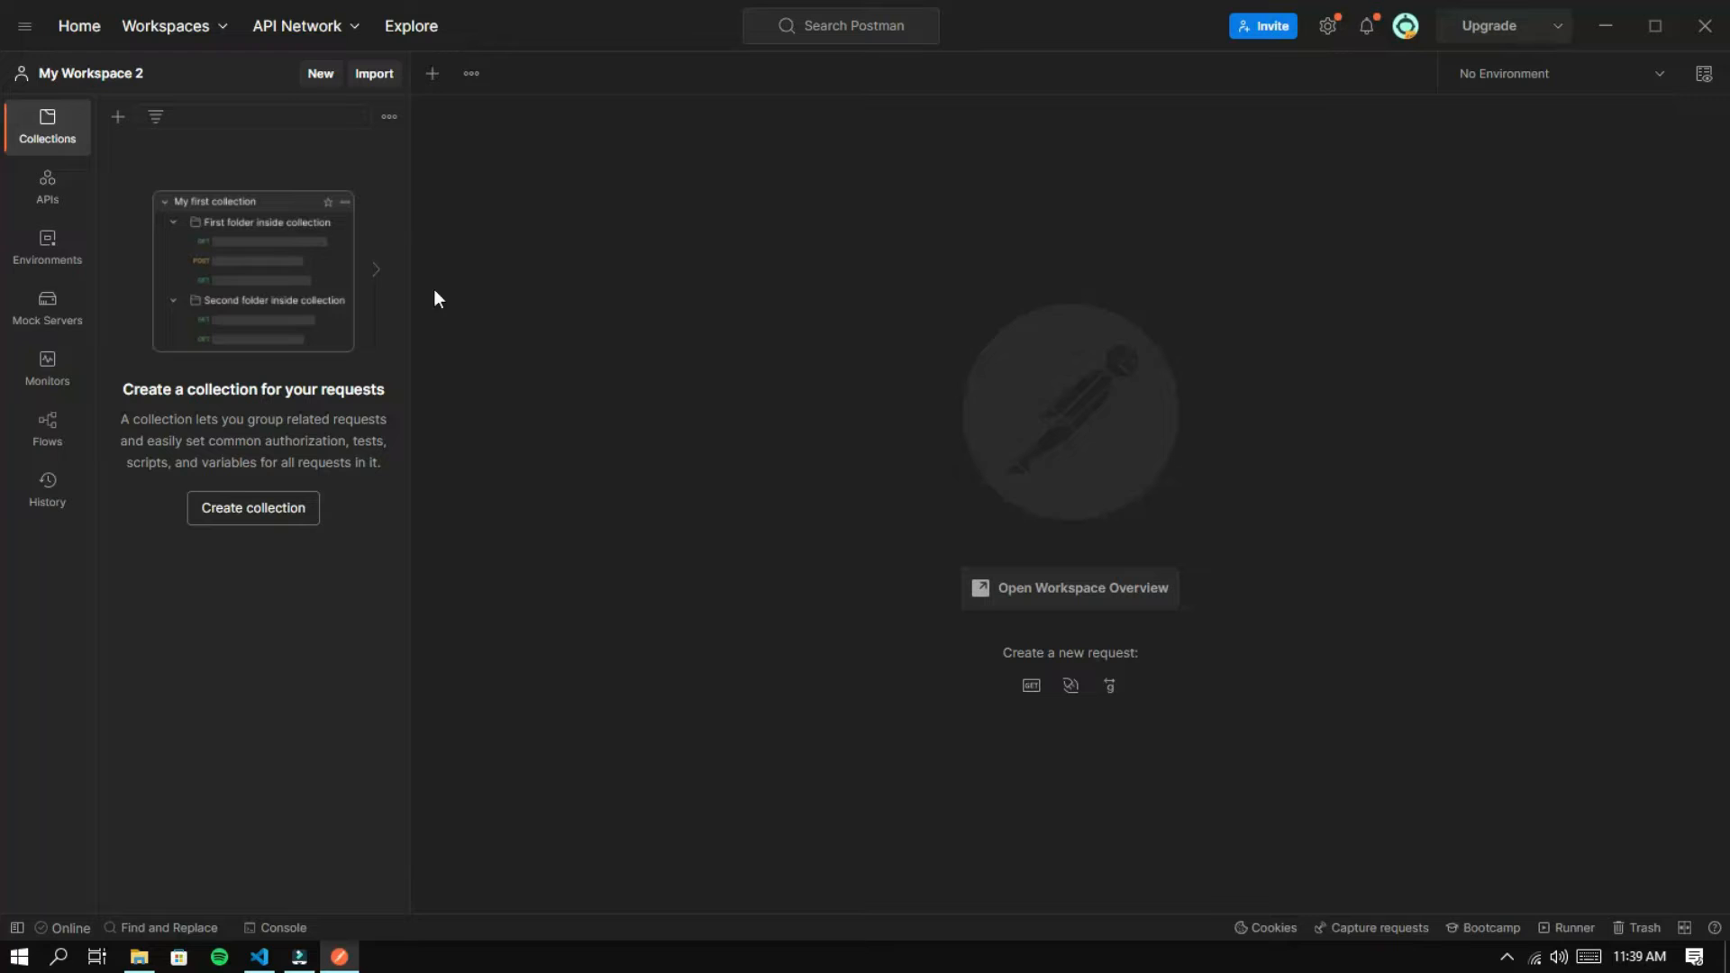
left_click(320, 72)
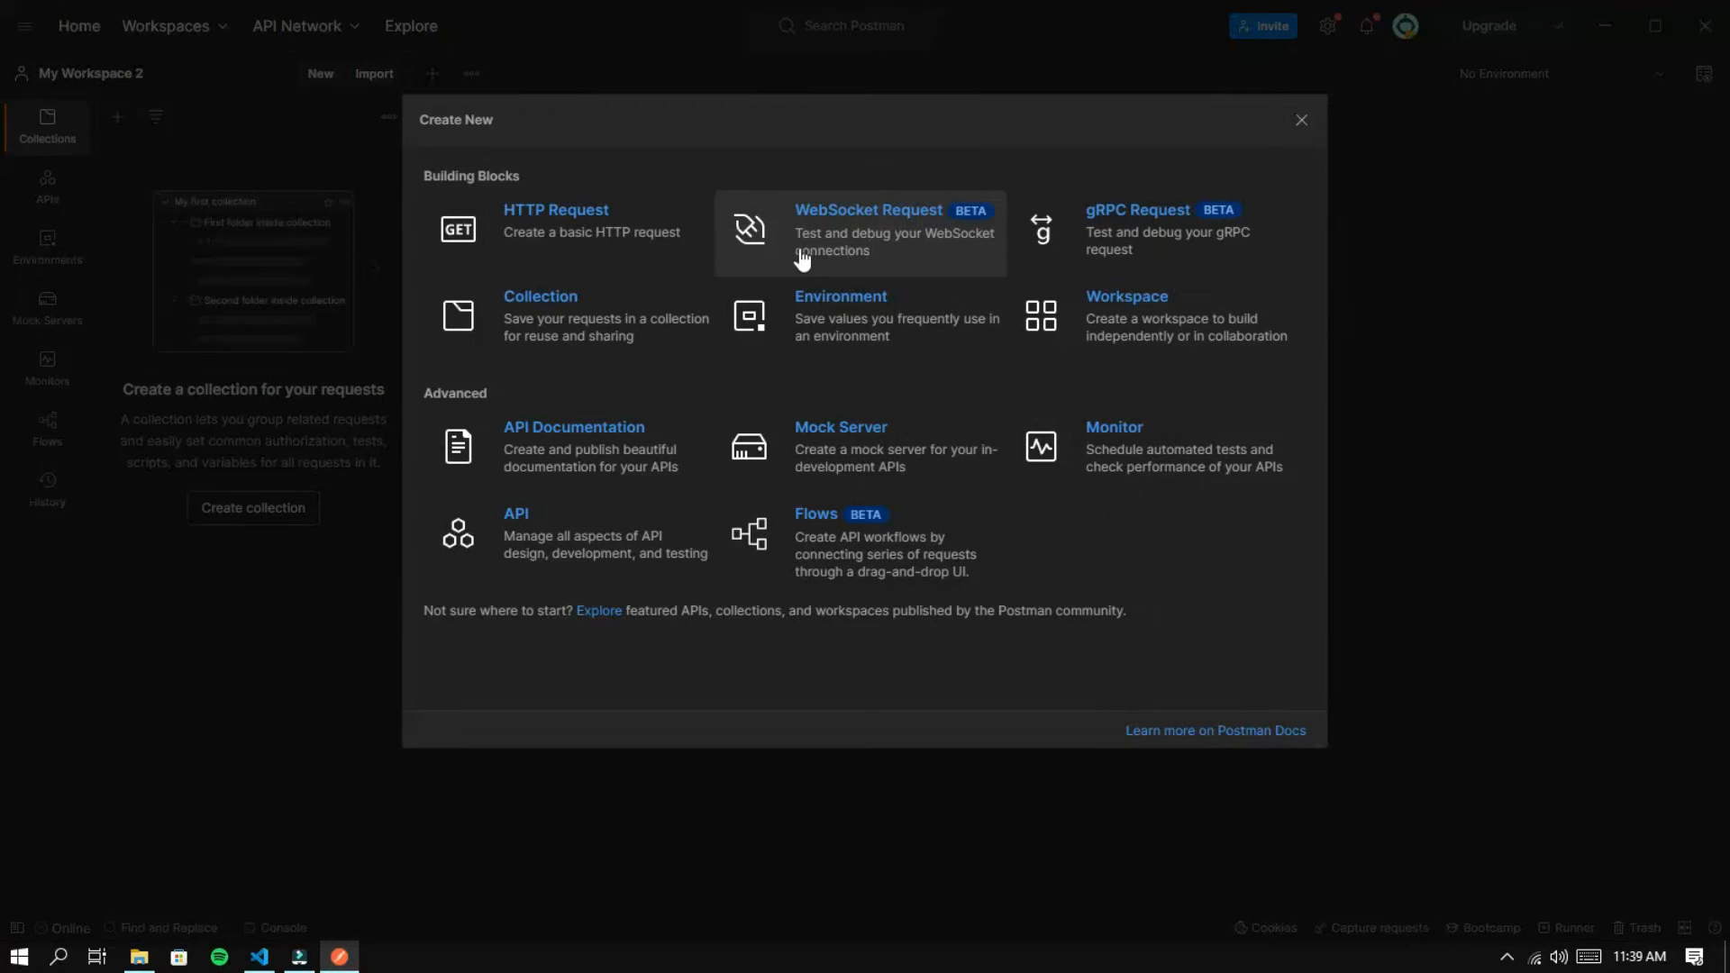
left_click(867, 229)
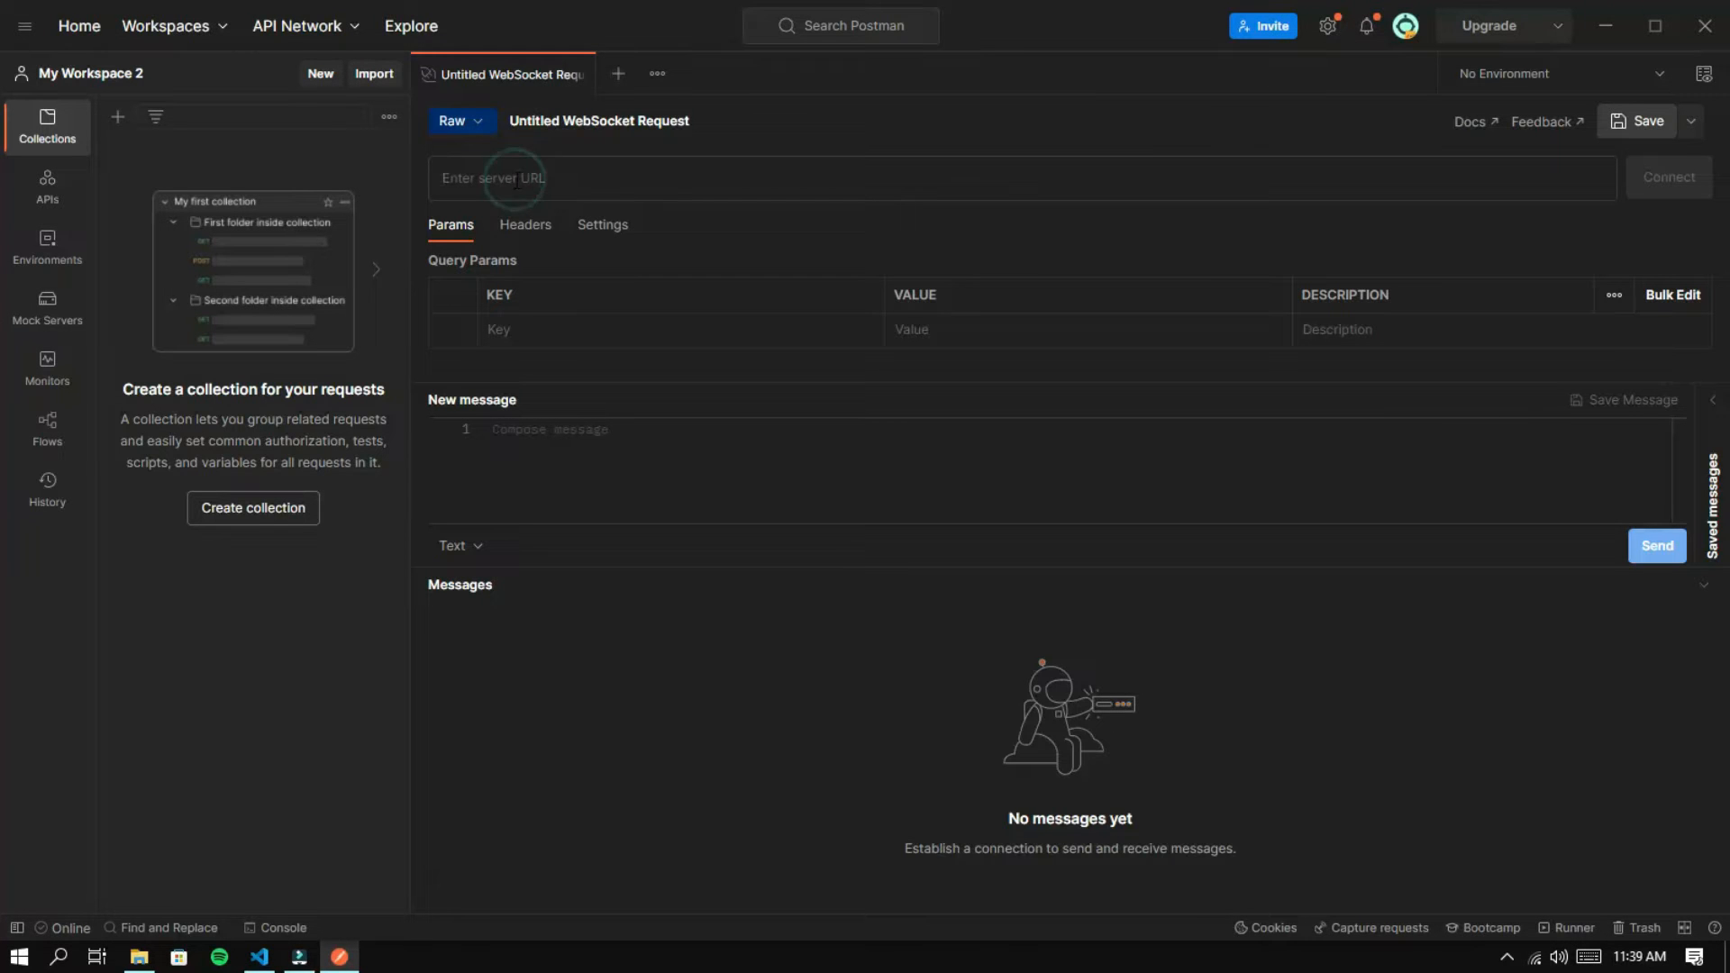
type("ws://localhost:")
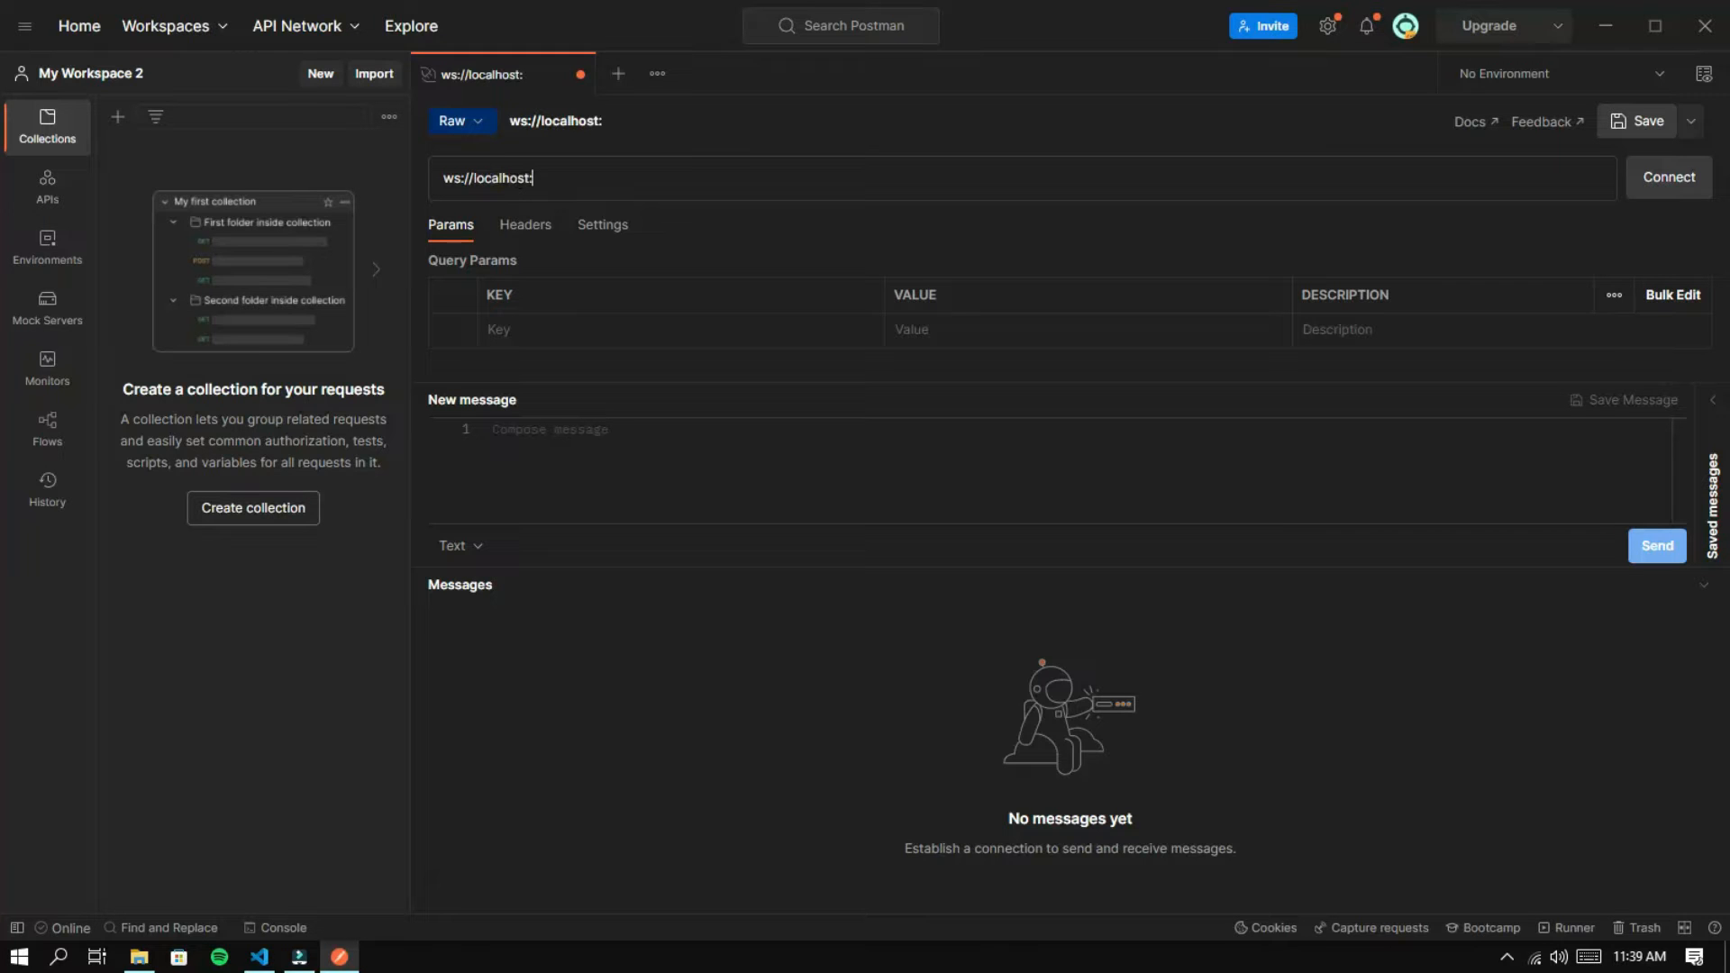
left_click(263, 957)
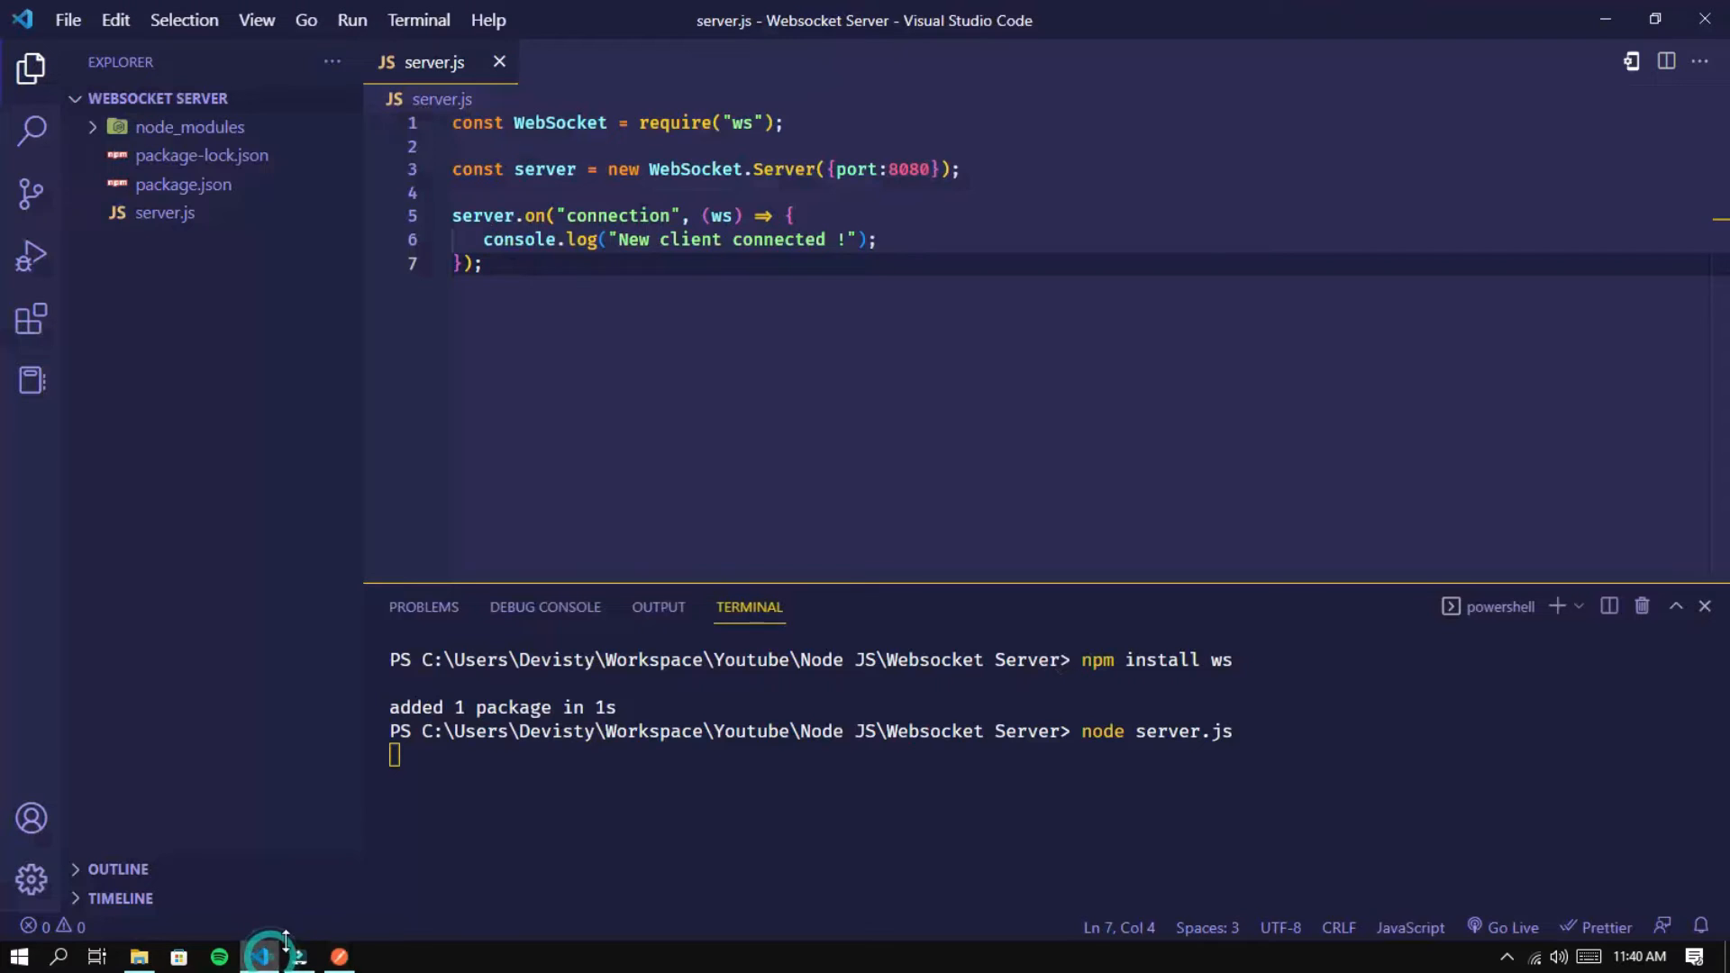
left_click(895, 169)
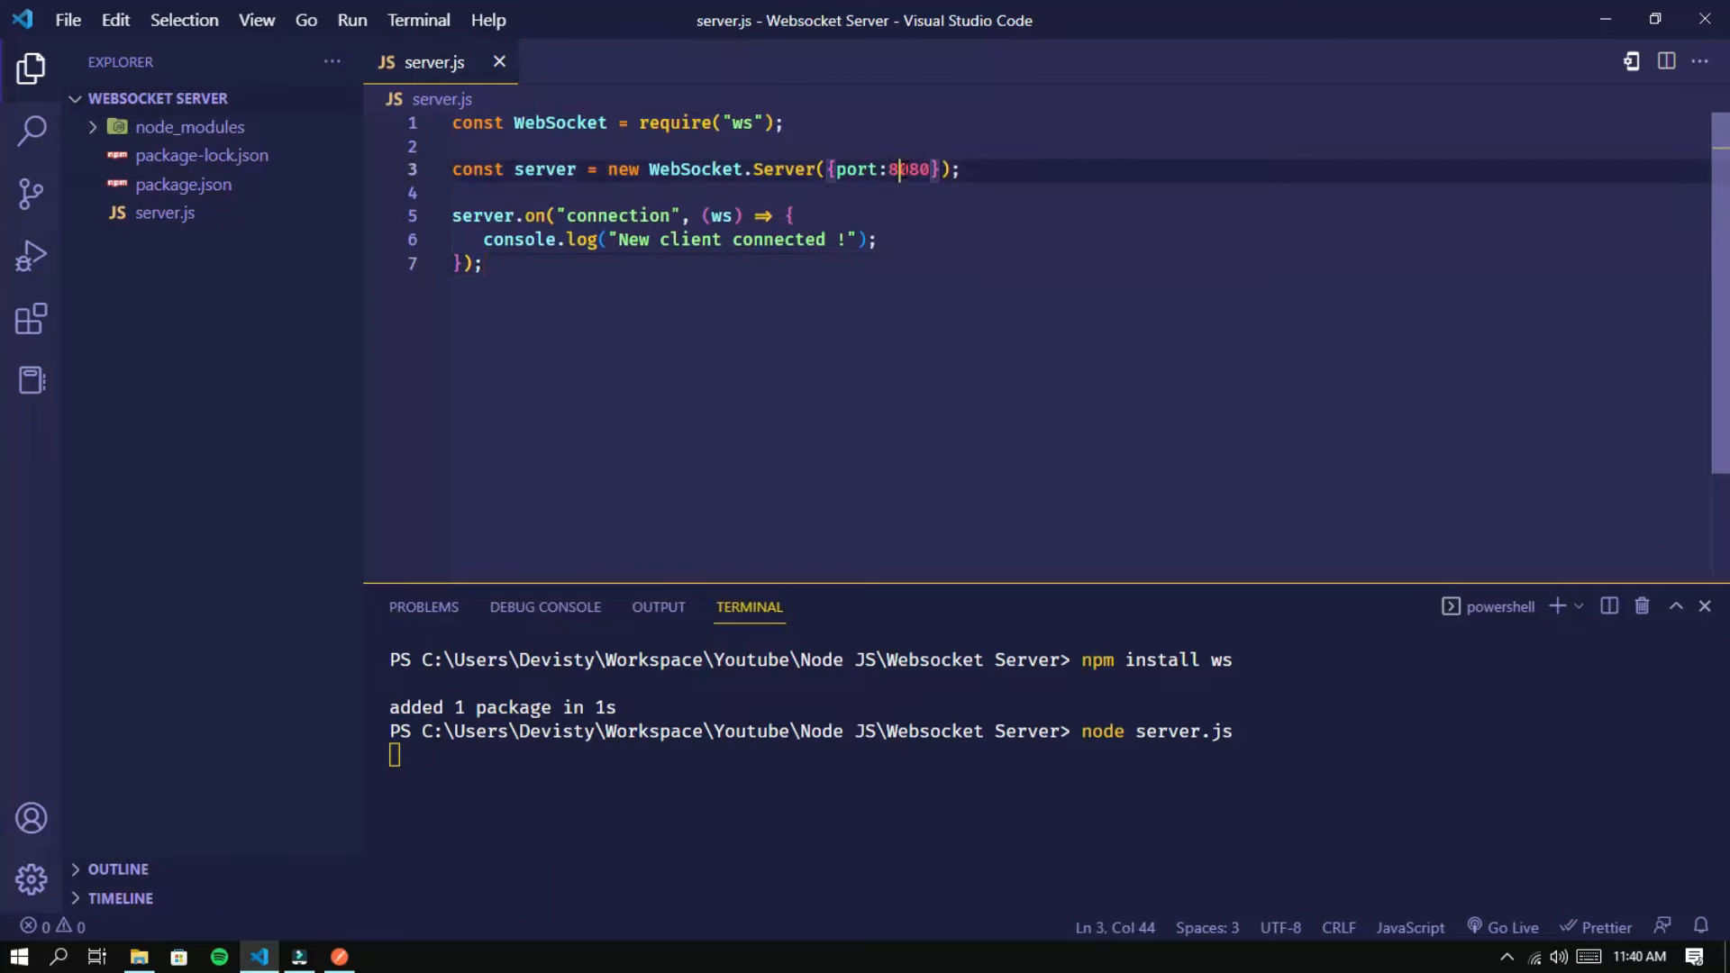
Complete the URL as ws://localhost:8080, connect, and check the server terminal output
double_click(906, 169)
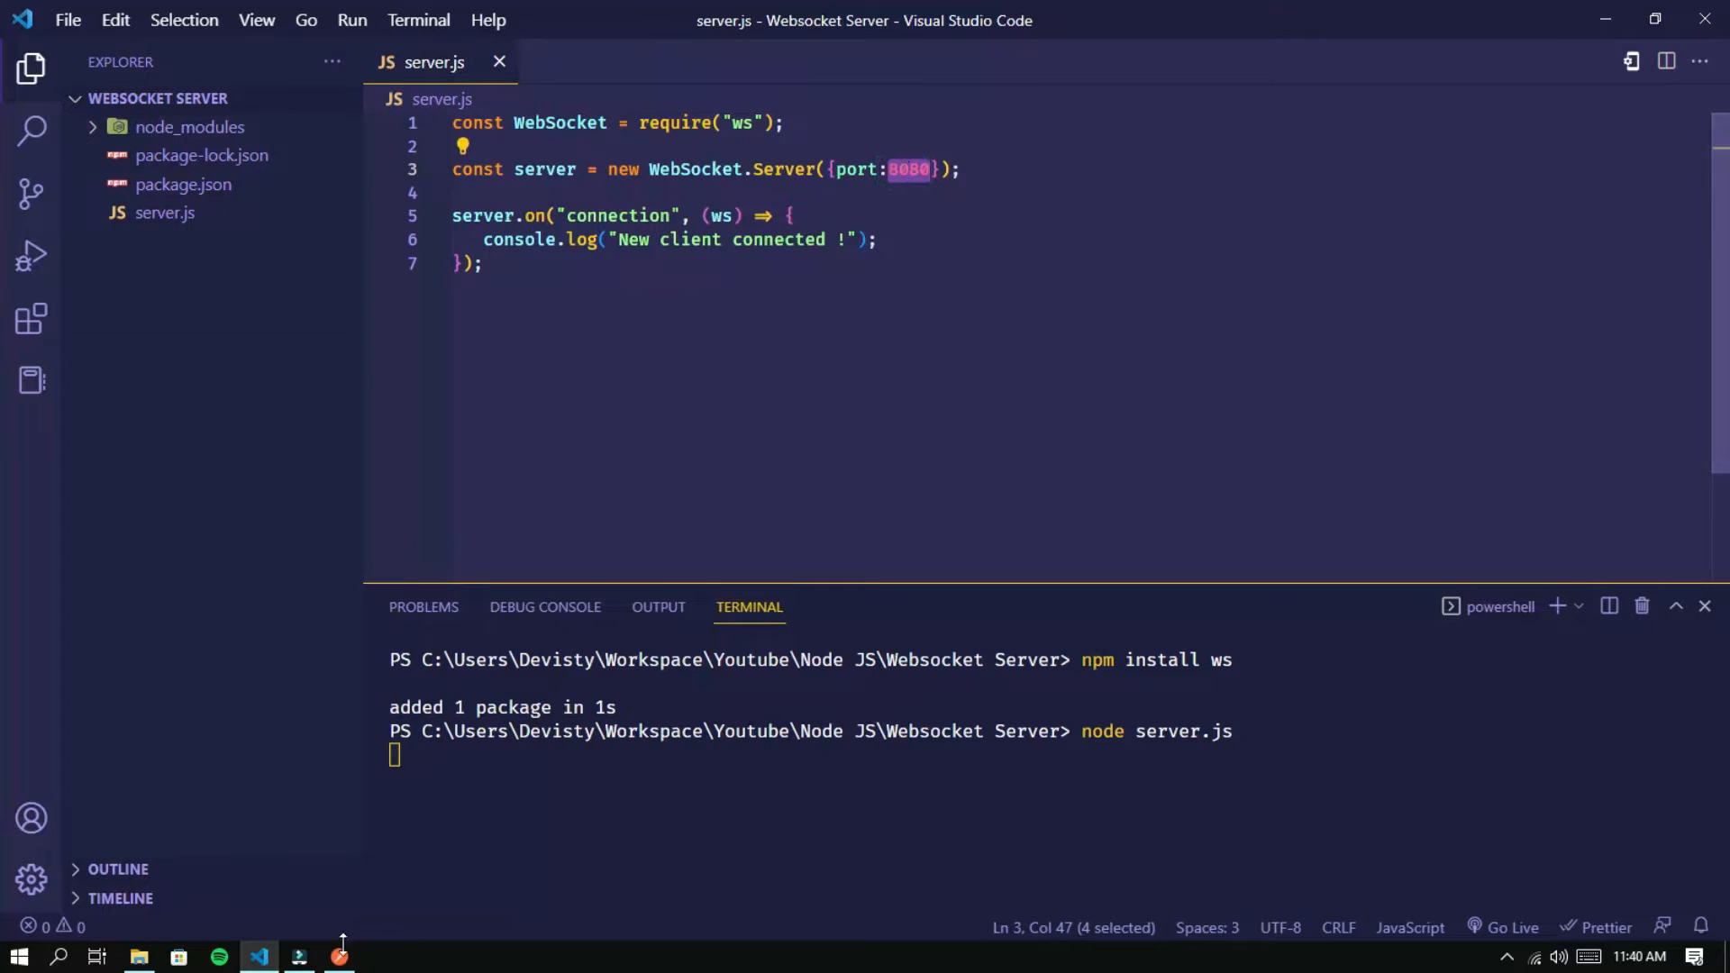
left_click(340, 956)
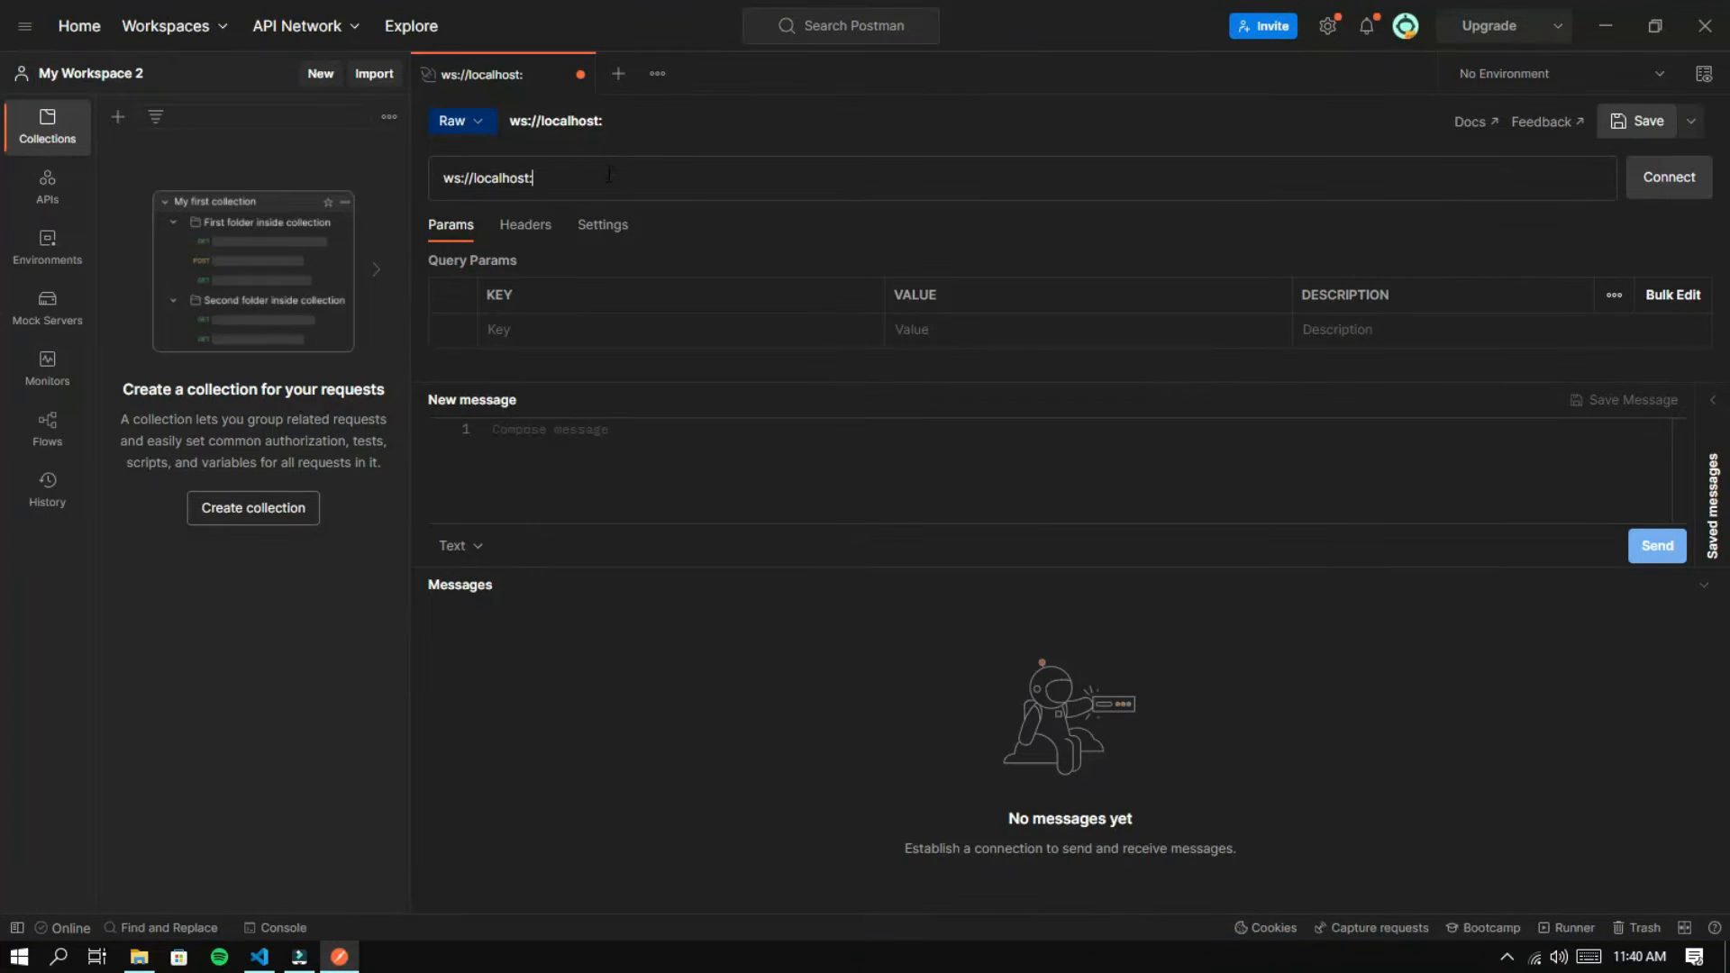
type("8080")
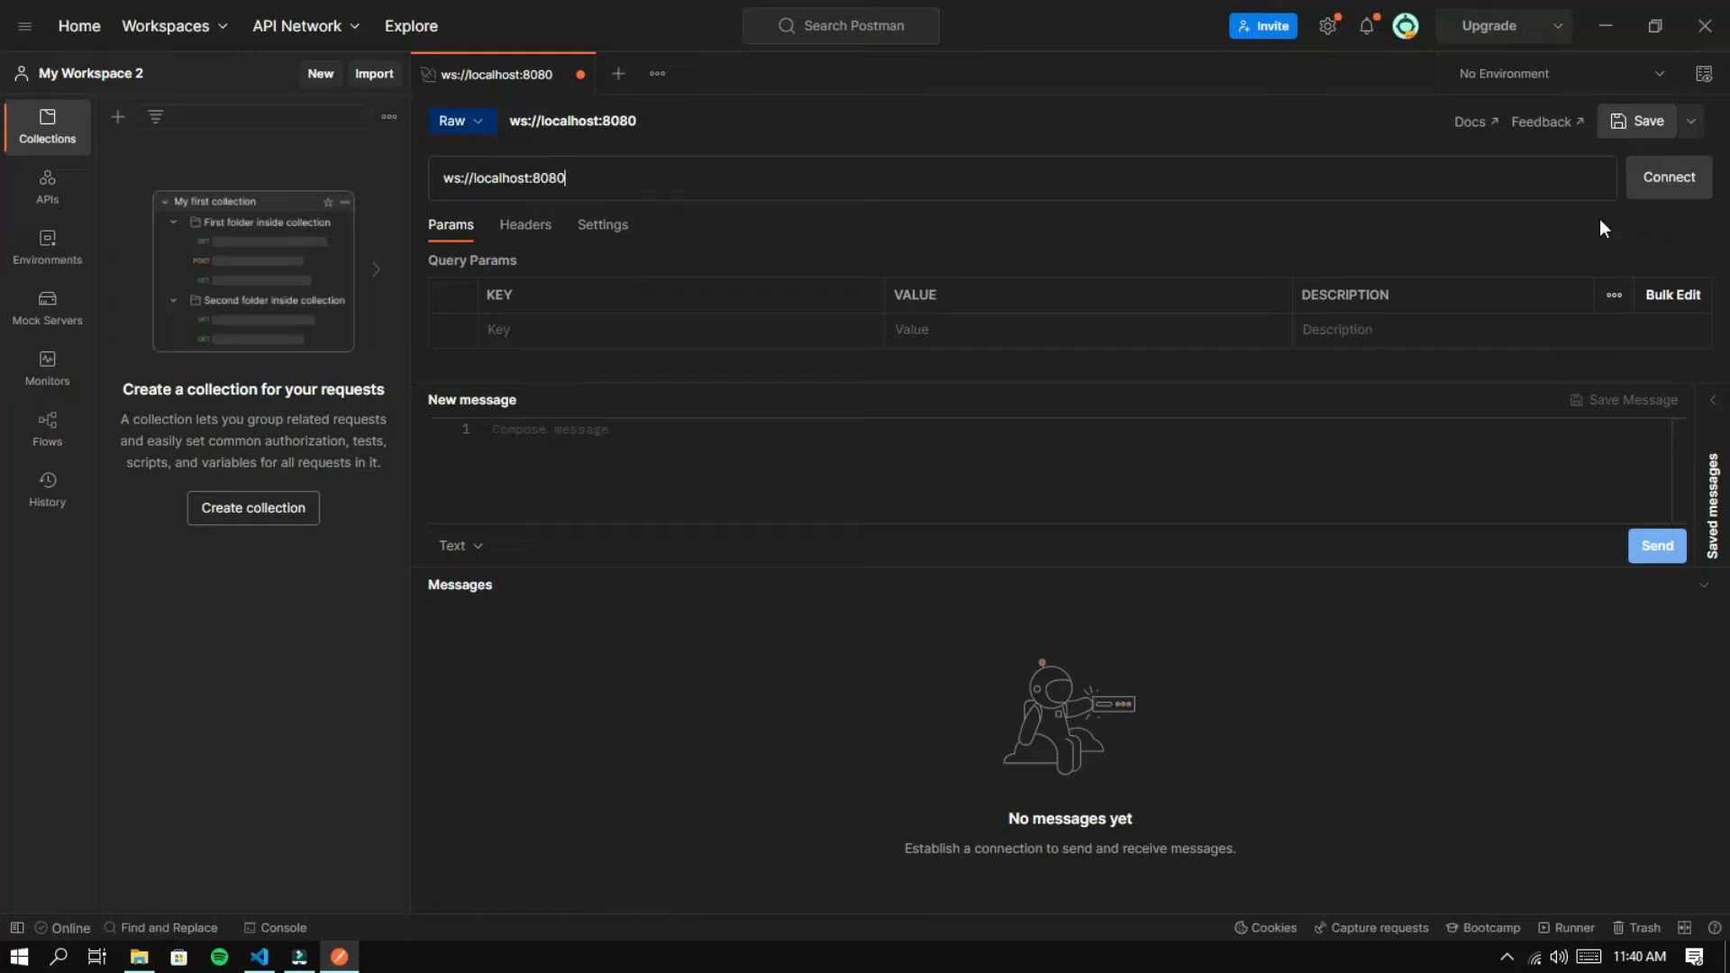
left_click(1666, 176)
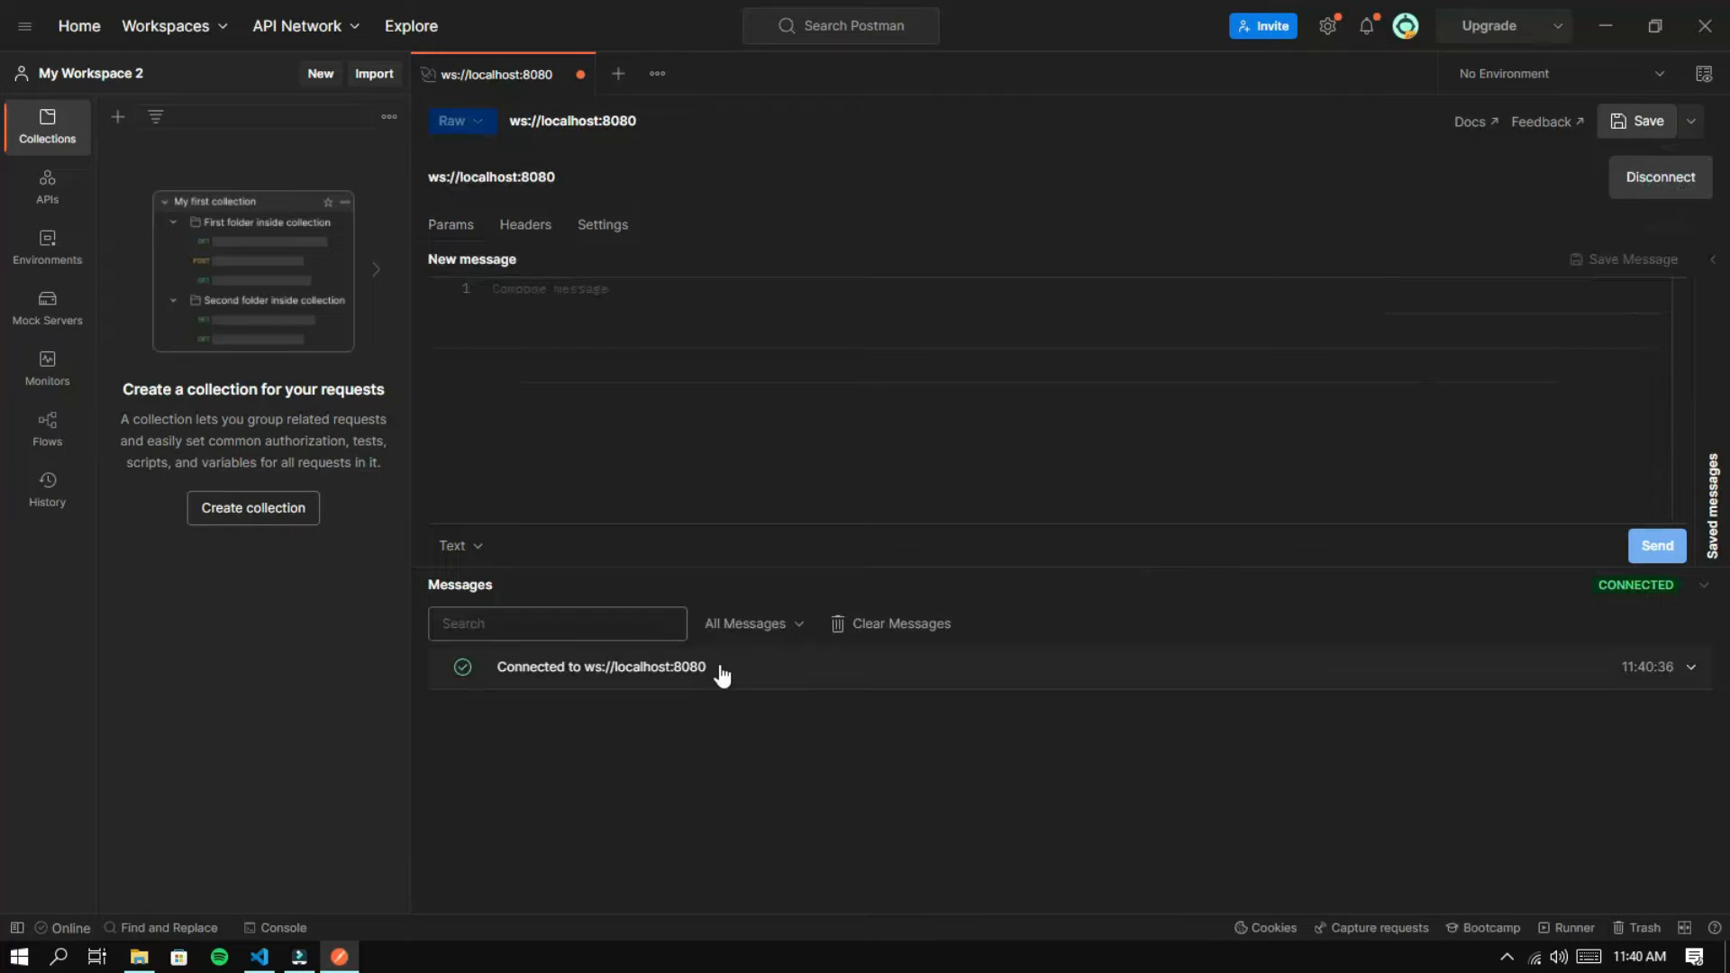
mouse_move(533, 674)
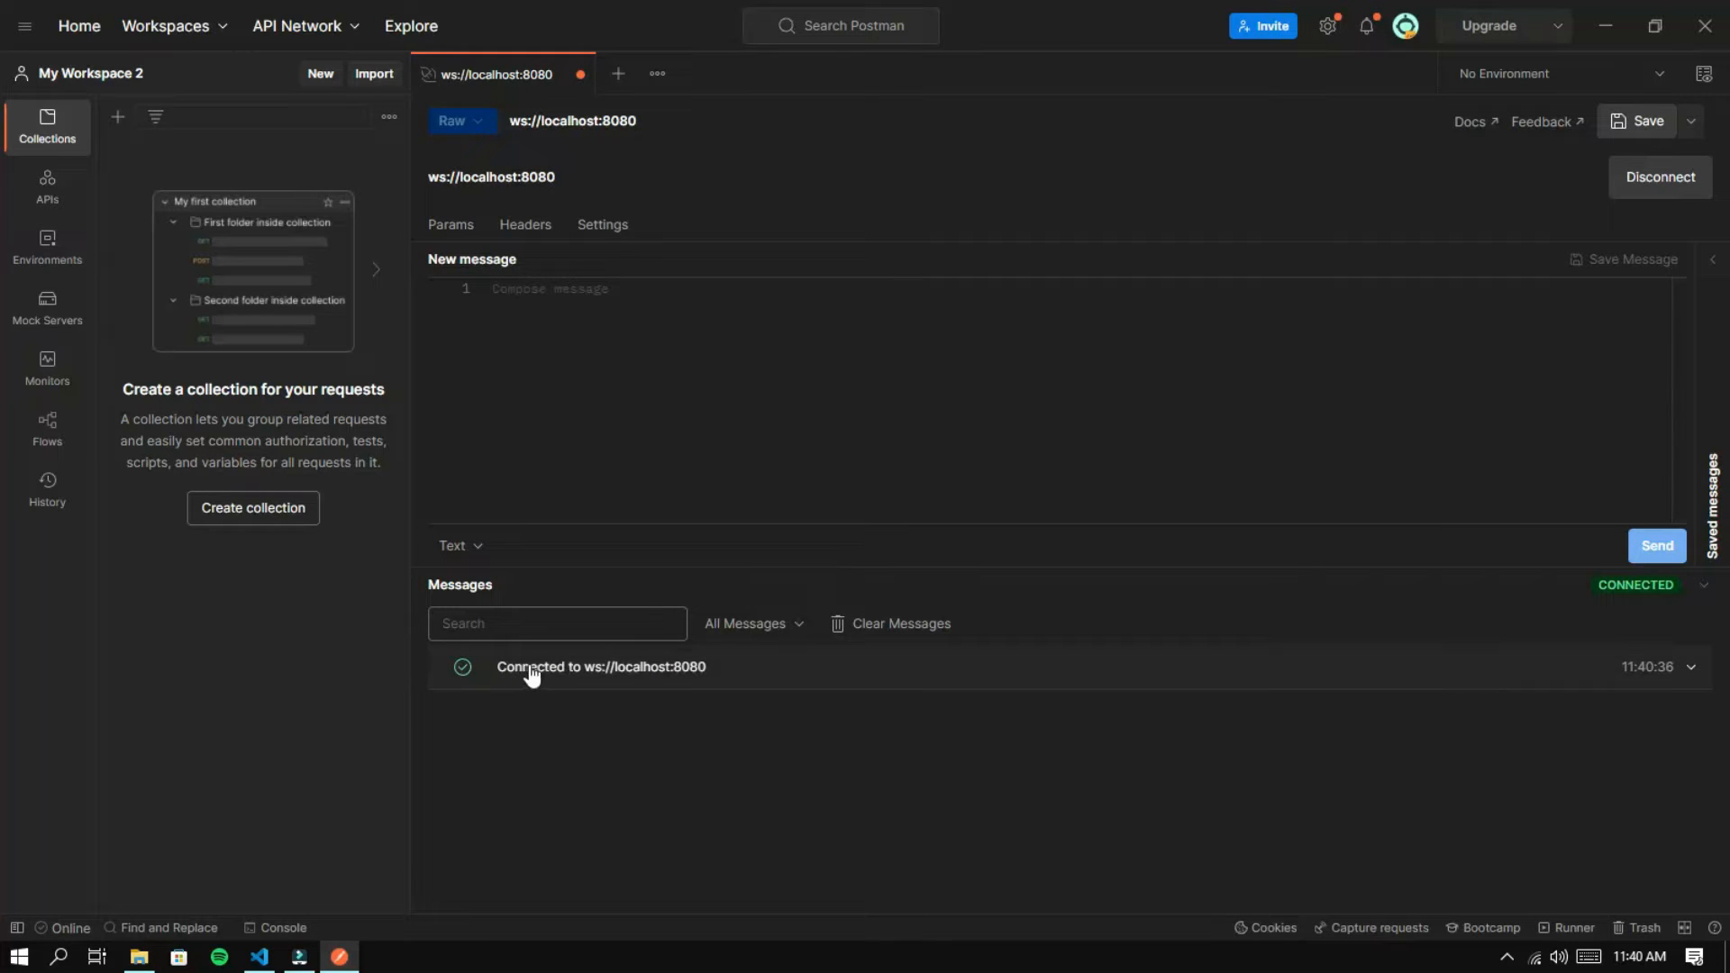
left_click(260, 957)
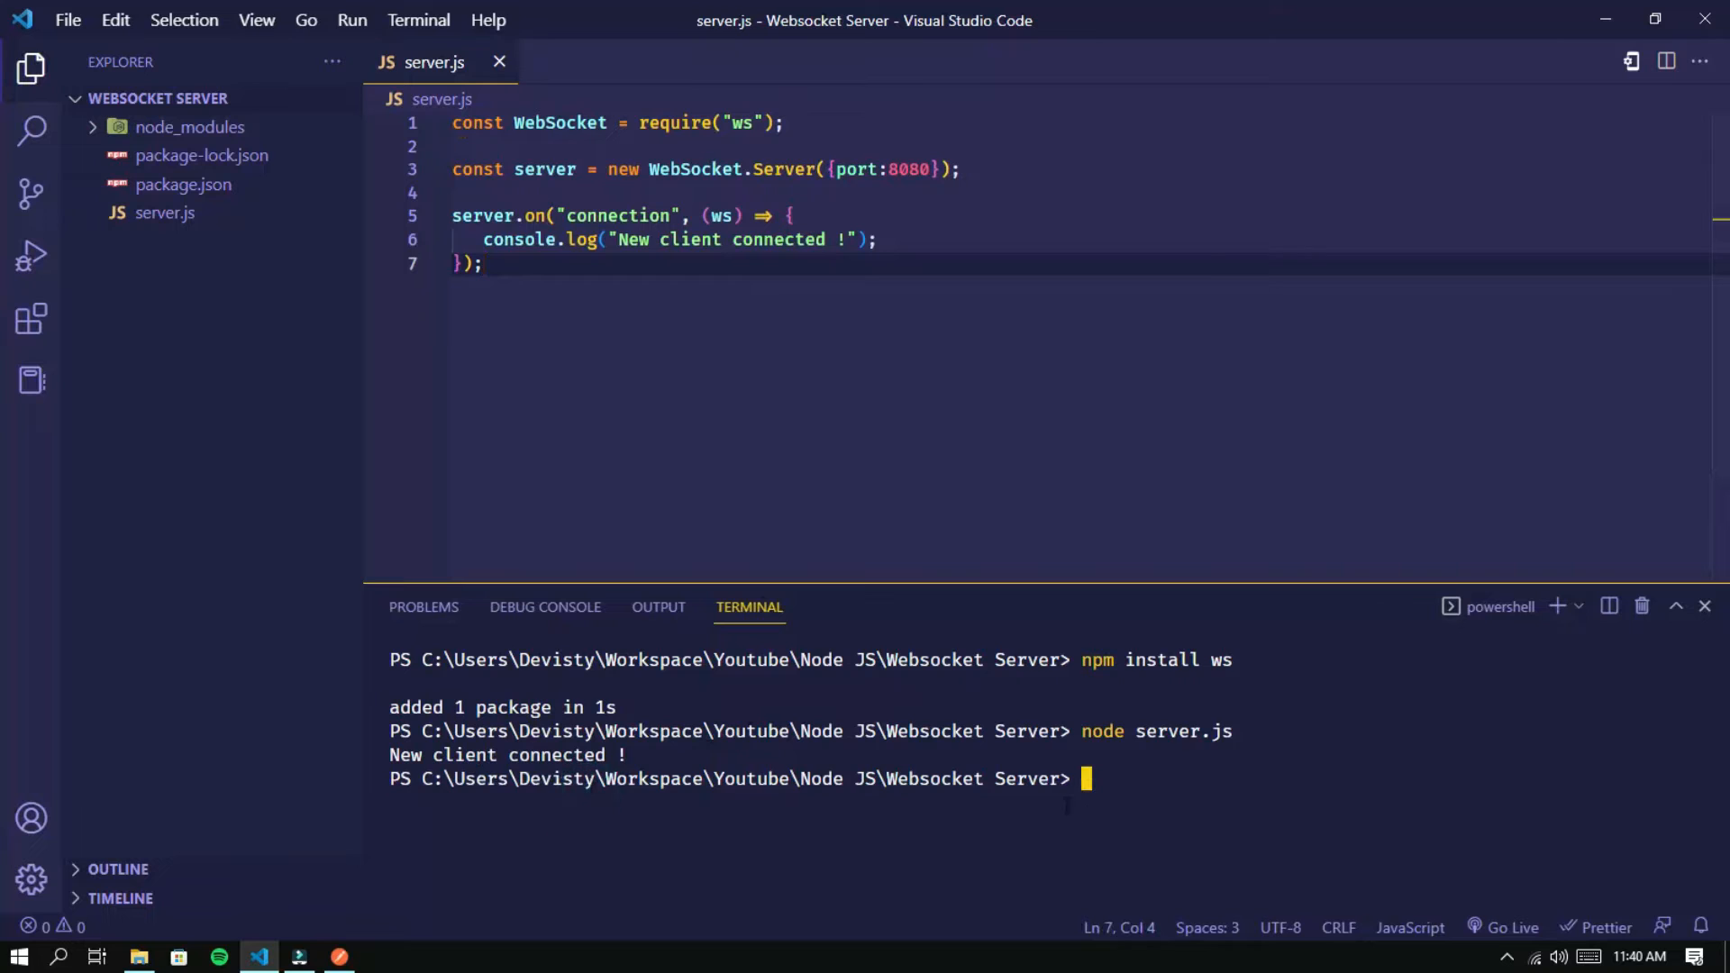
Add a welcome-message comment and ws.send("Hello this is welcome message") in the connection handler
left_click(704, 284)
type("//se")
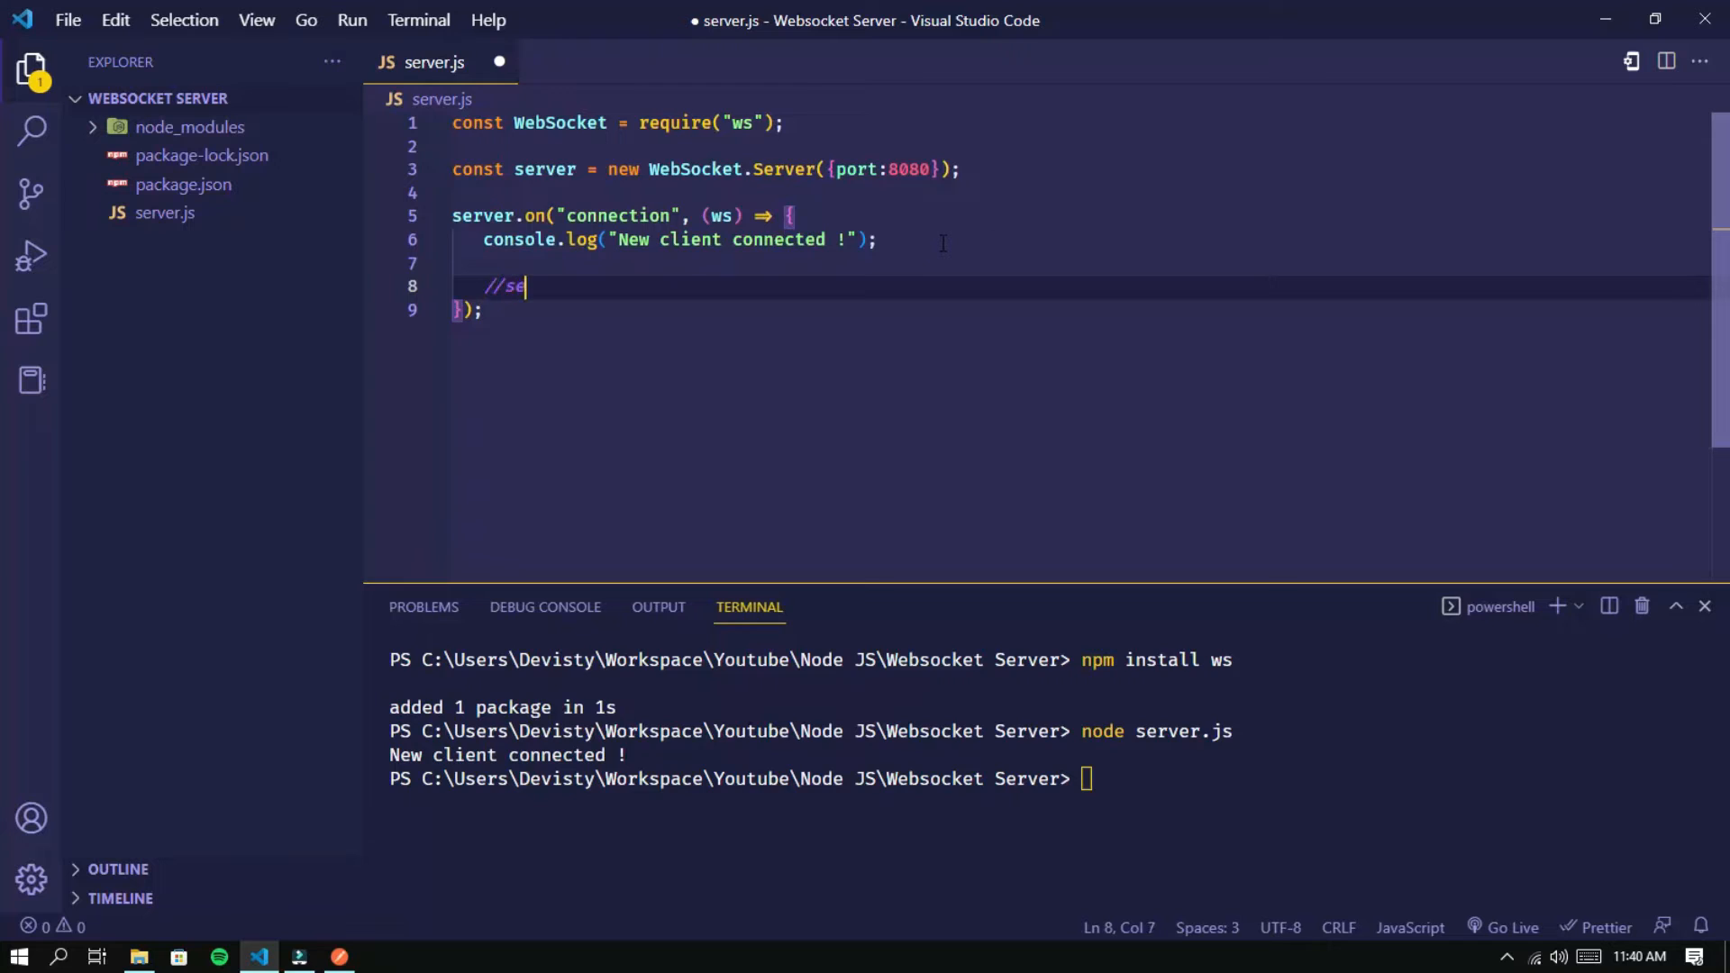
type("nd w")
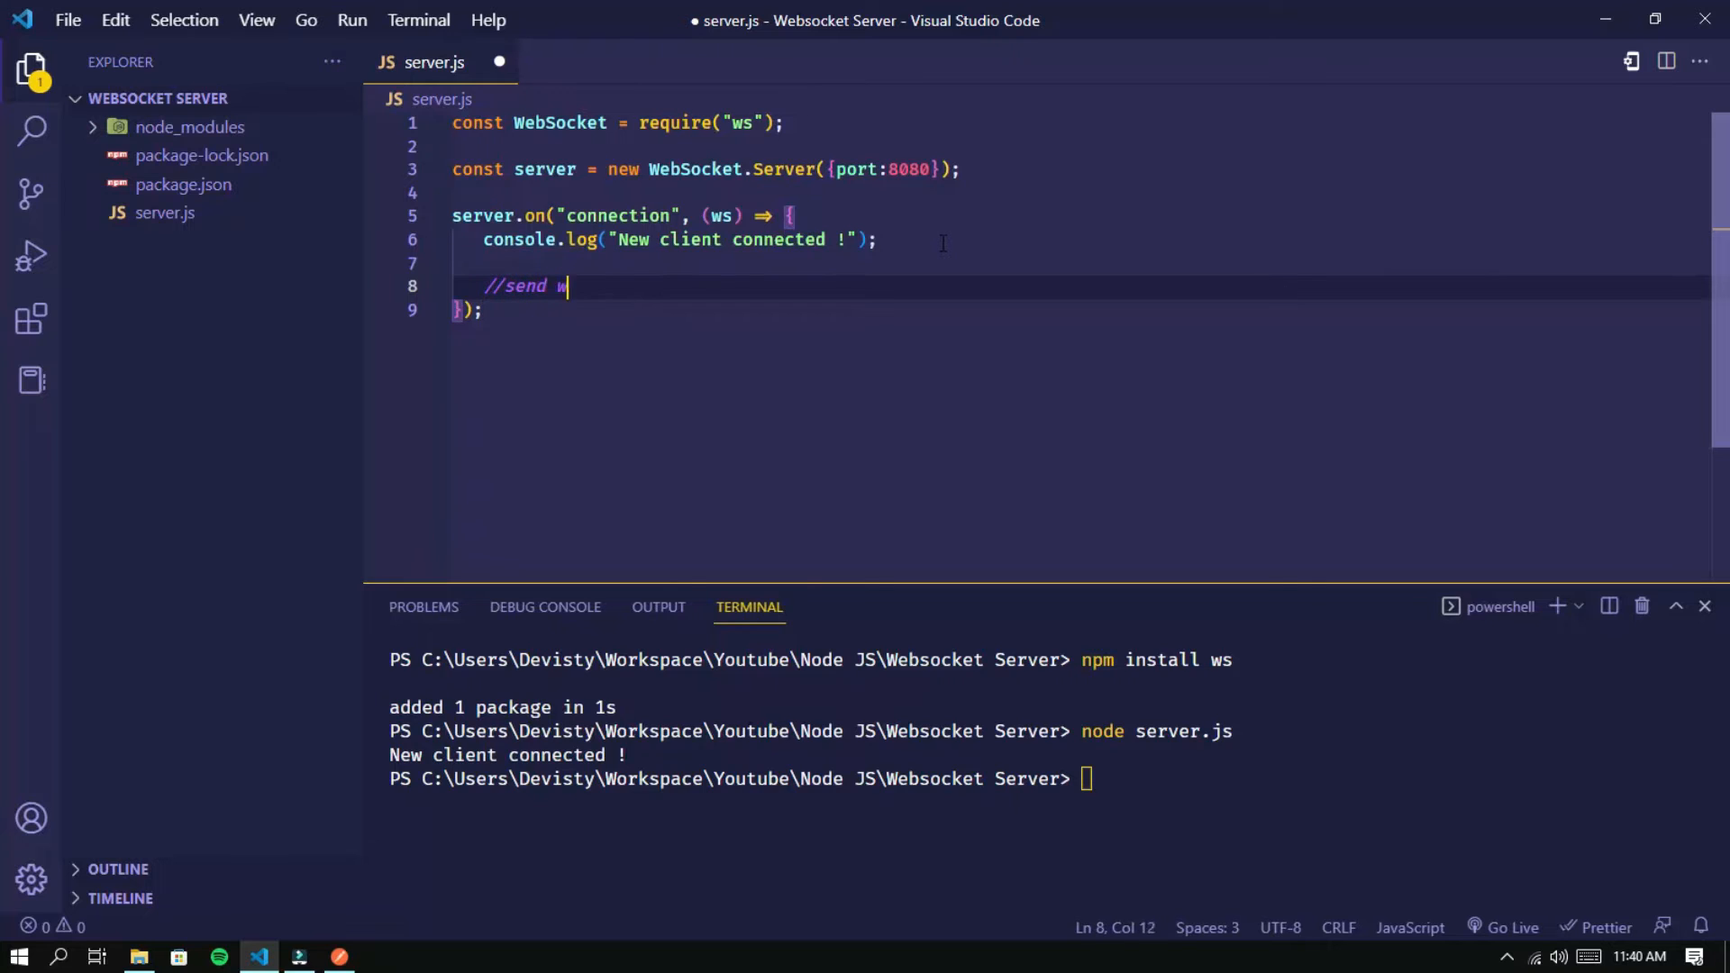
type("elcome message")
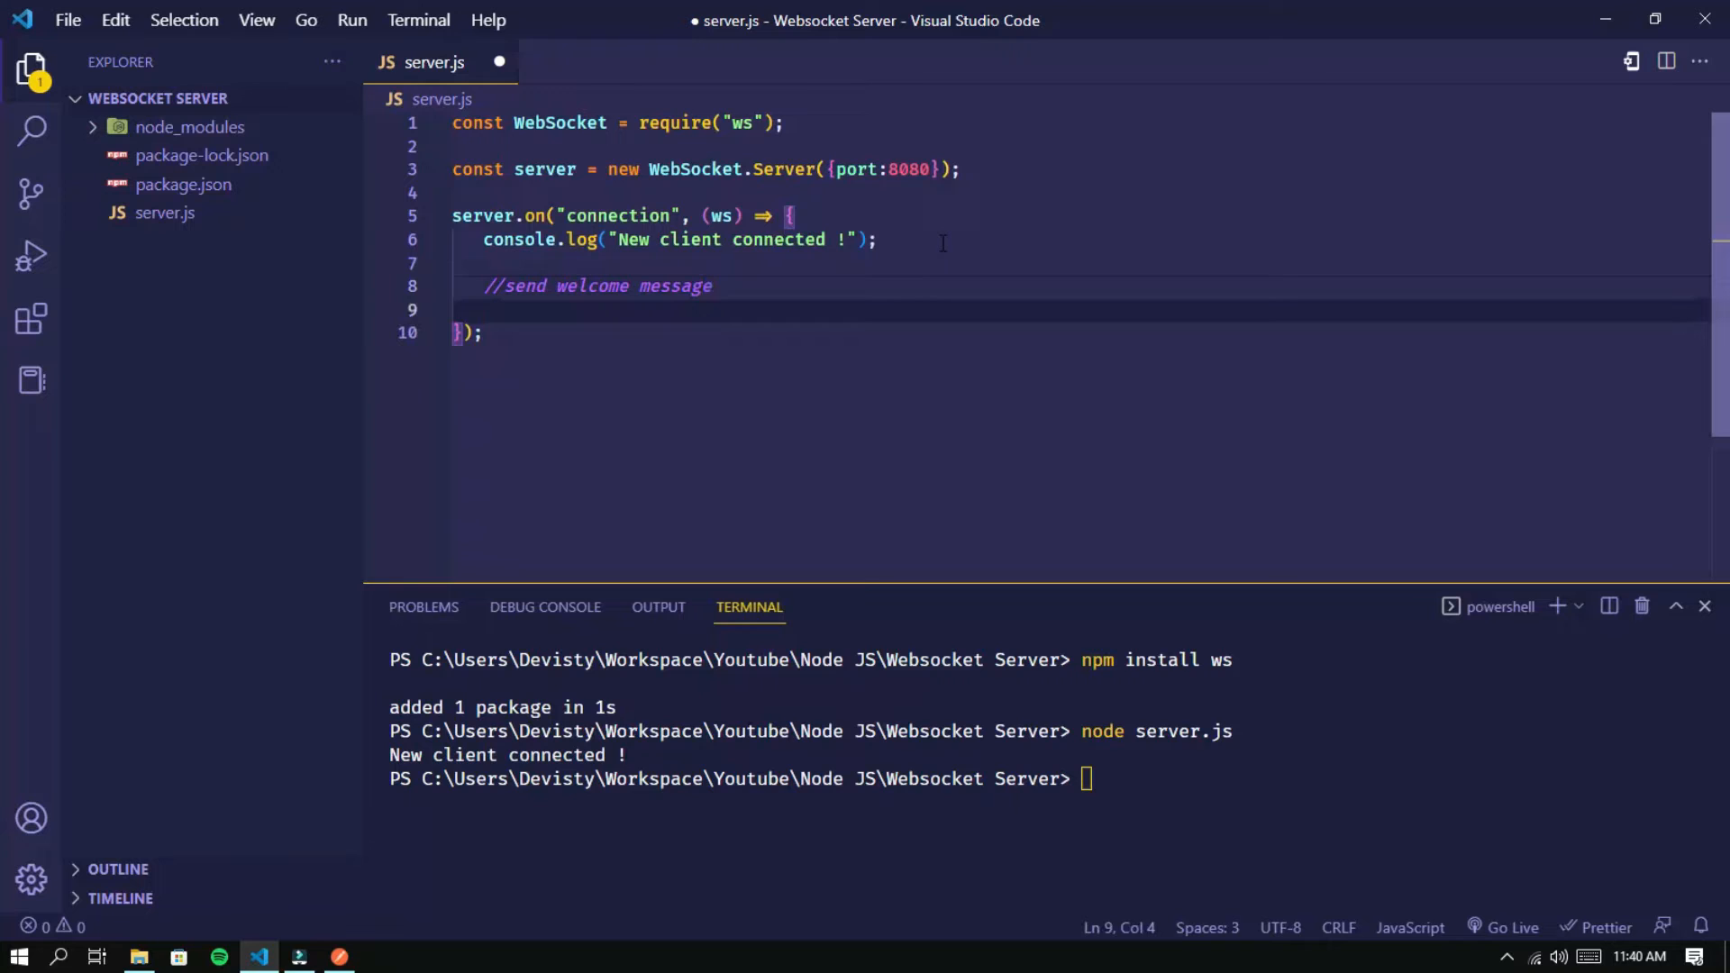
type("ws.send(\"")
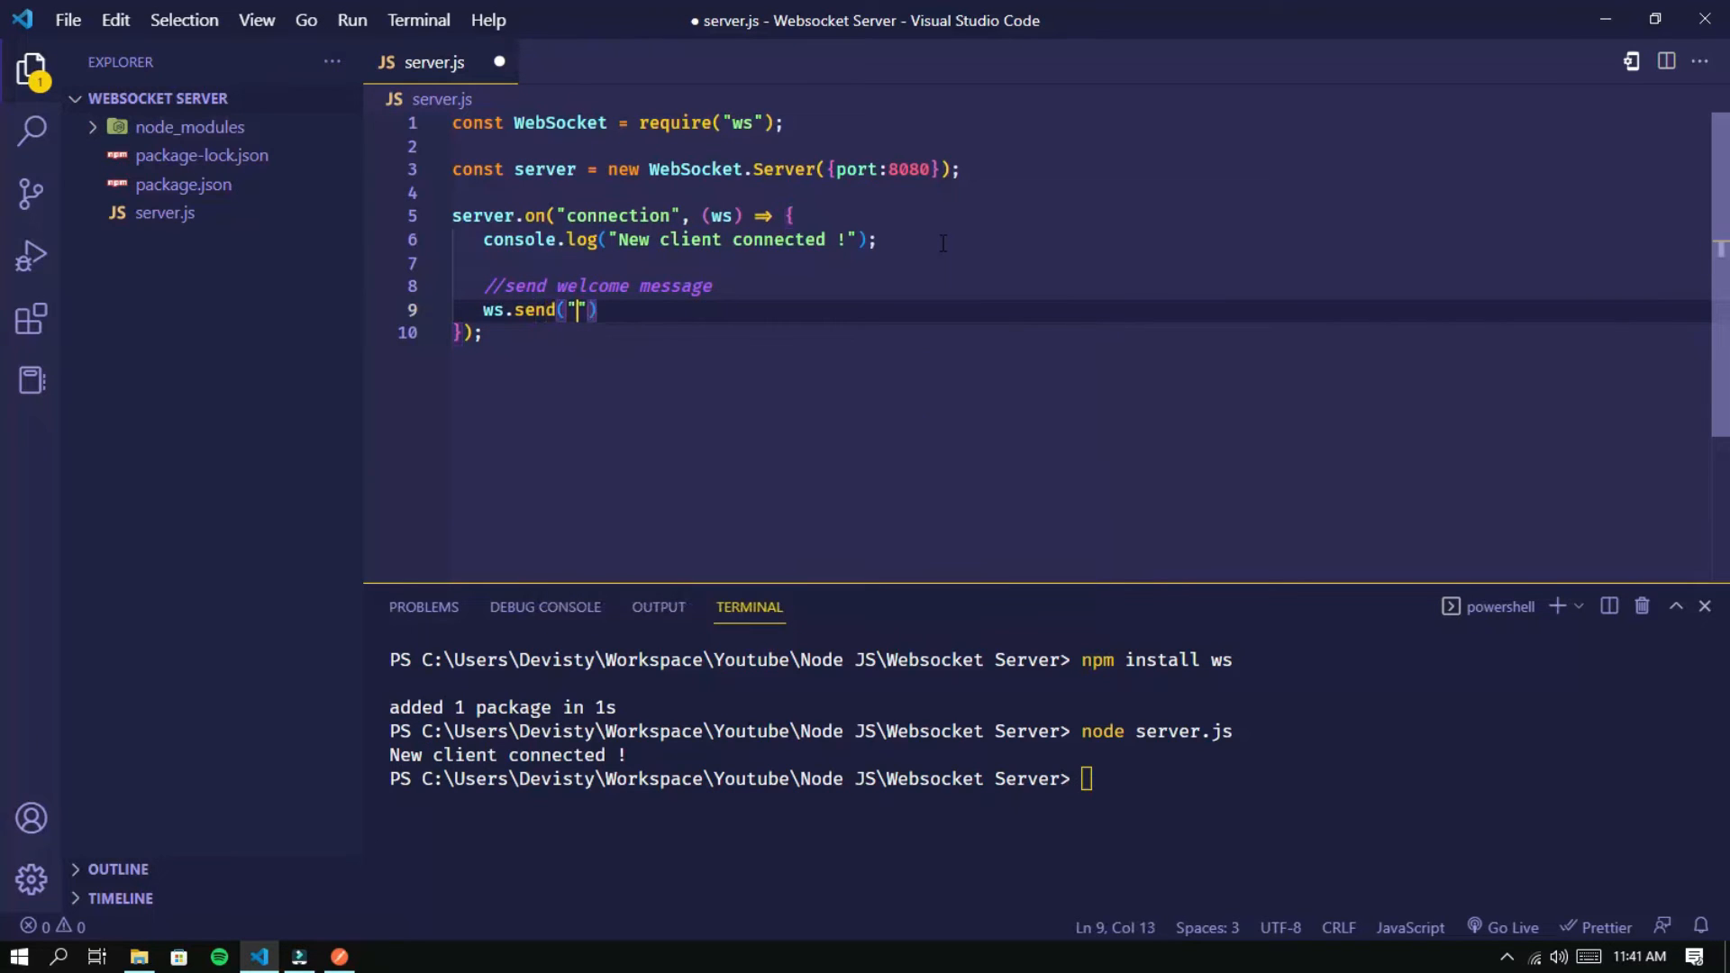
type("Hello")
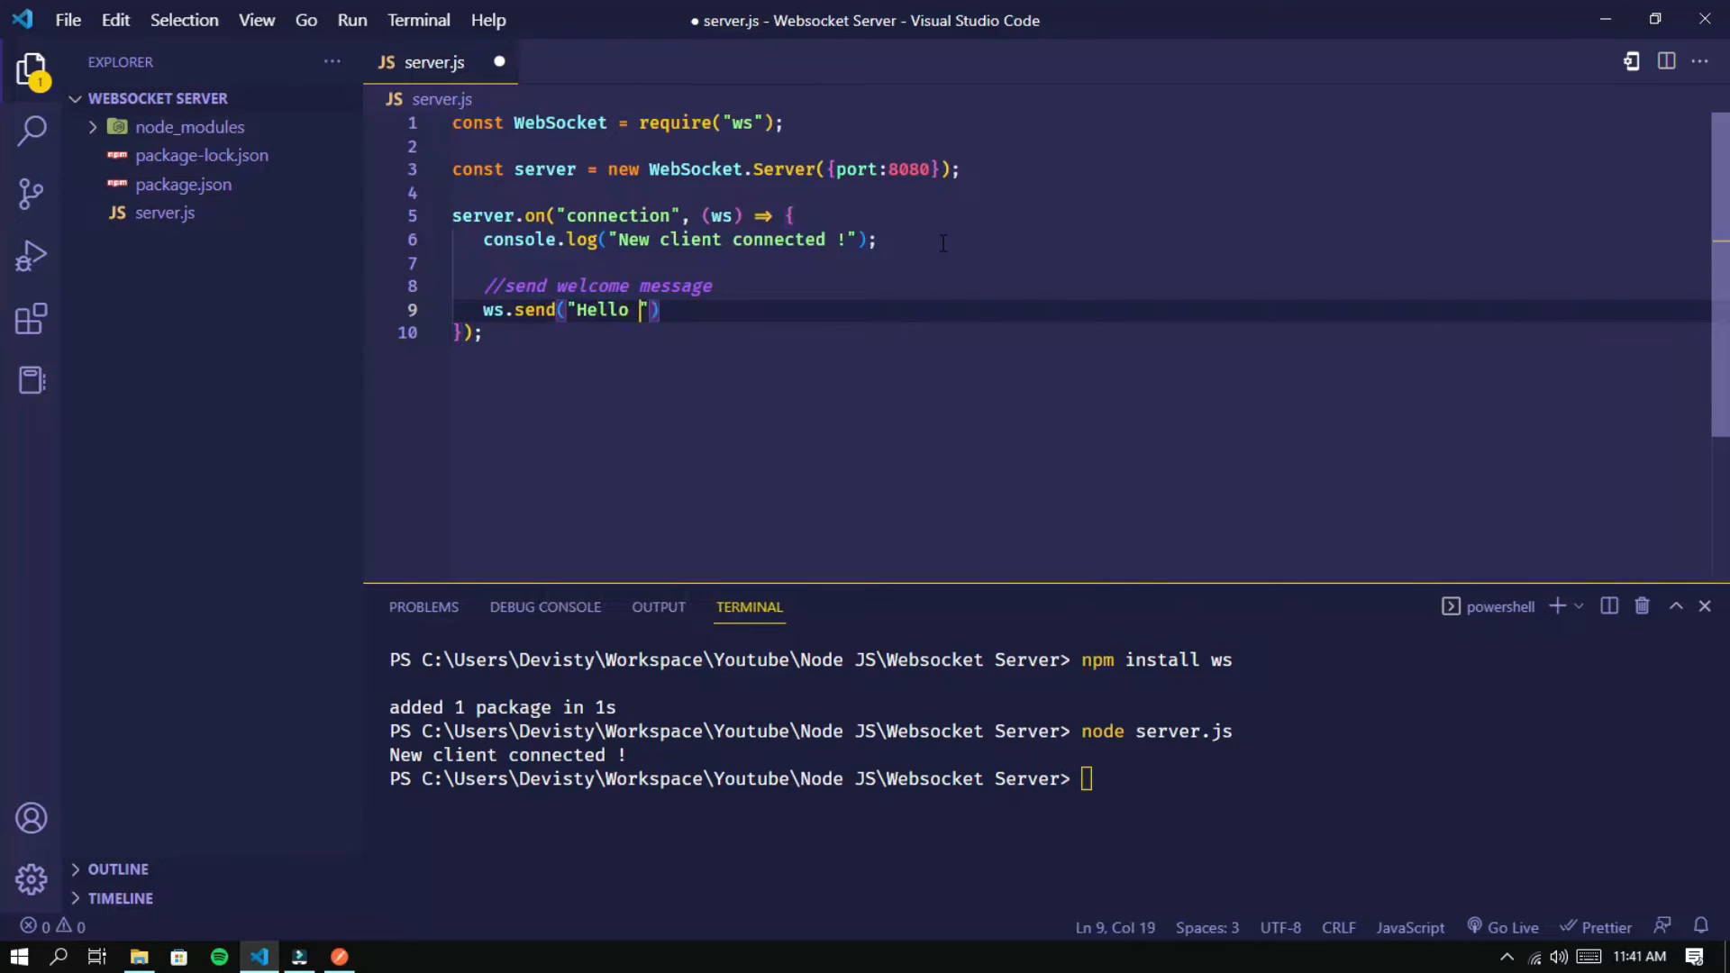
type("this is we")
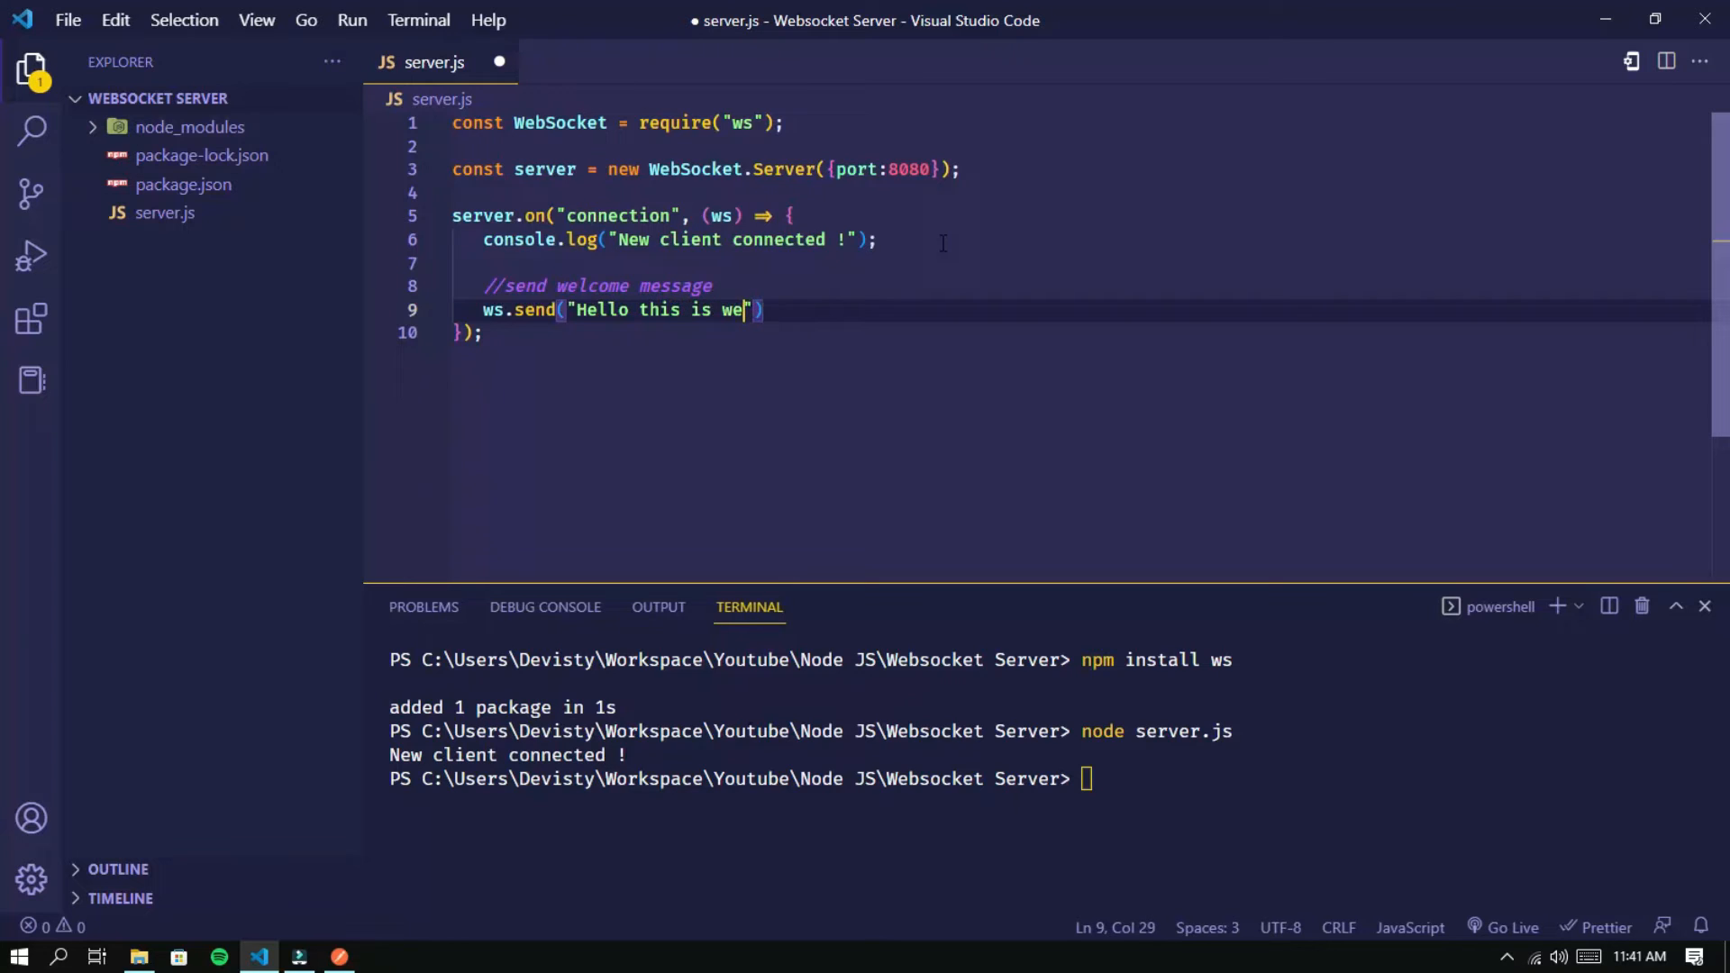
type("lcome messagee")
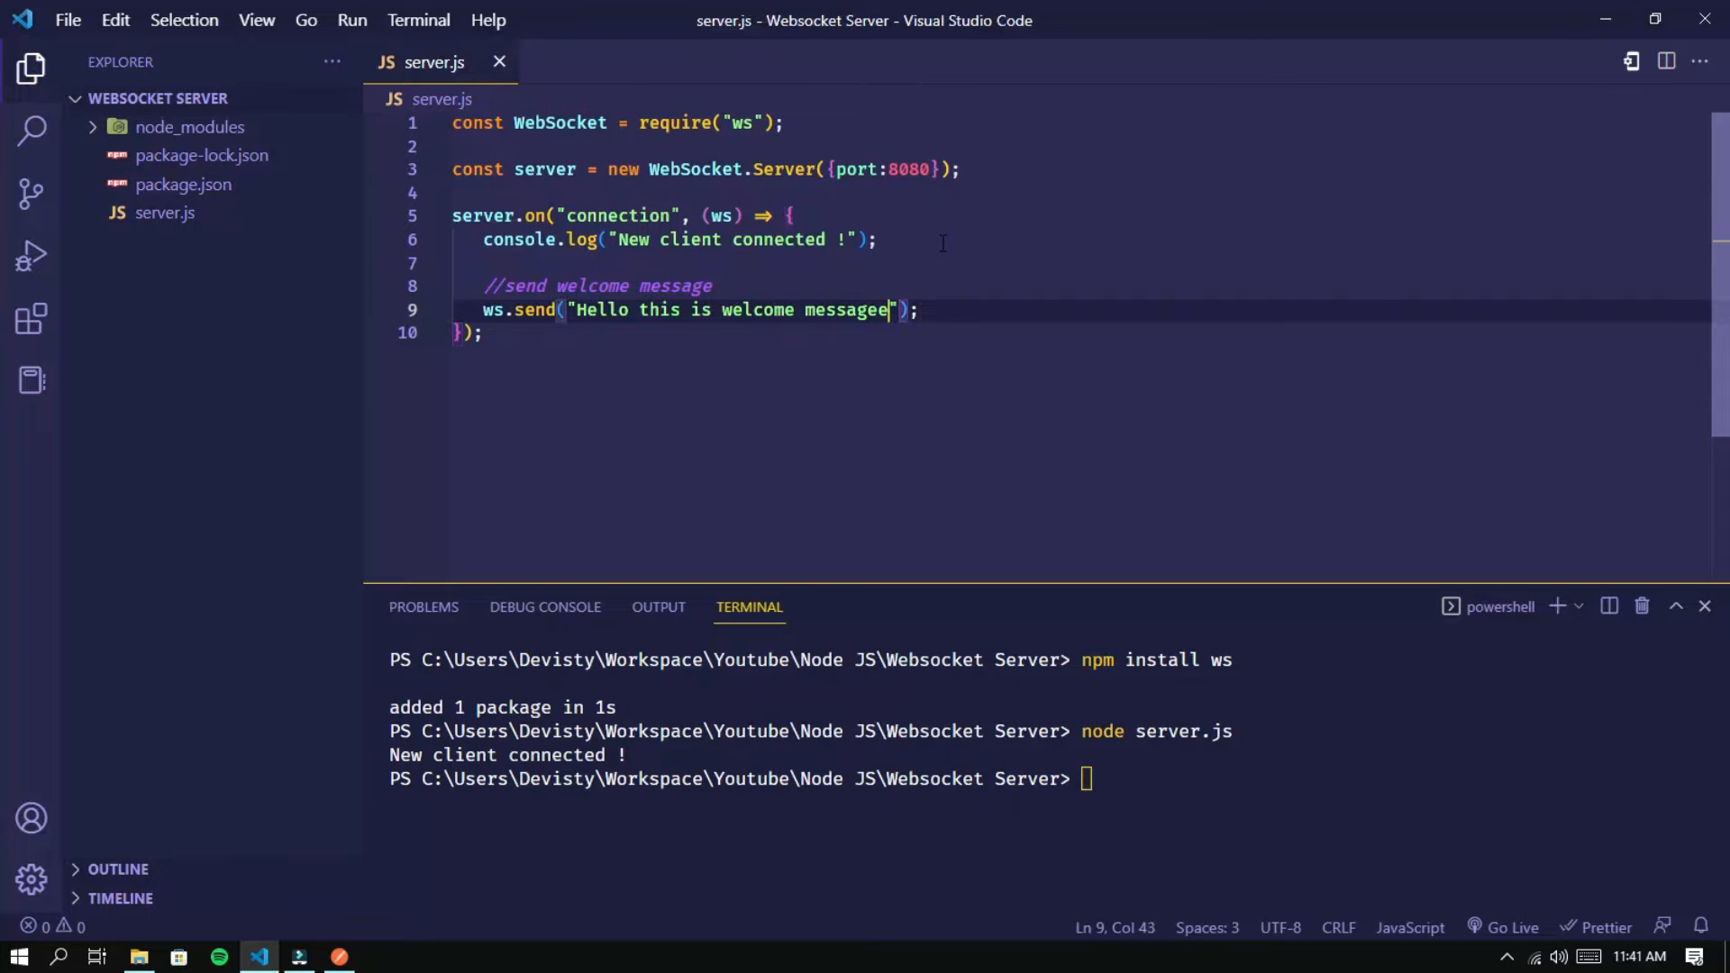
key("Backspace")
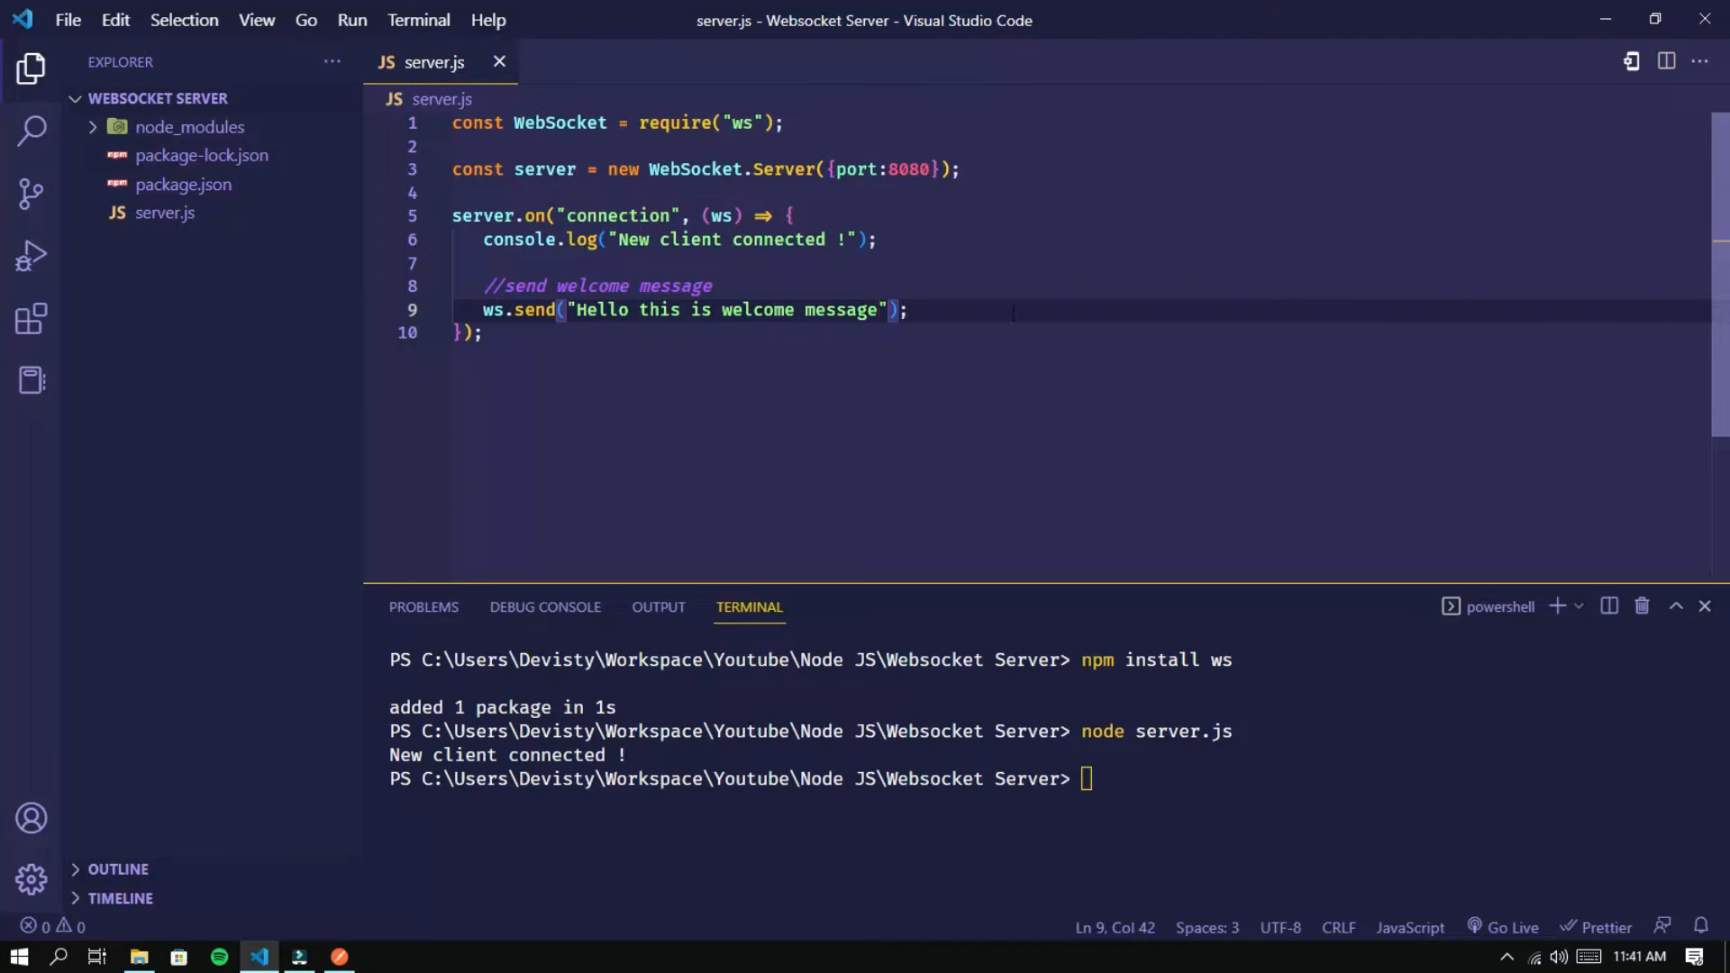
Restart the server by running node server.js in the terminal
type("node server.js")
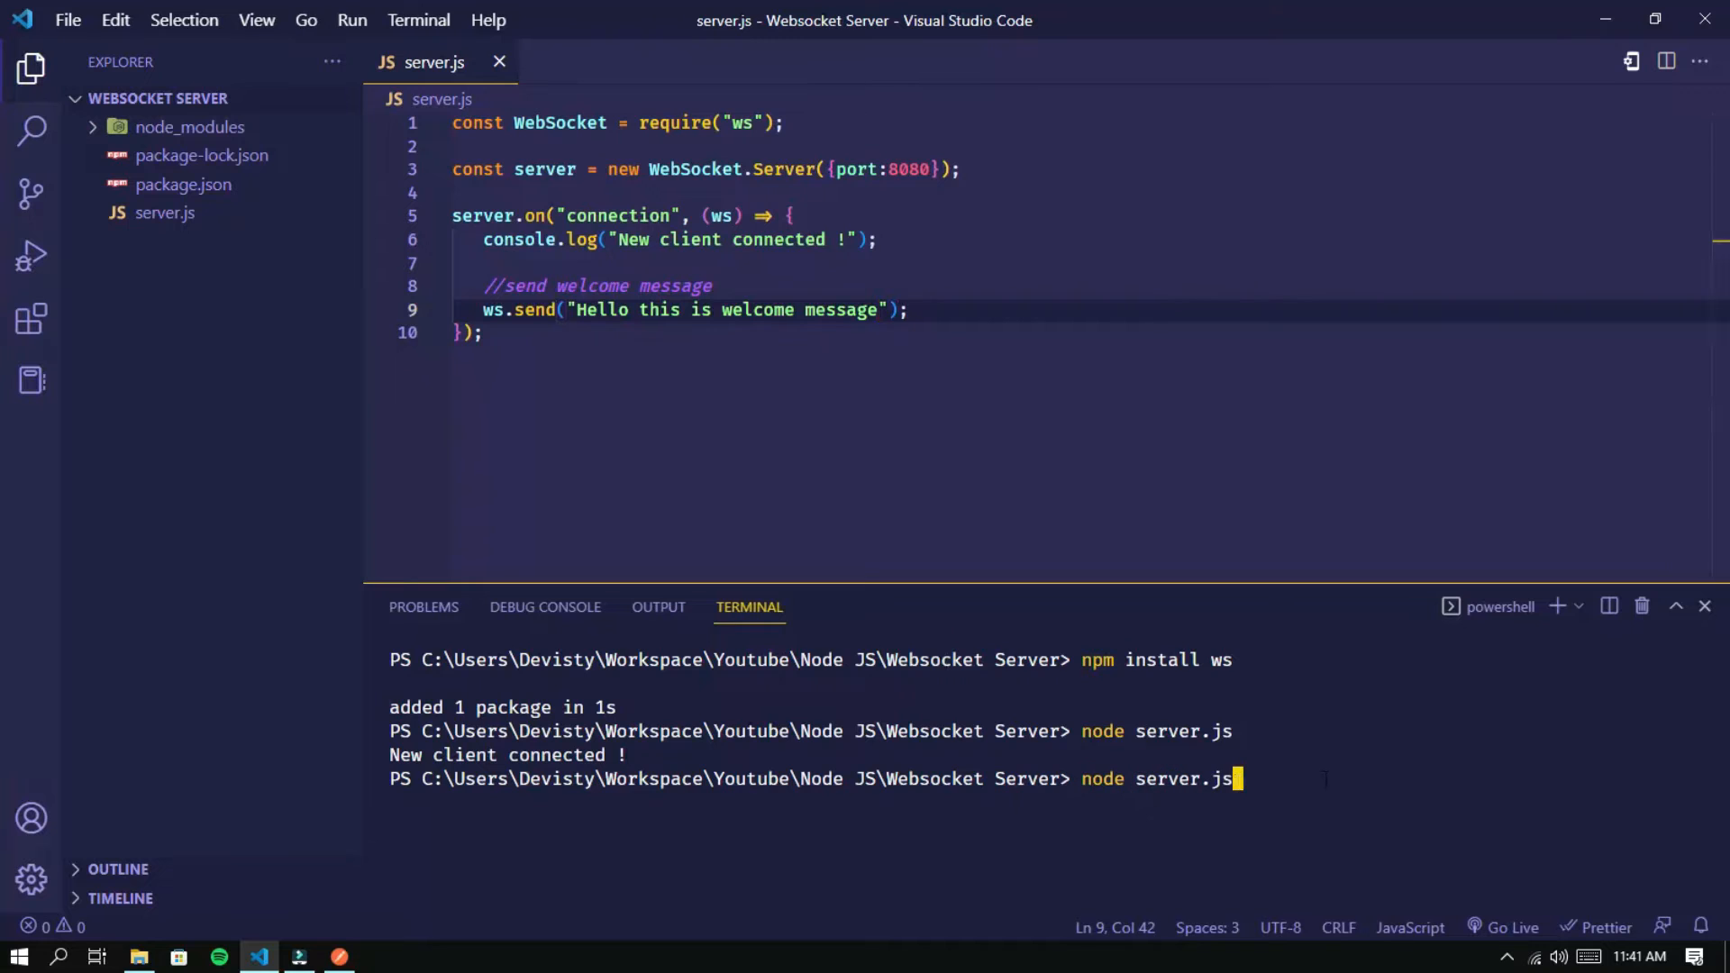
key("Return")
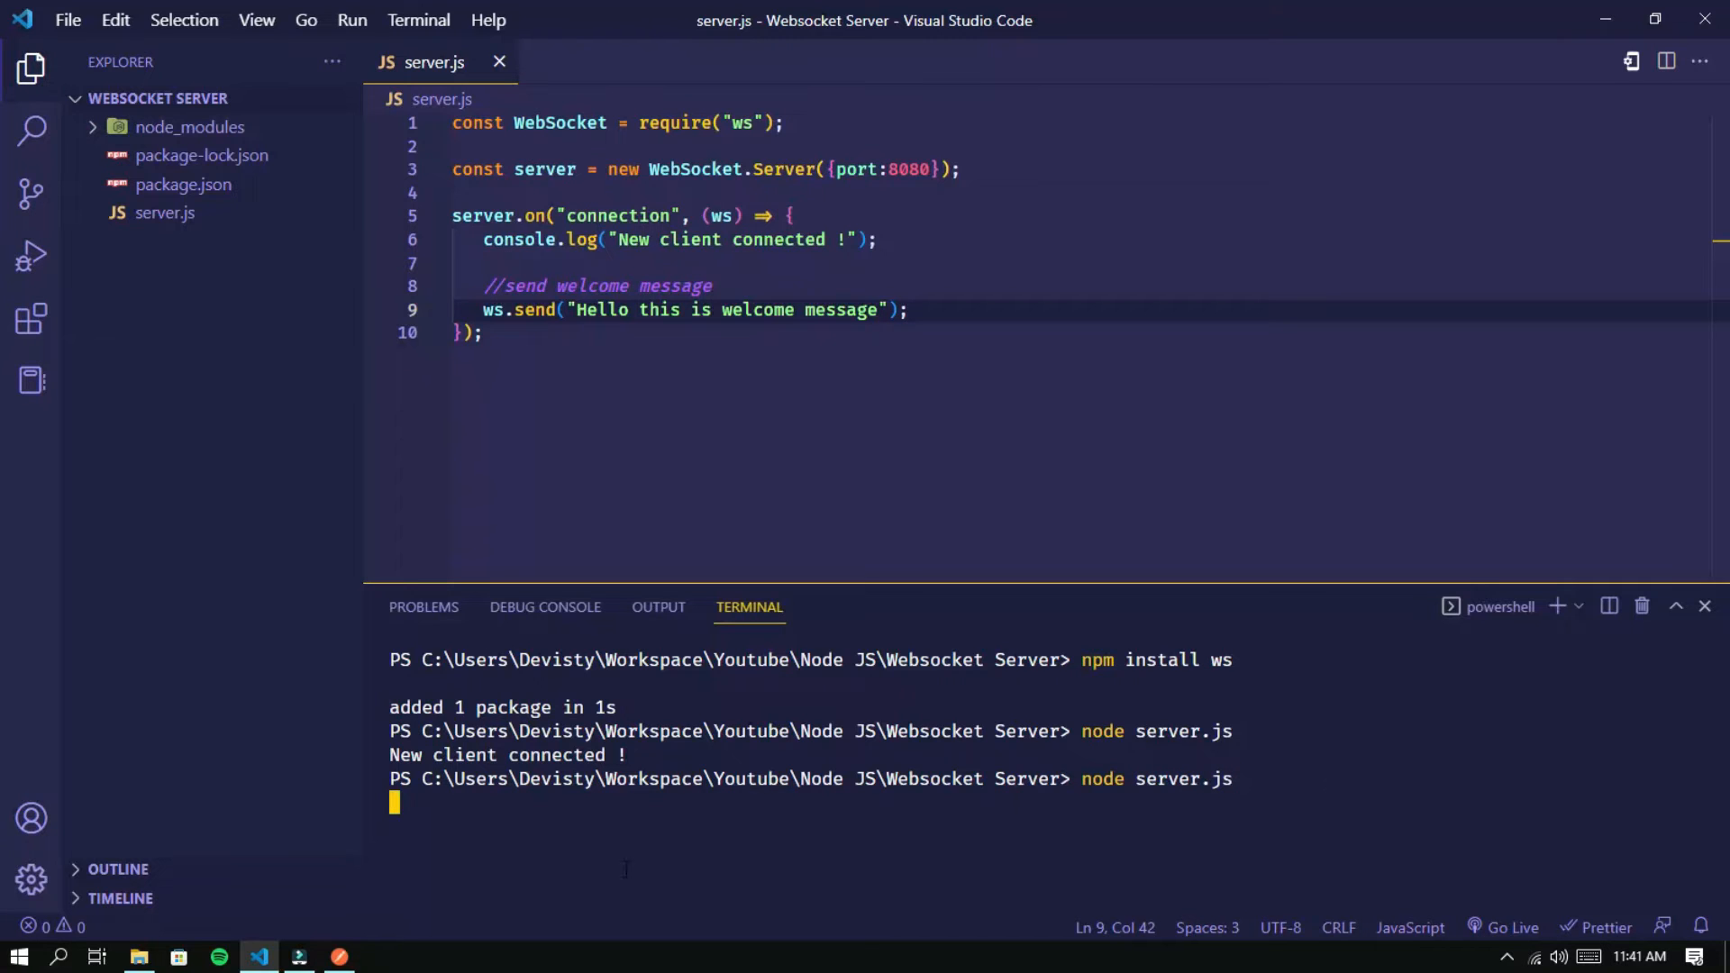
Reconnect in Postman, inspect the received welcome message, and return to VS Code
left_click(341, 957)
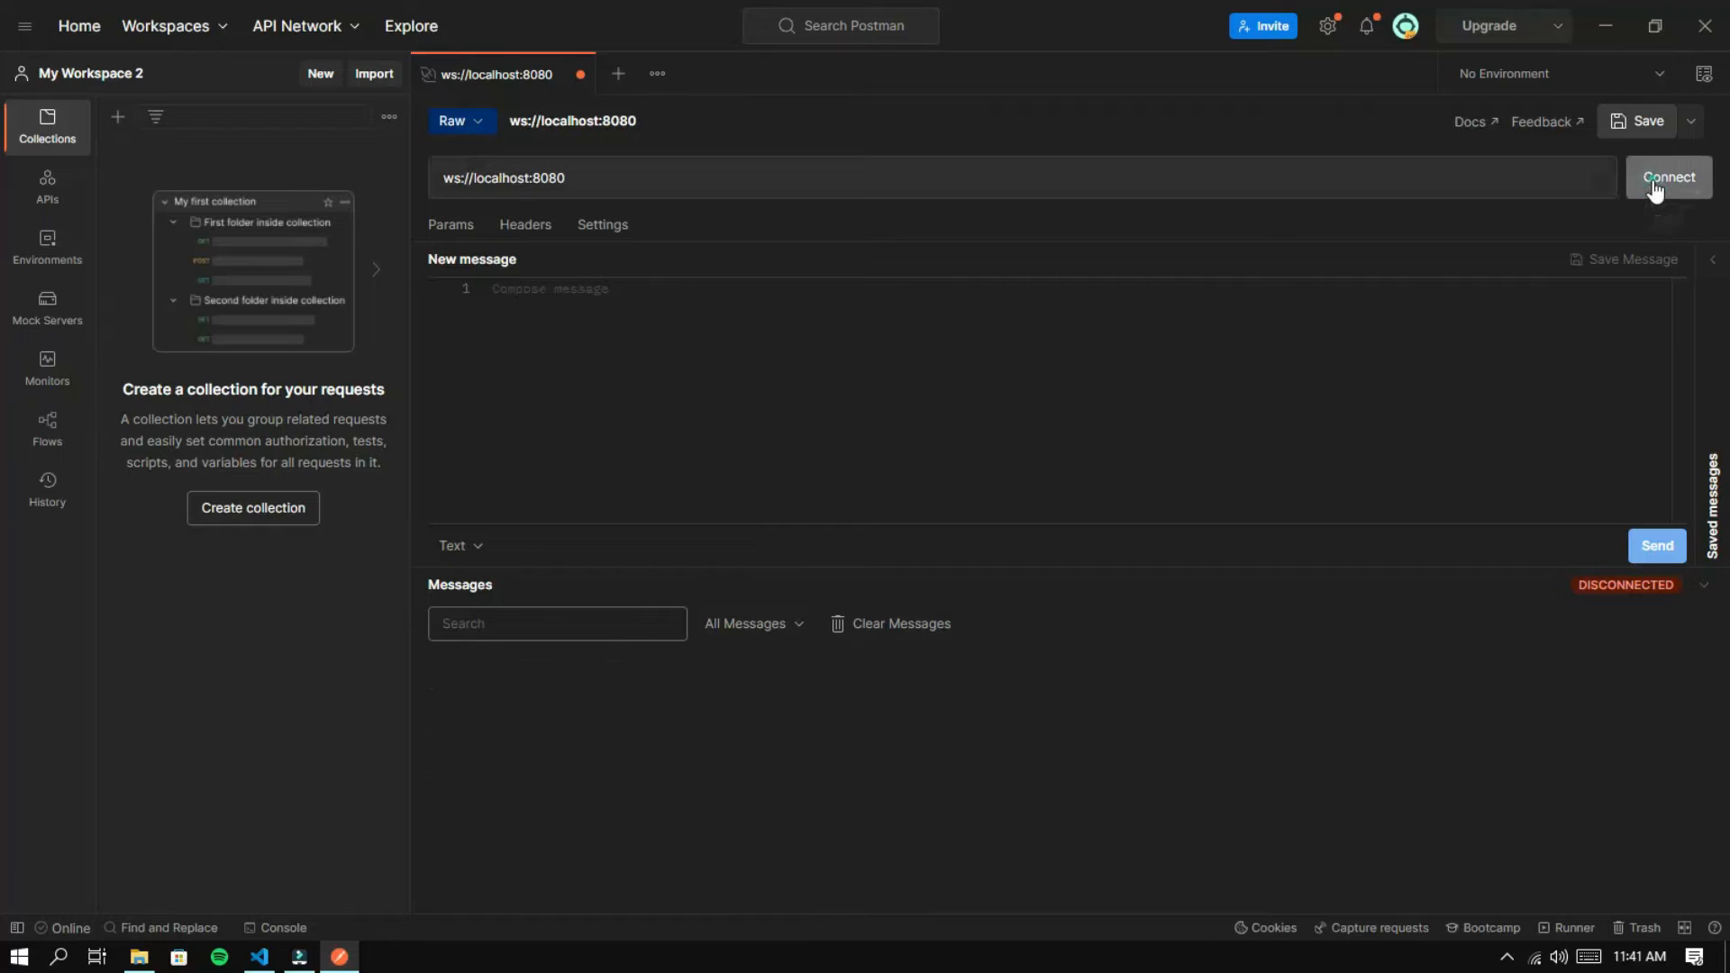
left_click(1668, 176)
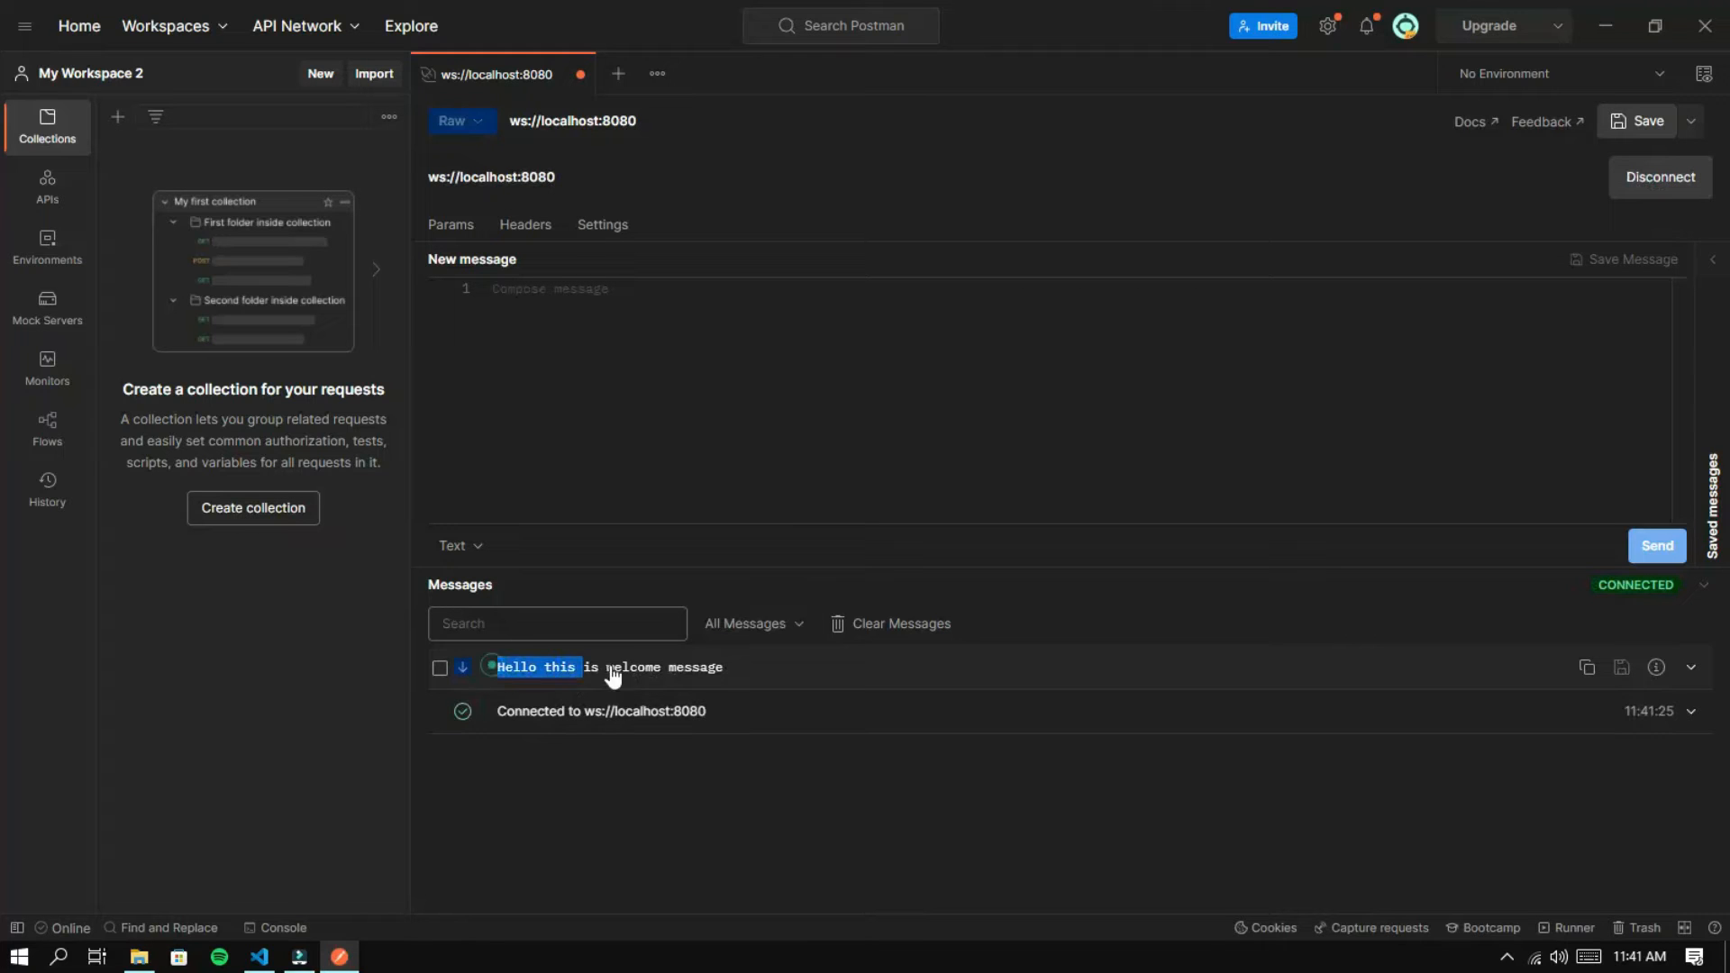
left_click(608, 666)
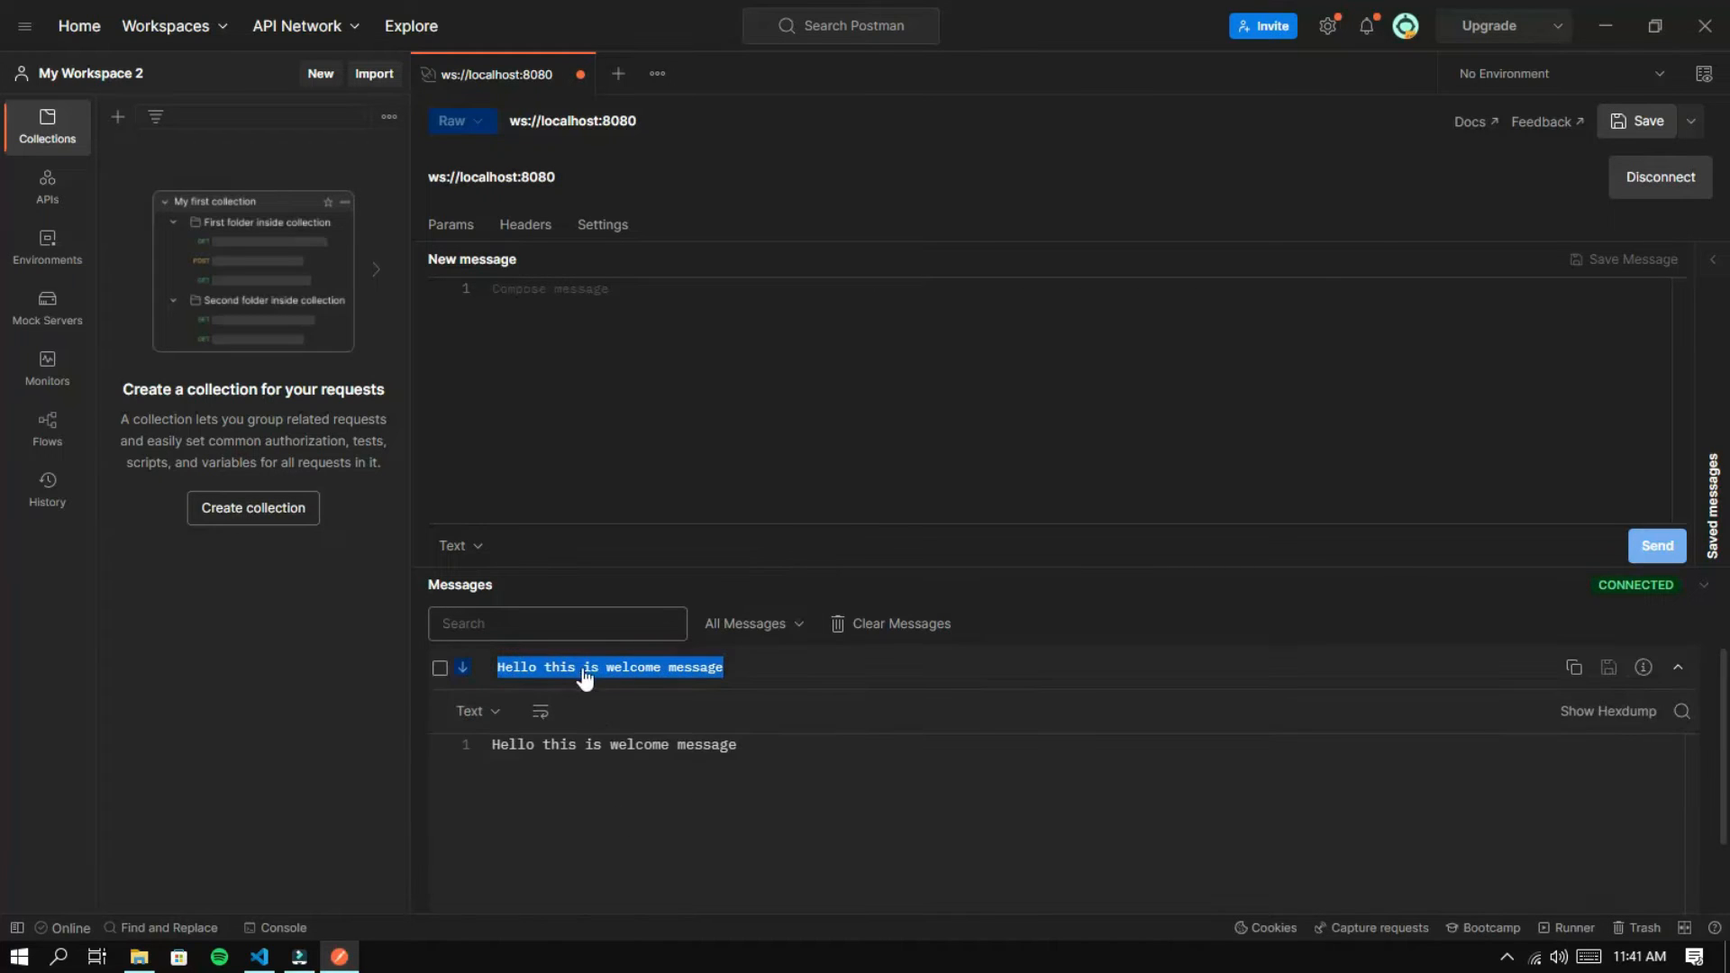
left_click(1676, 667)
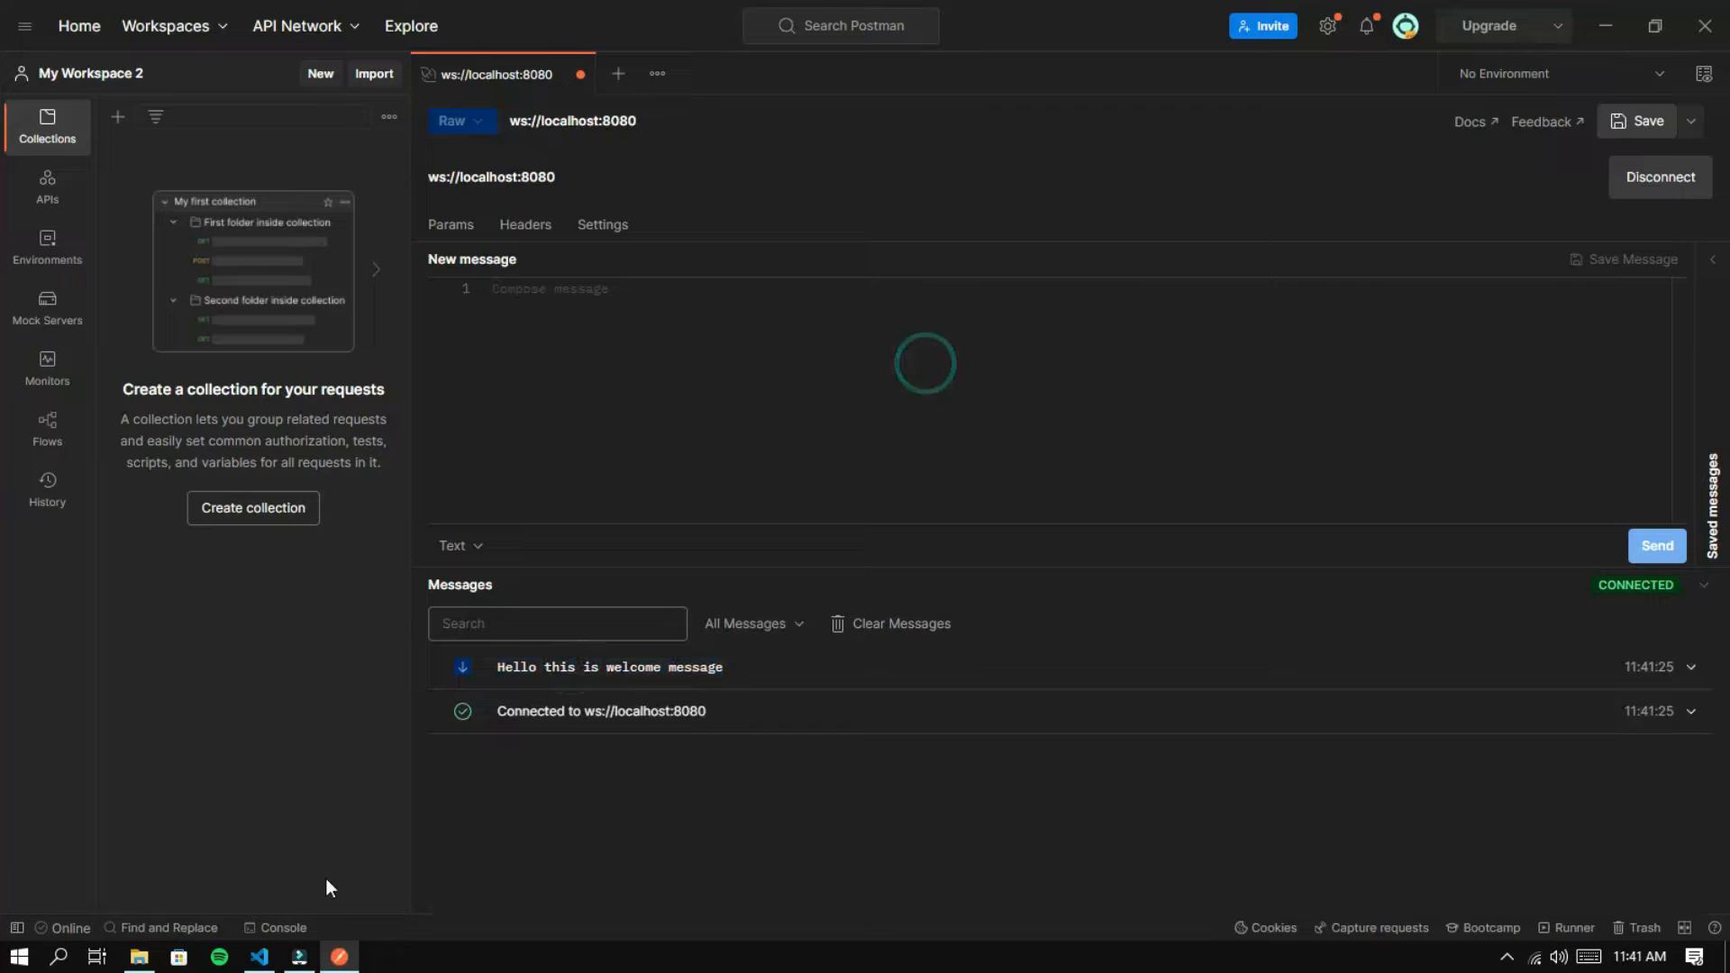
left_click(258, 957)
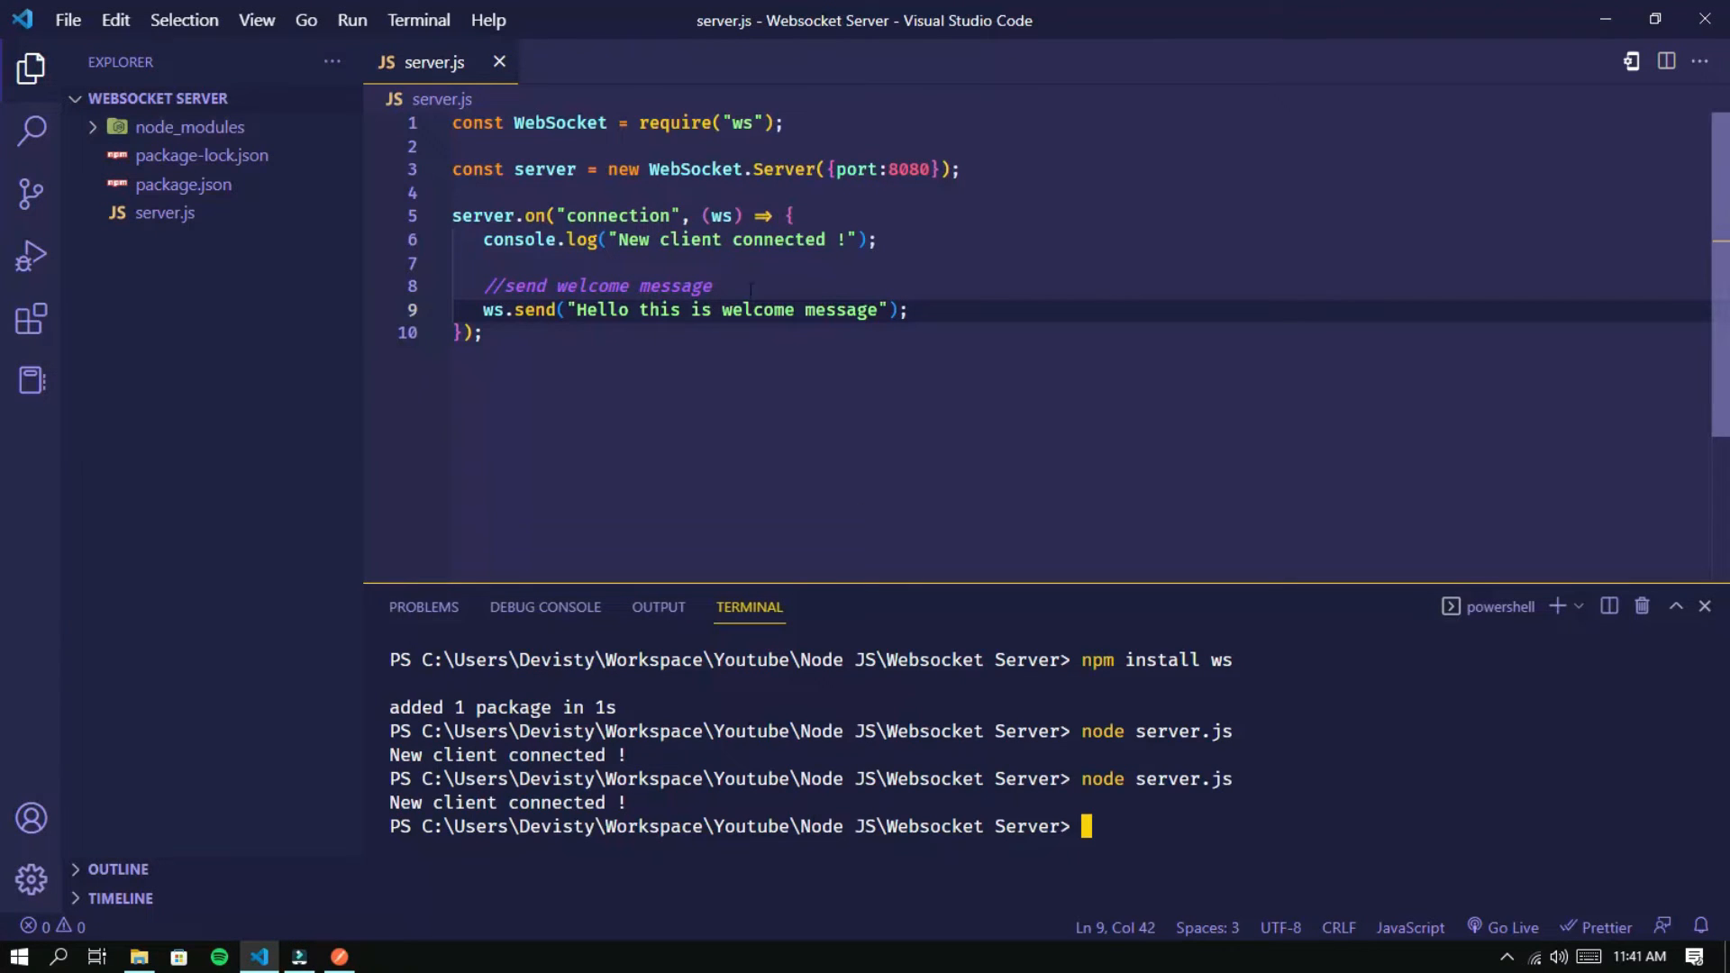
Add a //reply comment and a ws.on("message", (message) => {...}) handler
left_click(712, 286)
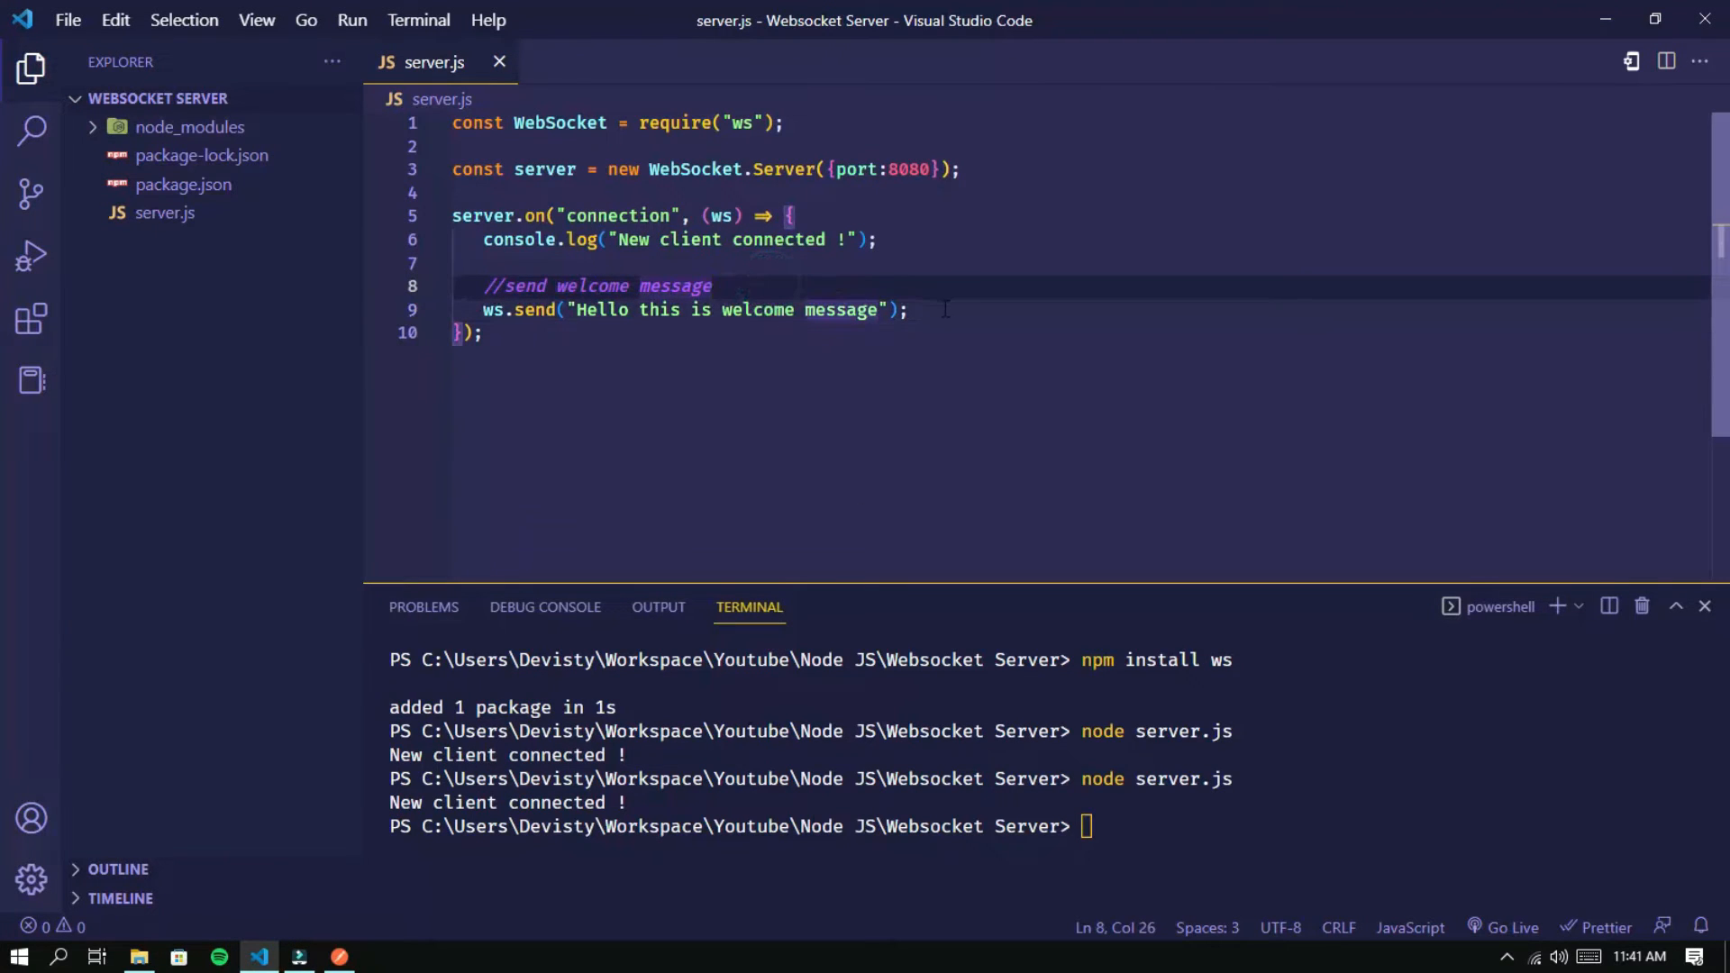
key("Enter")
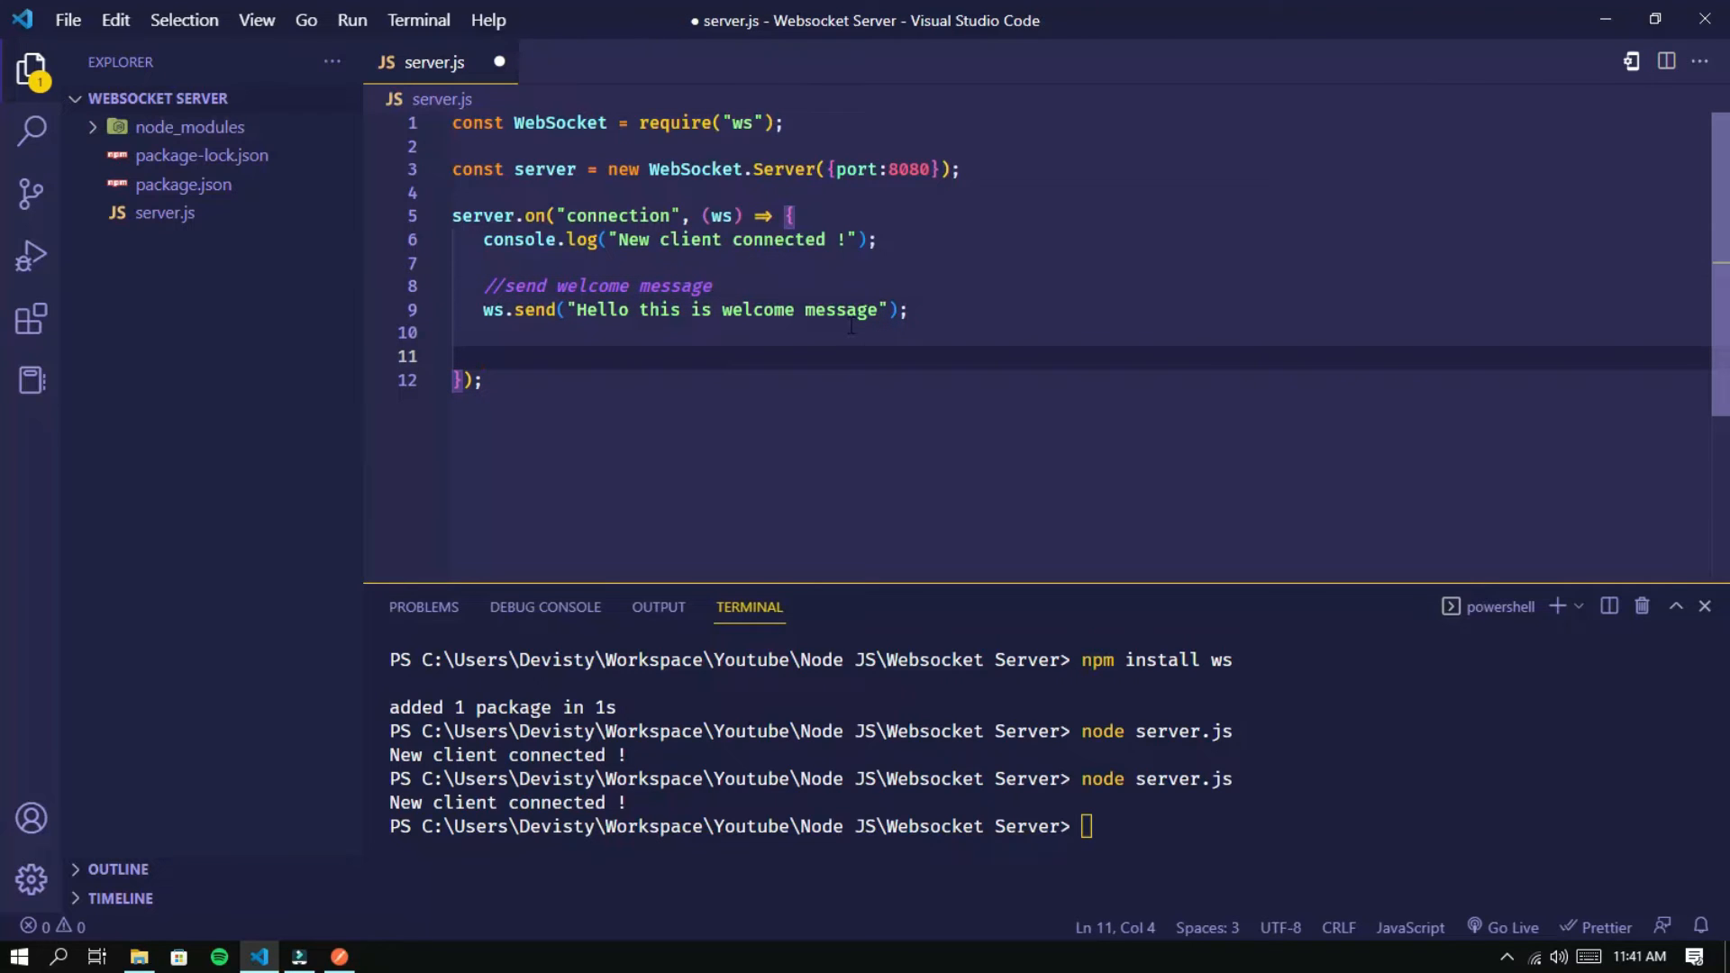
type("//re")
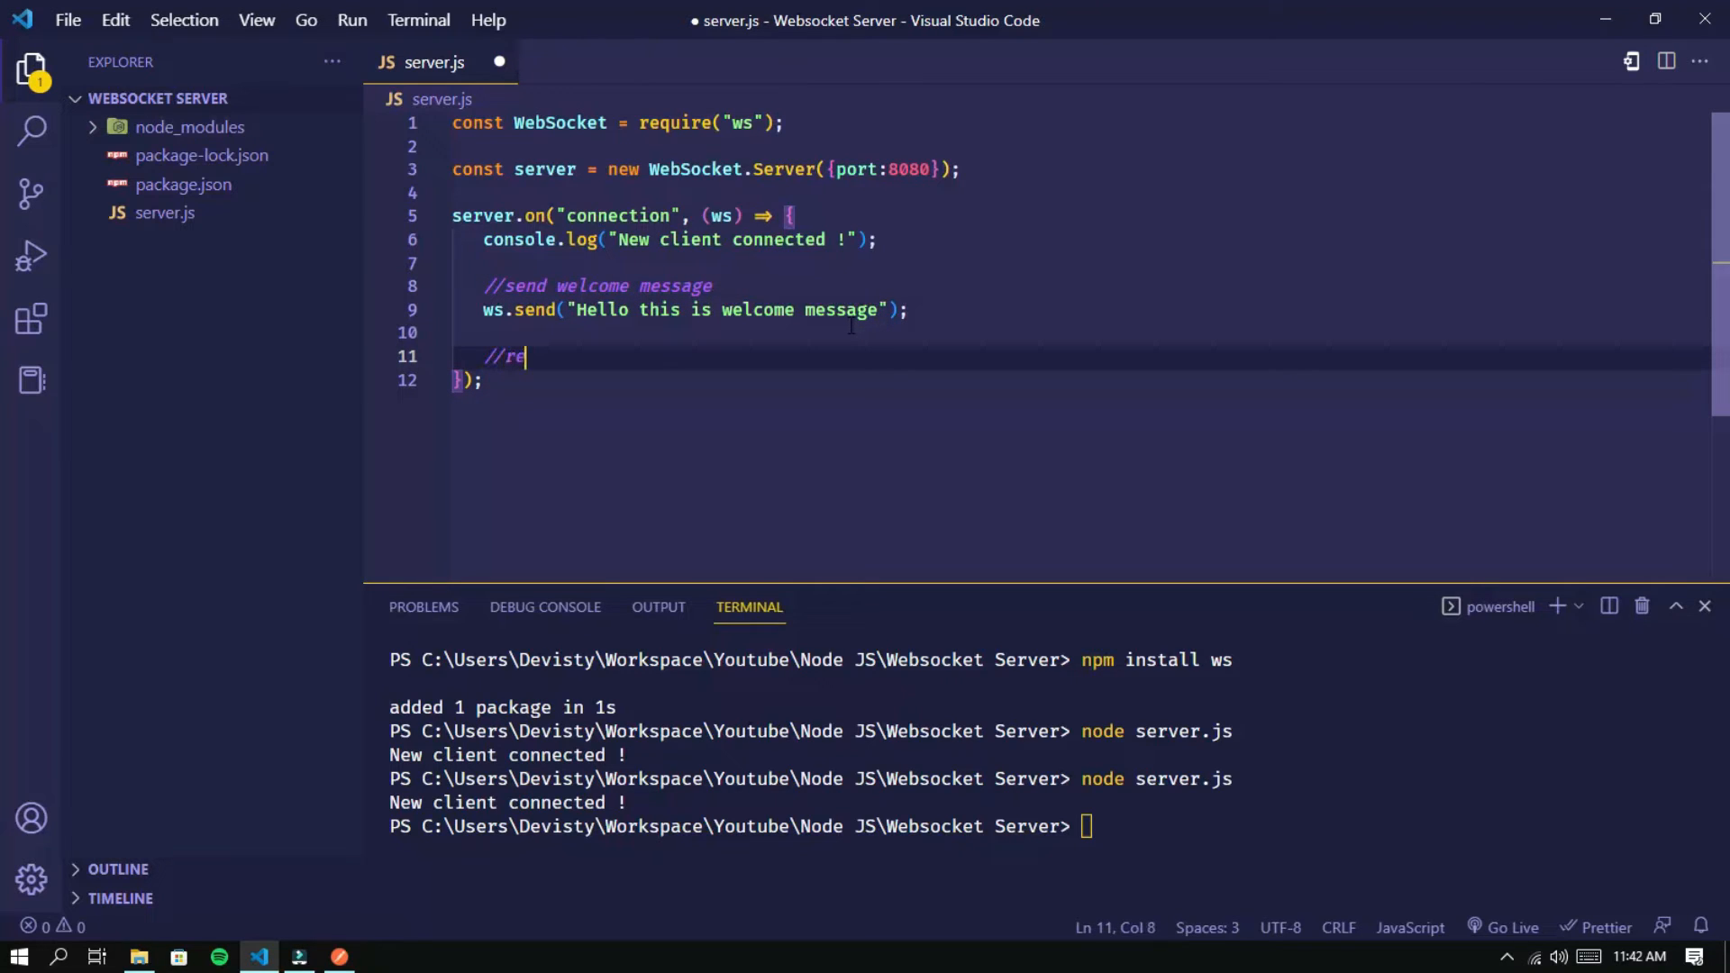
type("ply")
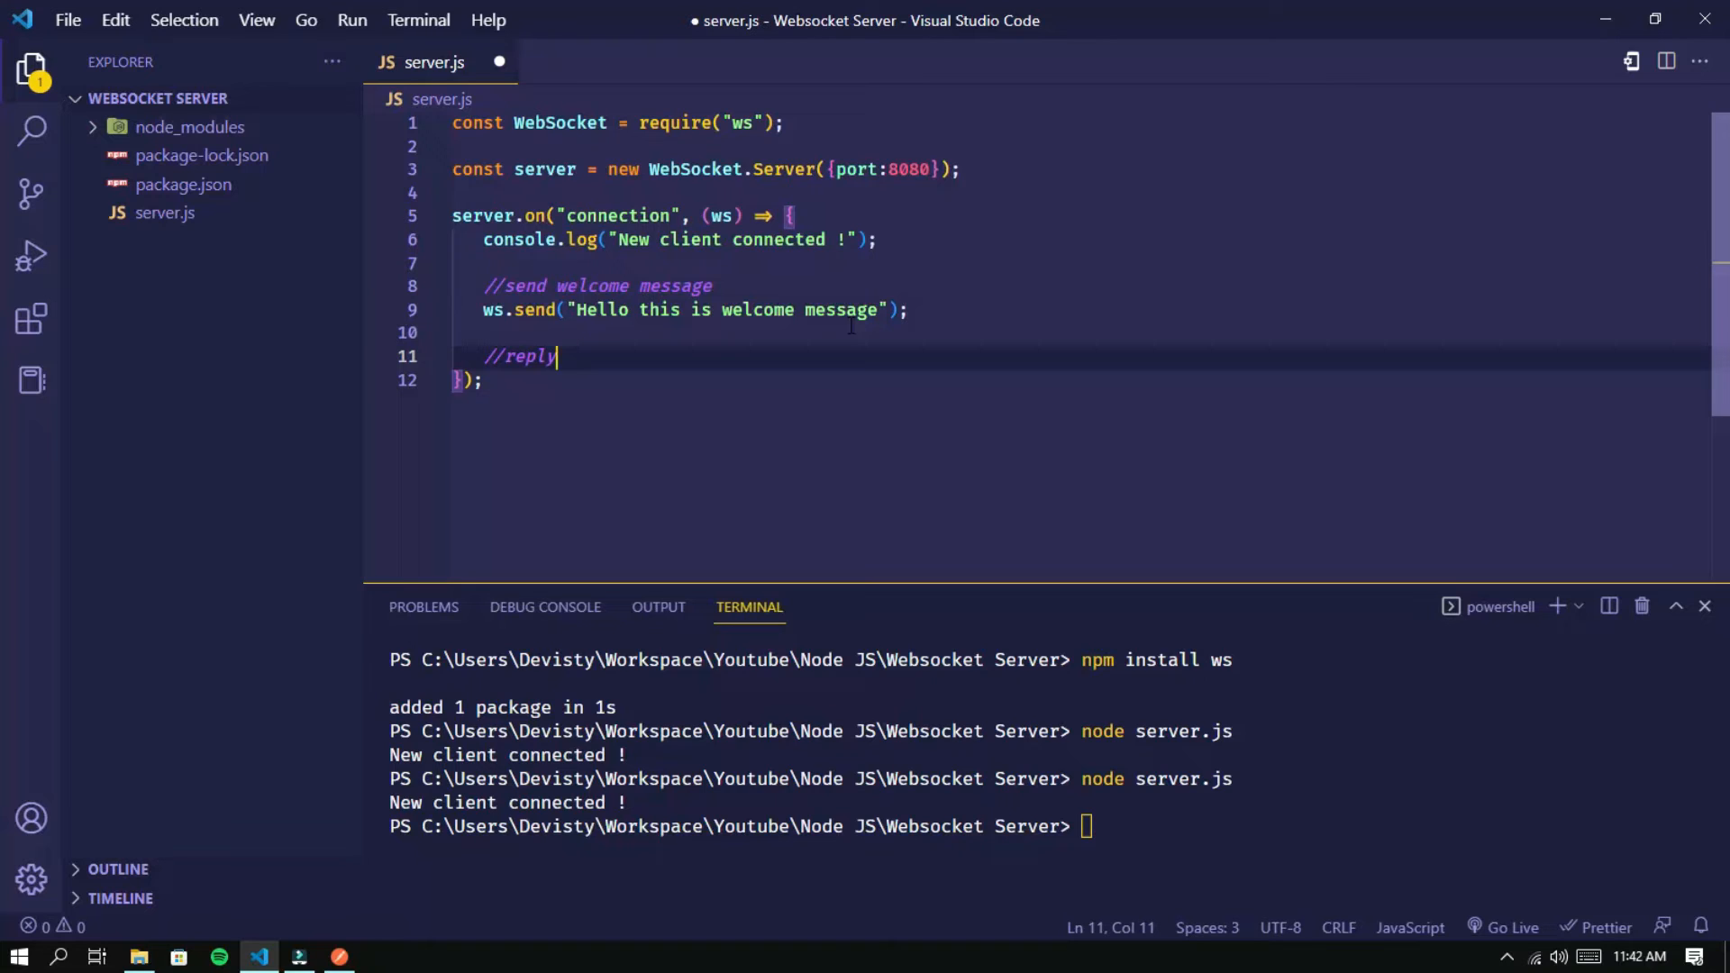
type("w")
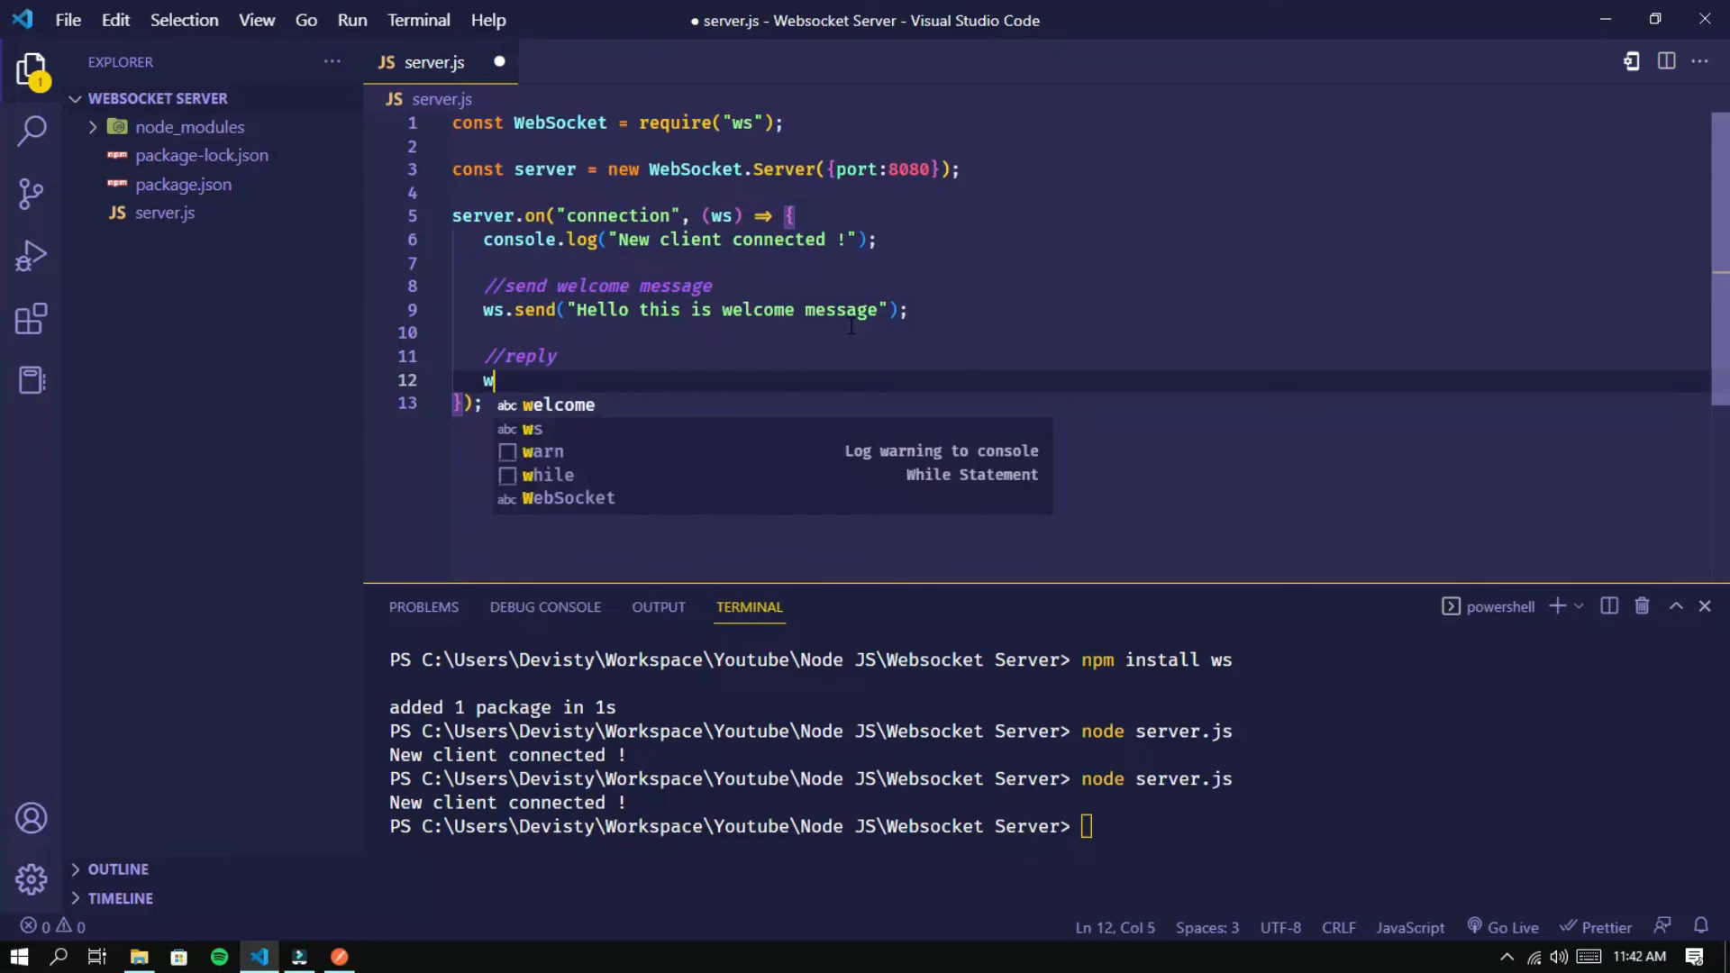
type("s.on")
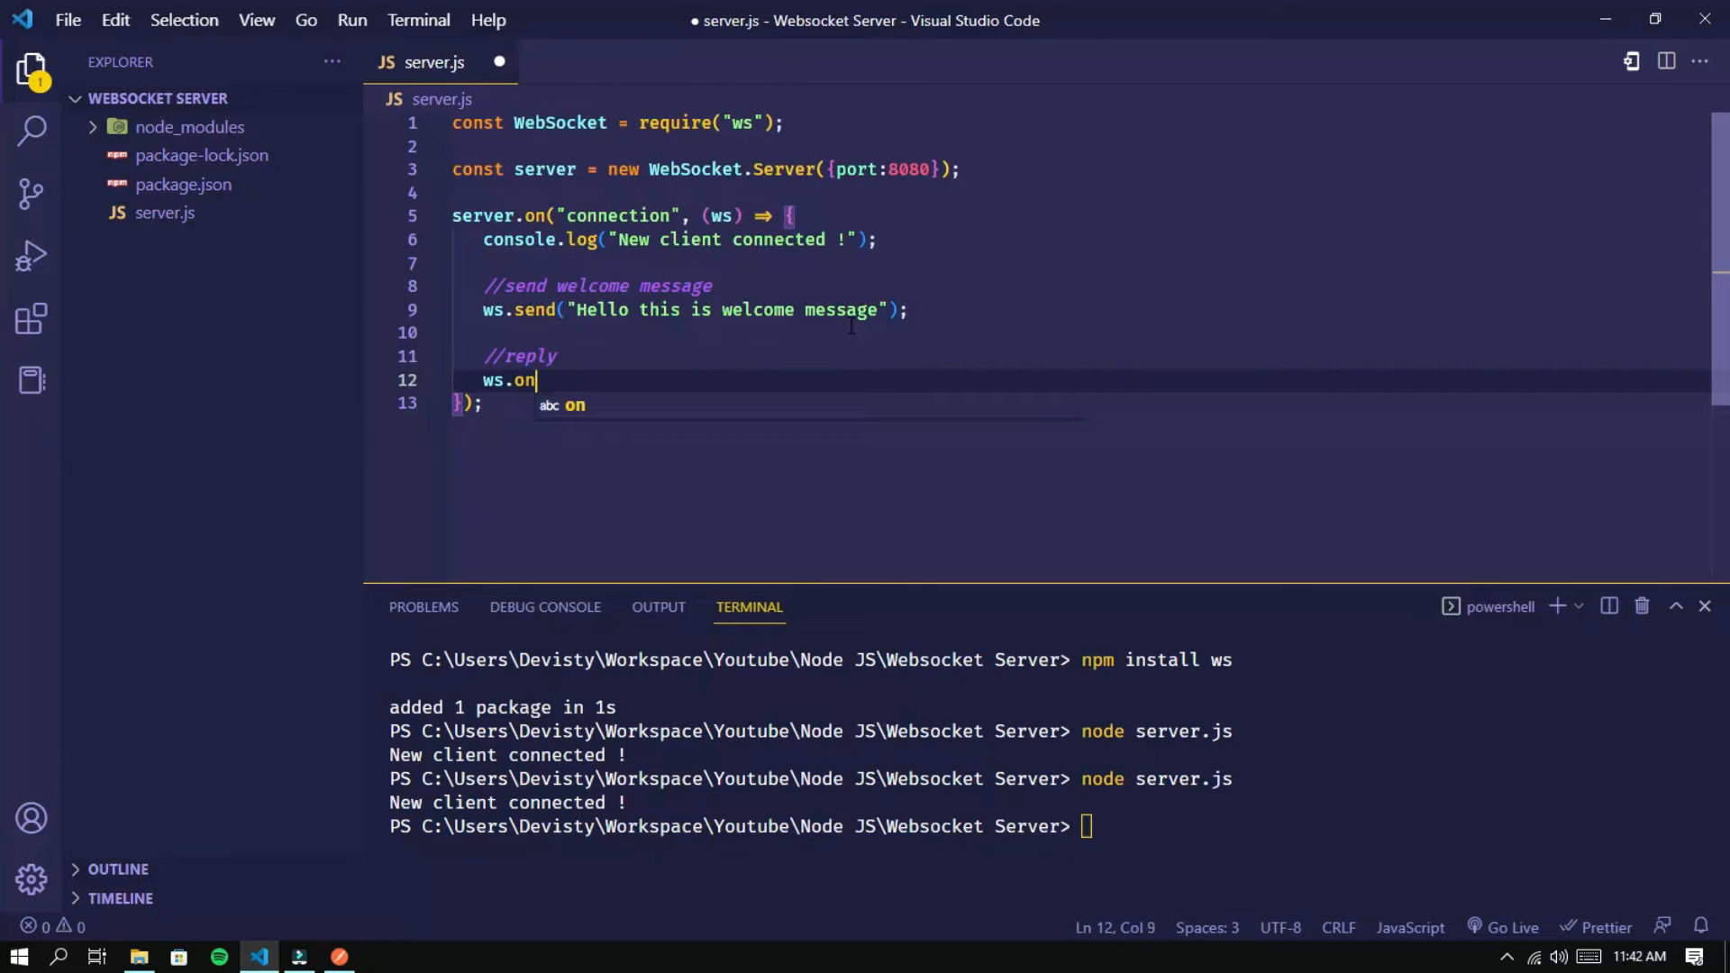
type("(\"message\")")
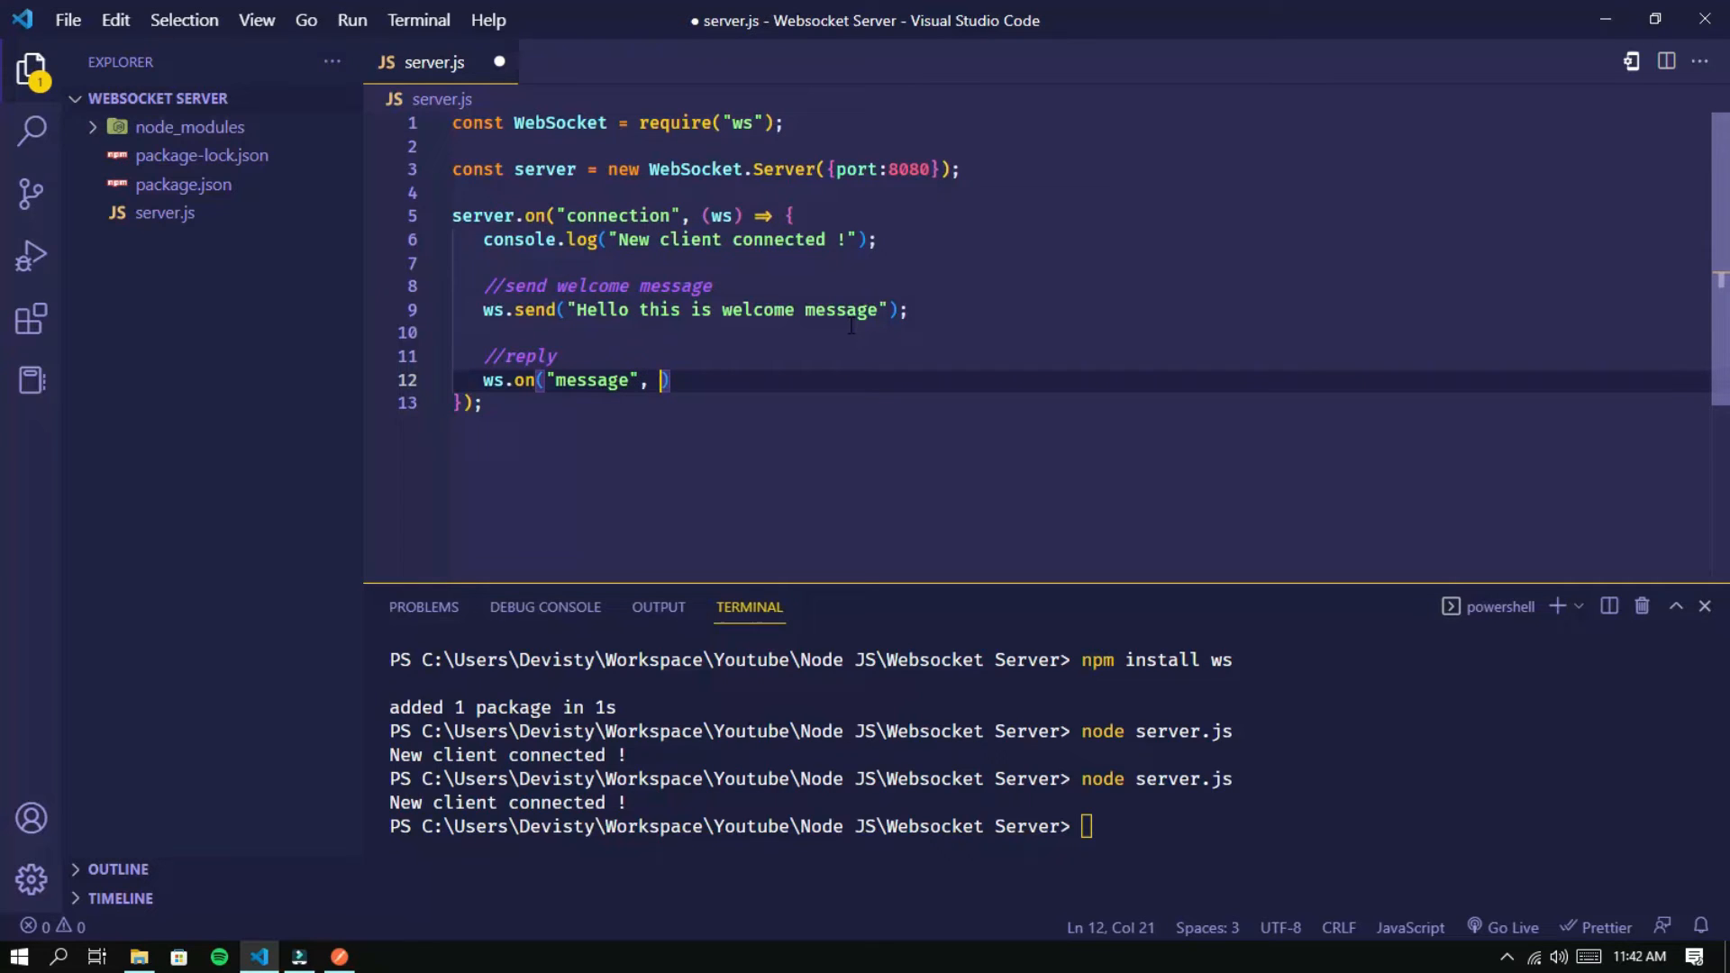
type("(message")
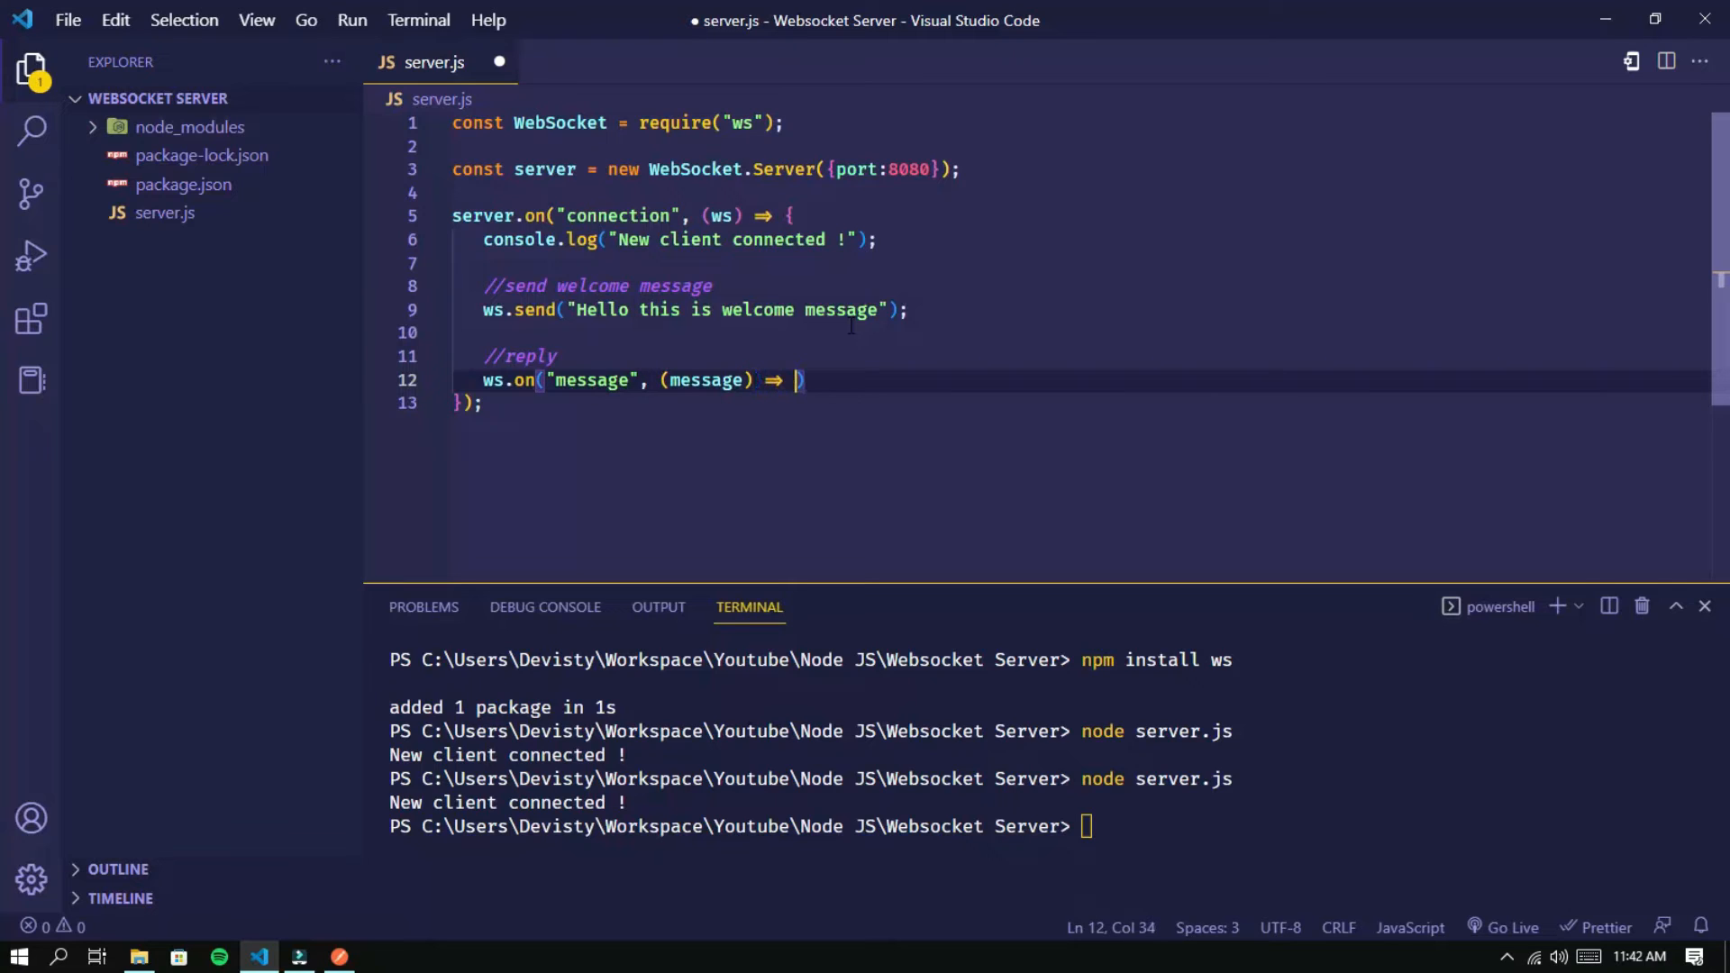
type("{")
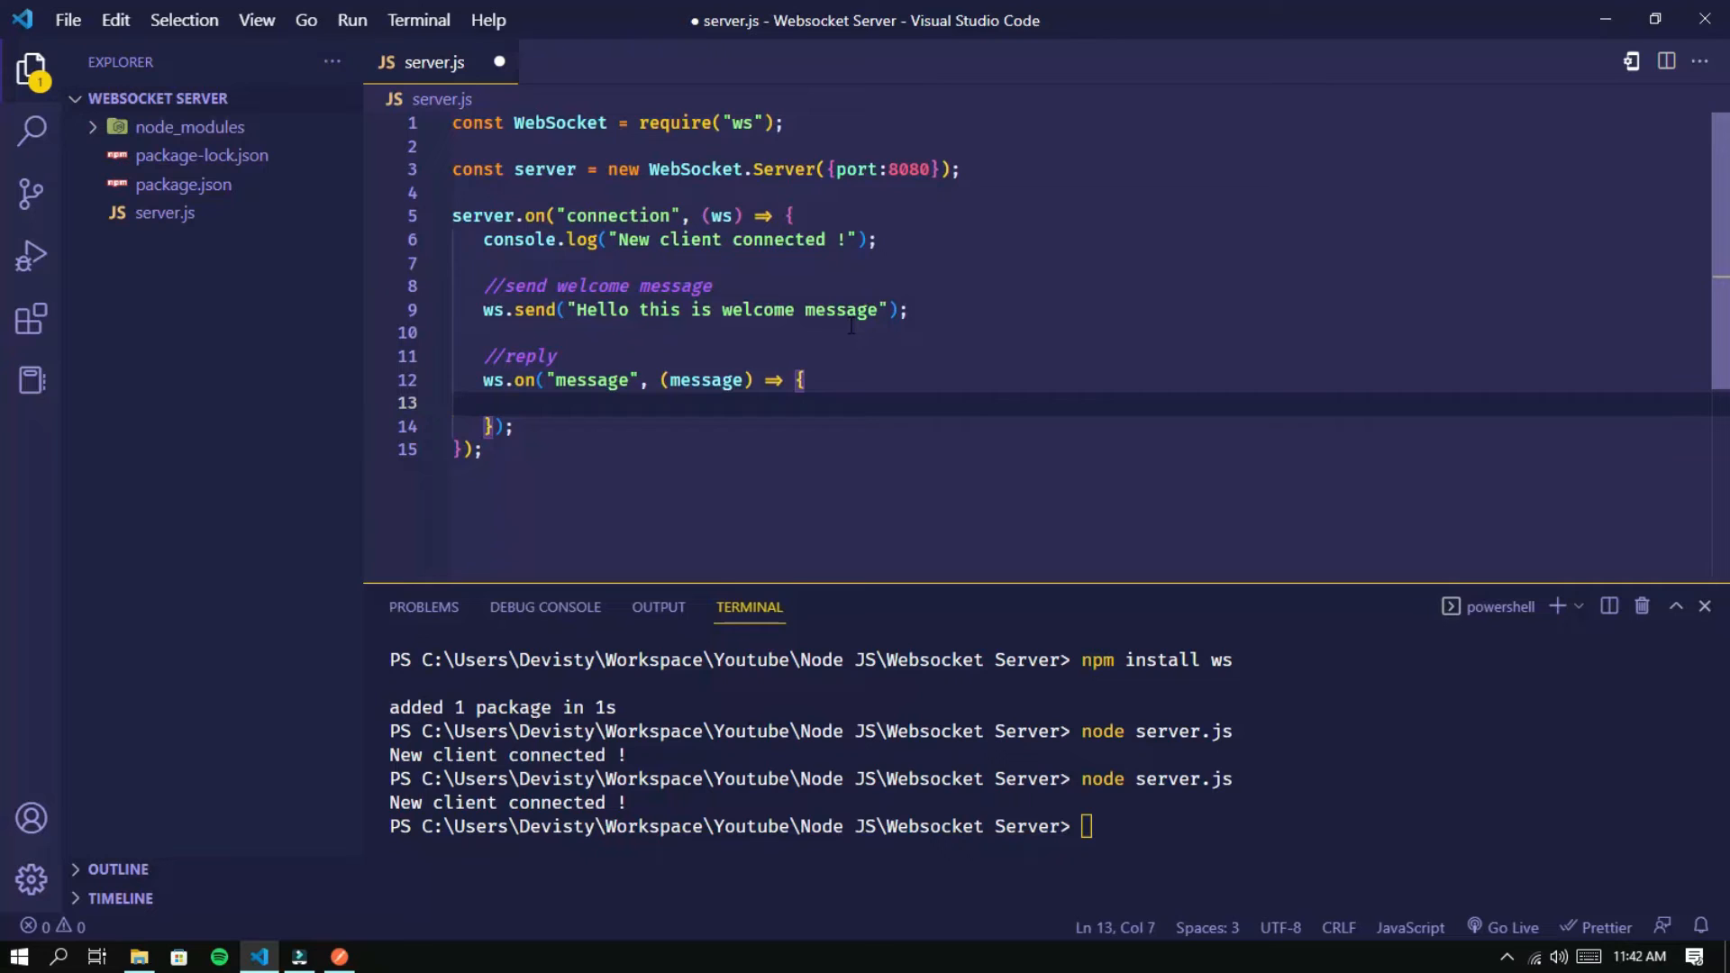
Reply with ws.send(`Your message: ${message}`) and restart with node server.js
type("m")
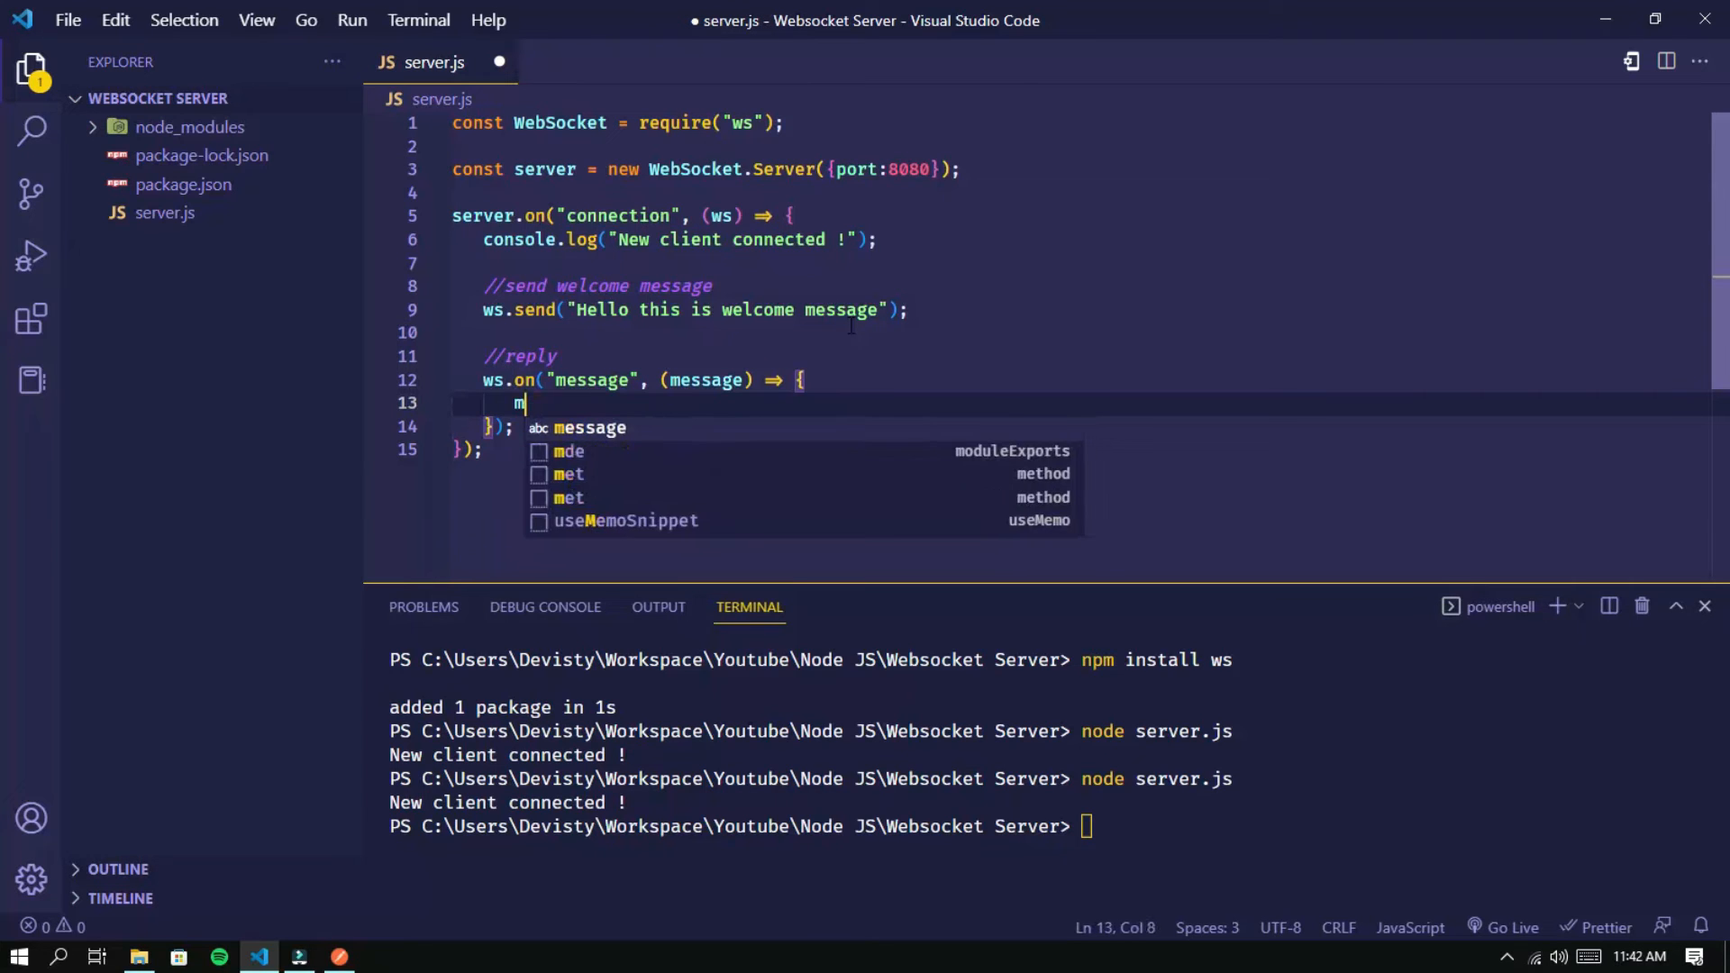
type("ws.s")
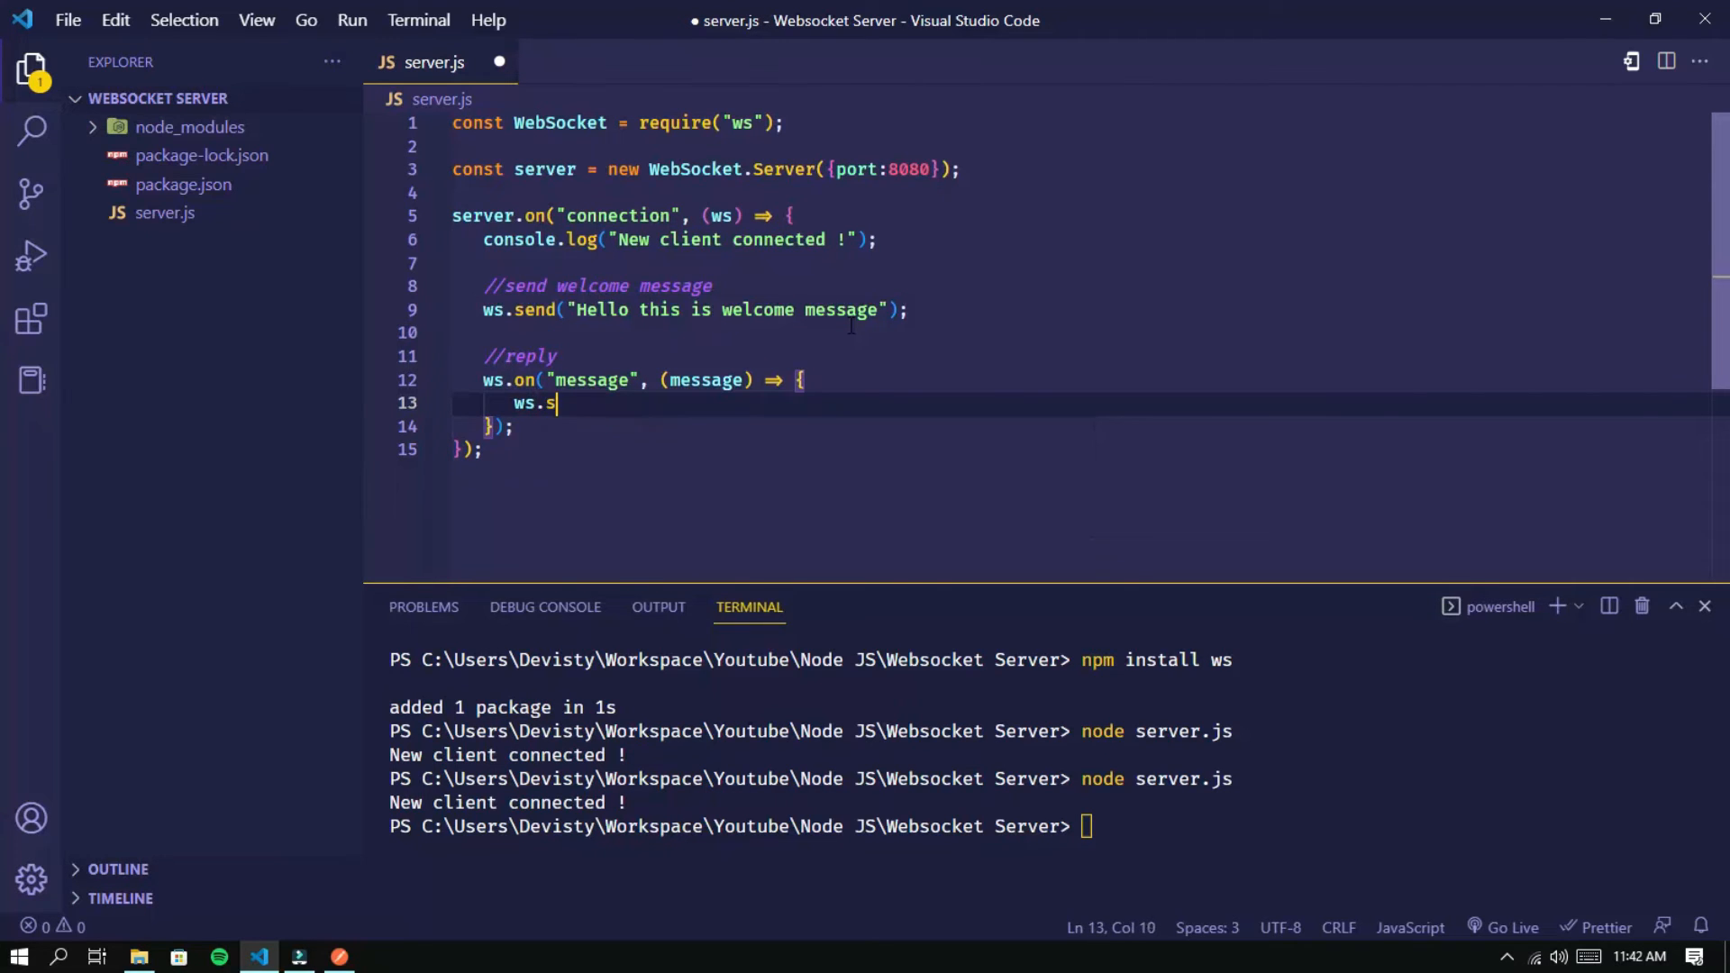
type("end(`")
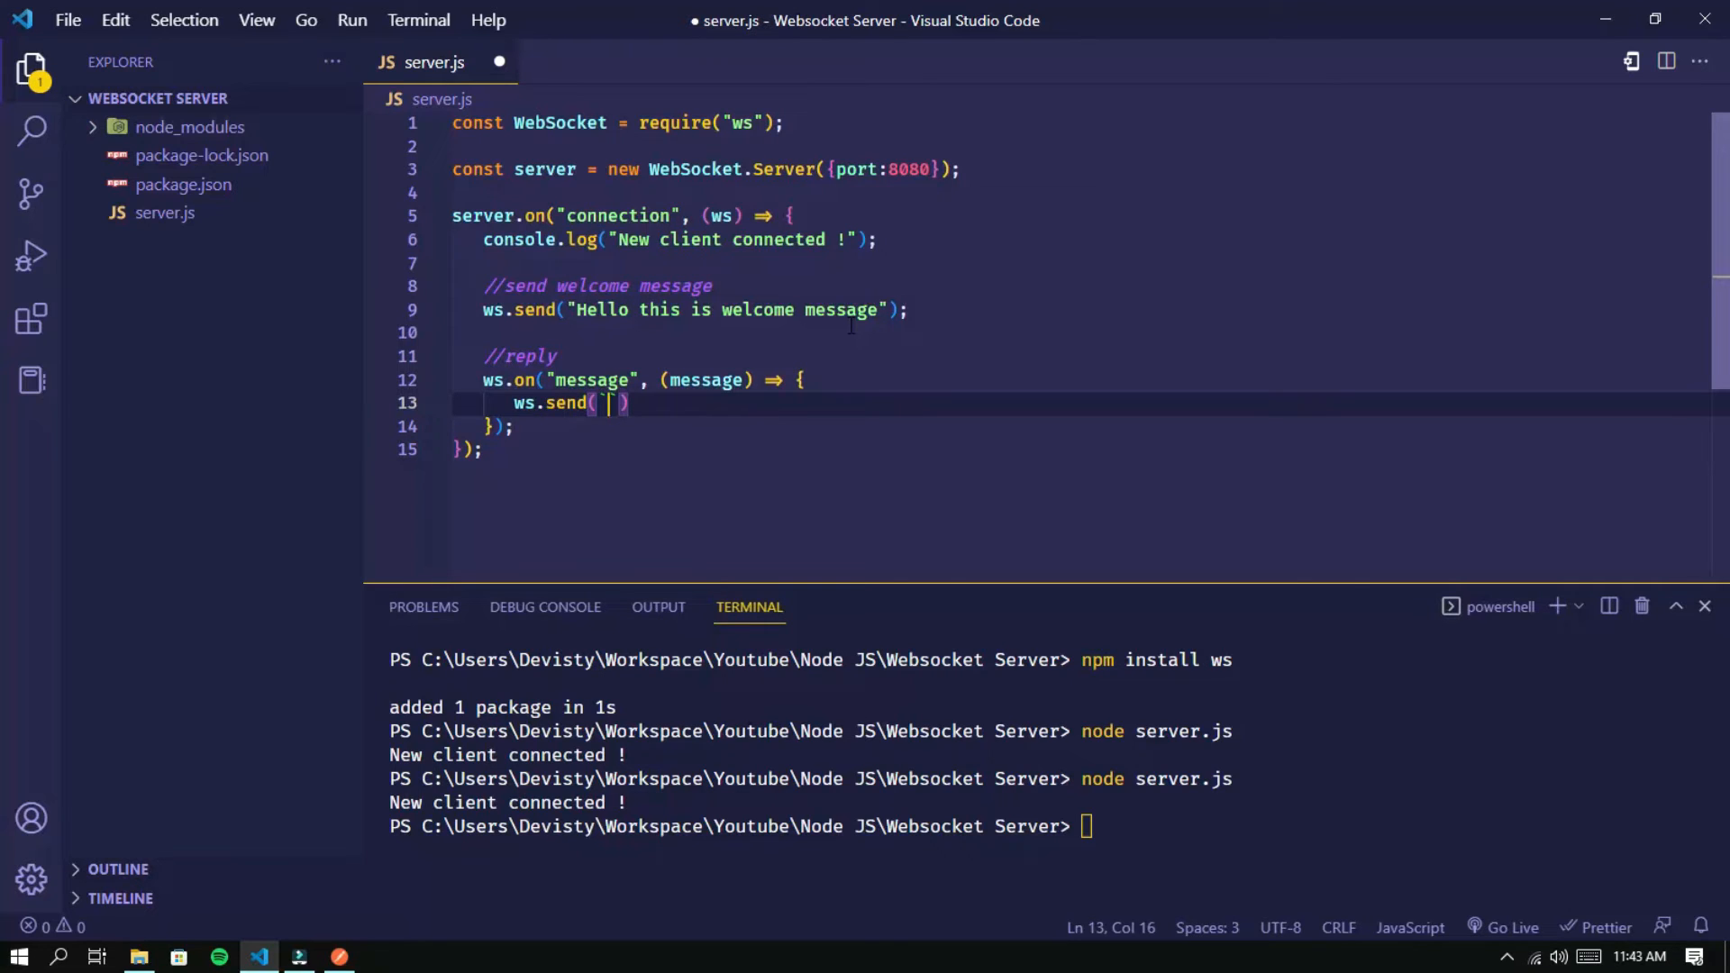
type("`Your message: {")
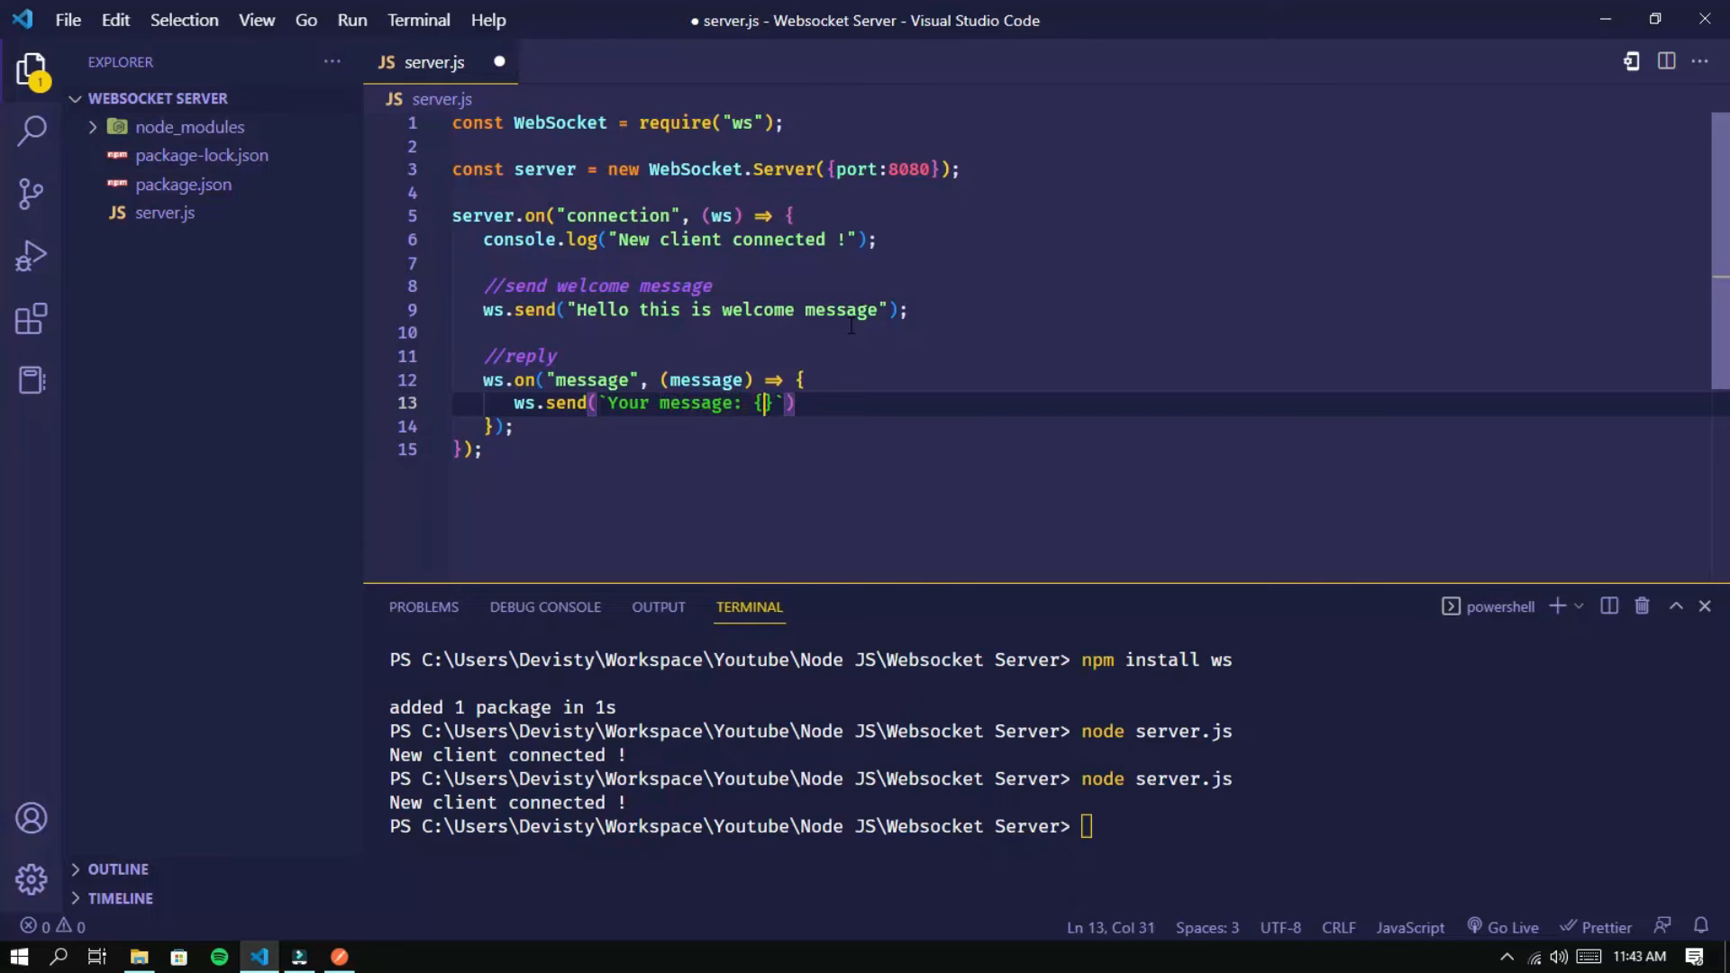
type("$")
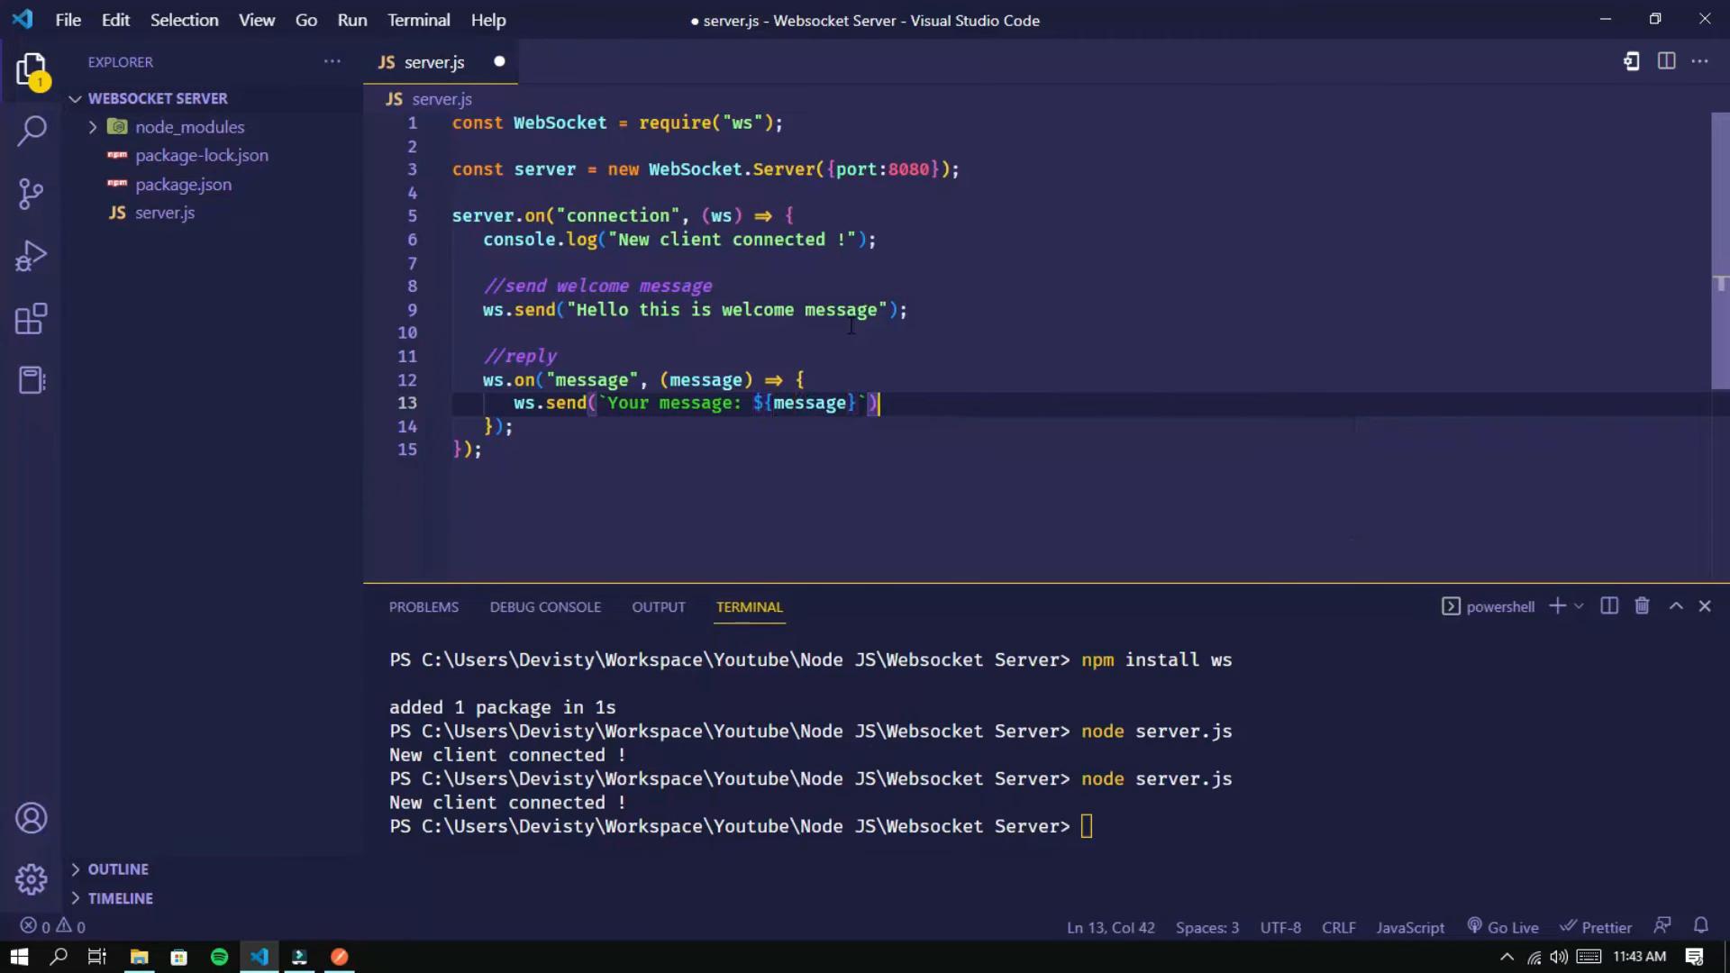
type(";")
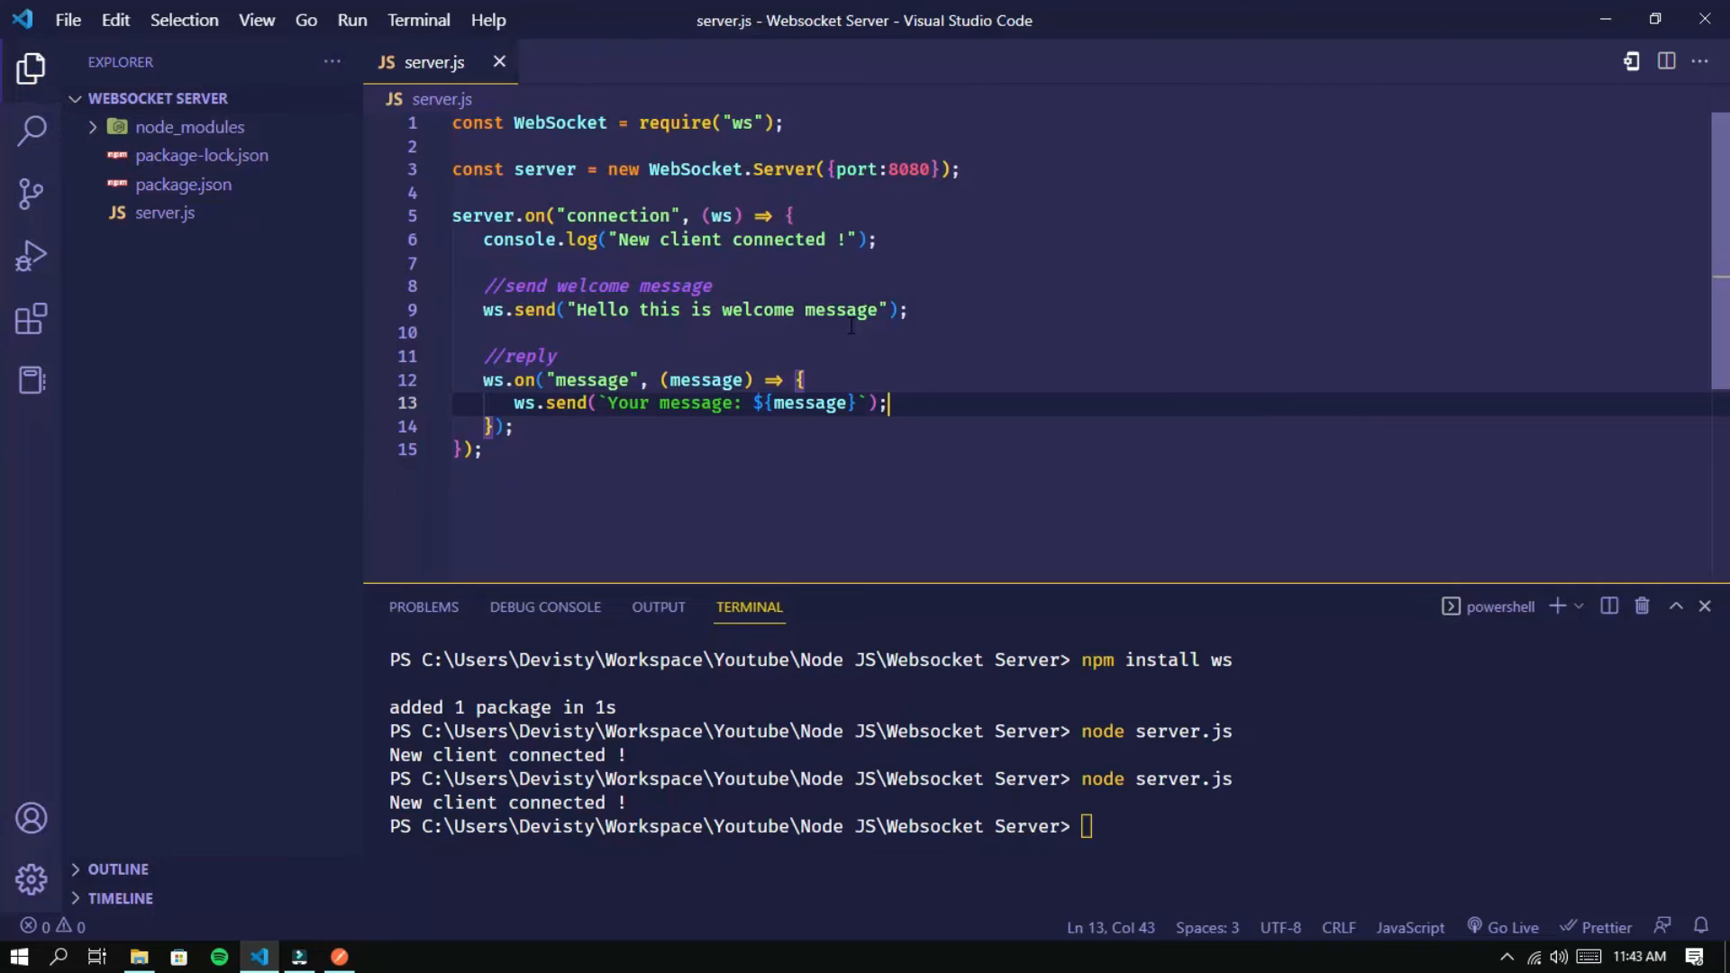
type("node server.js")
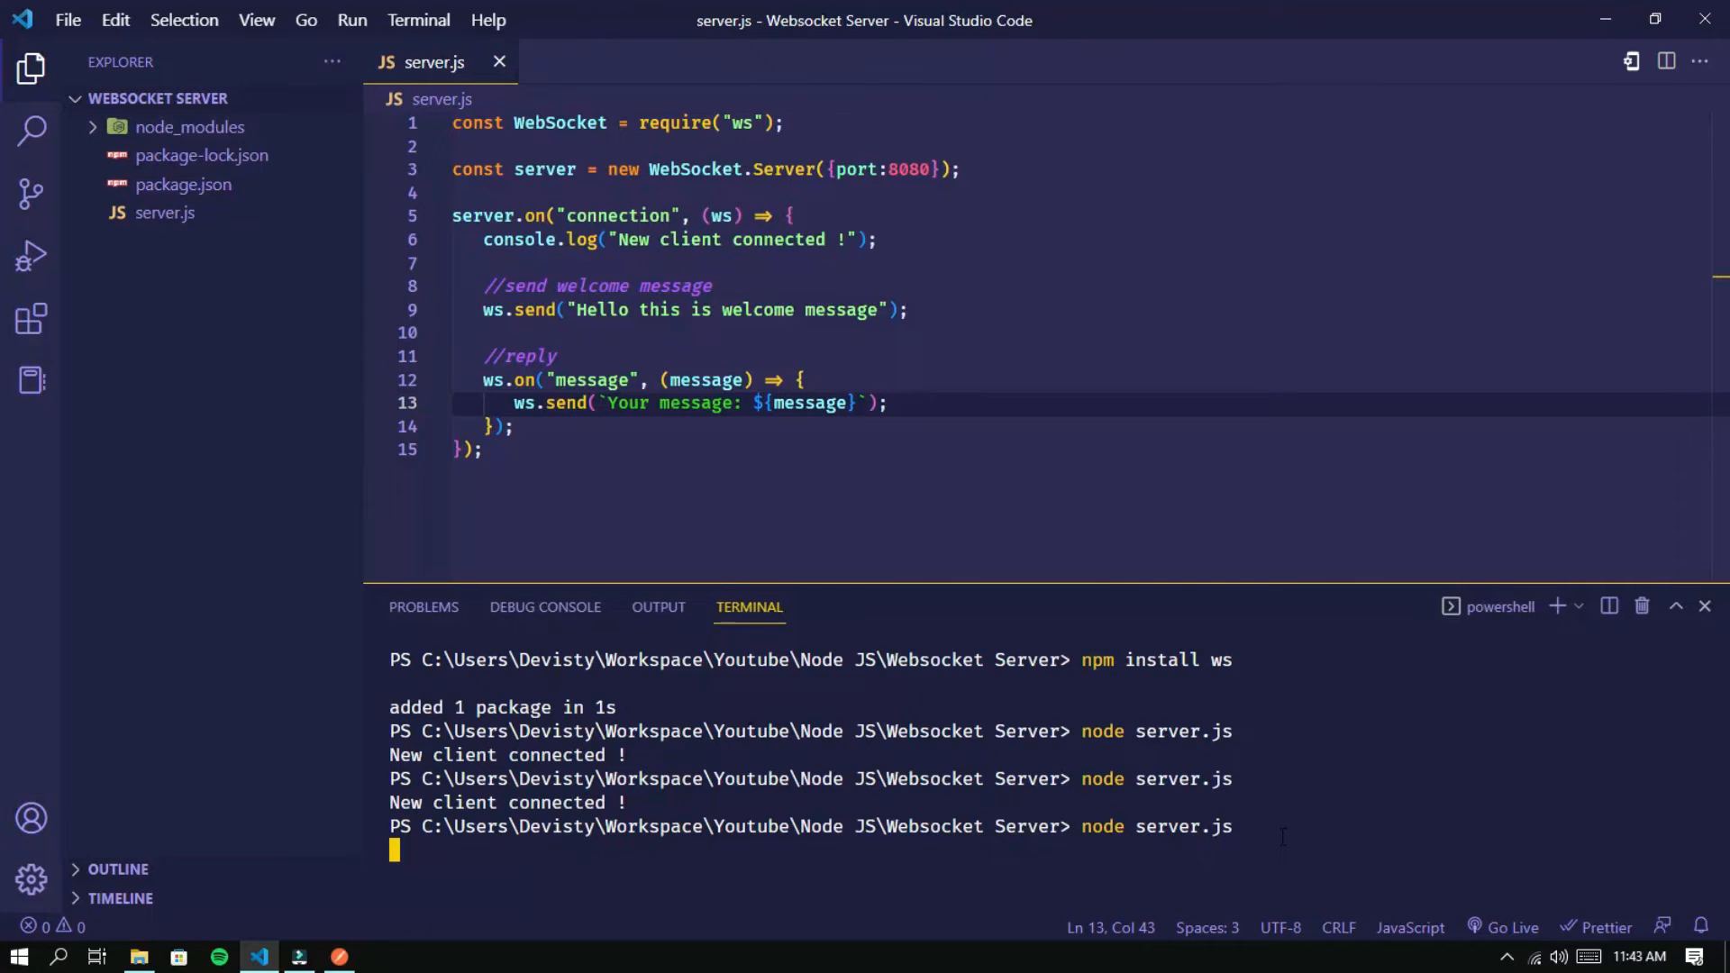
Reconnect Postman to the local WebSocket server and send "test", getting "Your message: test"
left_click(340, 955)
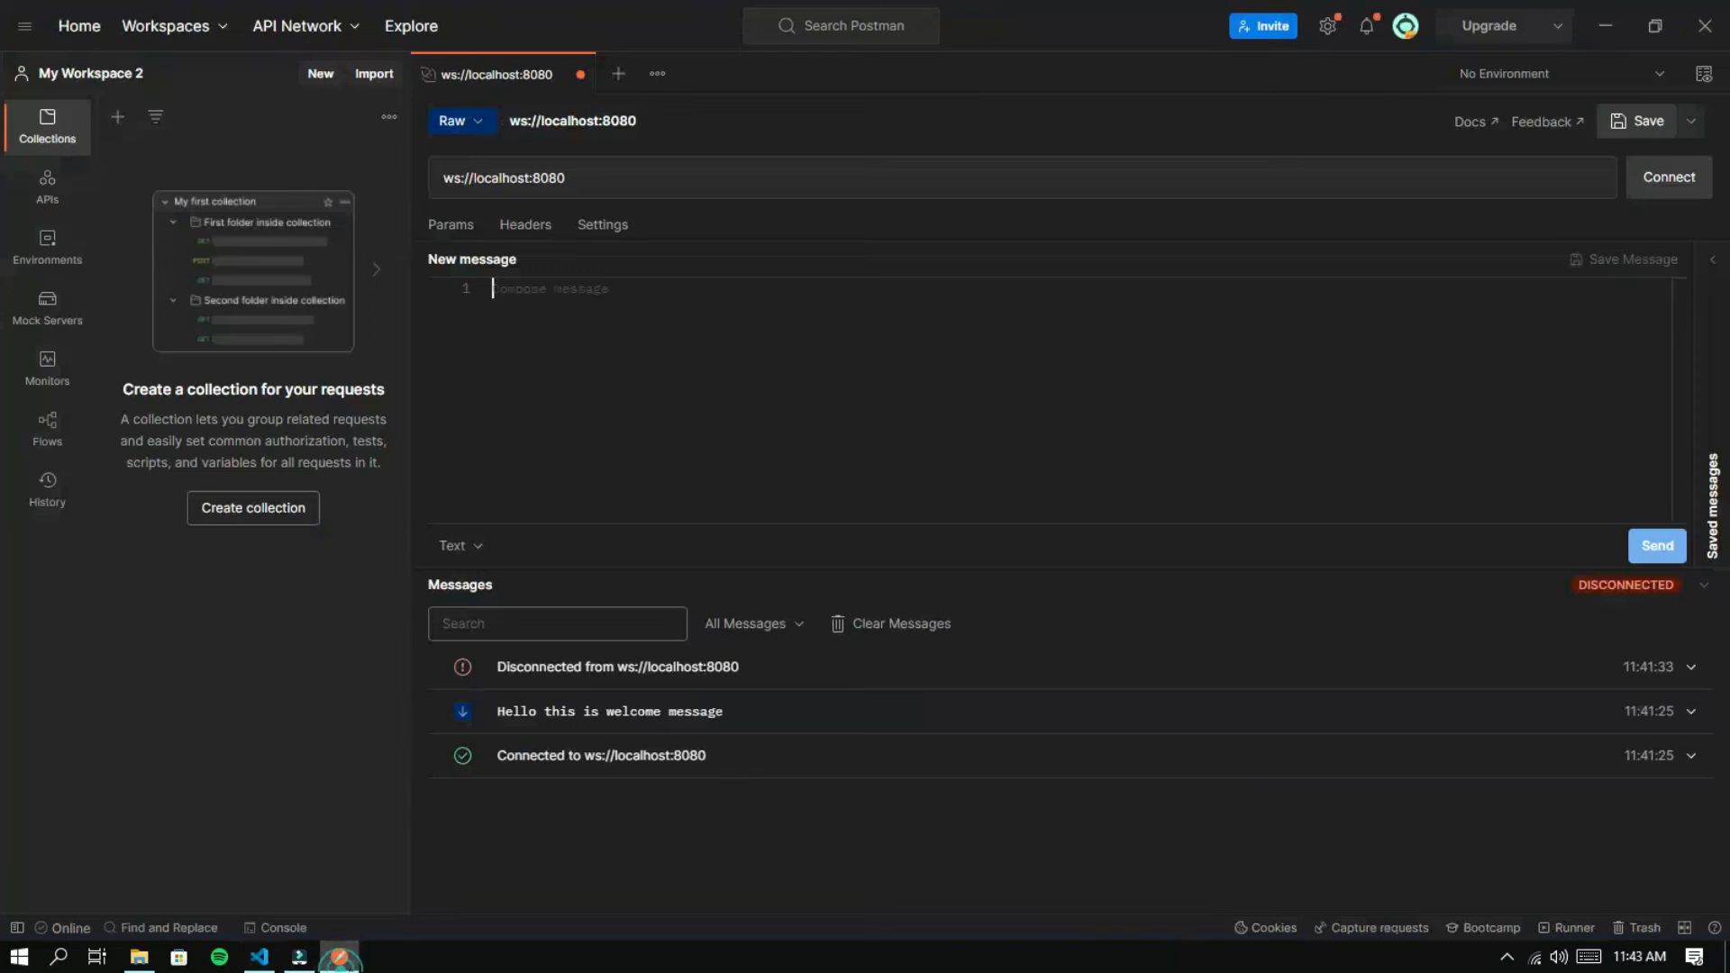
mouse_move(1667, 176)
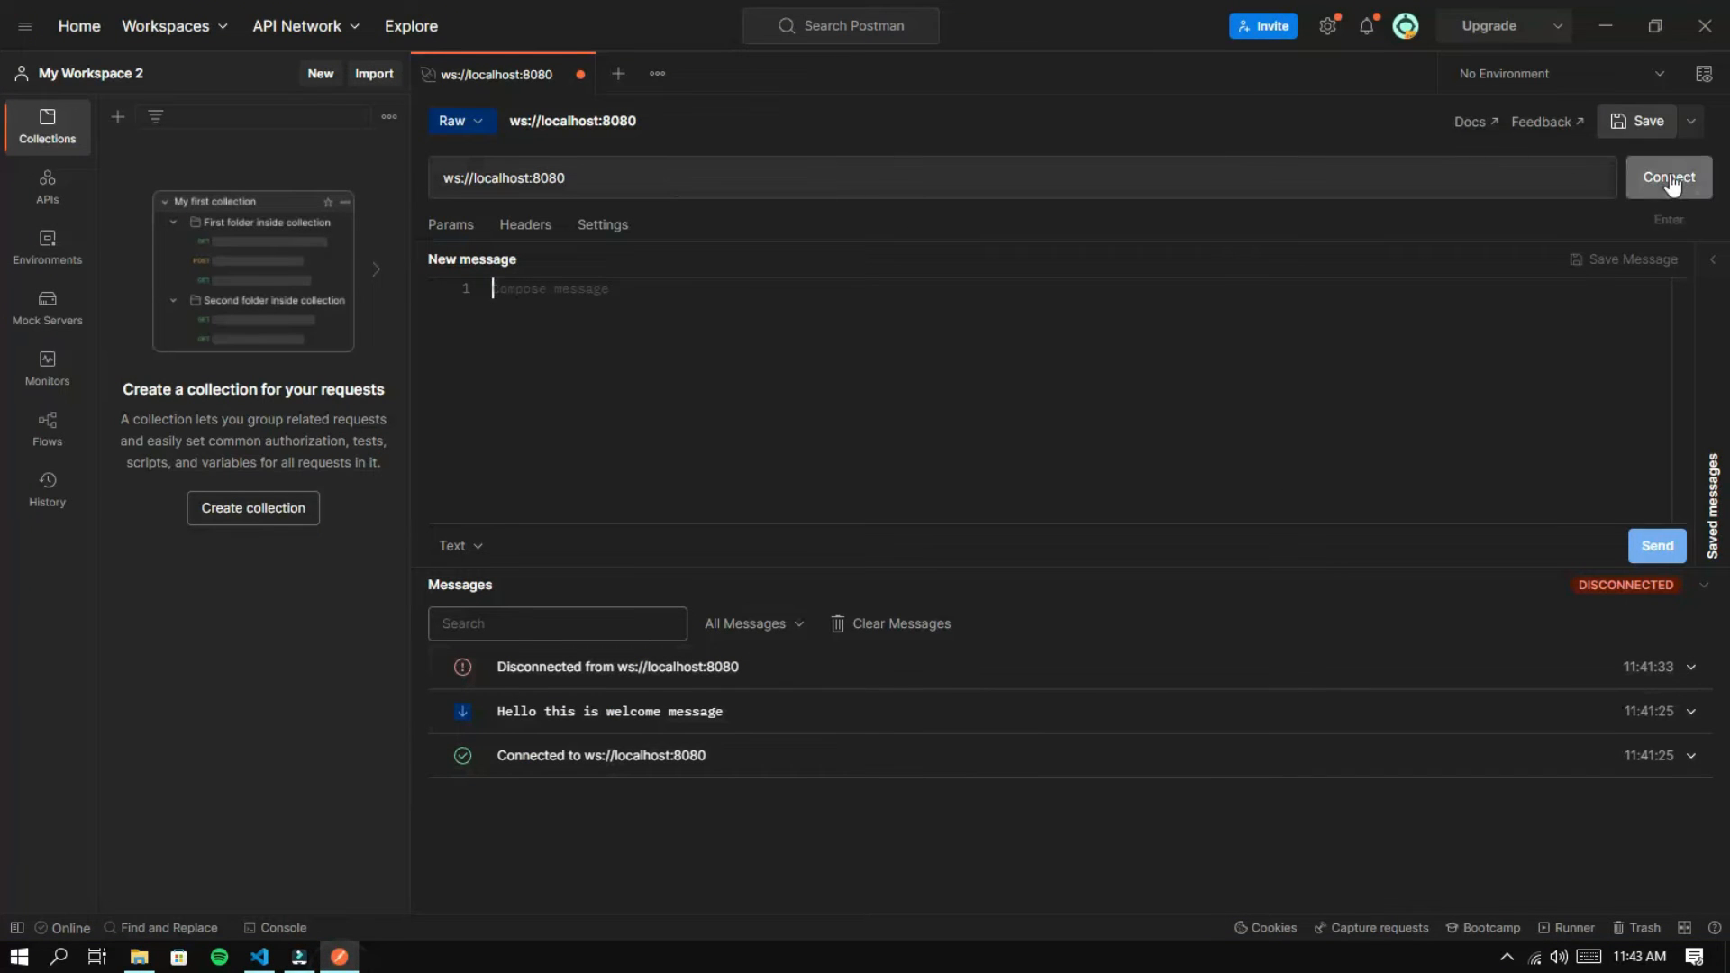
left_click(1666, 177)
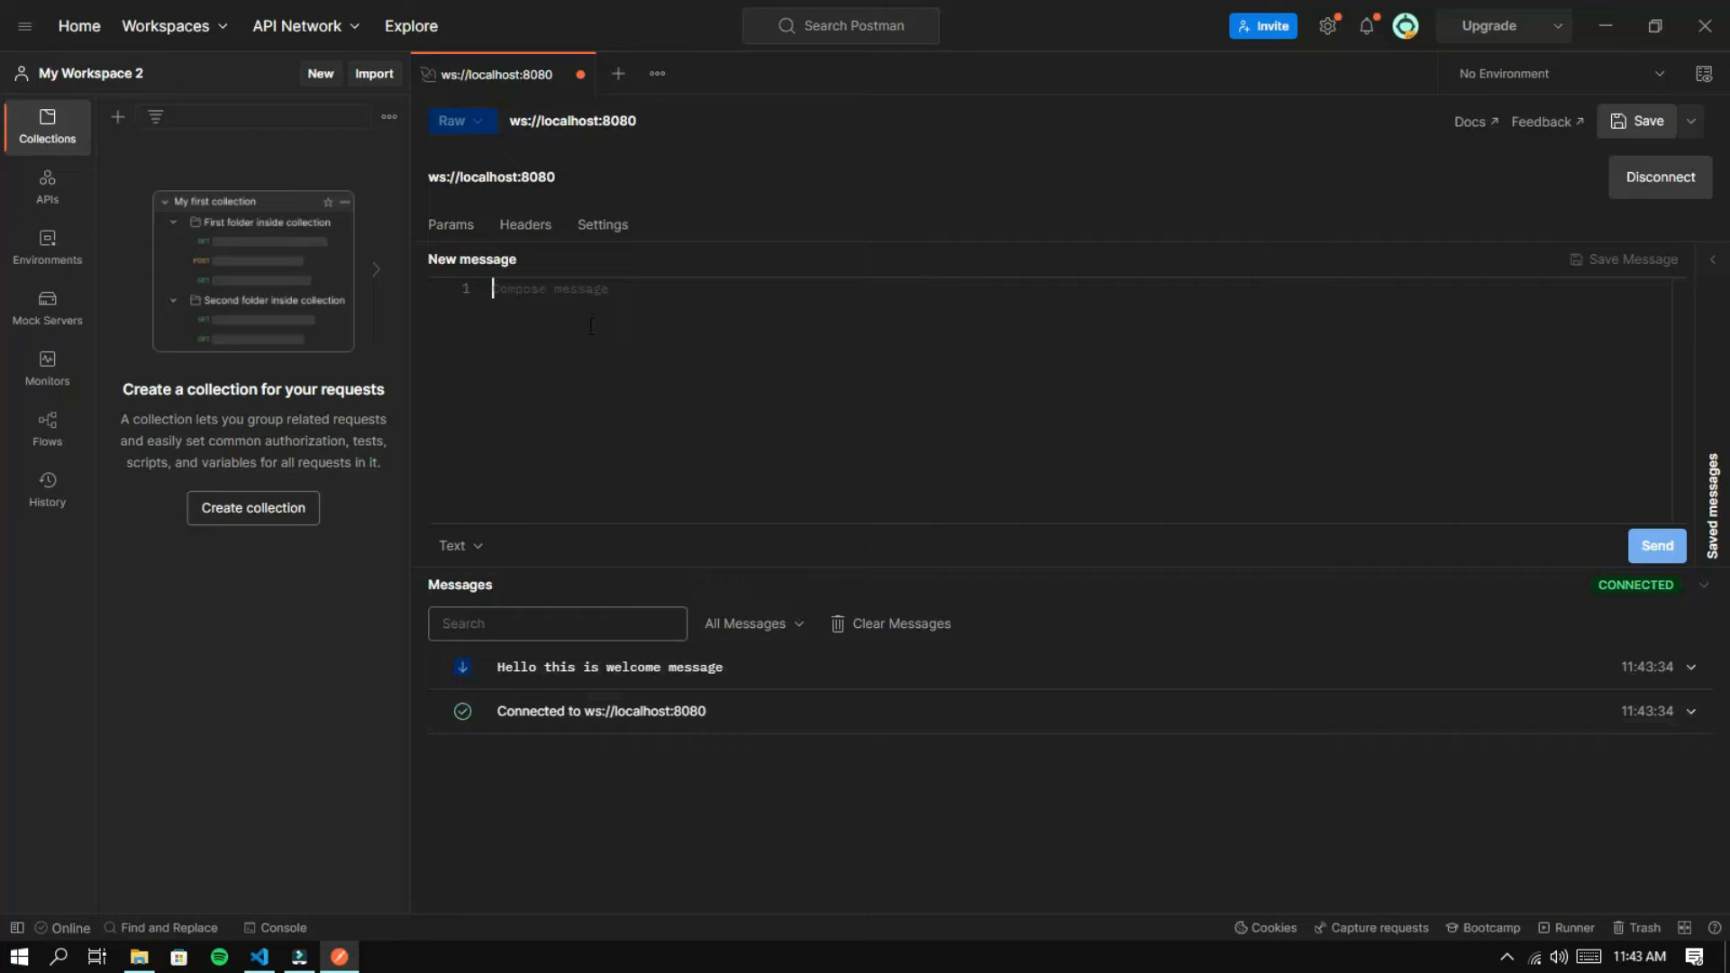
type("test")
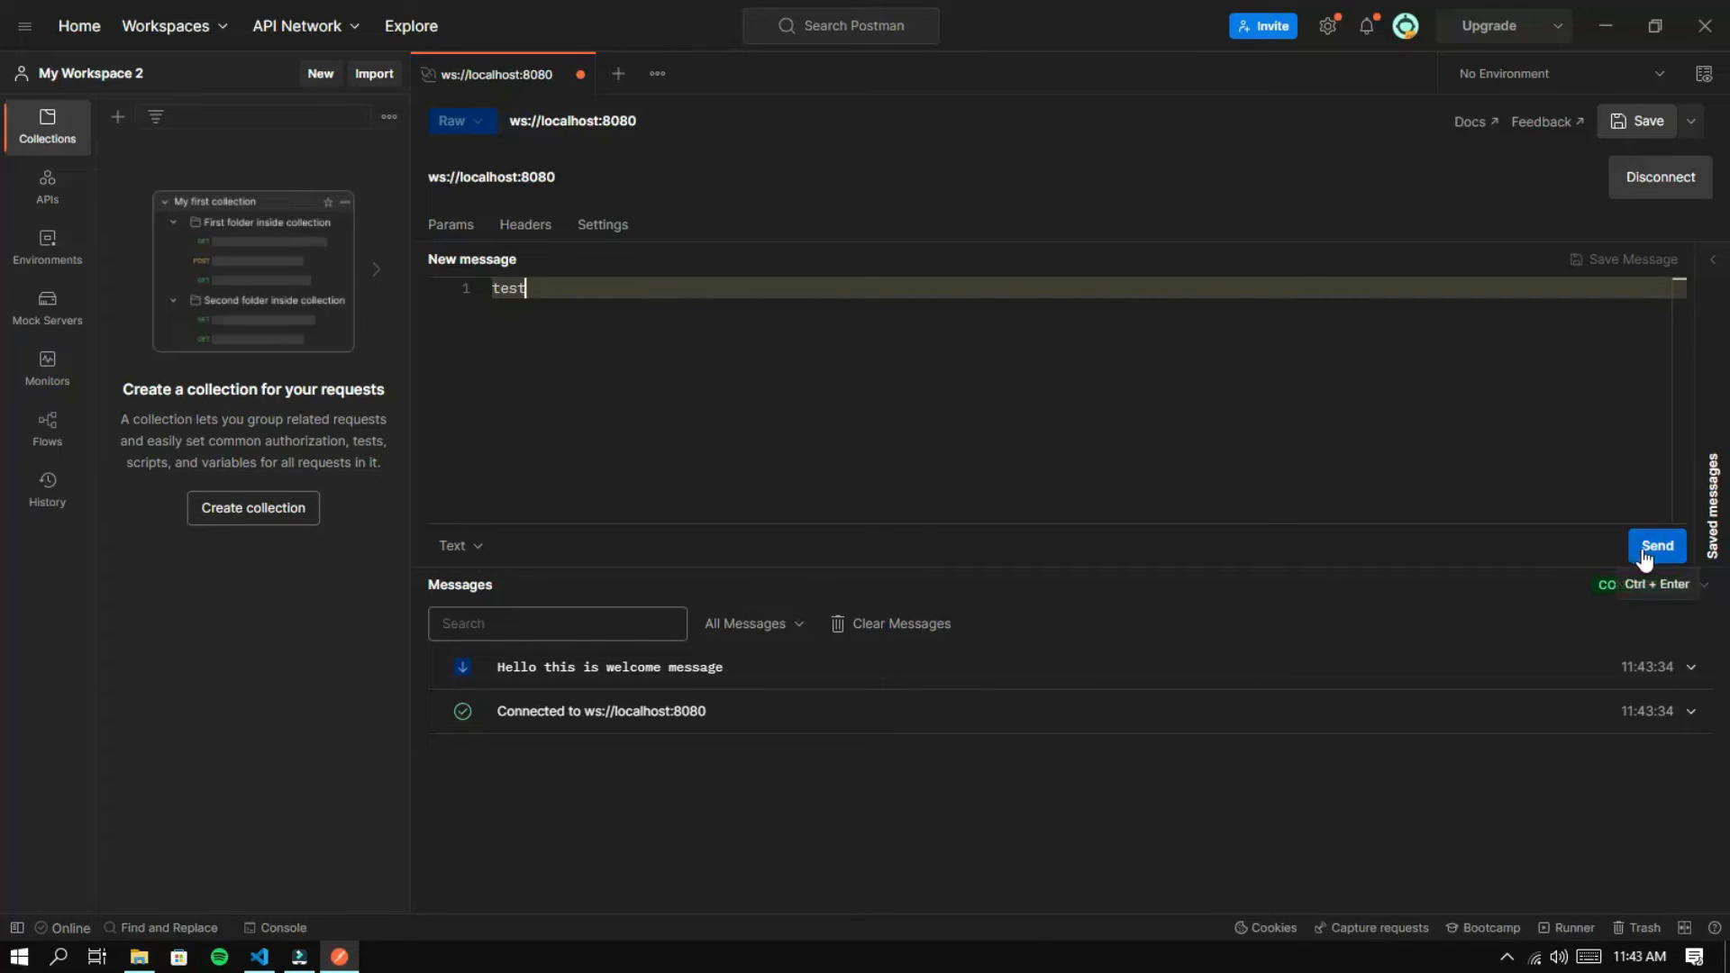
left_click(1655, 544)
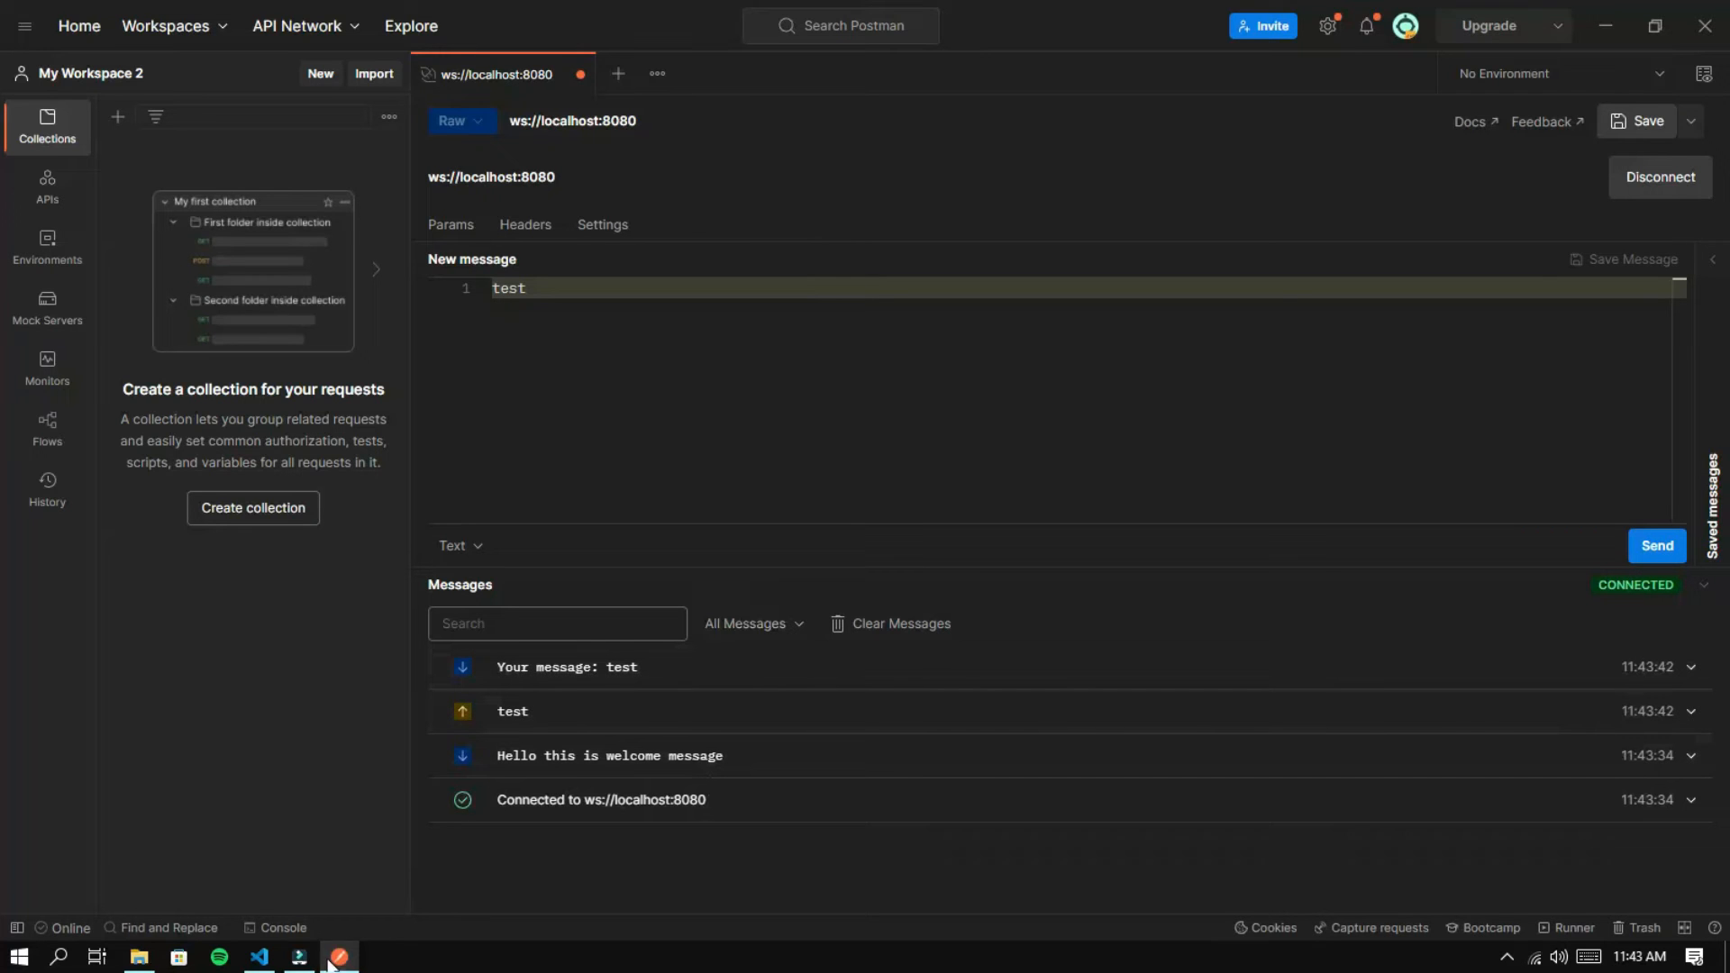
left_click(257, 955)
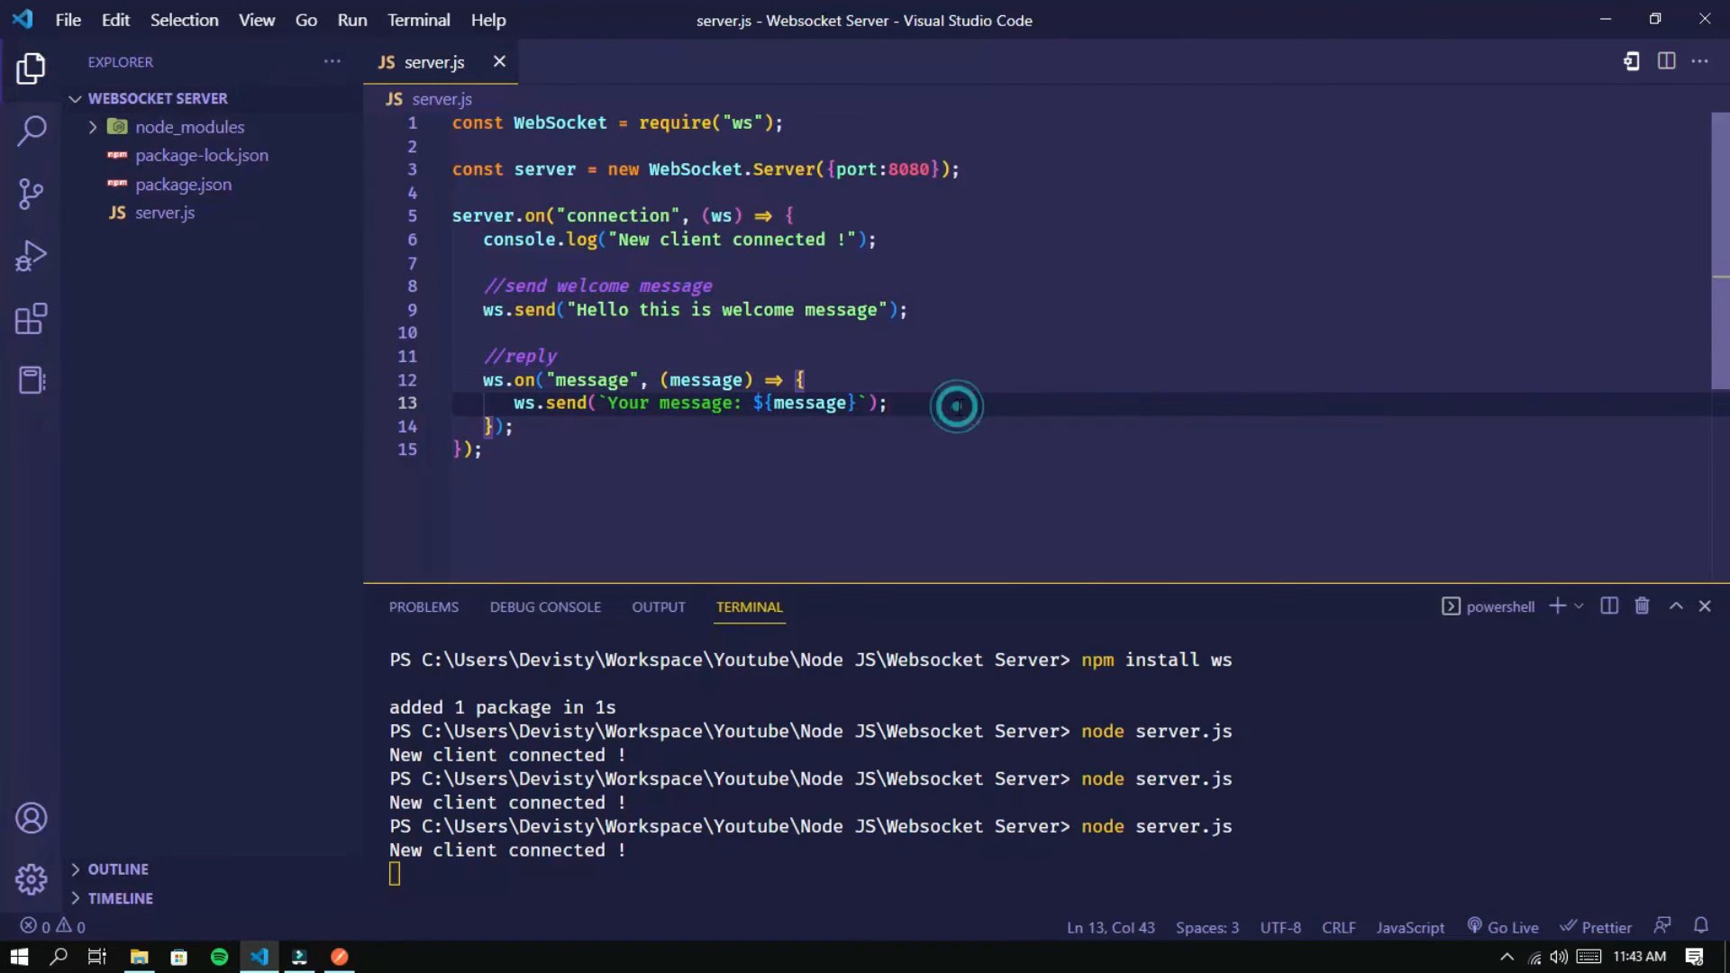
Log the incoming message and add an if branch replying "hello" when the message is "hi"
left_click(517, 427)
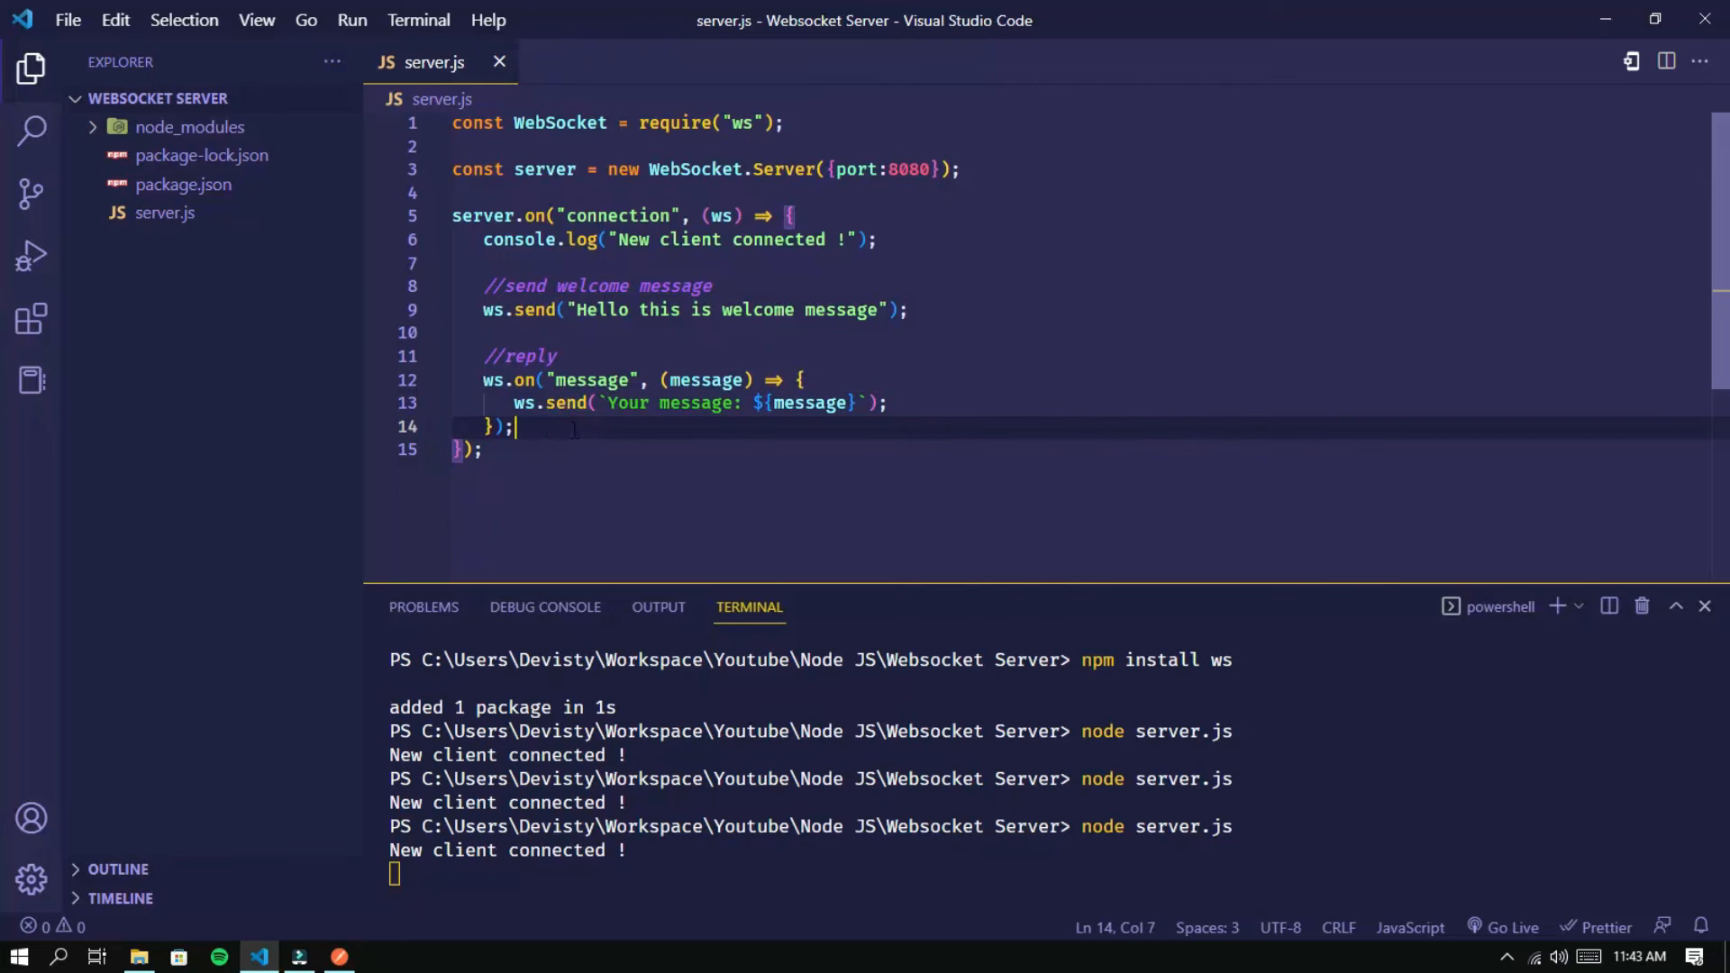
left_click(806, 380)
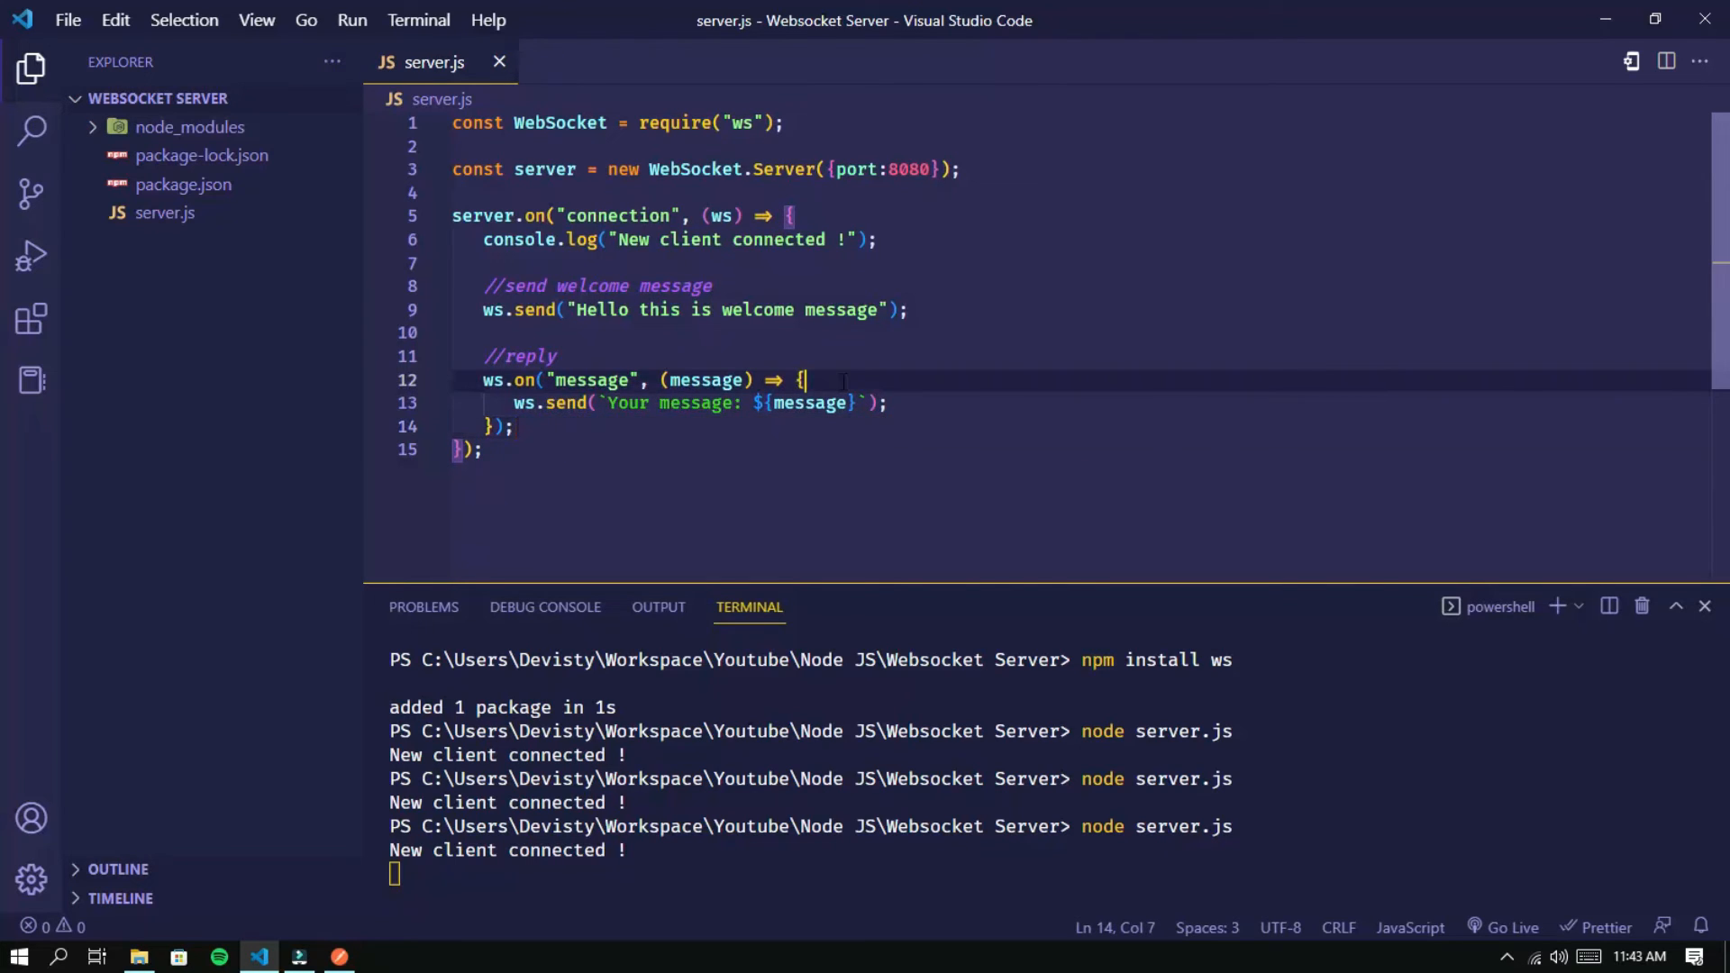
type("console.log(")
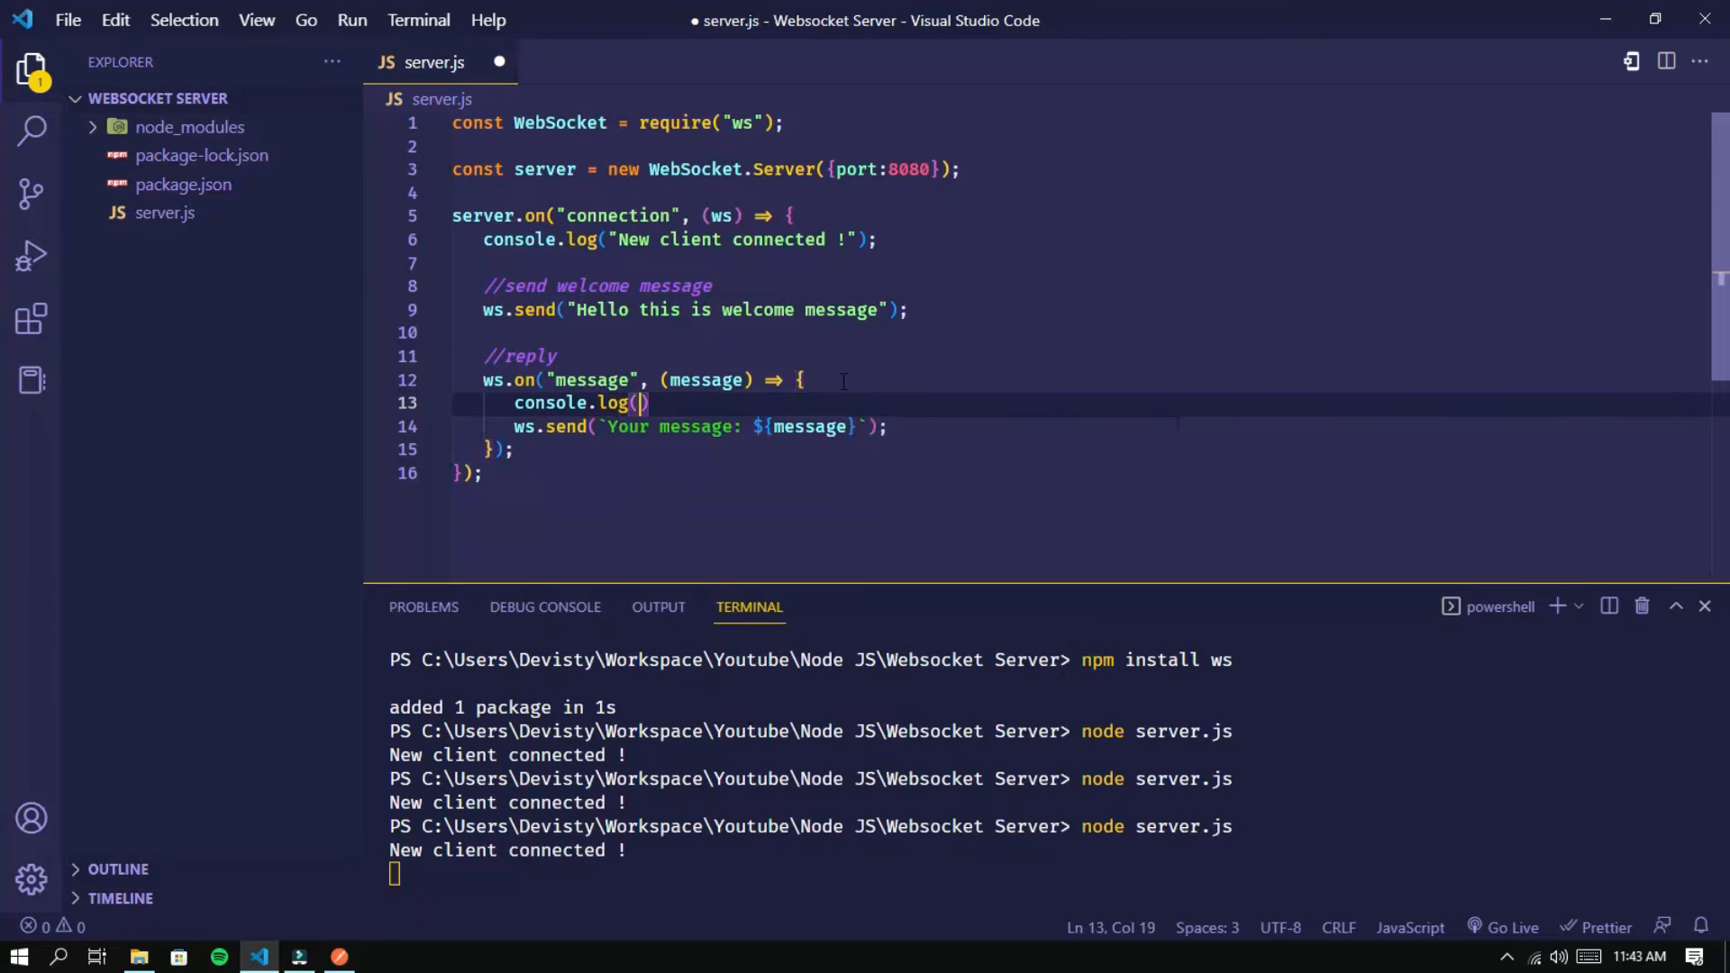
type("message")
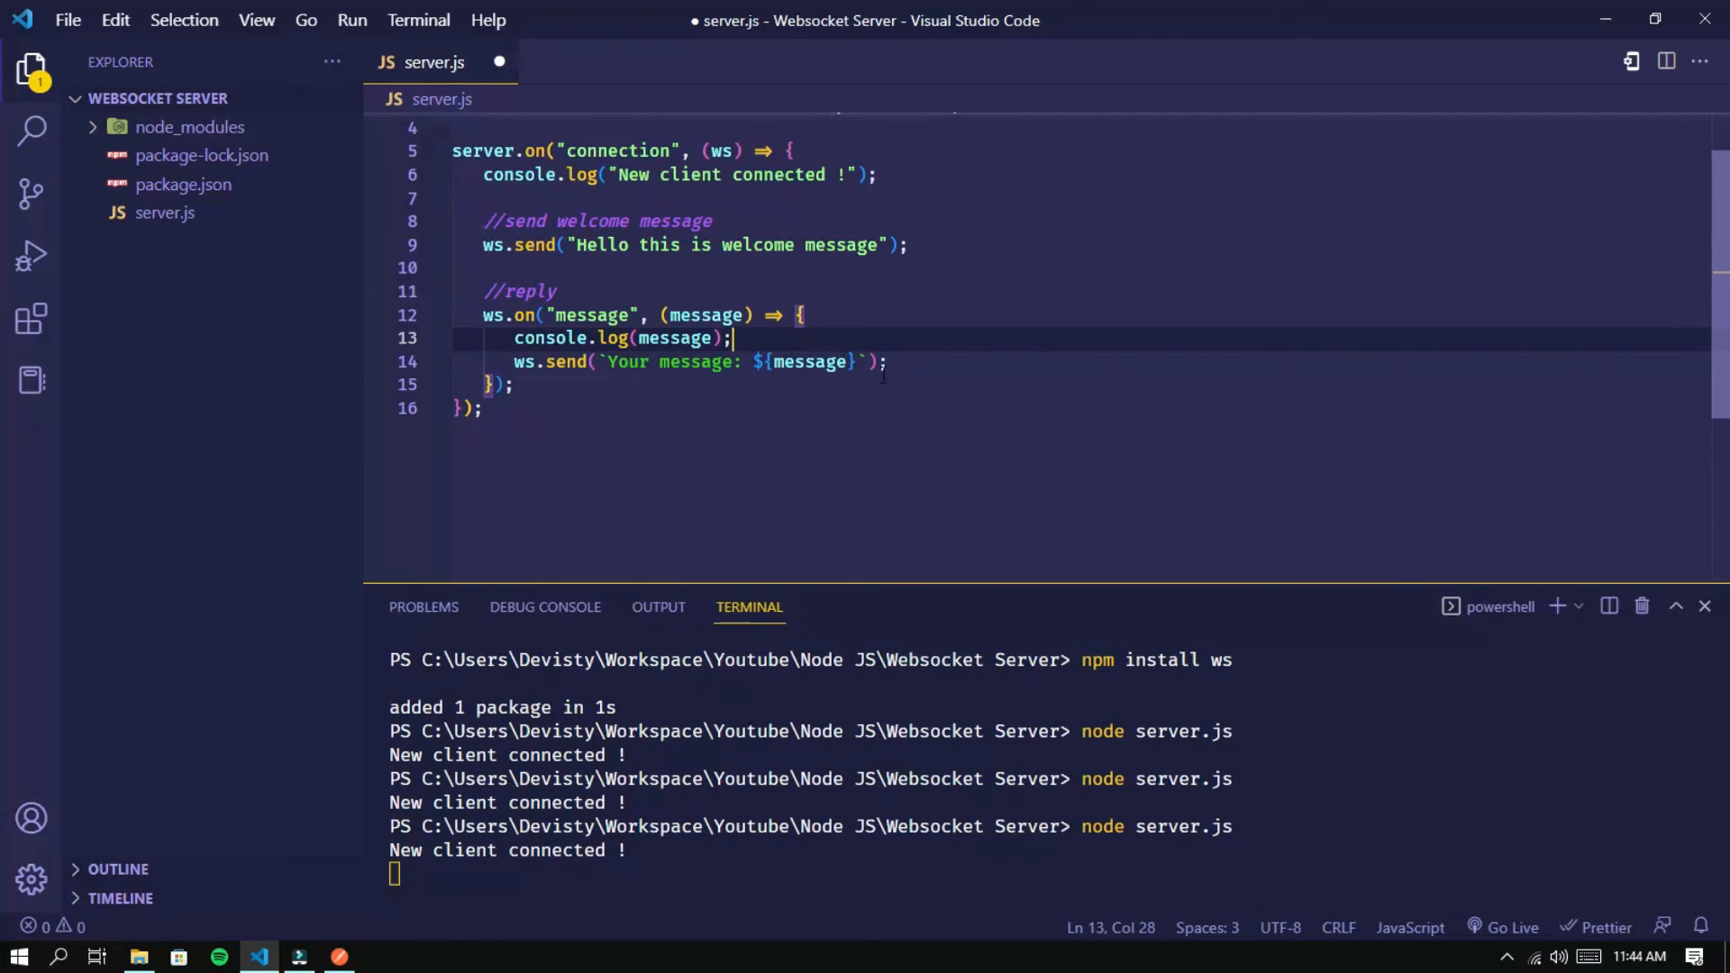
key("Enter")
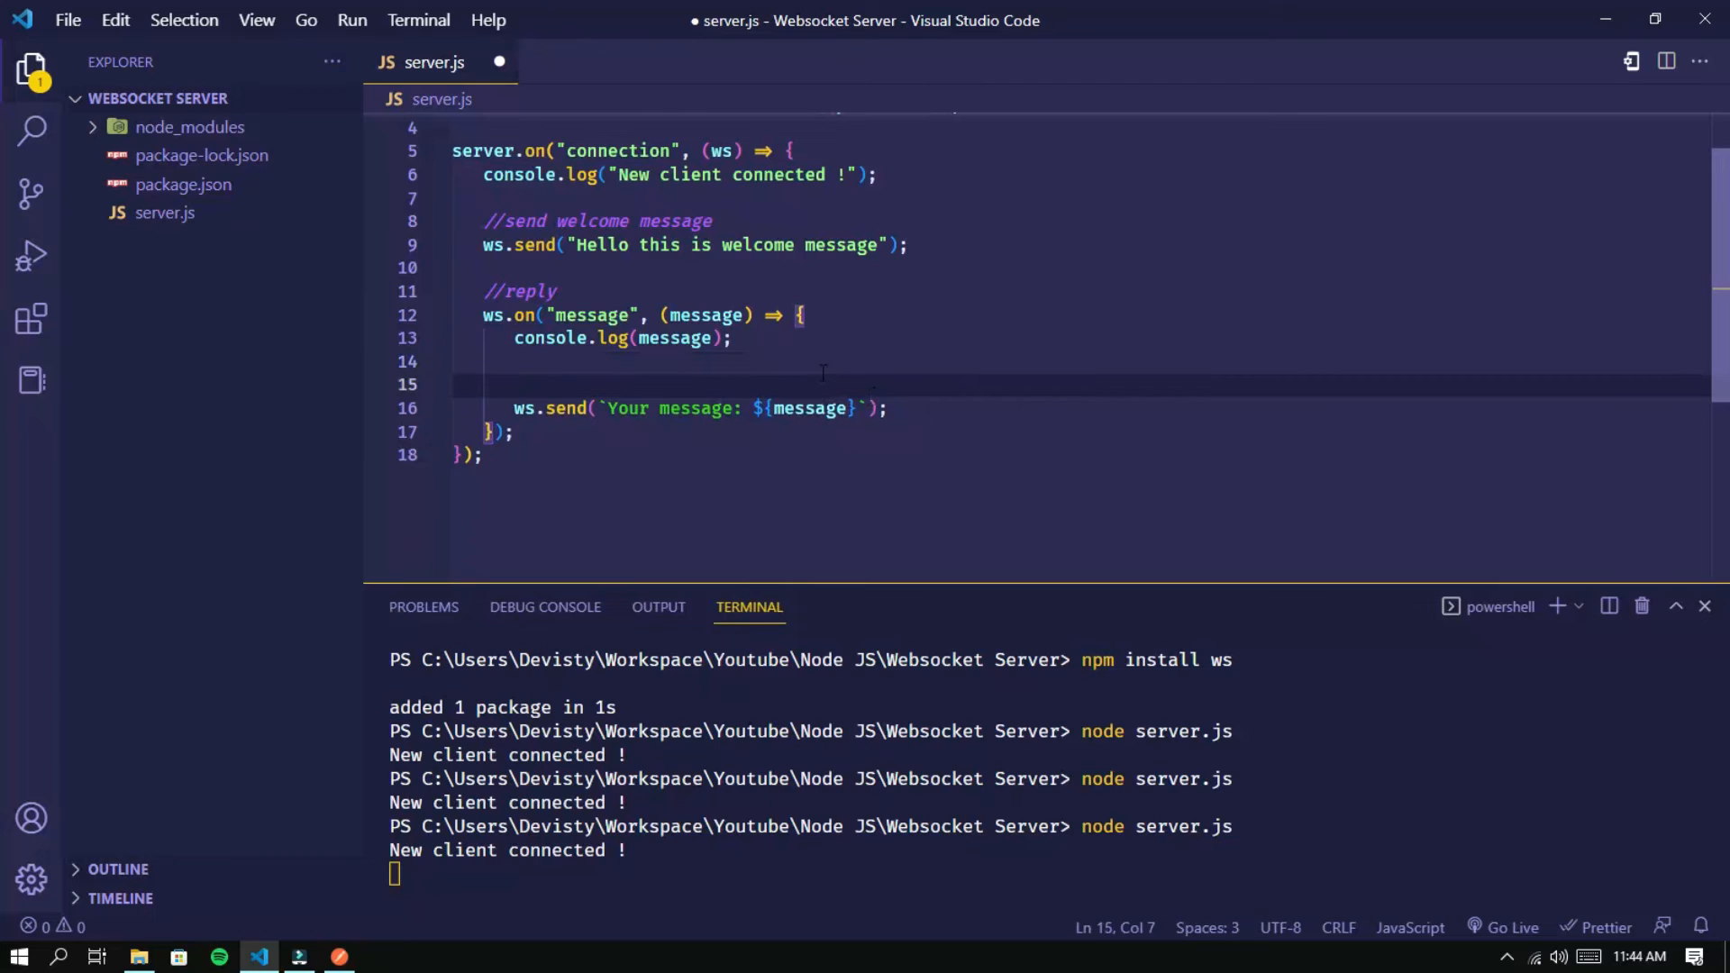
type("//message handling")
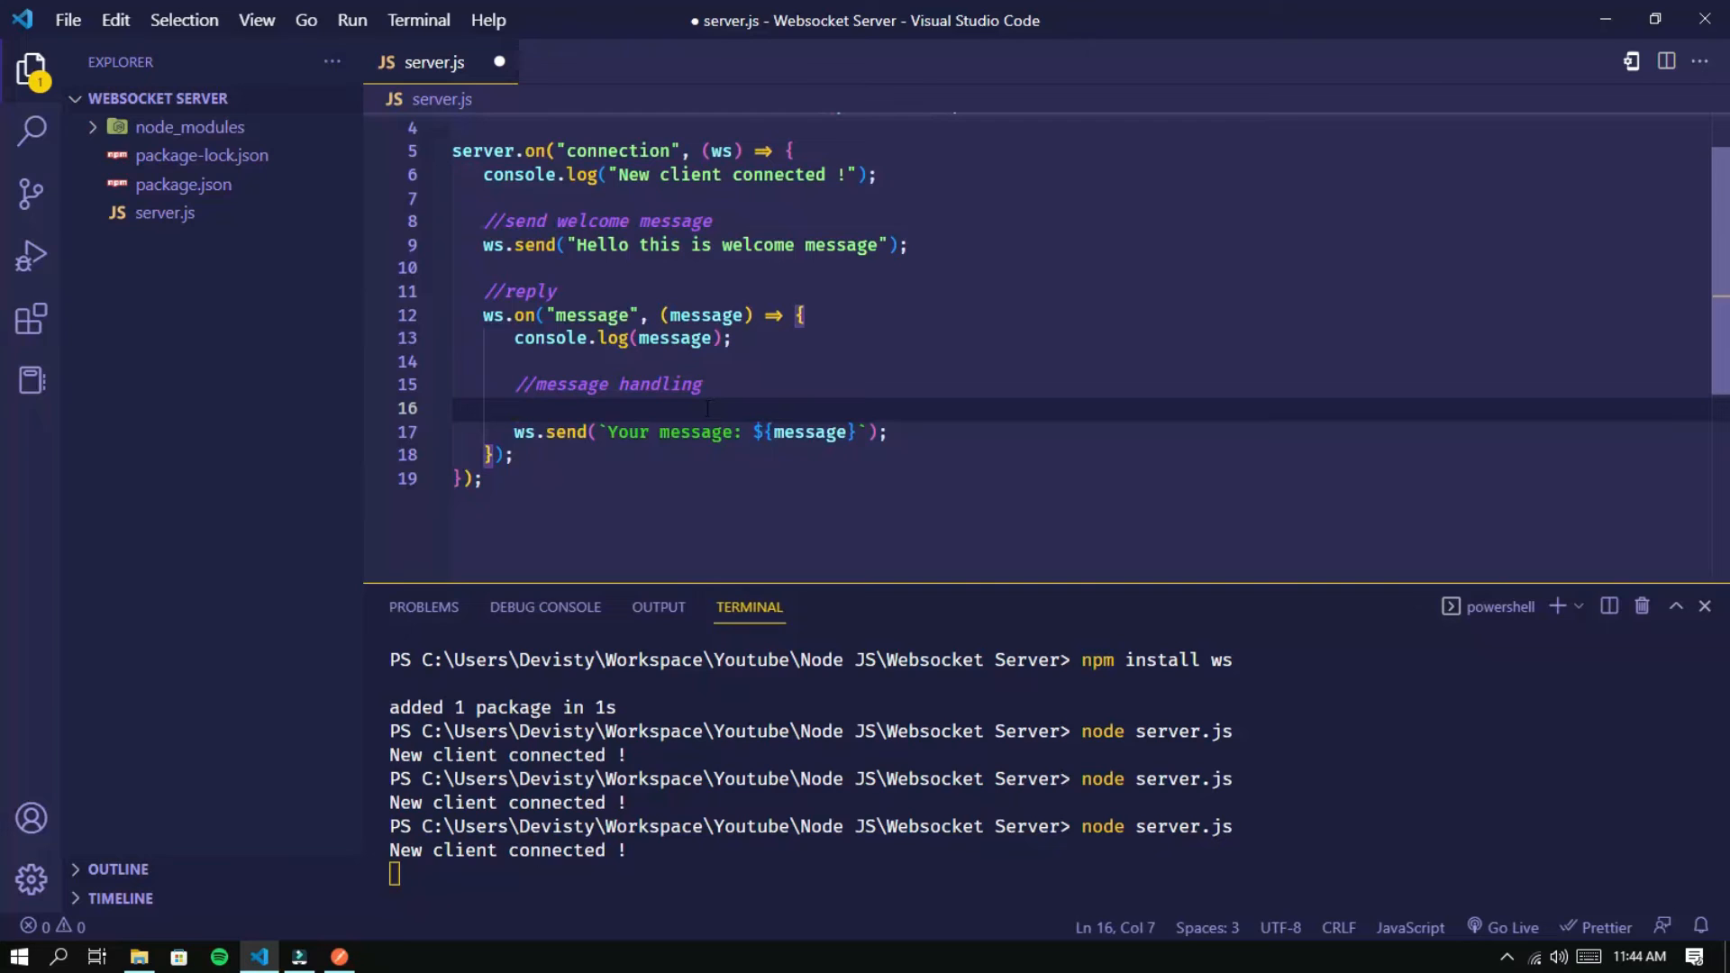
type("if(message == \"hi\"){")
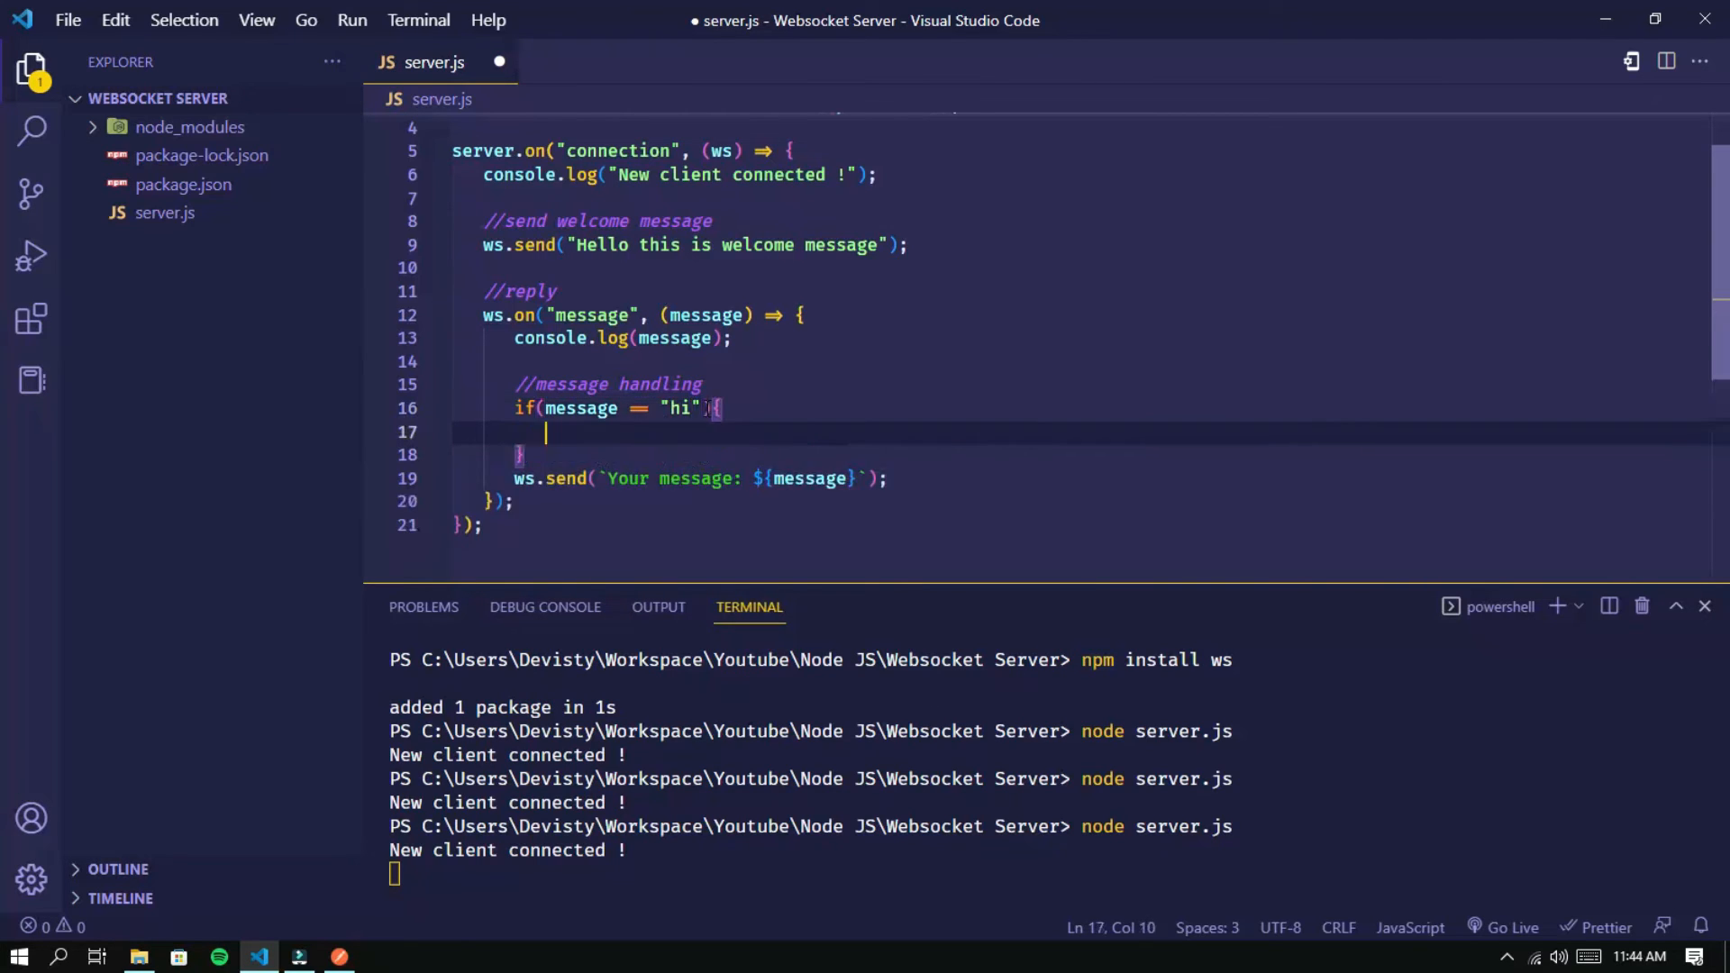
Add an else-if replying "goodbye" to "bye" and an else replying "other message"
left_click(888, 477)
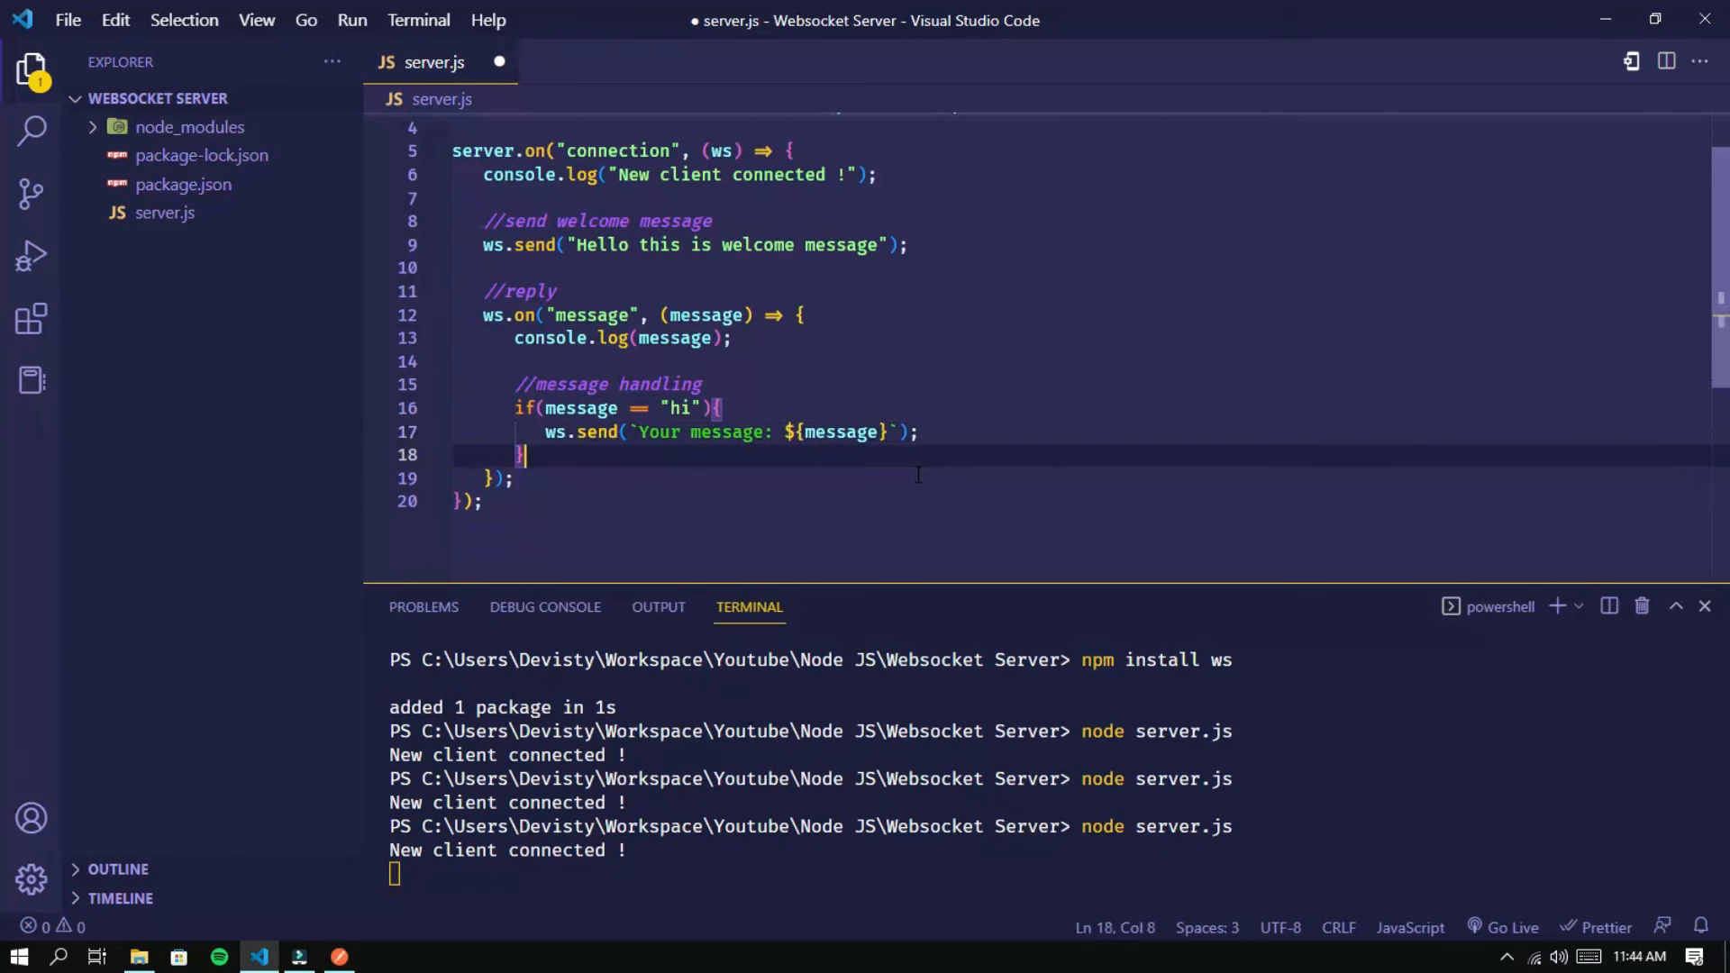
type("else if(m")
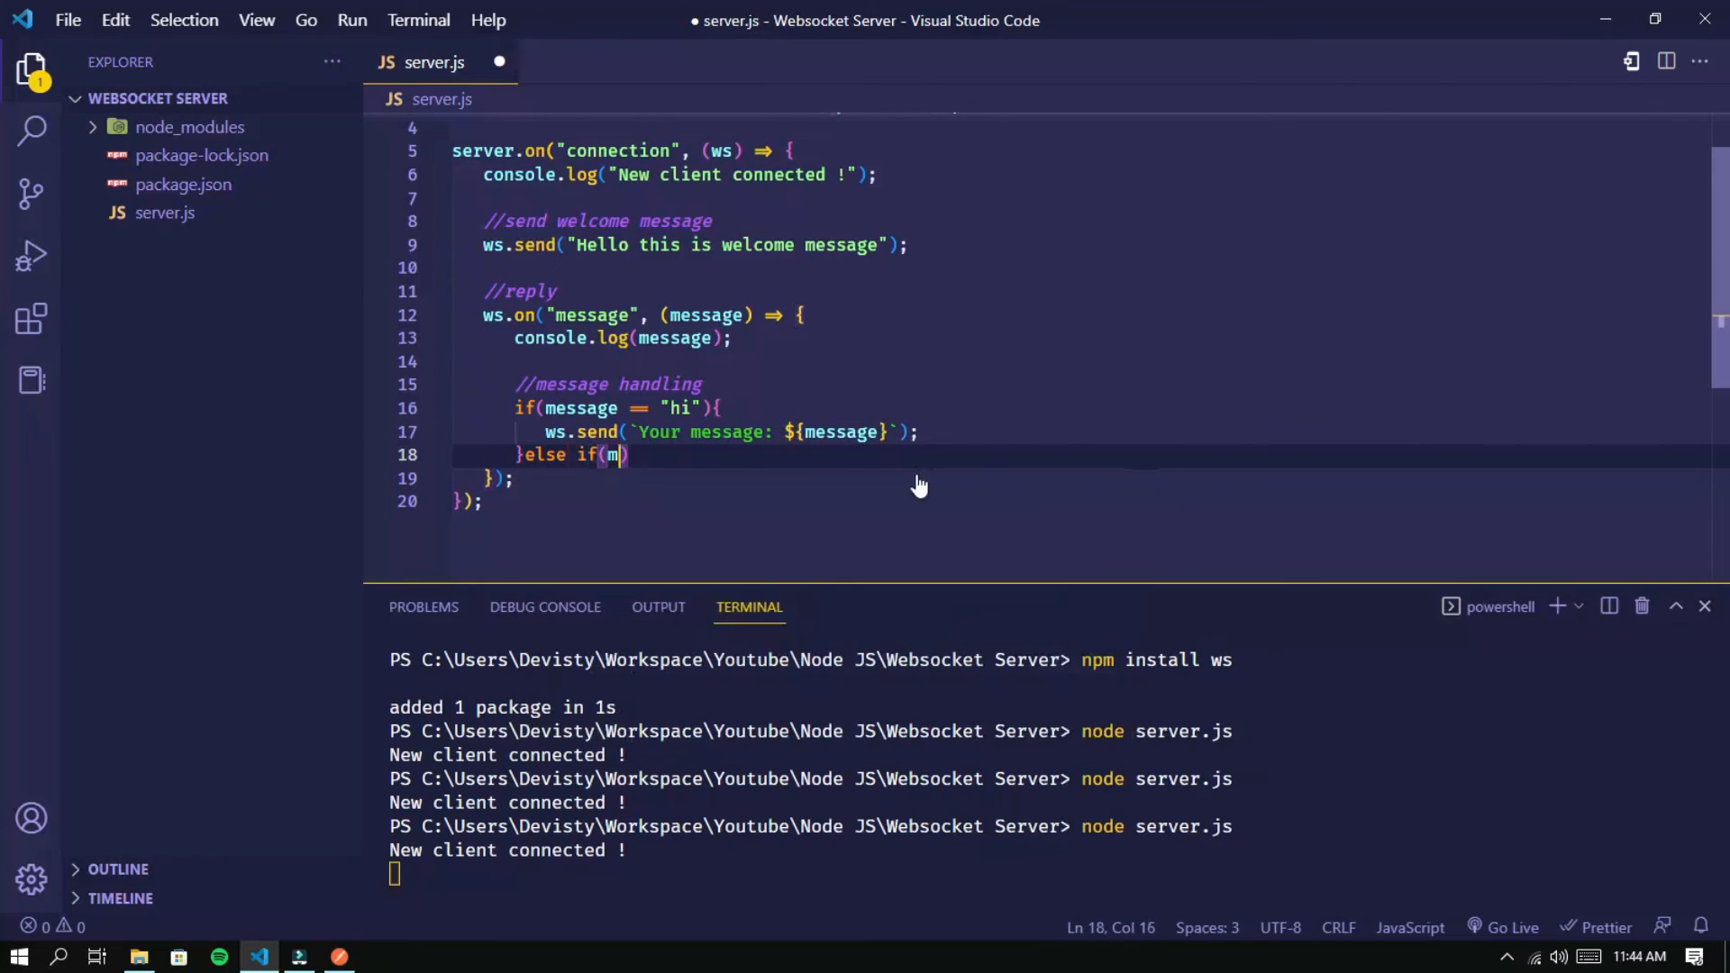
type("essage == \"bye")
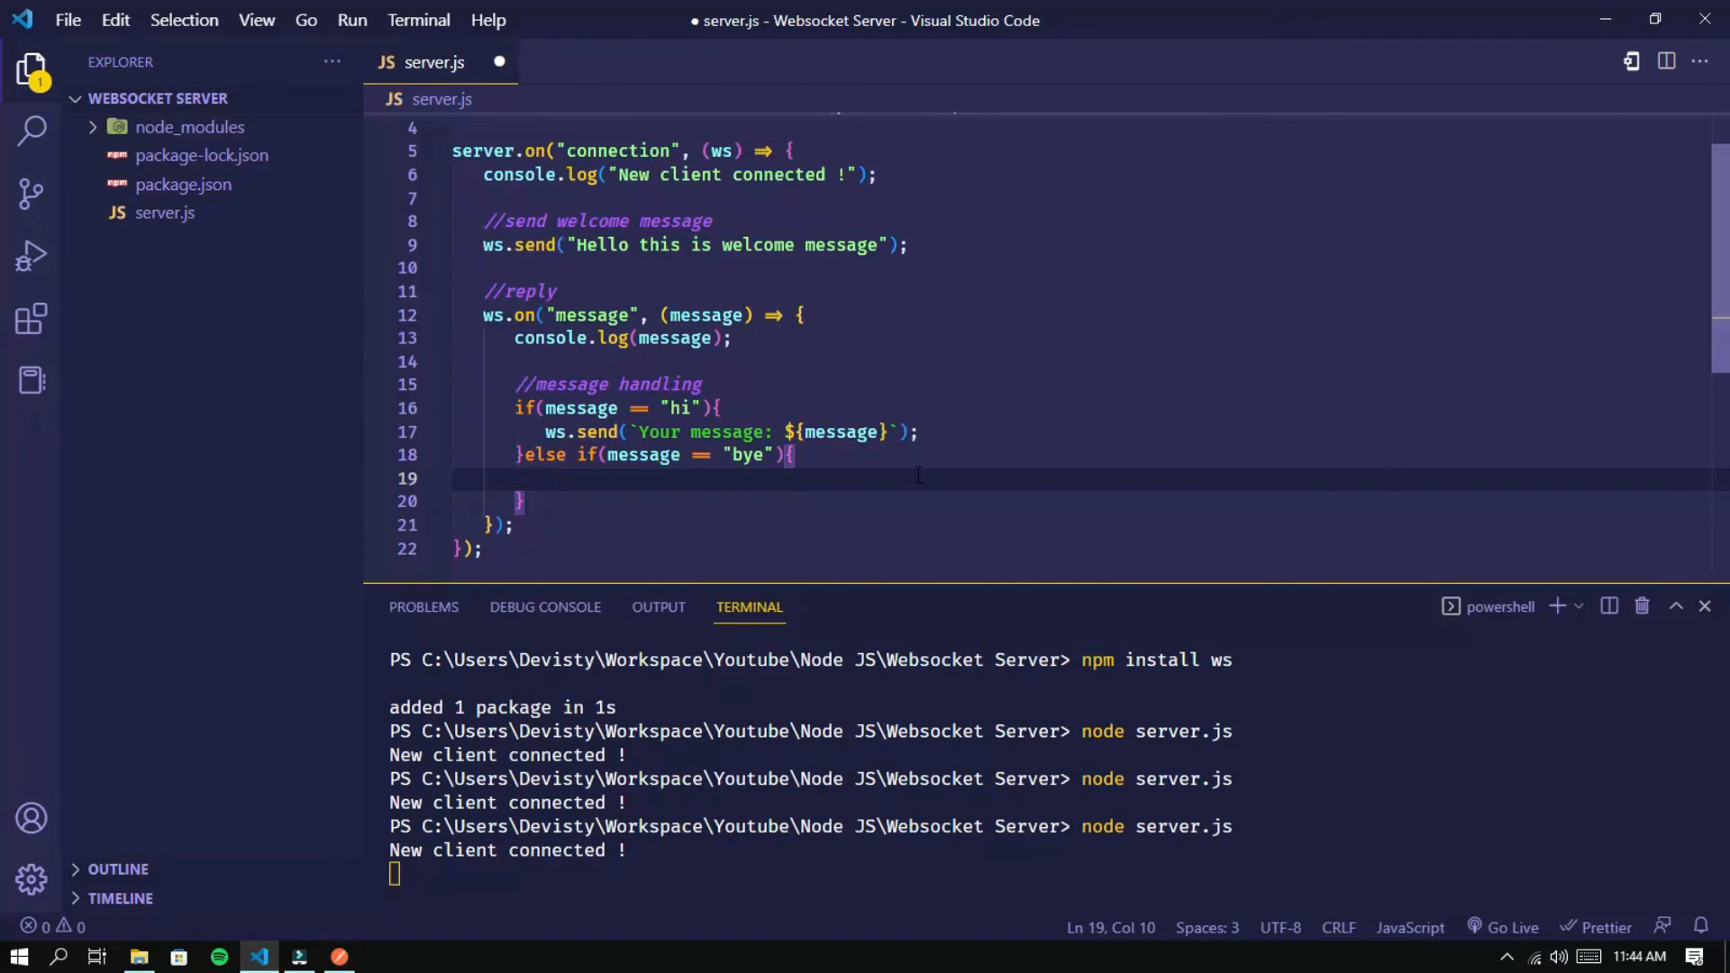
type("ws.send")
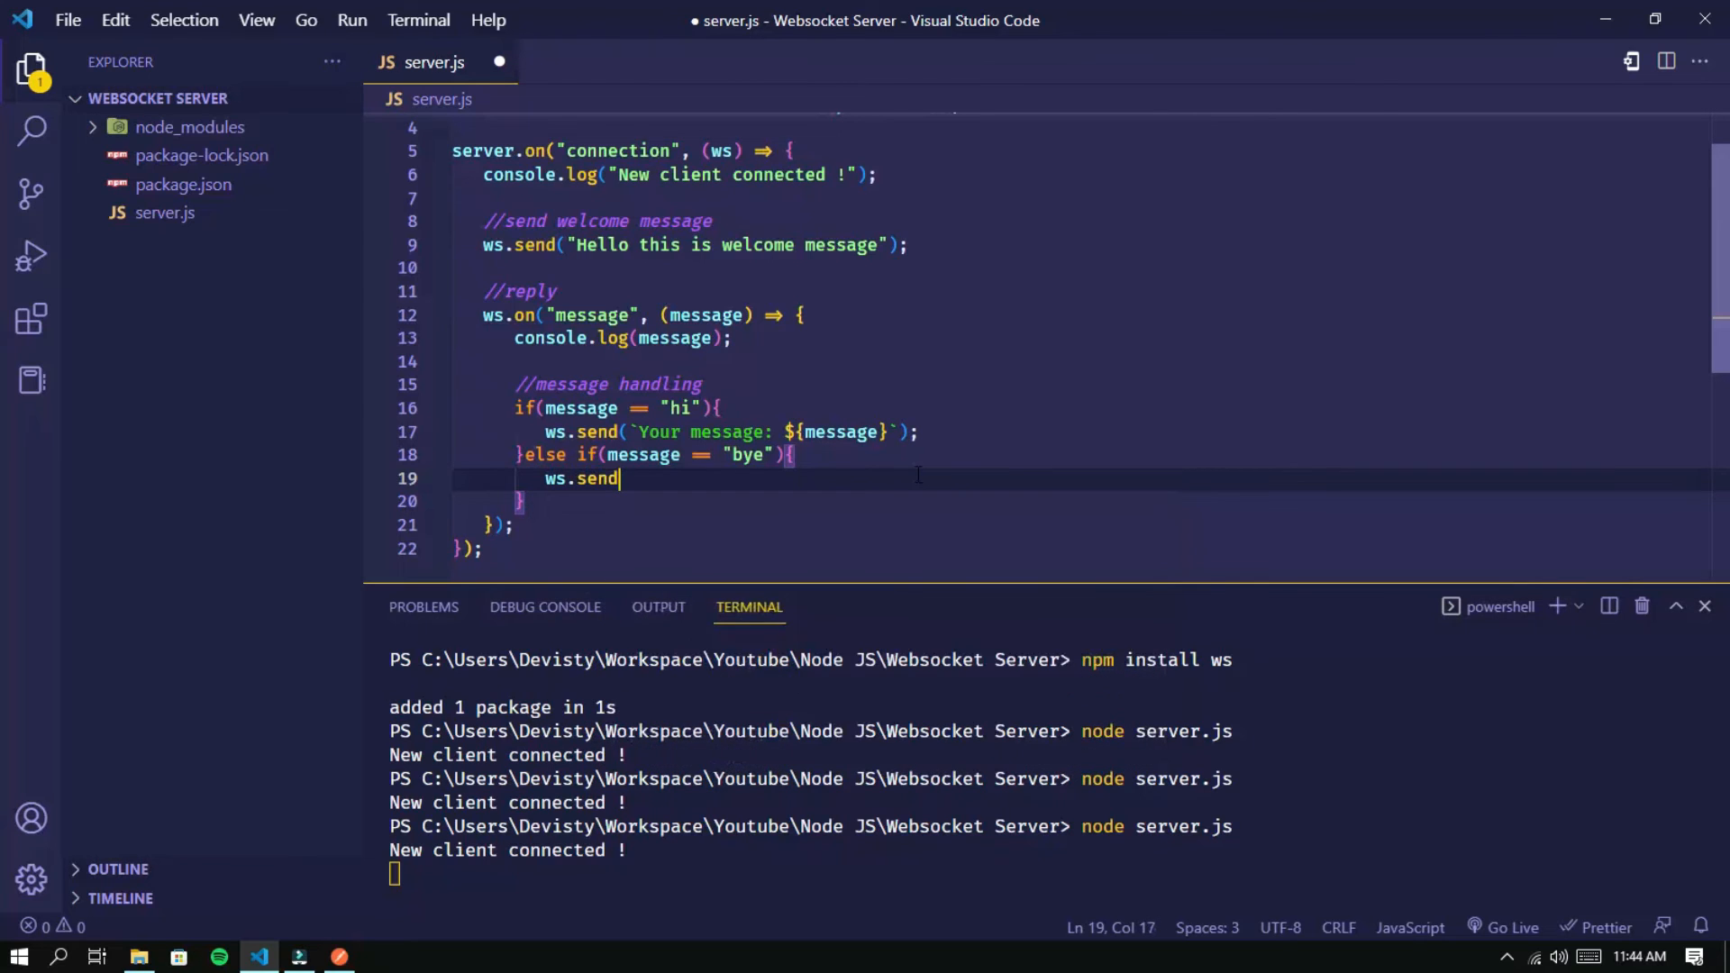
type("(\"b\"")
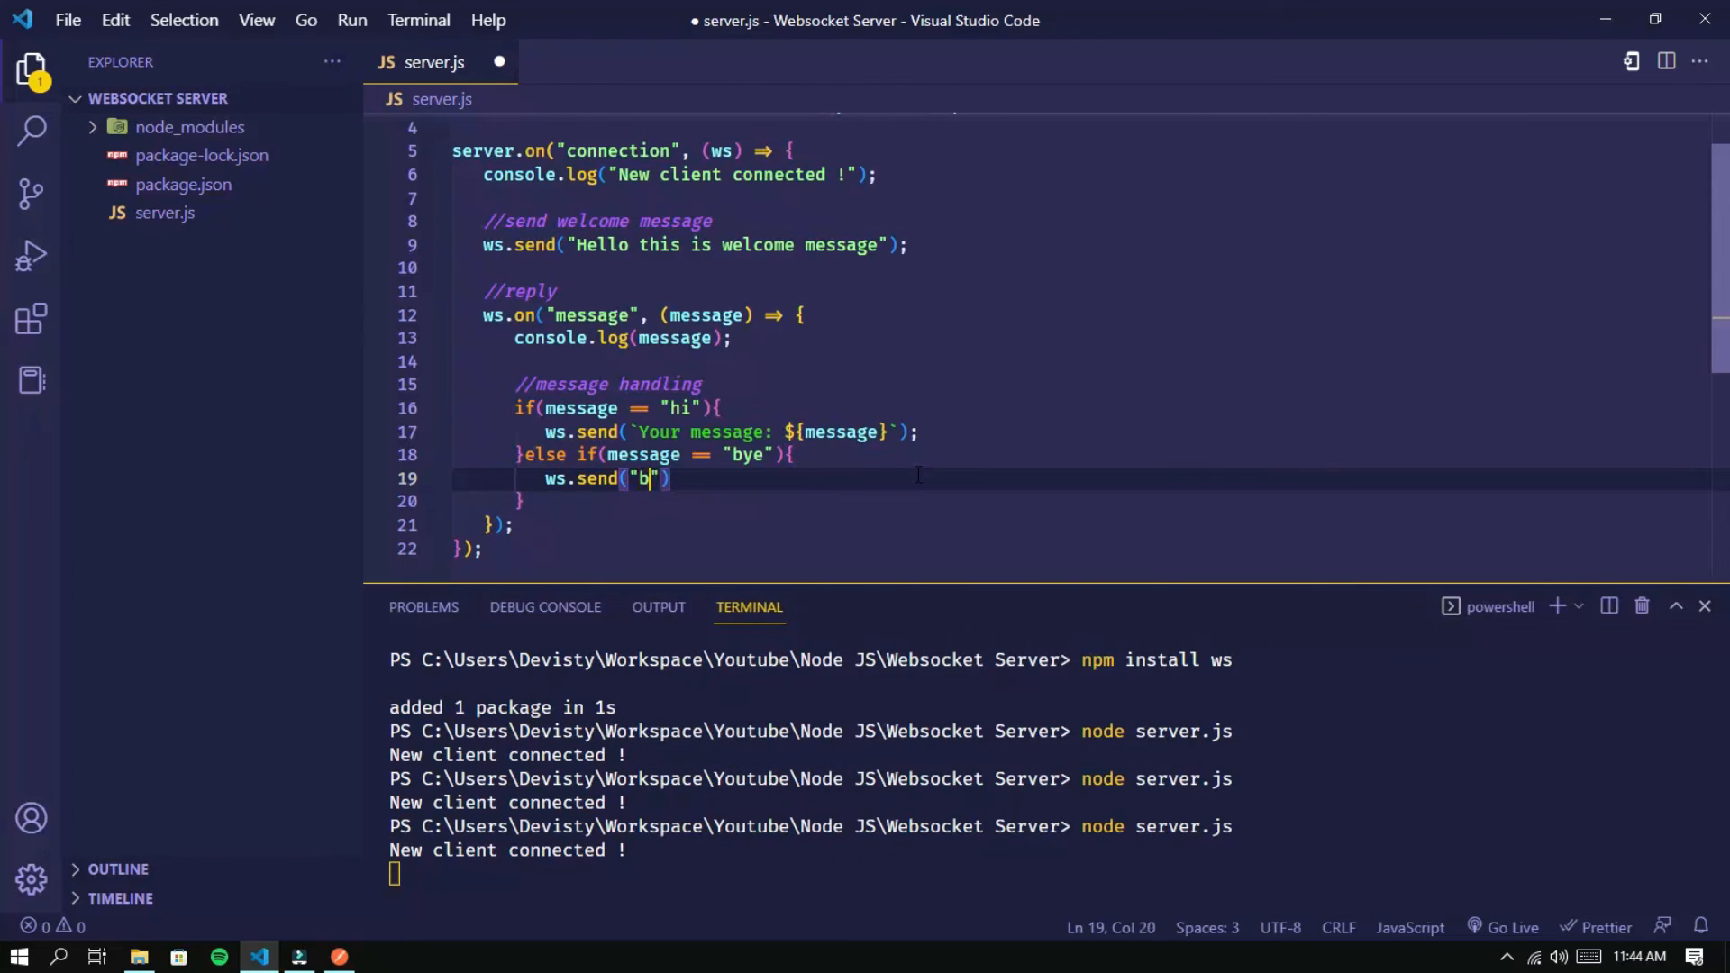
type("oodbye")
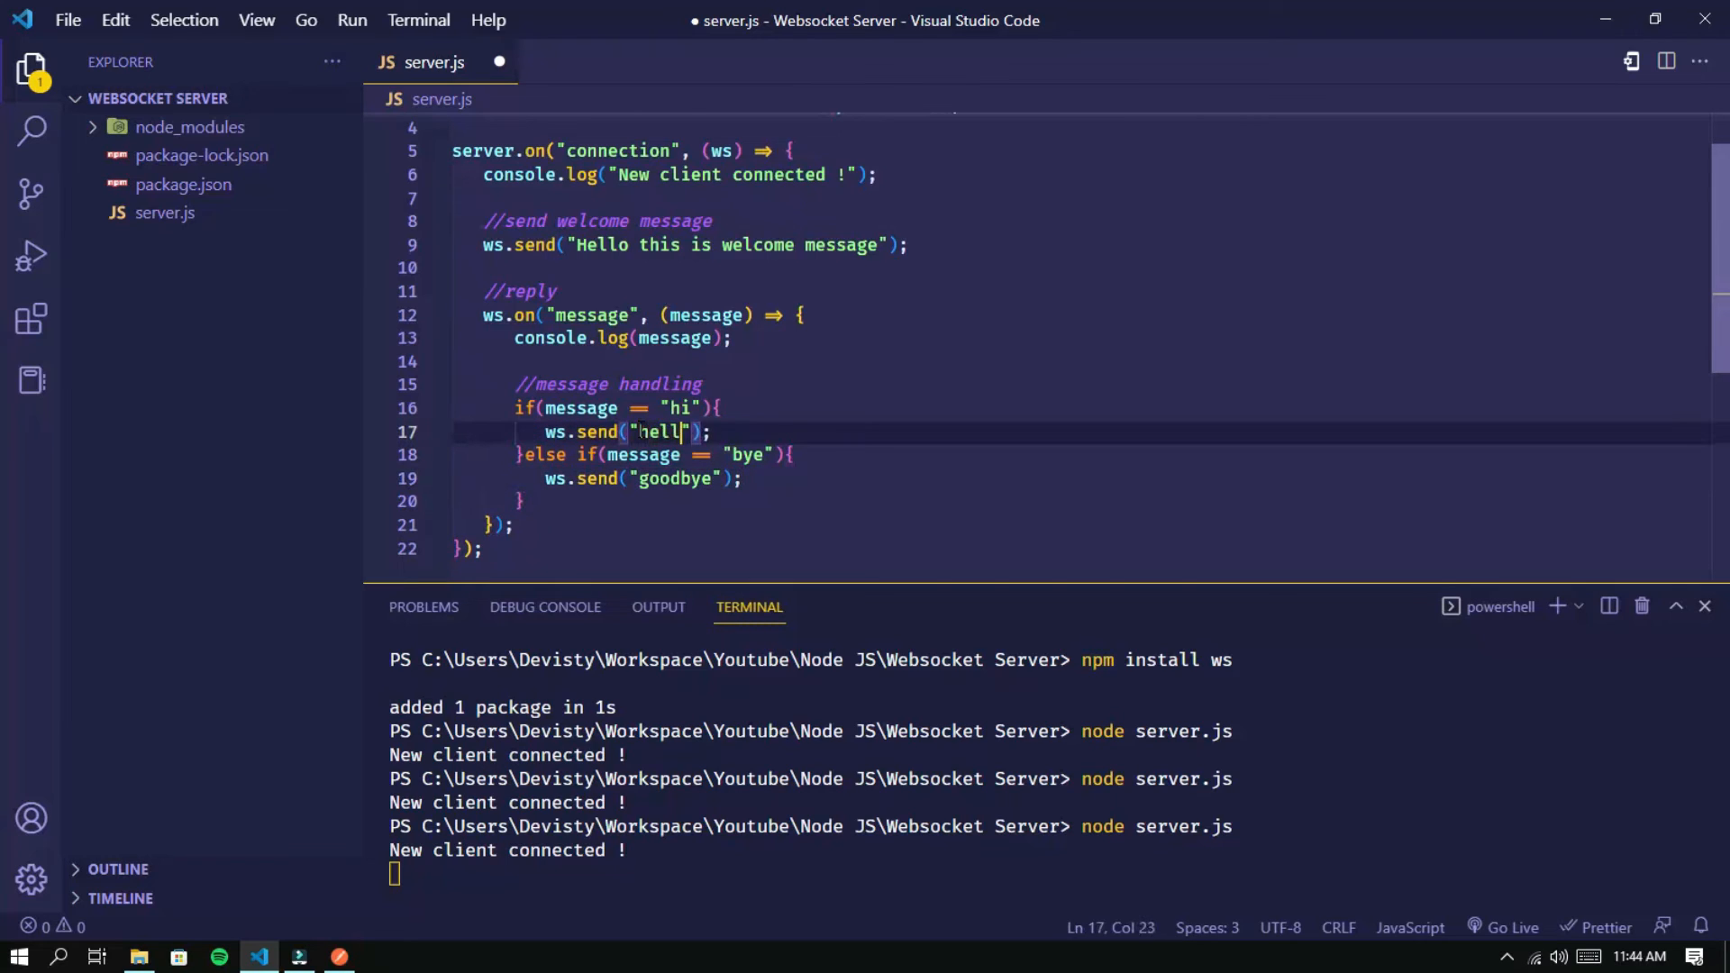
type("else{")
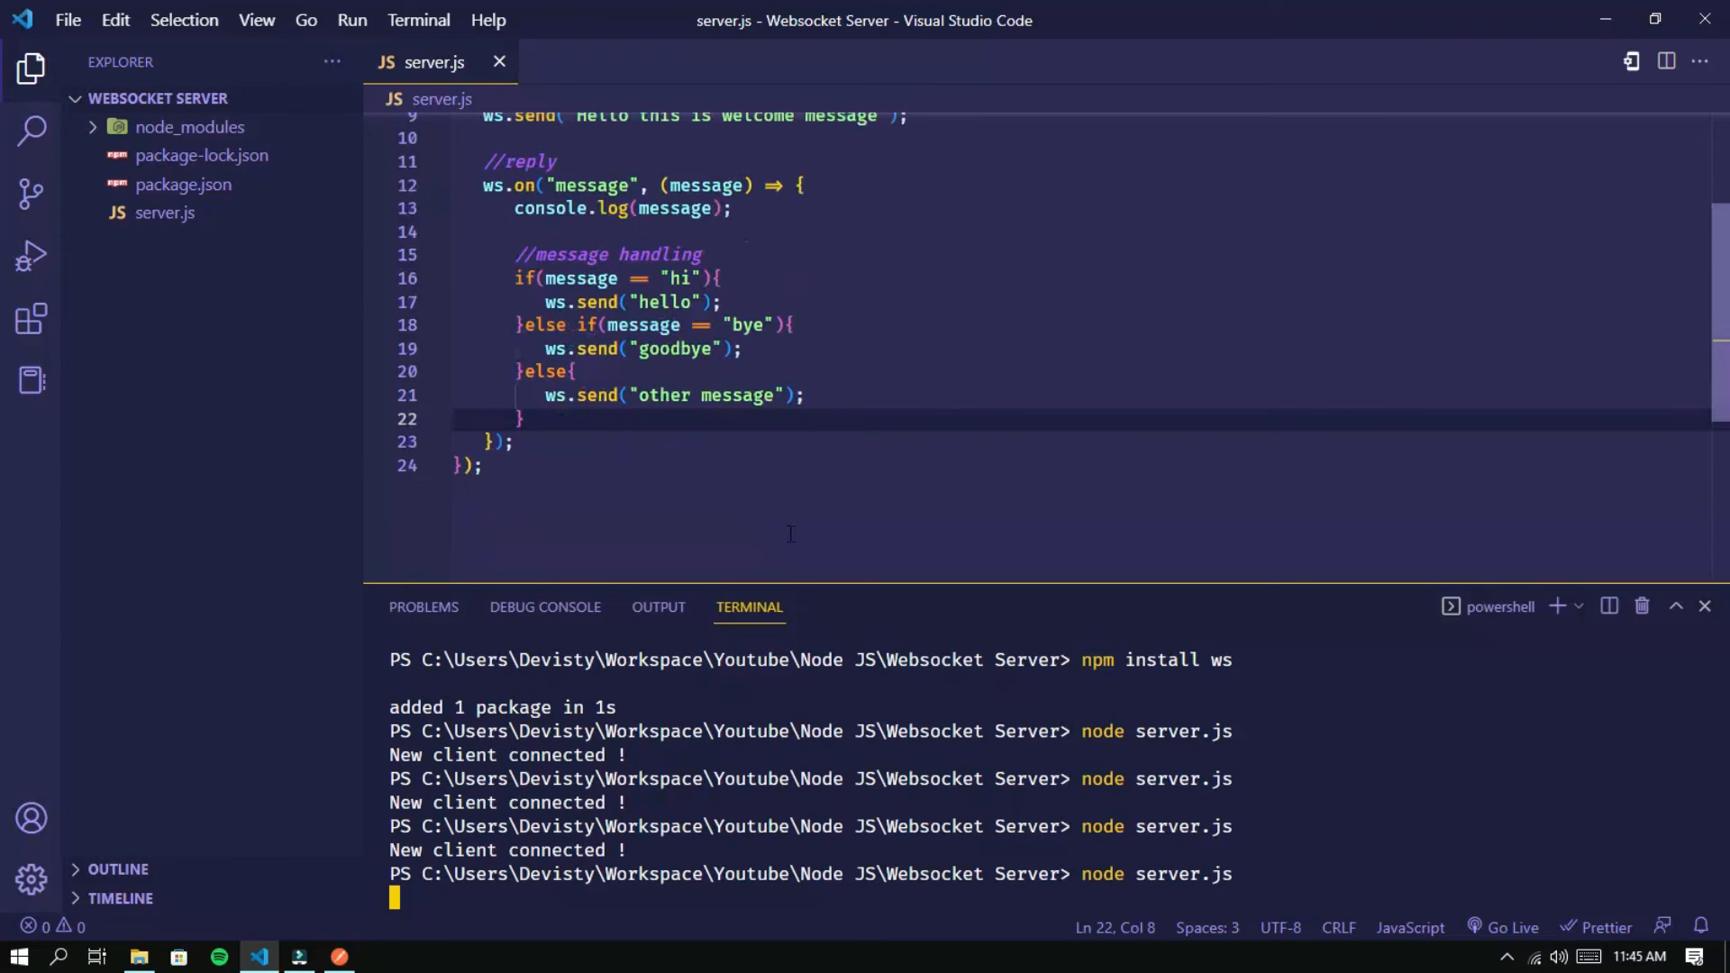
Clear Postman's message history, reconnect, and send "hi" to receive "hello"
left_click(337, 957)
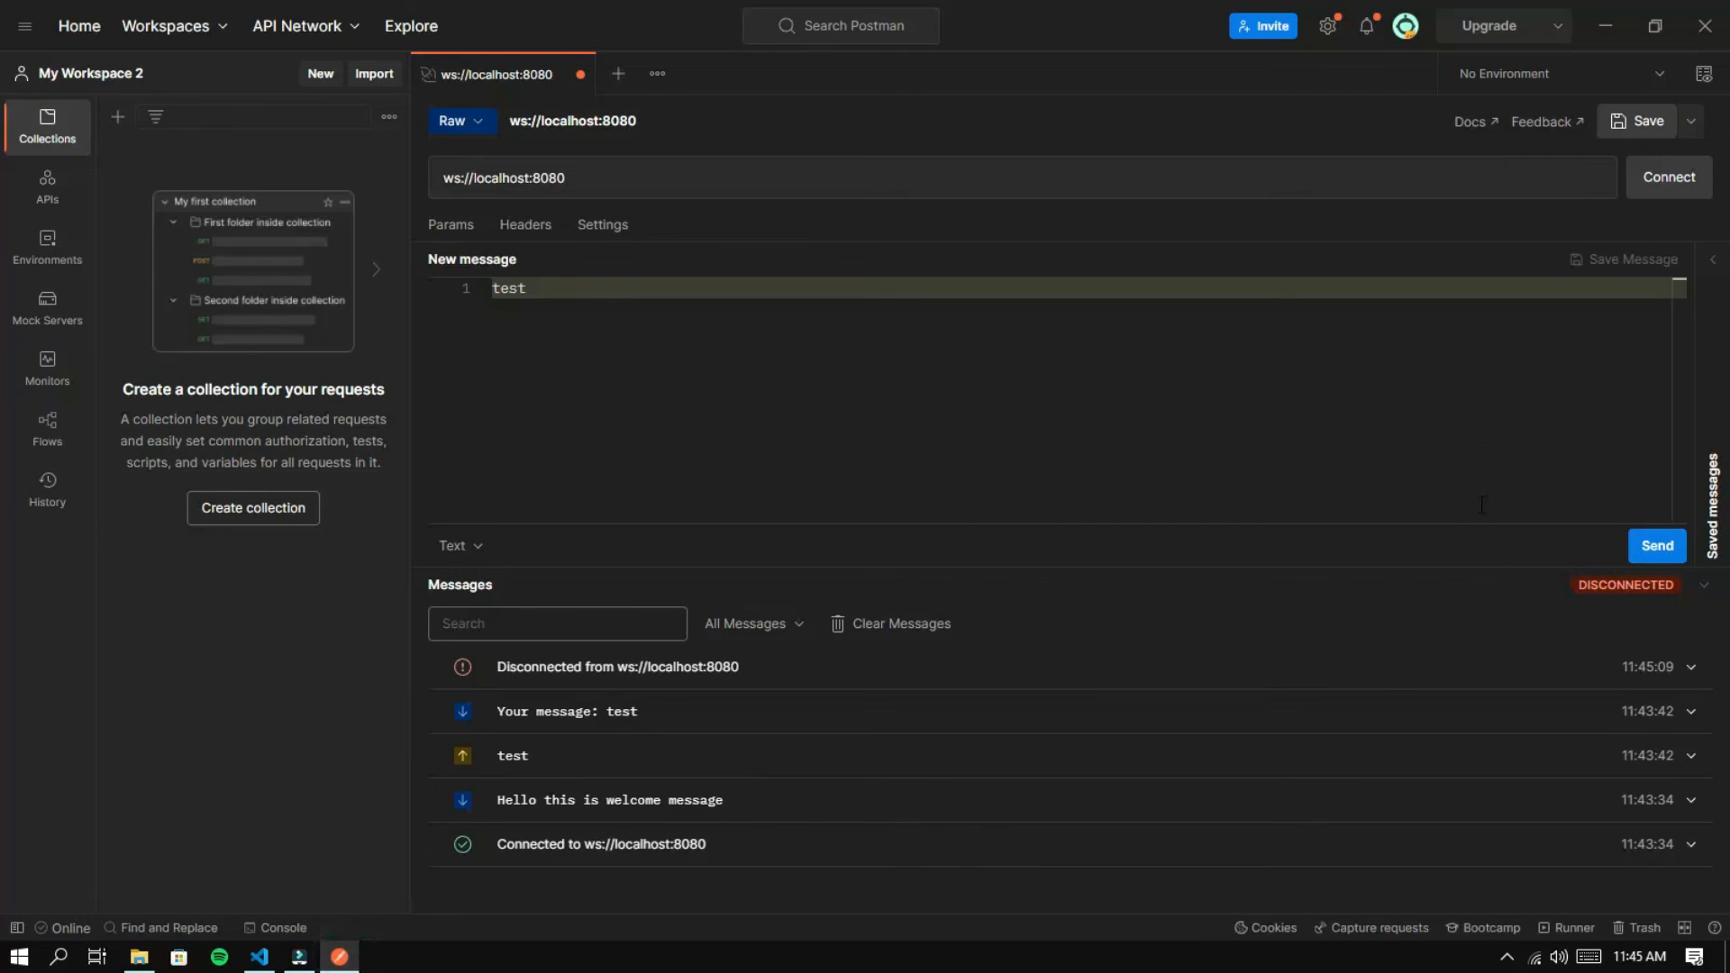
left_click(899, 624)
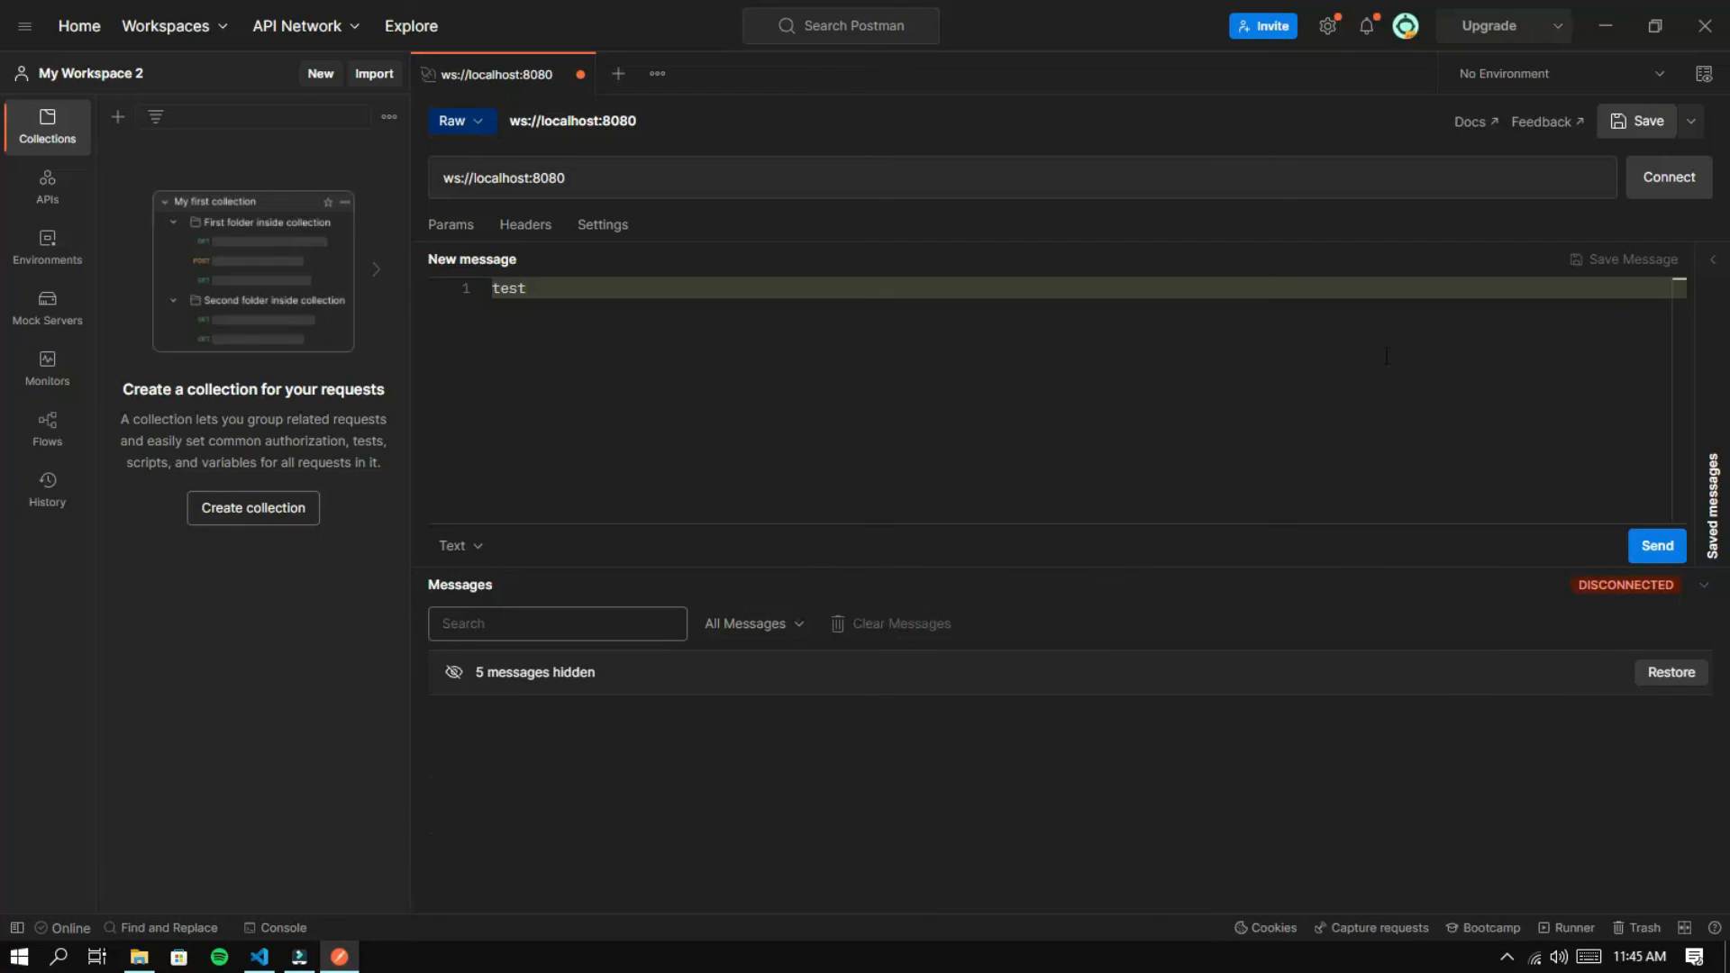
left_click(1667, 176)
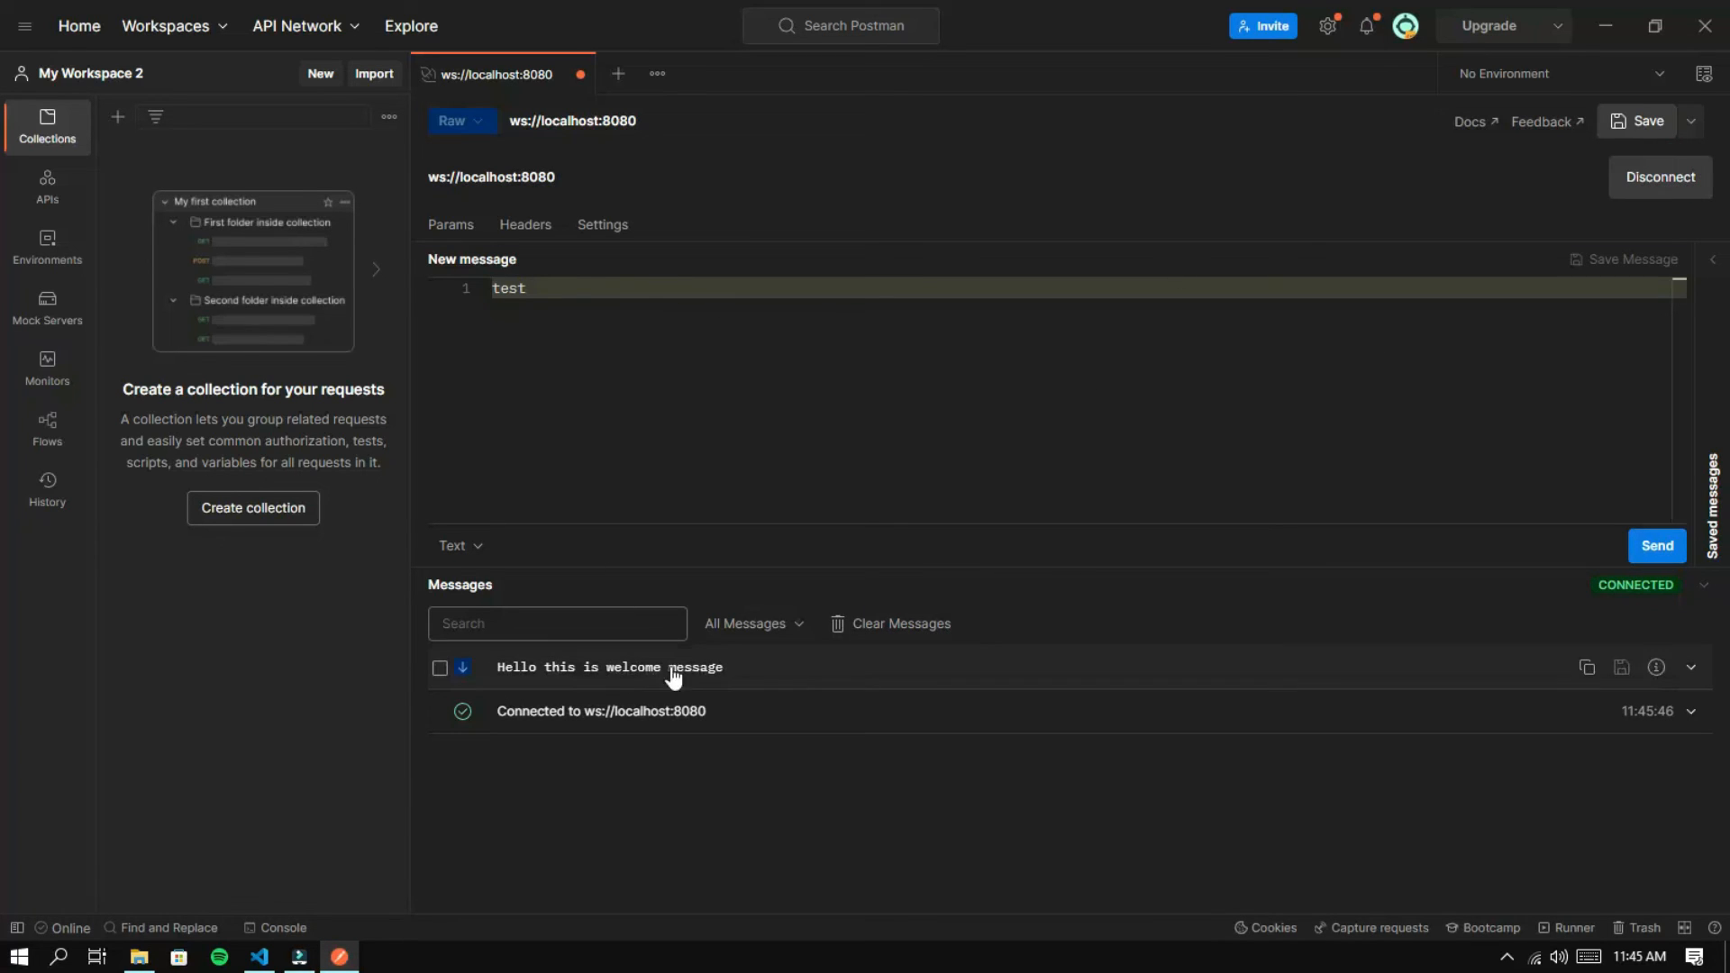
type("hi")
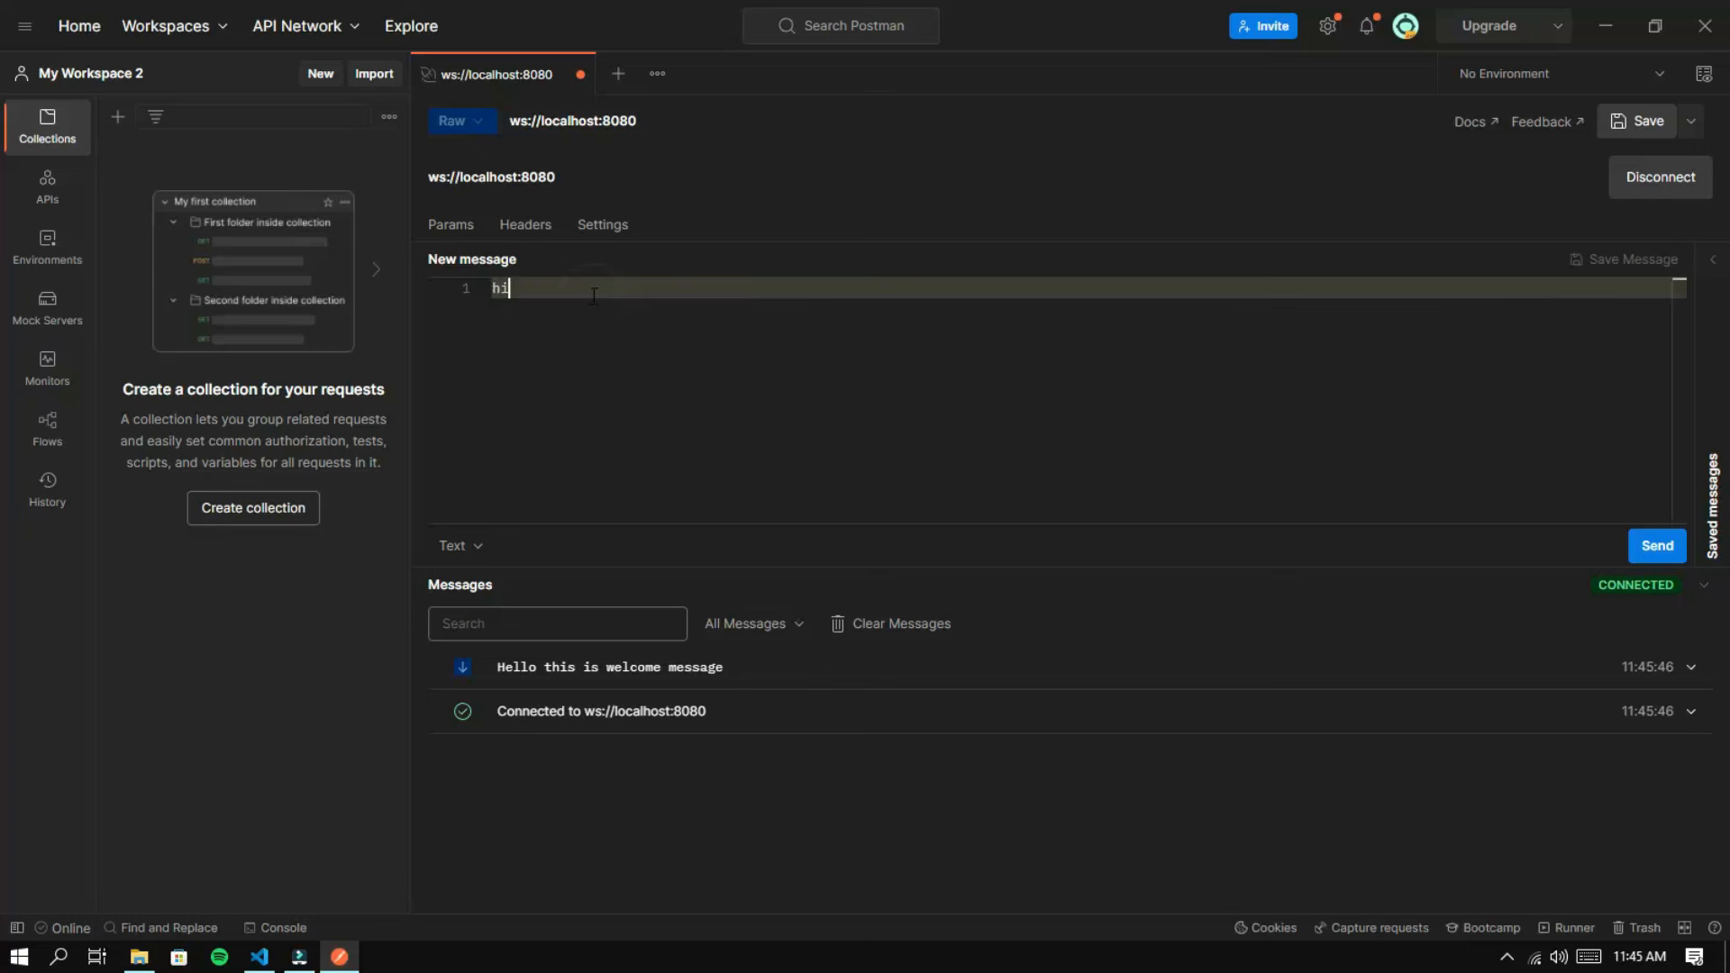
left_click(1655, 544)
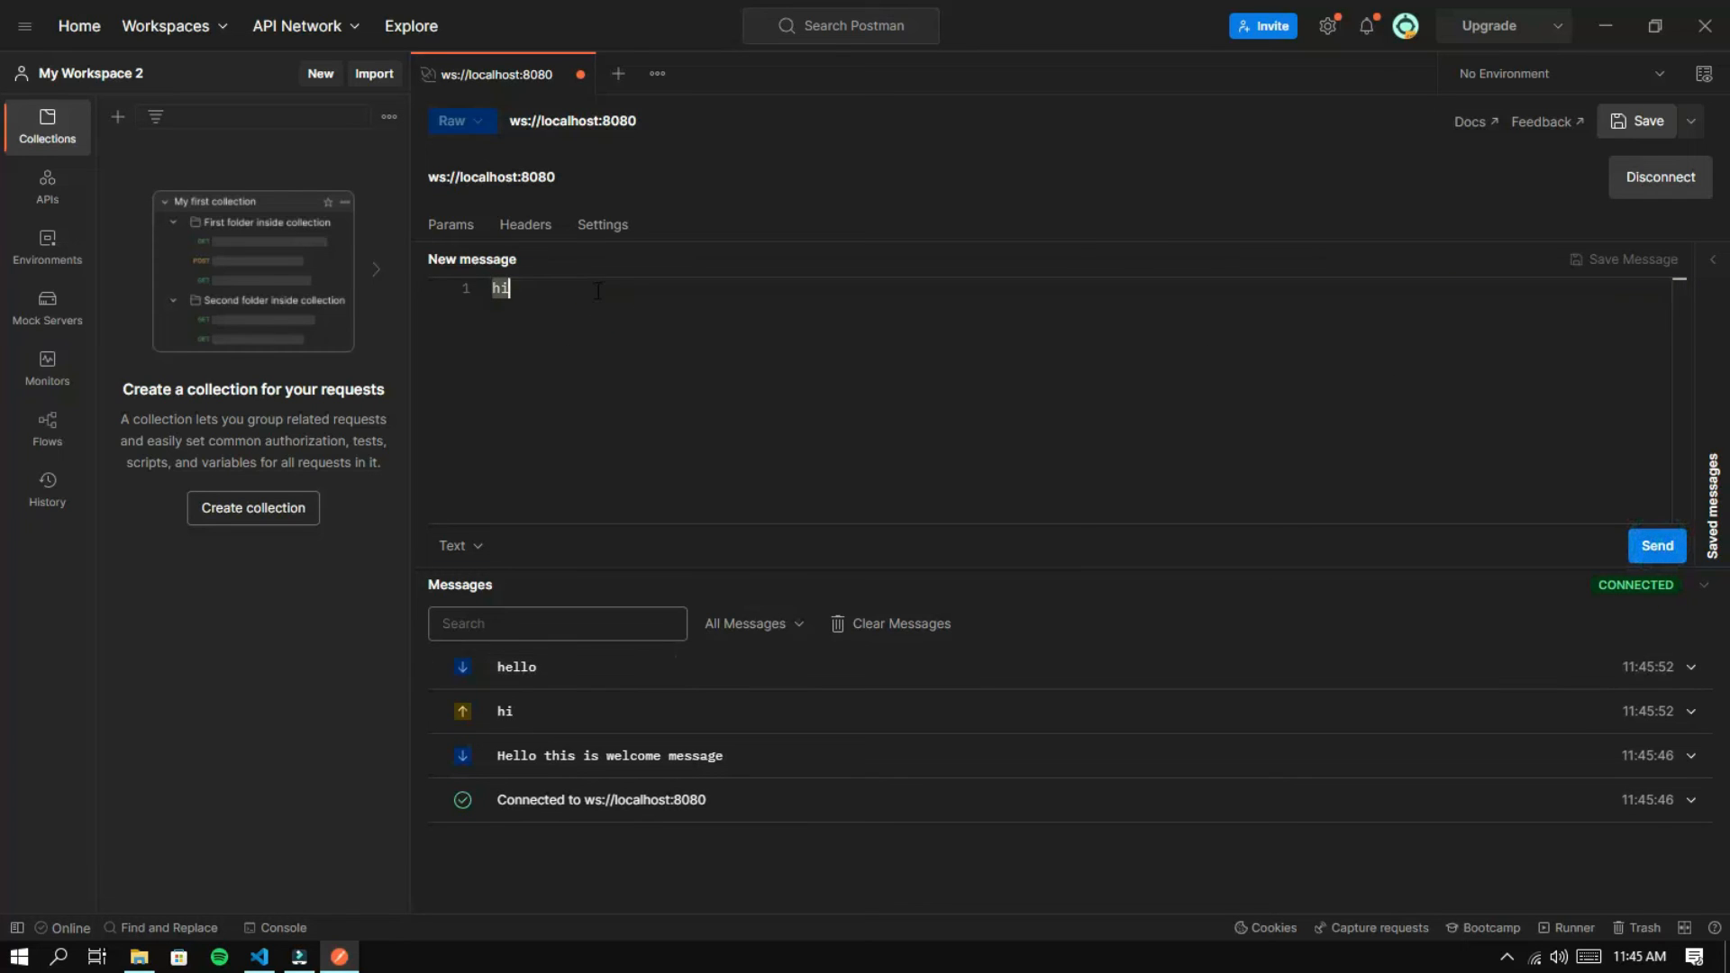
Send "bye" and "test", receiving "goodbye" and "other message"
type("bye")
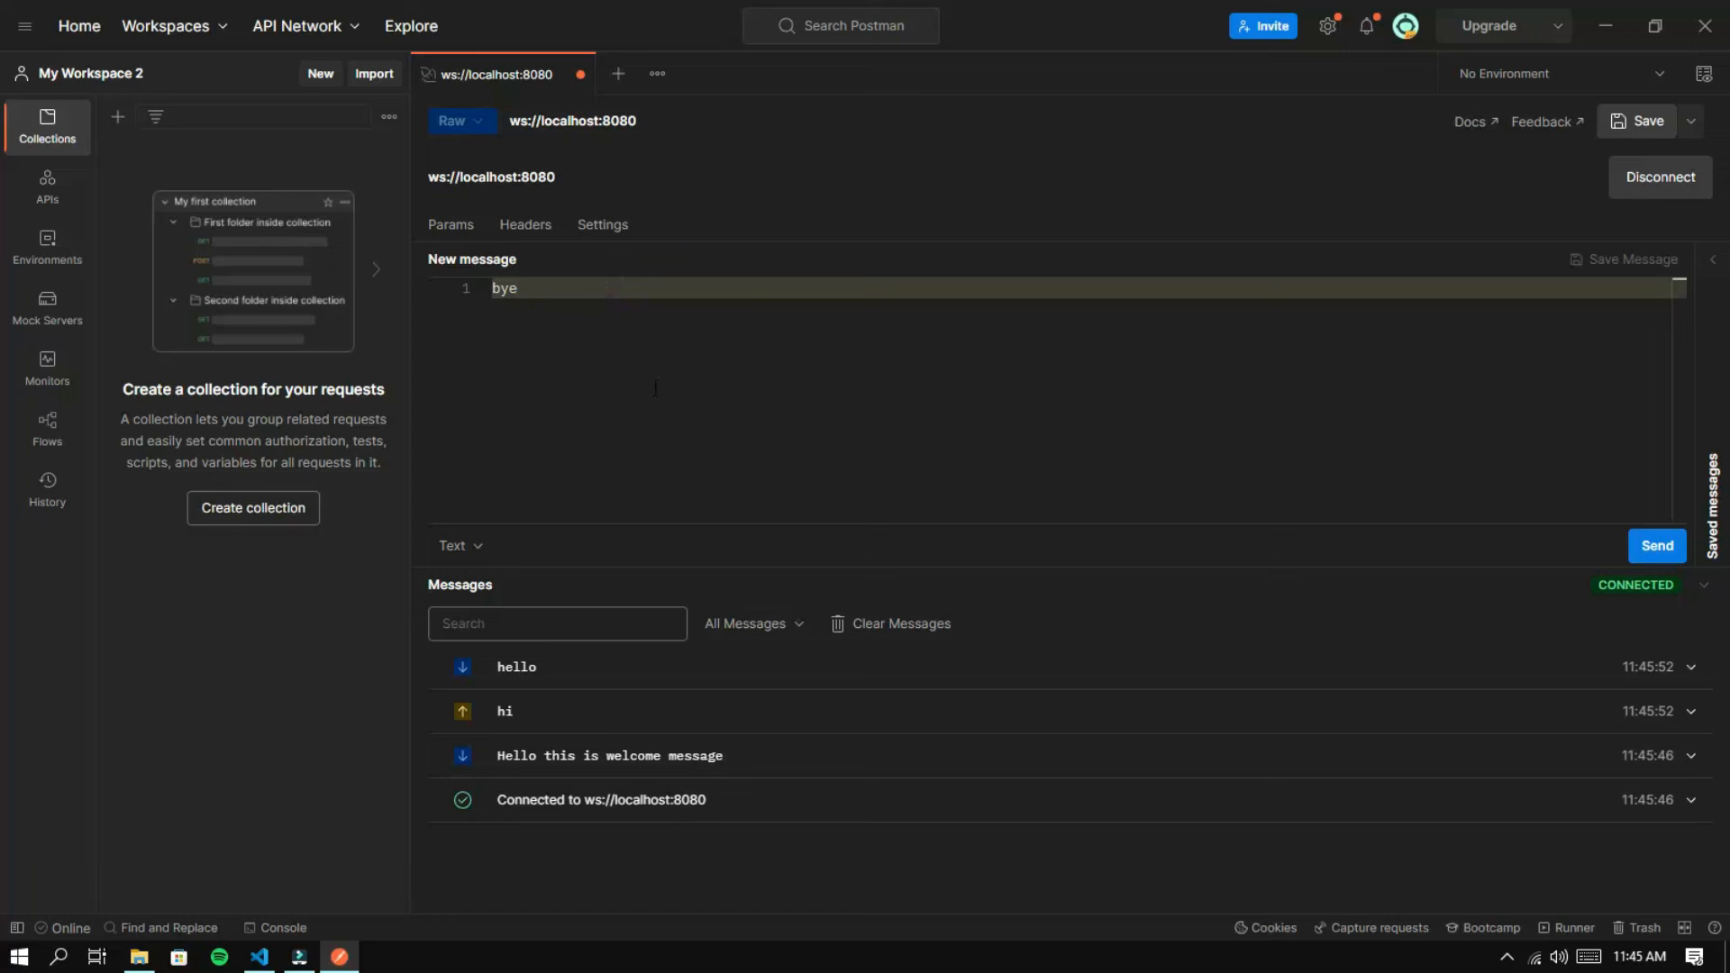
left_click(1656, 545)
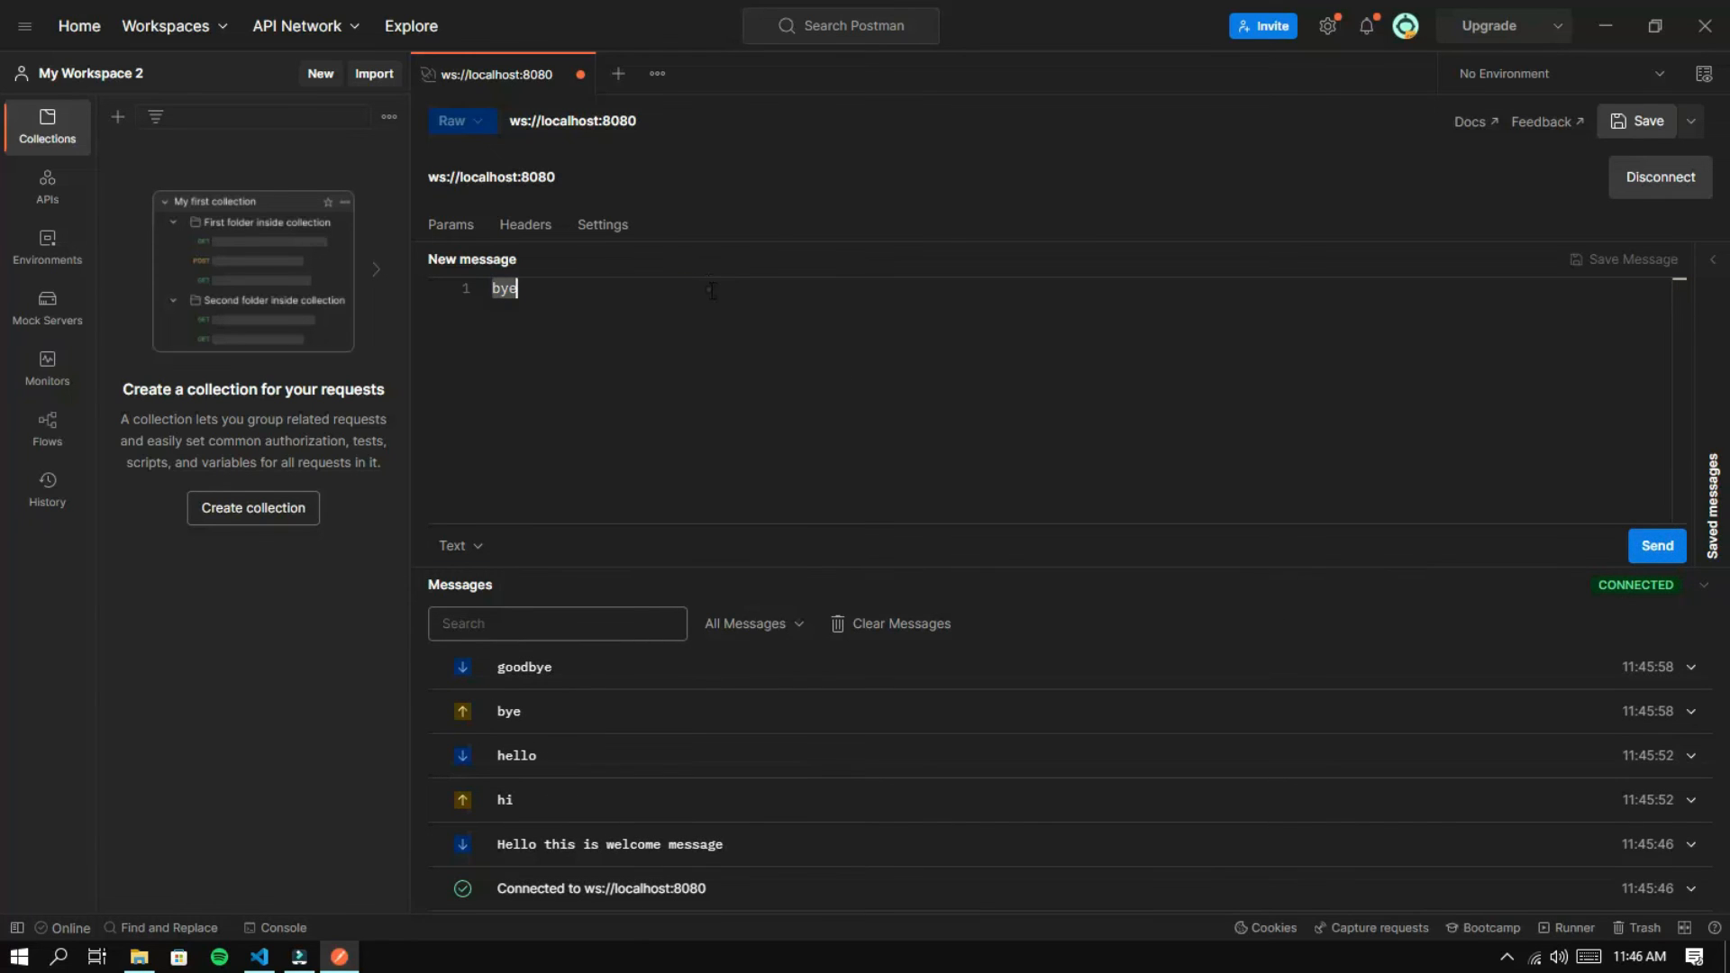
type("test")
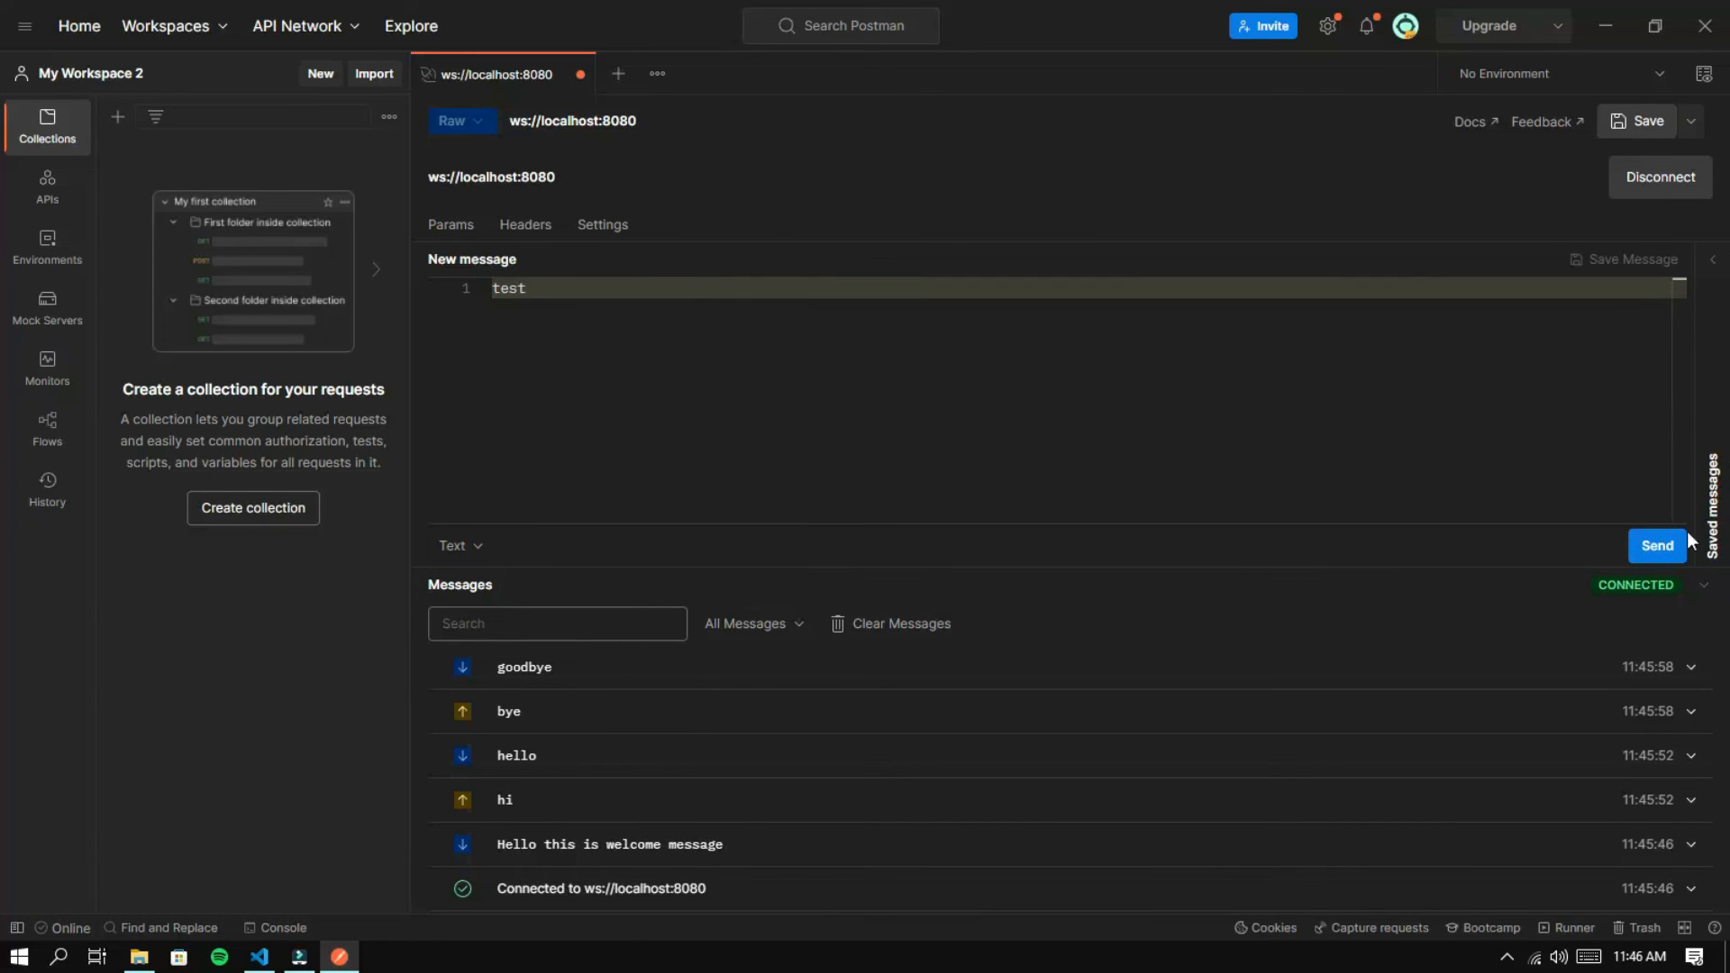
left_click(1654, 544)
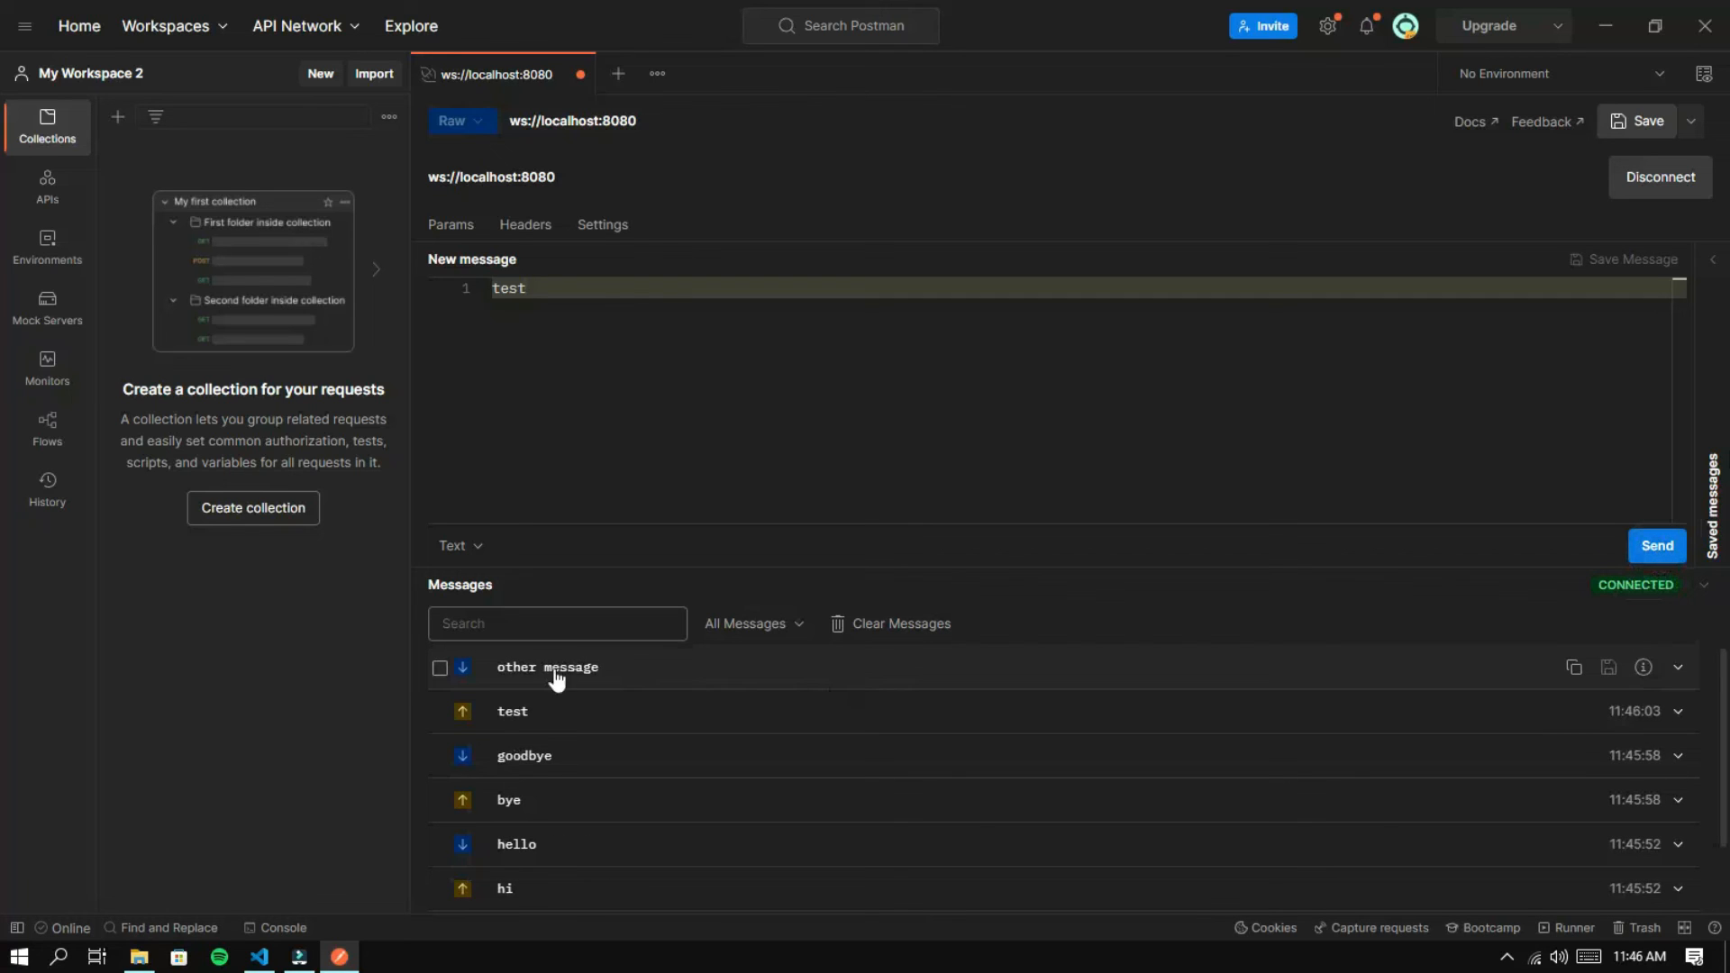
mouse_move(494, 695)
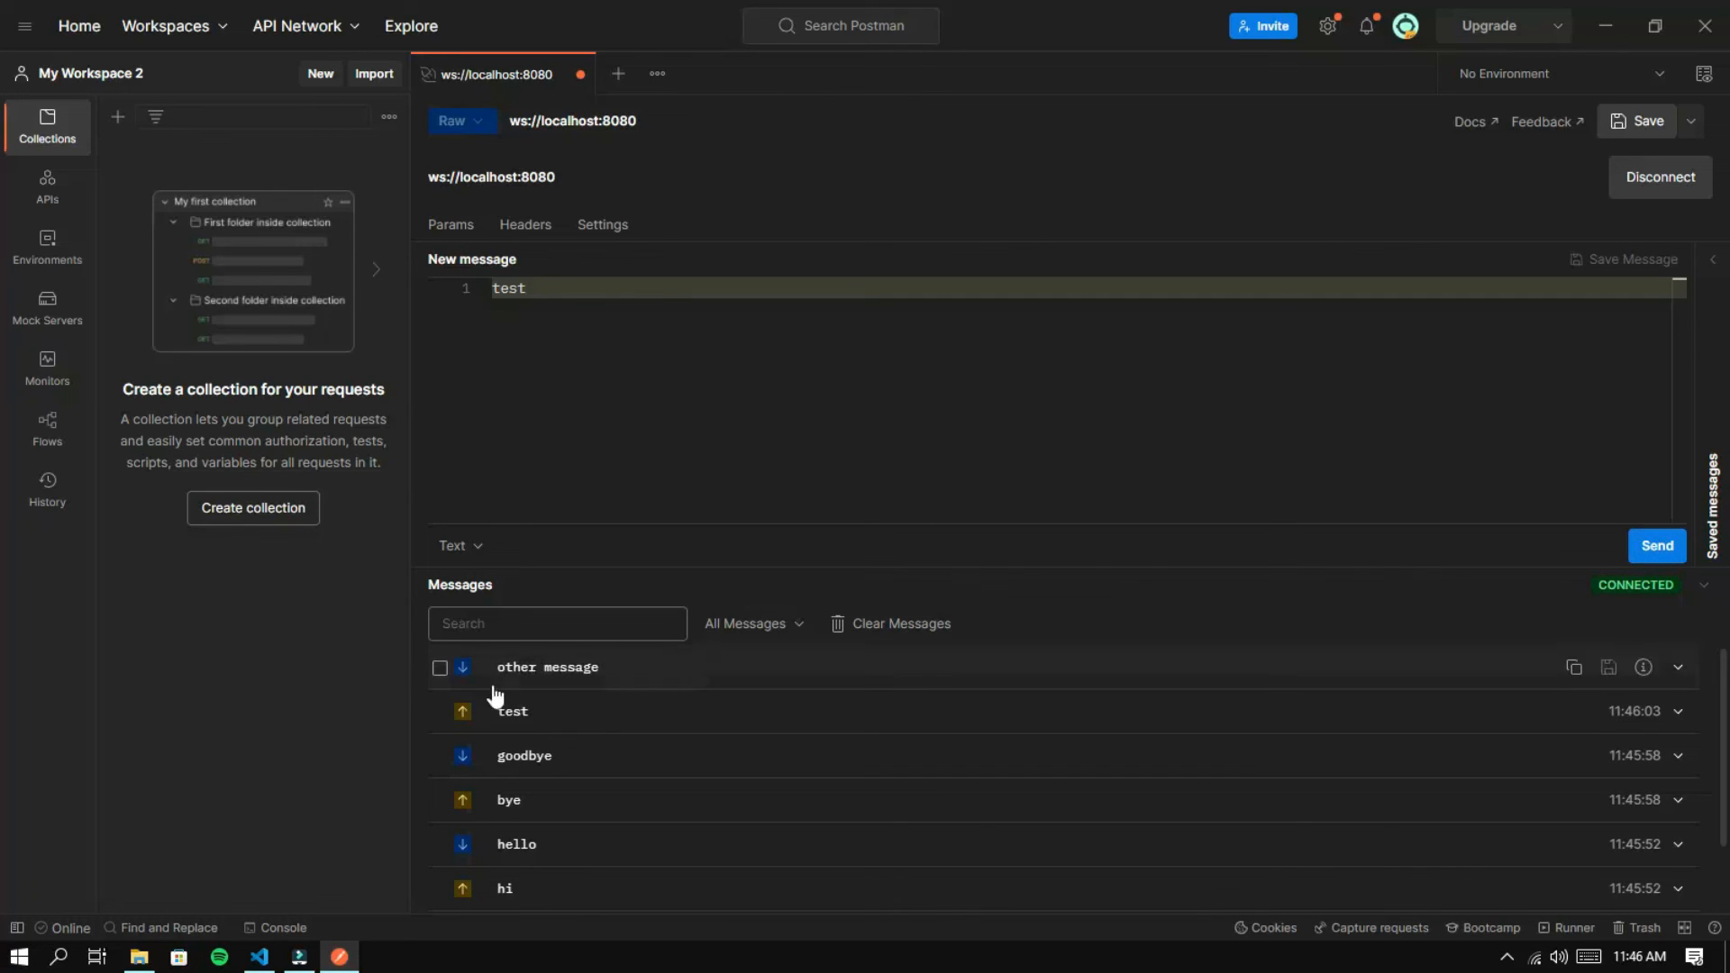
left_click(262, 955)
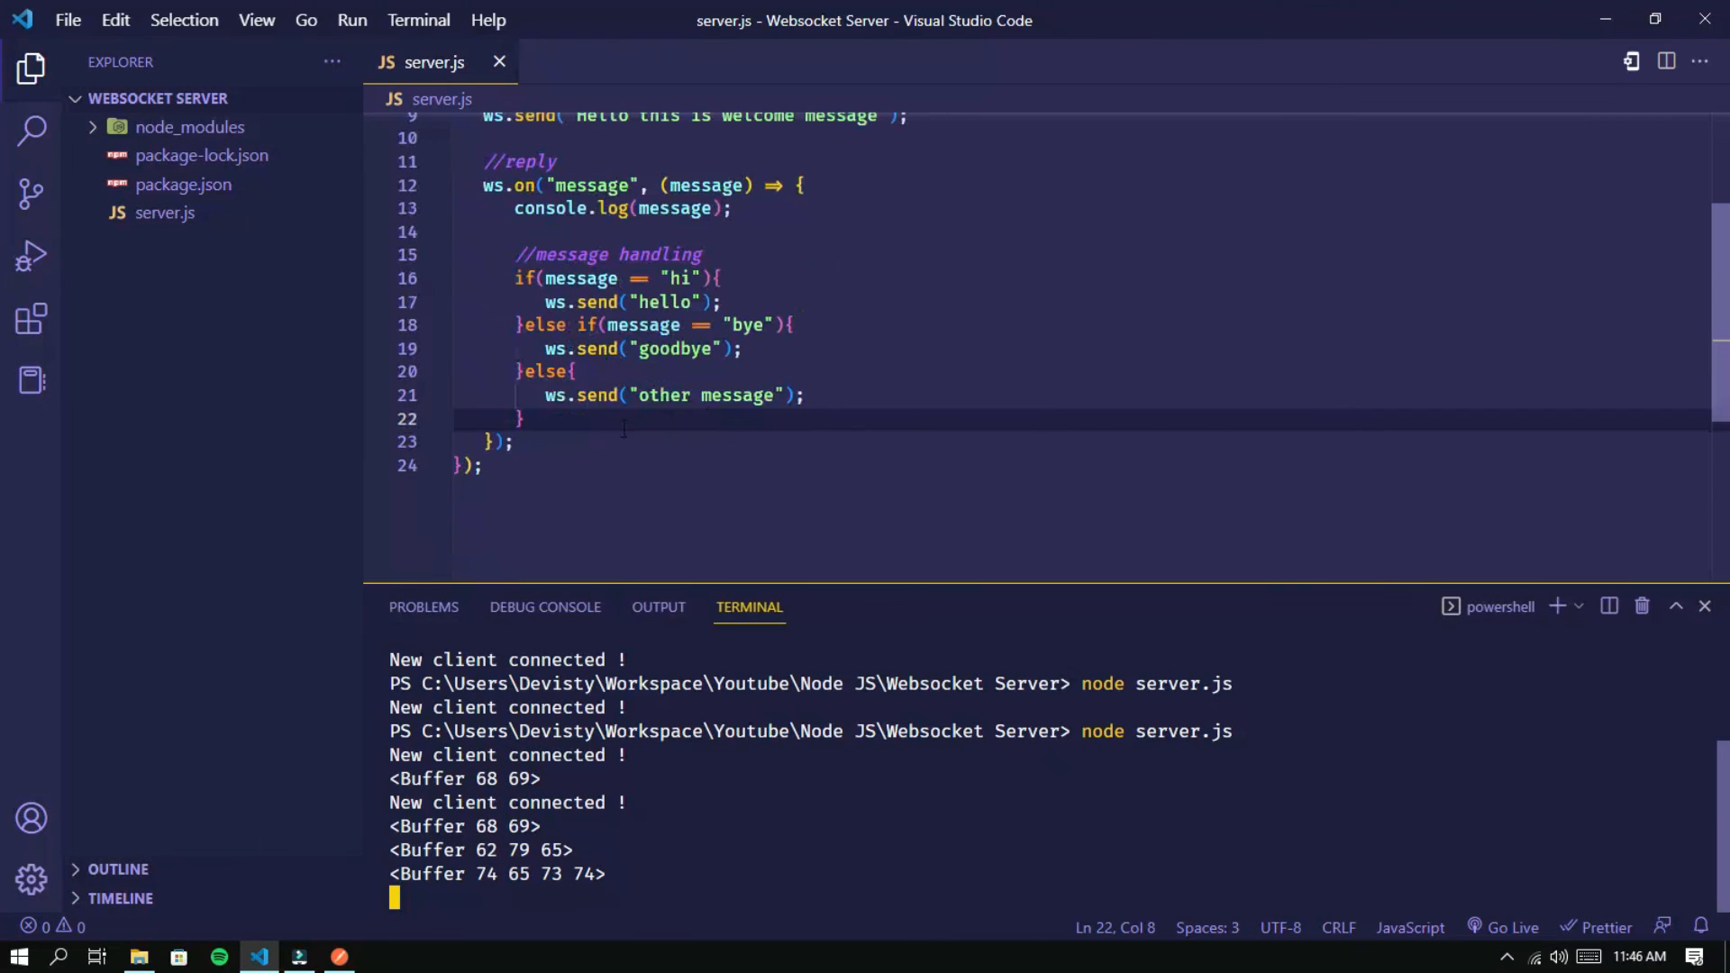
Change the log line to the template literal `message: ${message}` and save server.js
scroll("up", 3)
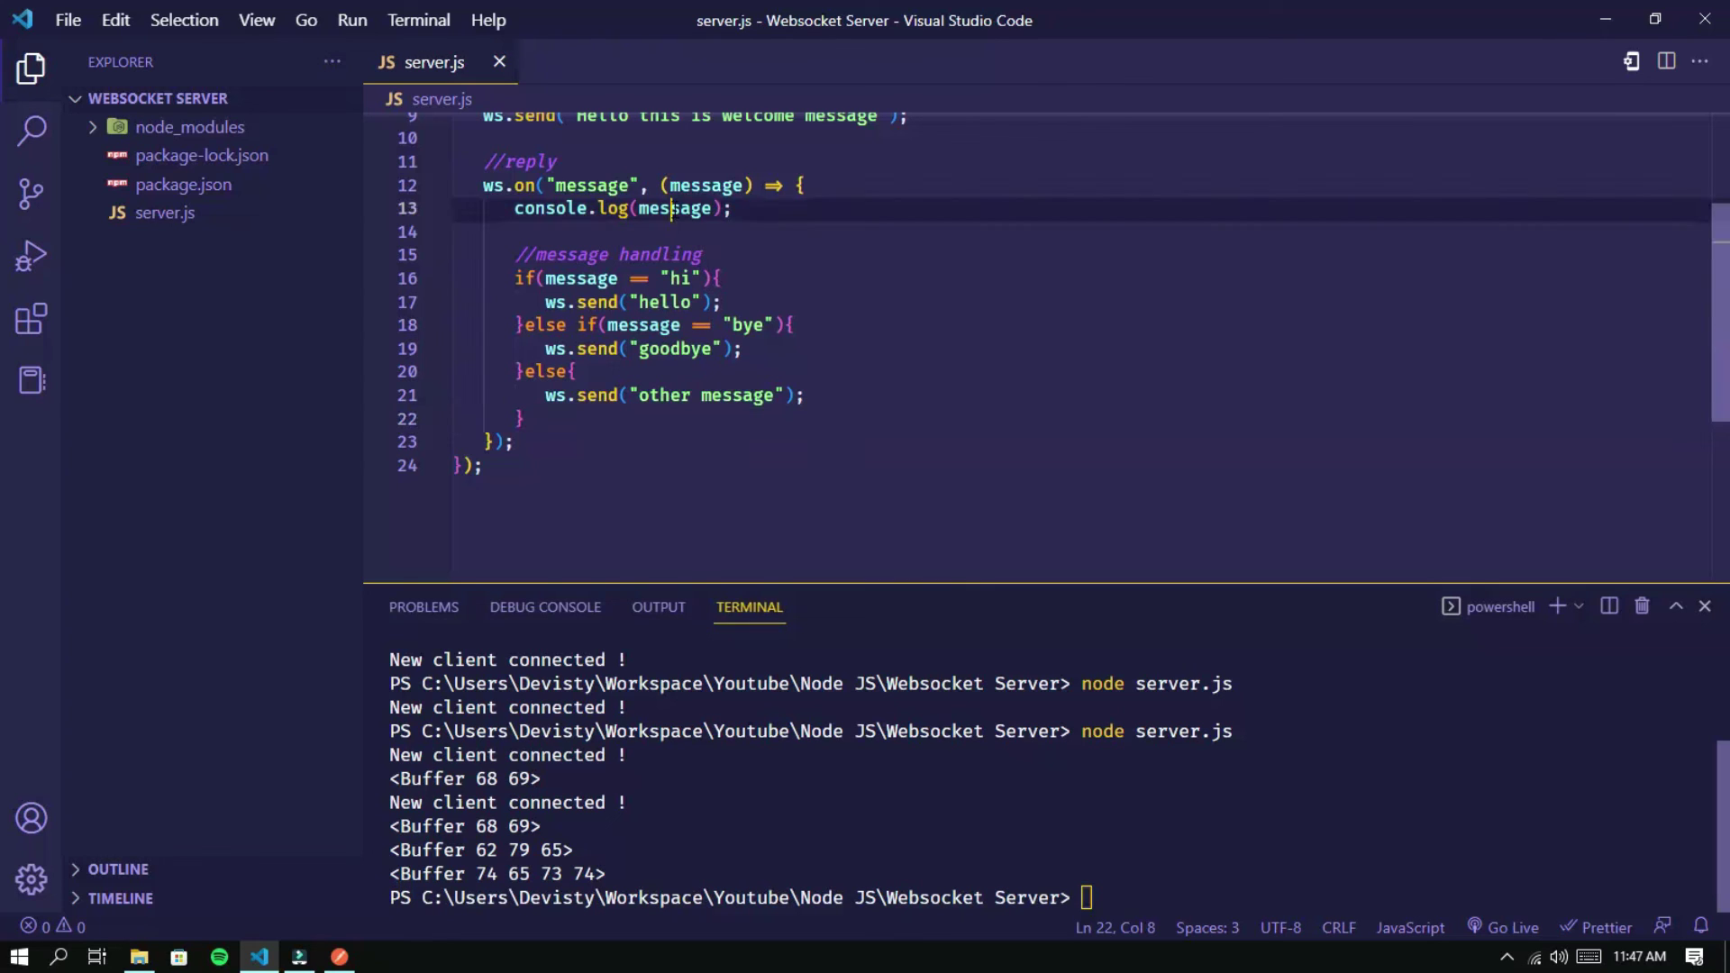
double_click(672, 209)
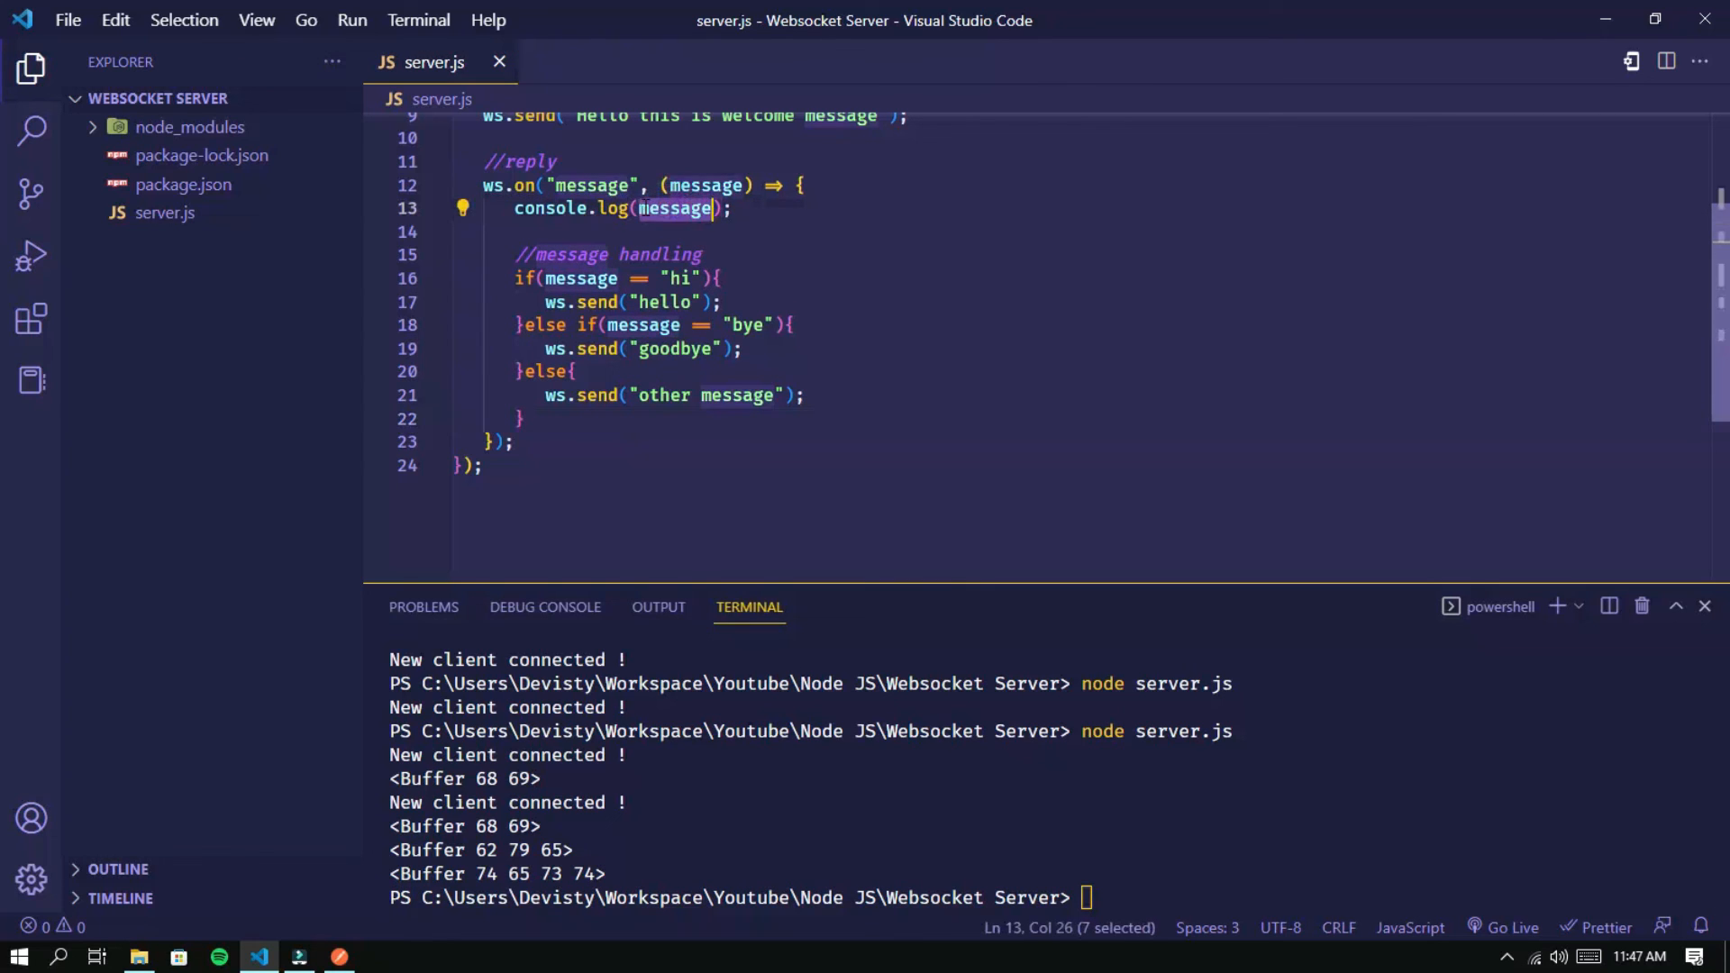
type("1")
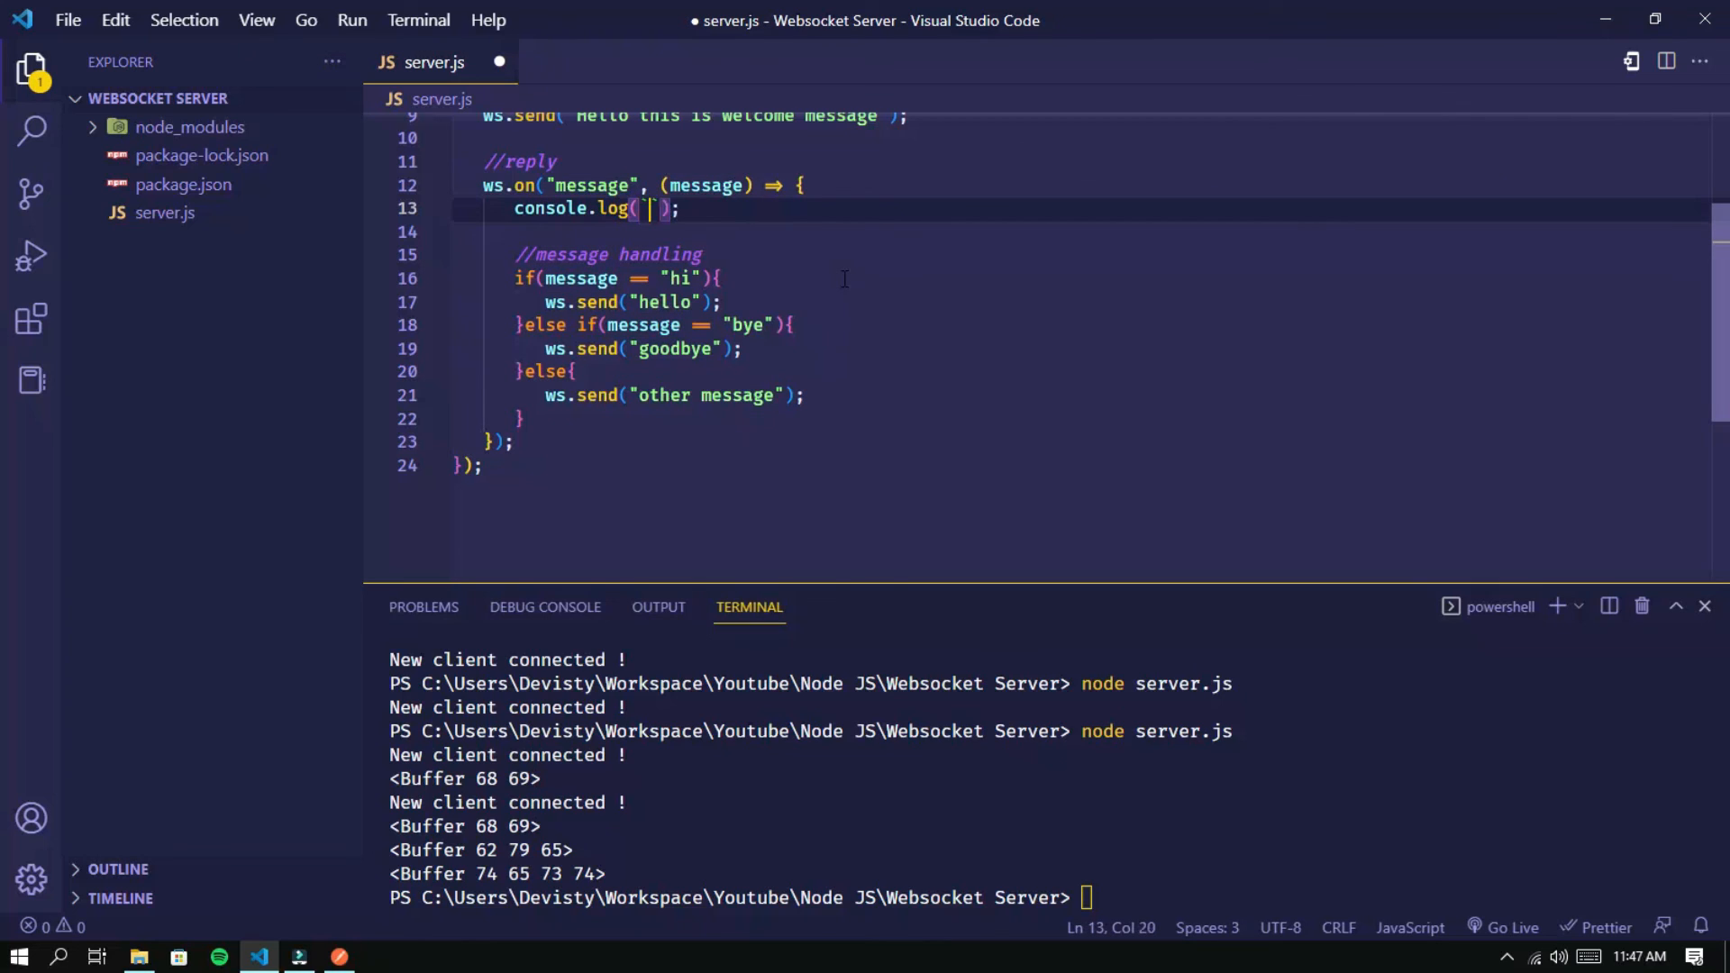
type("m")
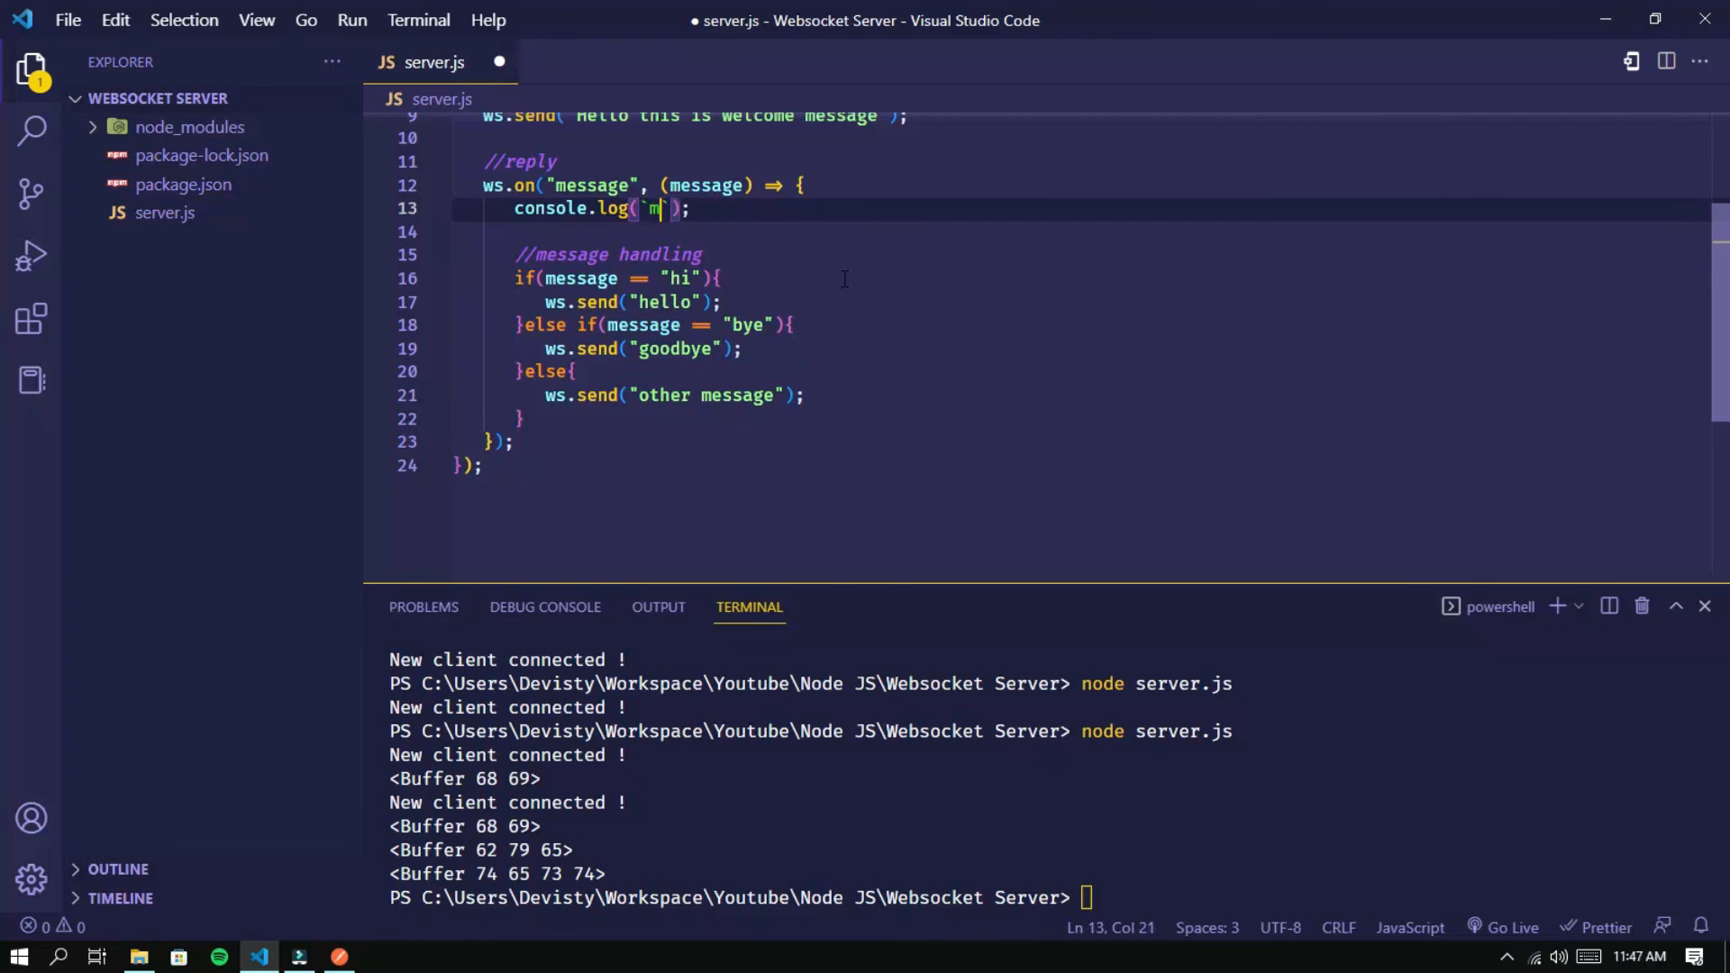
type("essage:")
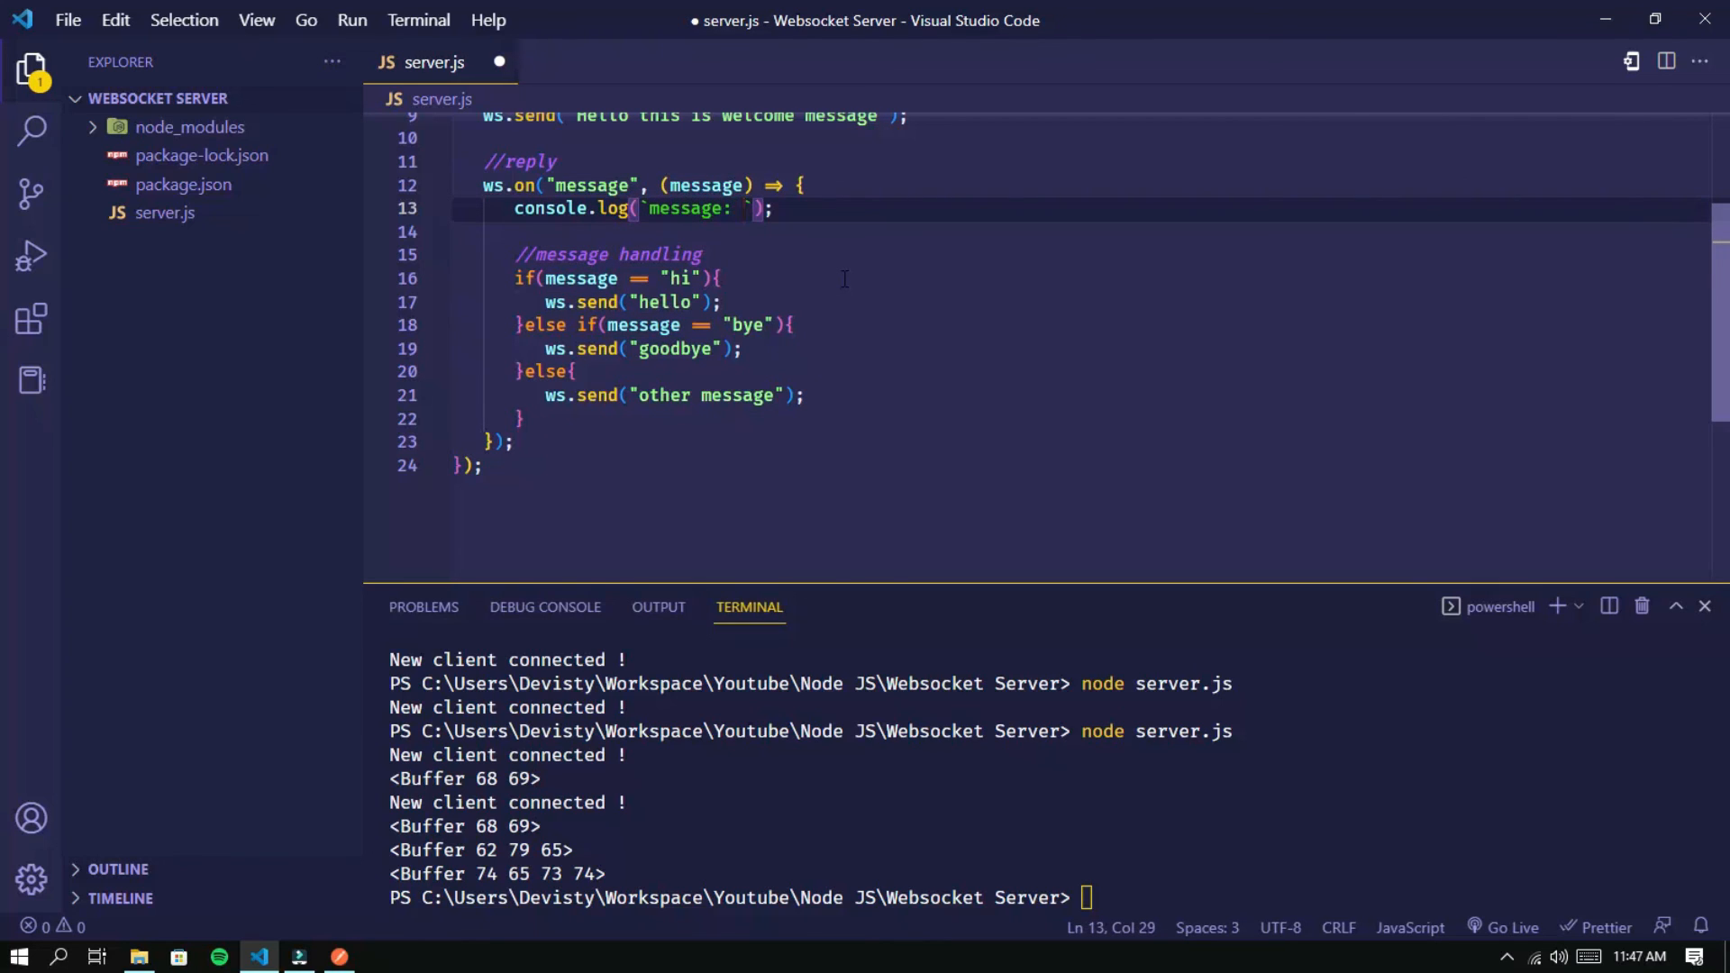
type("${message")
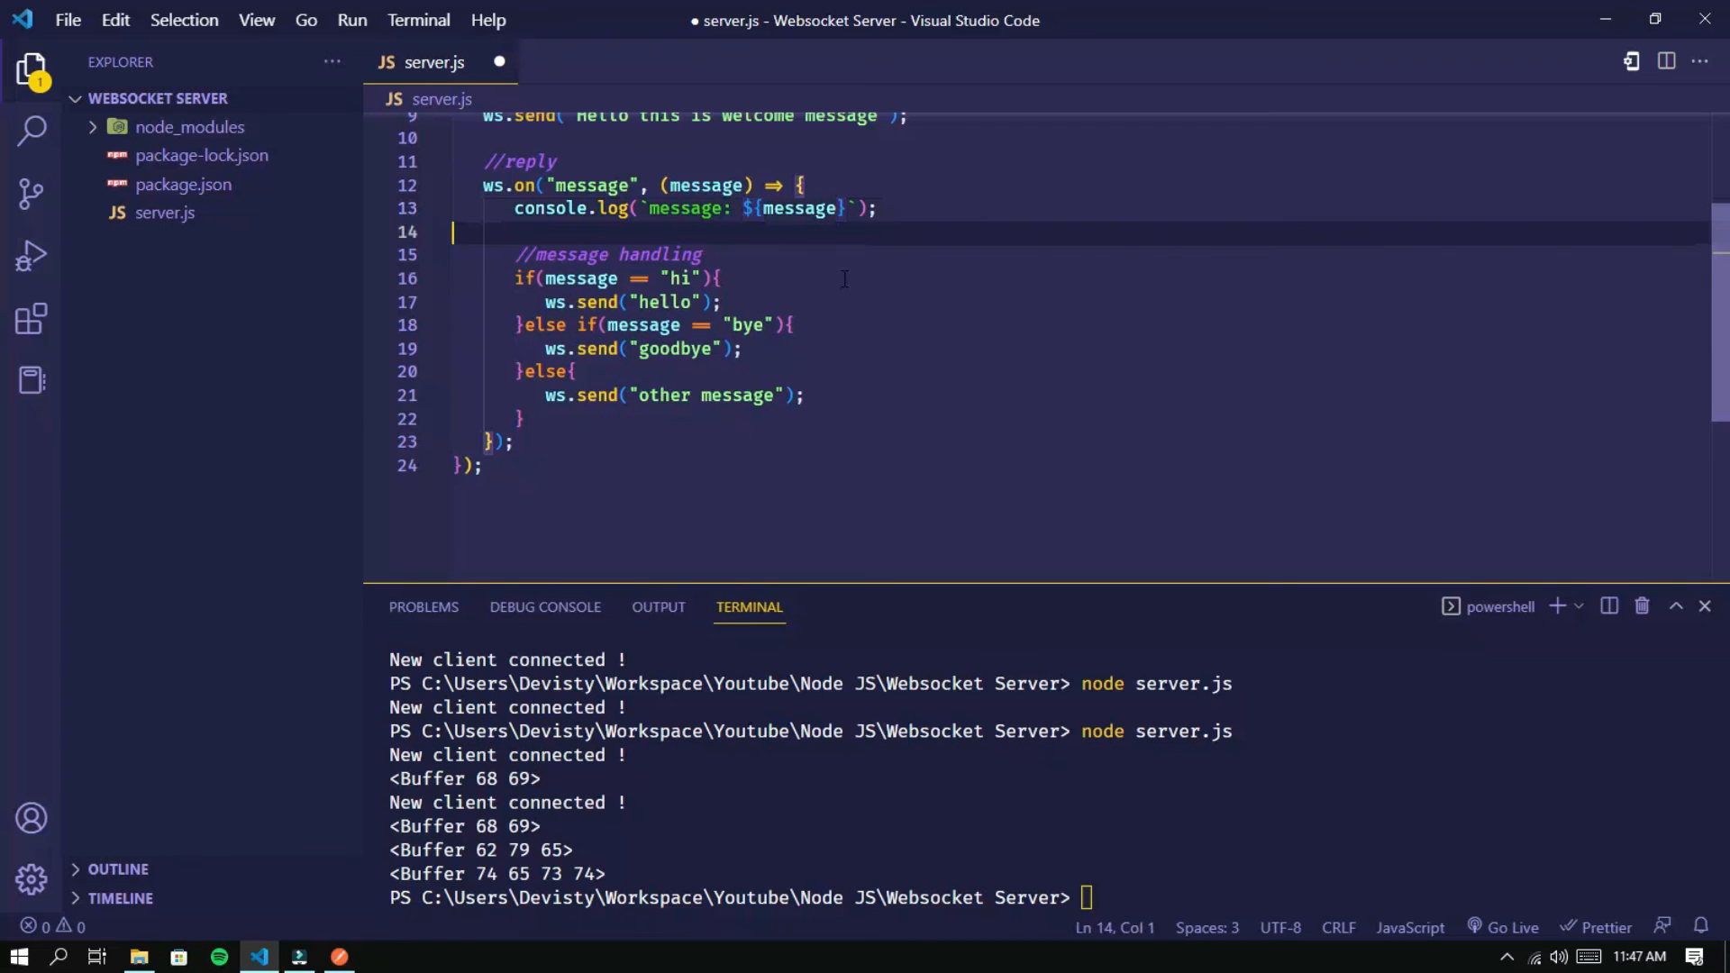
key("ctrl+c")
type("node server.js")
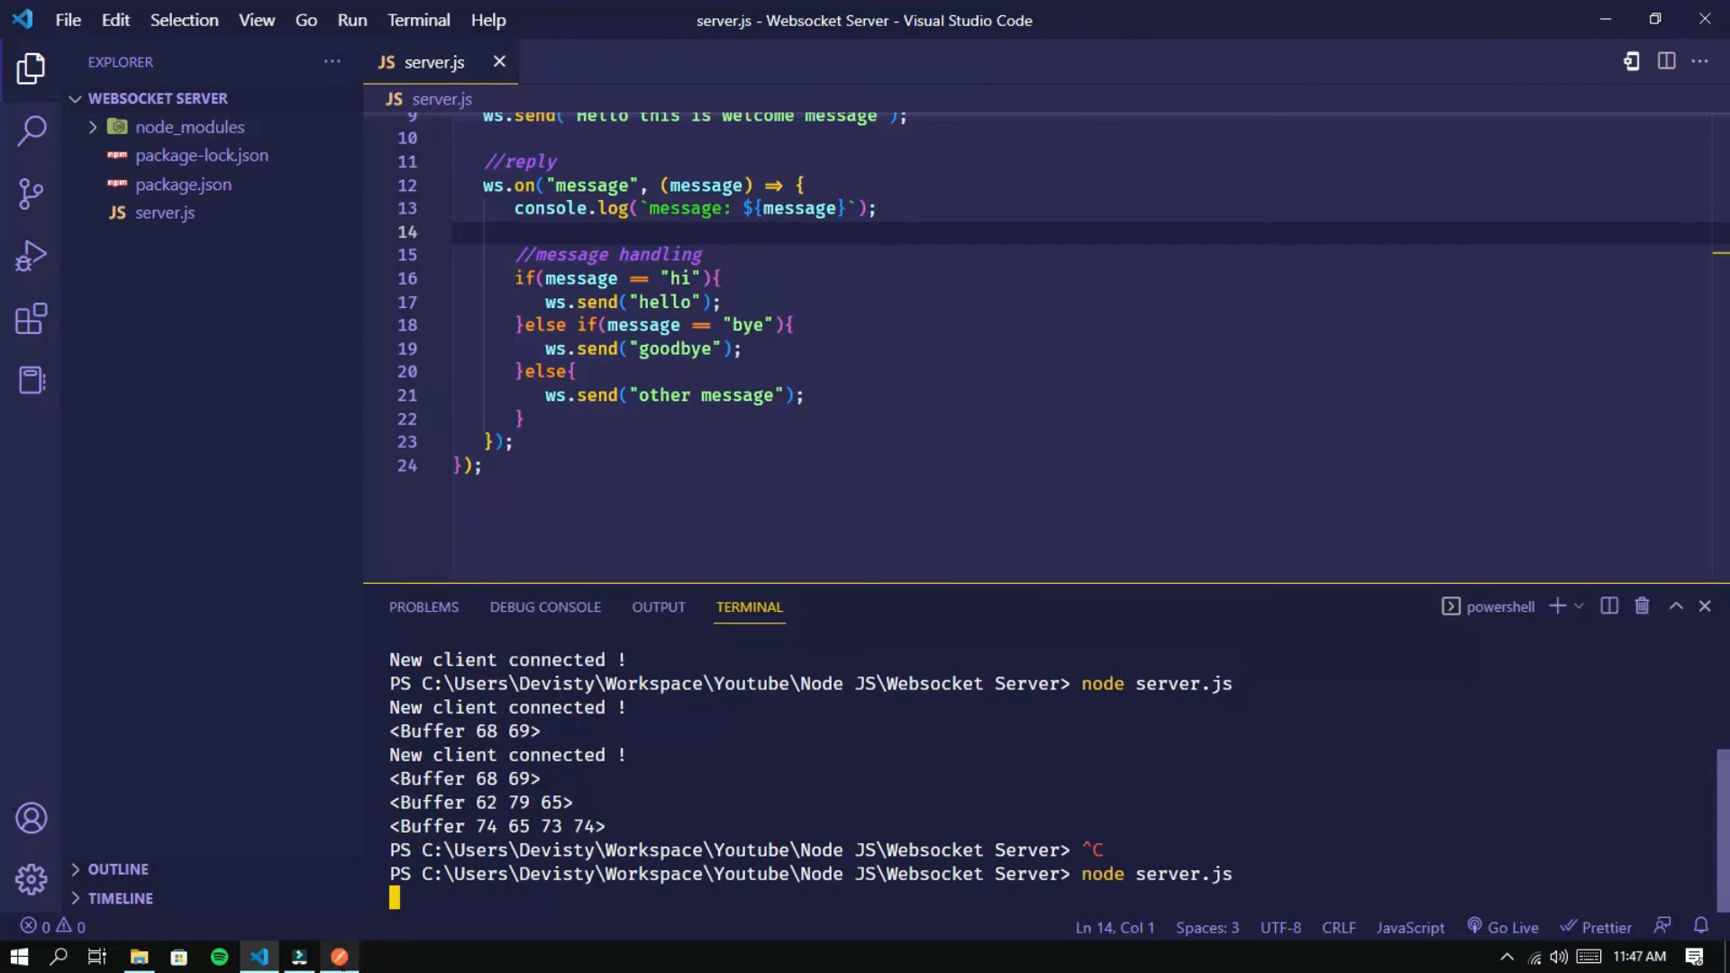
Send "test" from Postman so the terminal shows "message: test"
left_click(339, 955)
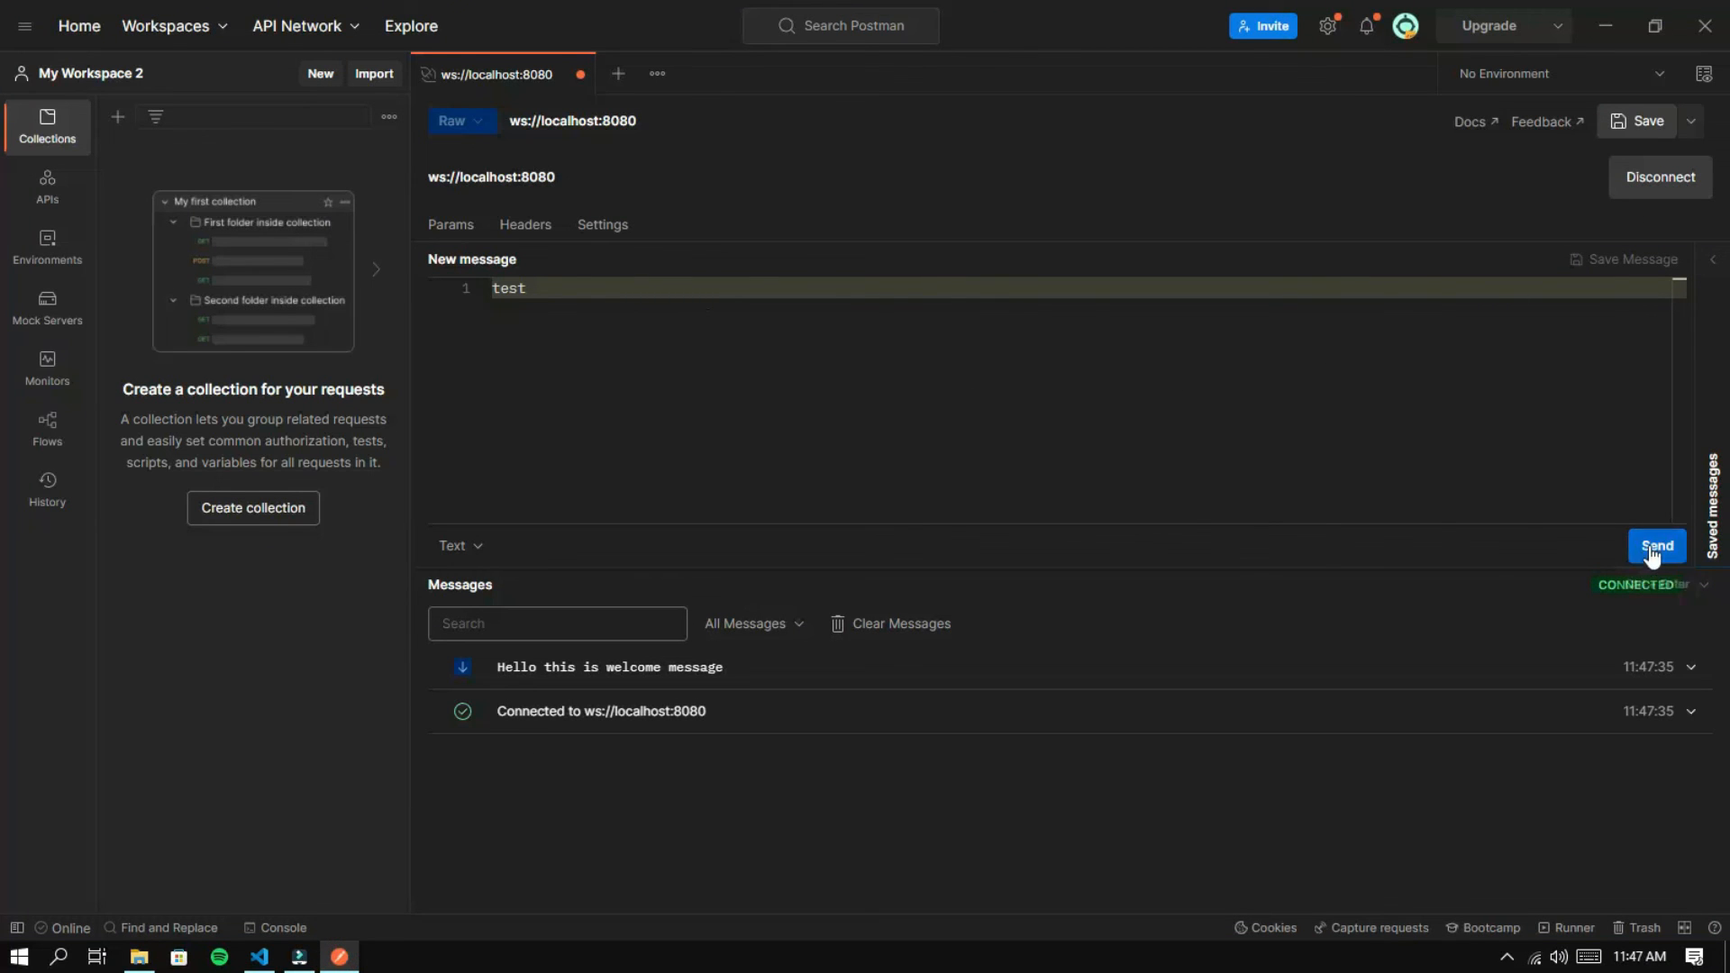
left_click(1656, 544)
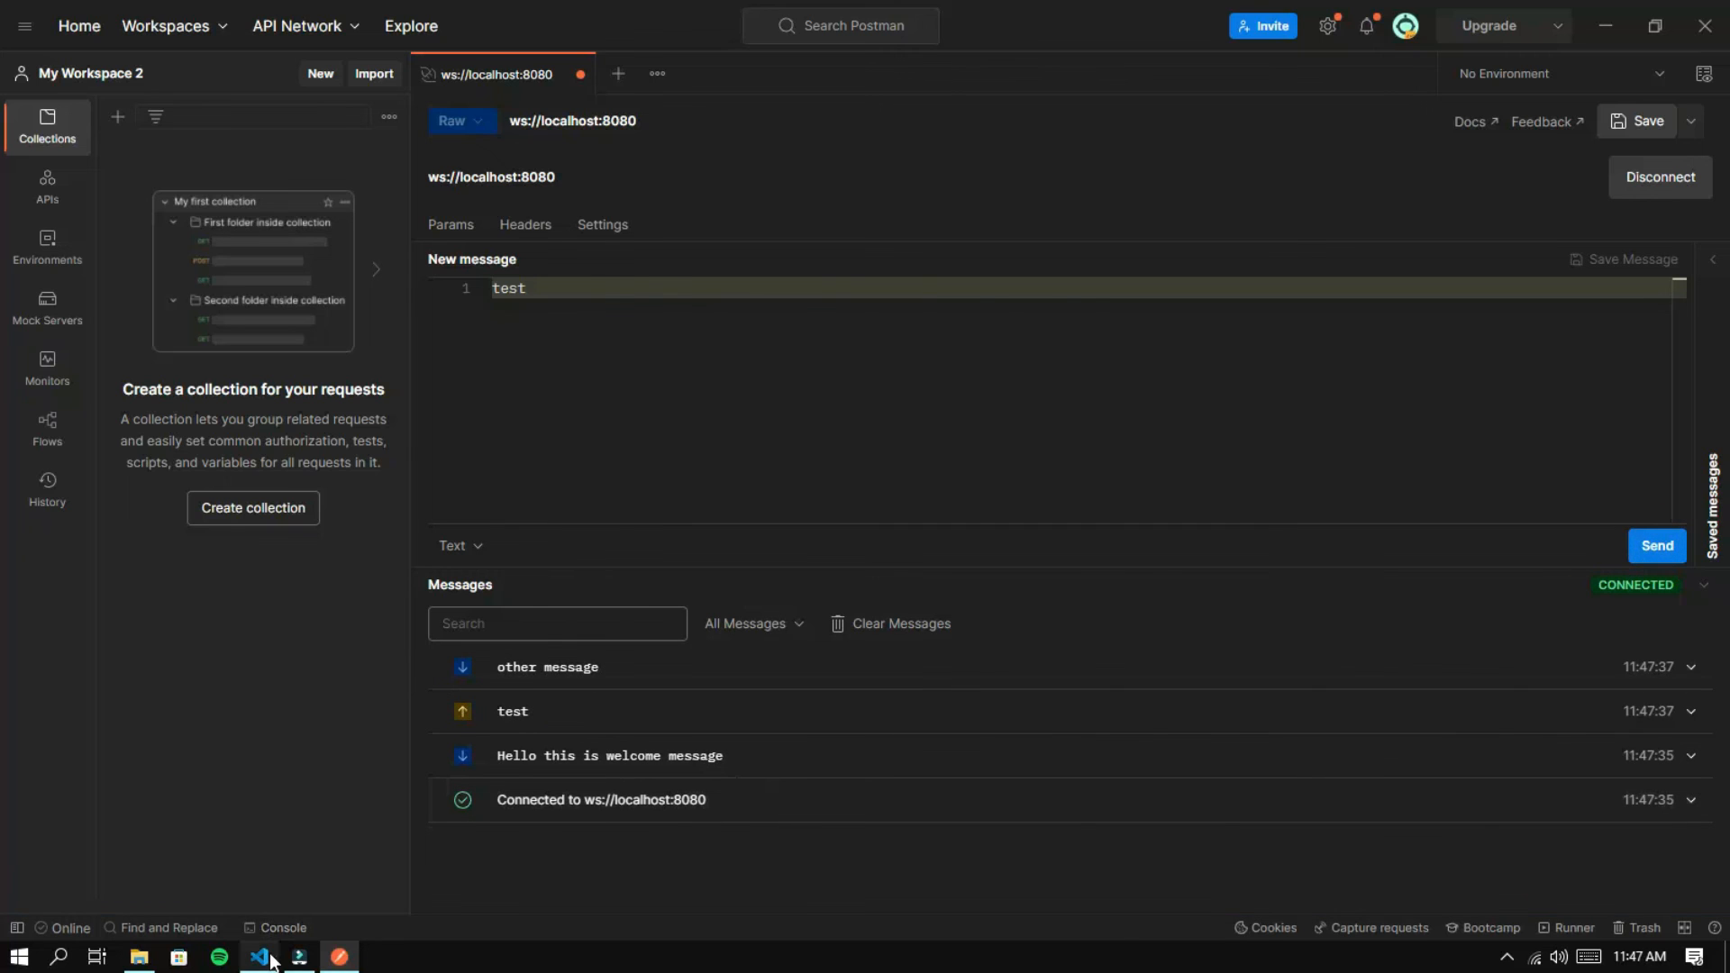
left_click(260, 957)
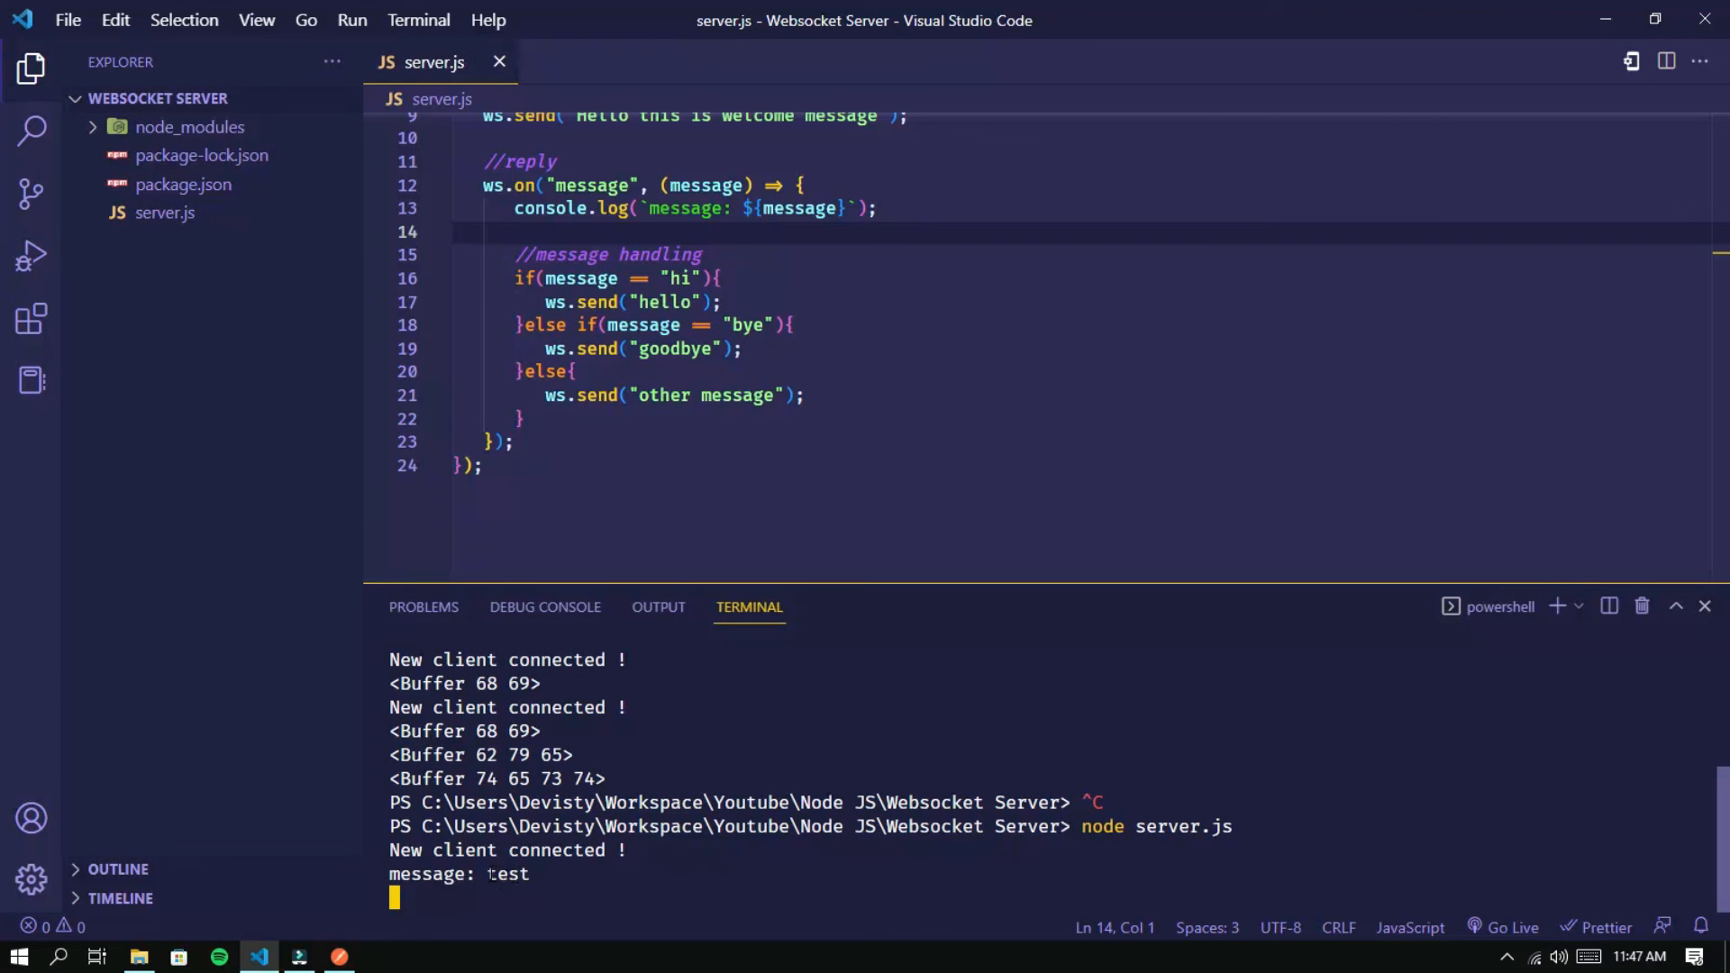
left_click(526, 418)
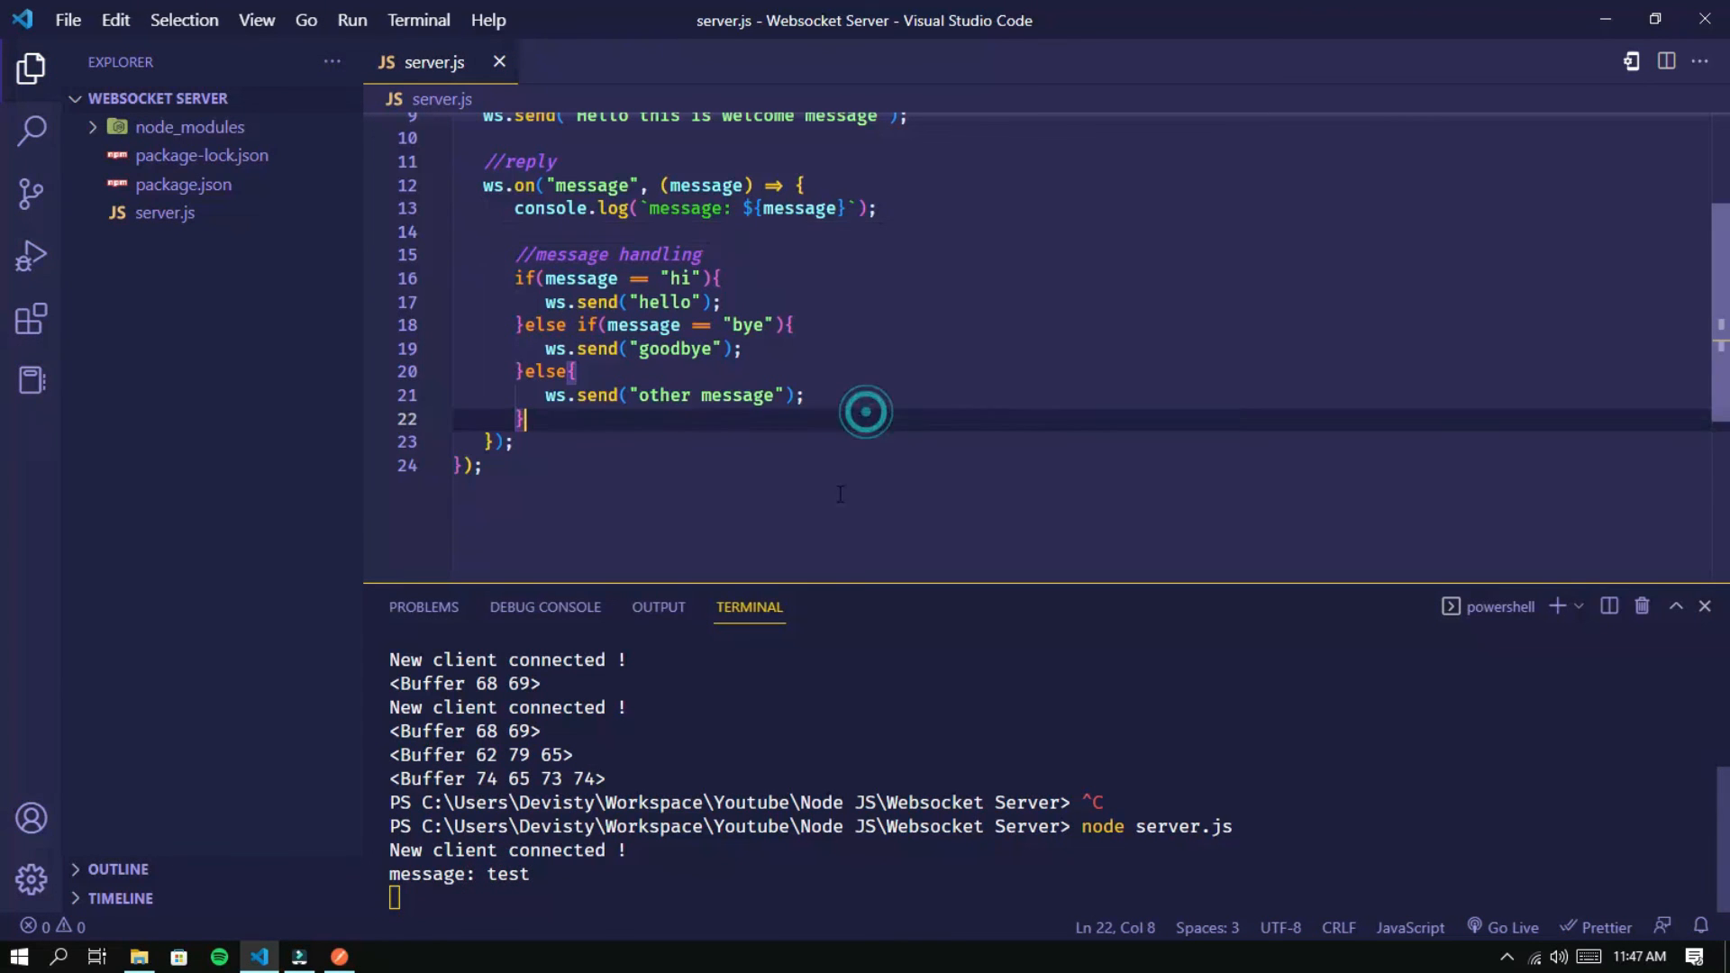
scroll("up", 3)
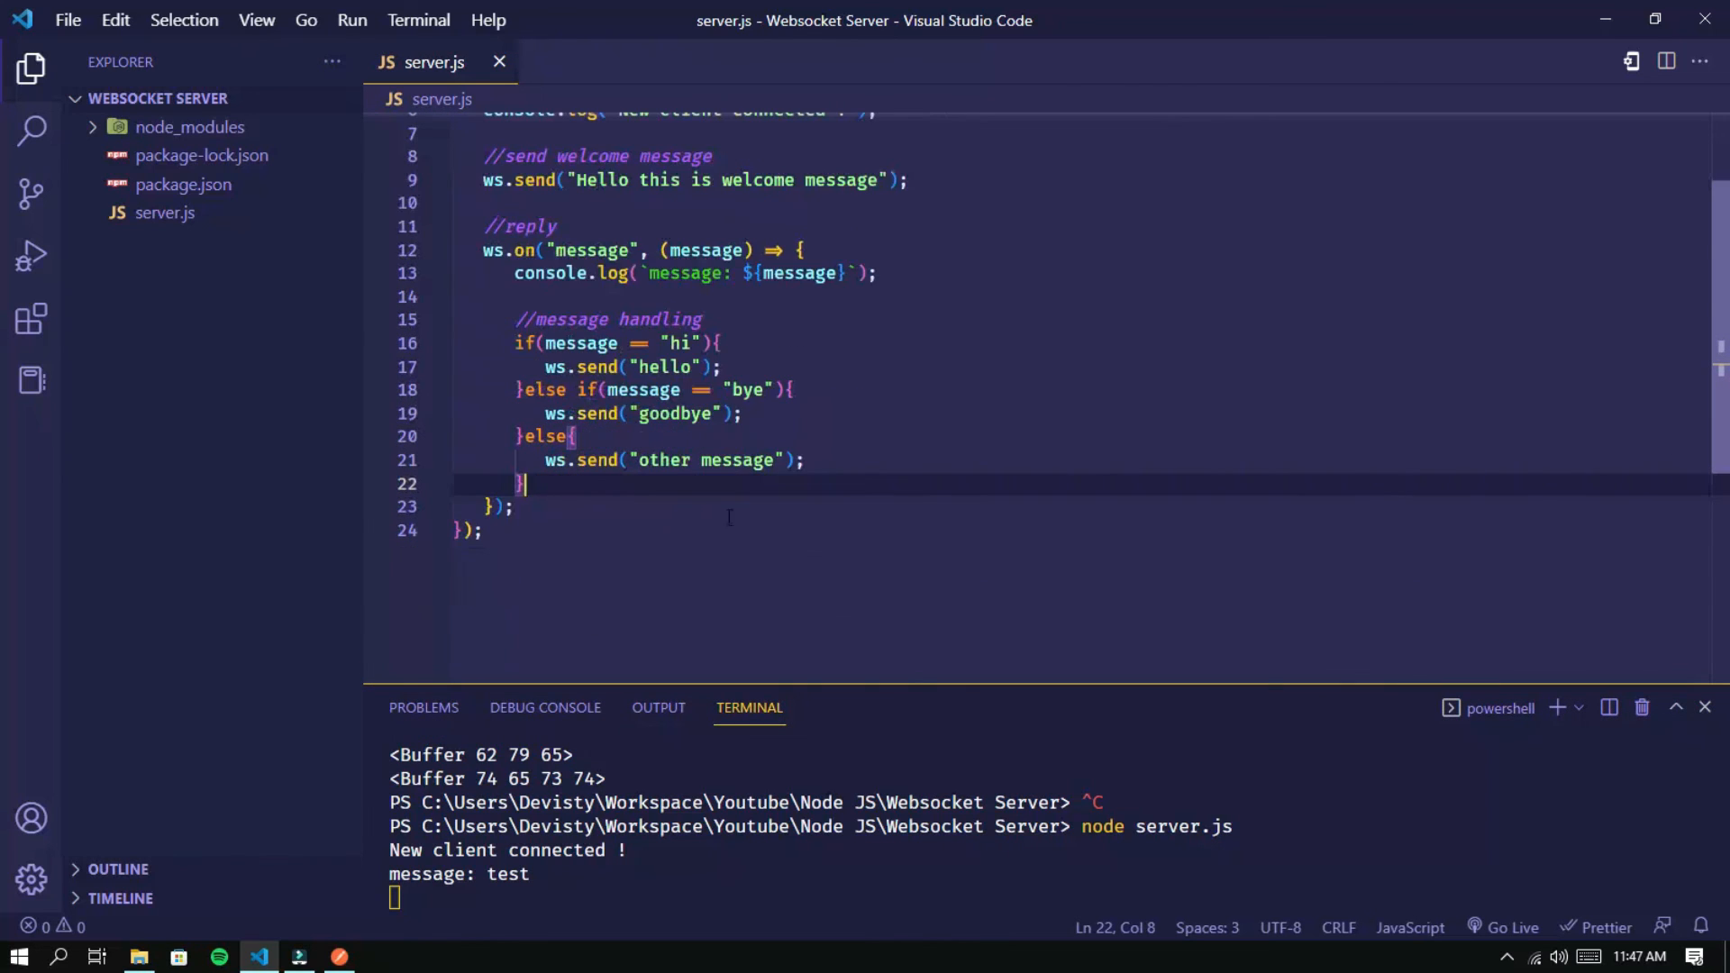
scroll("up", 3)
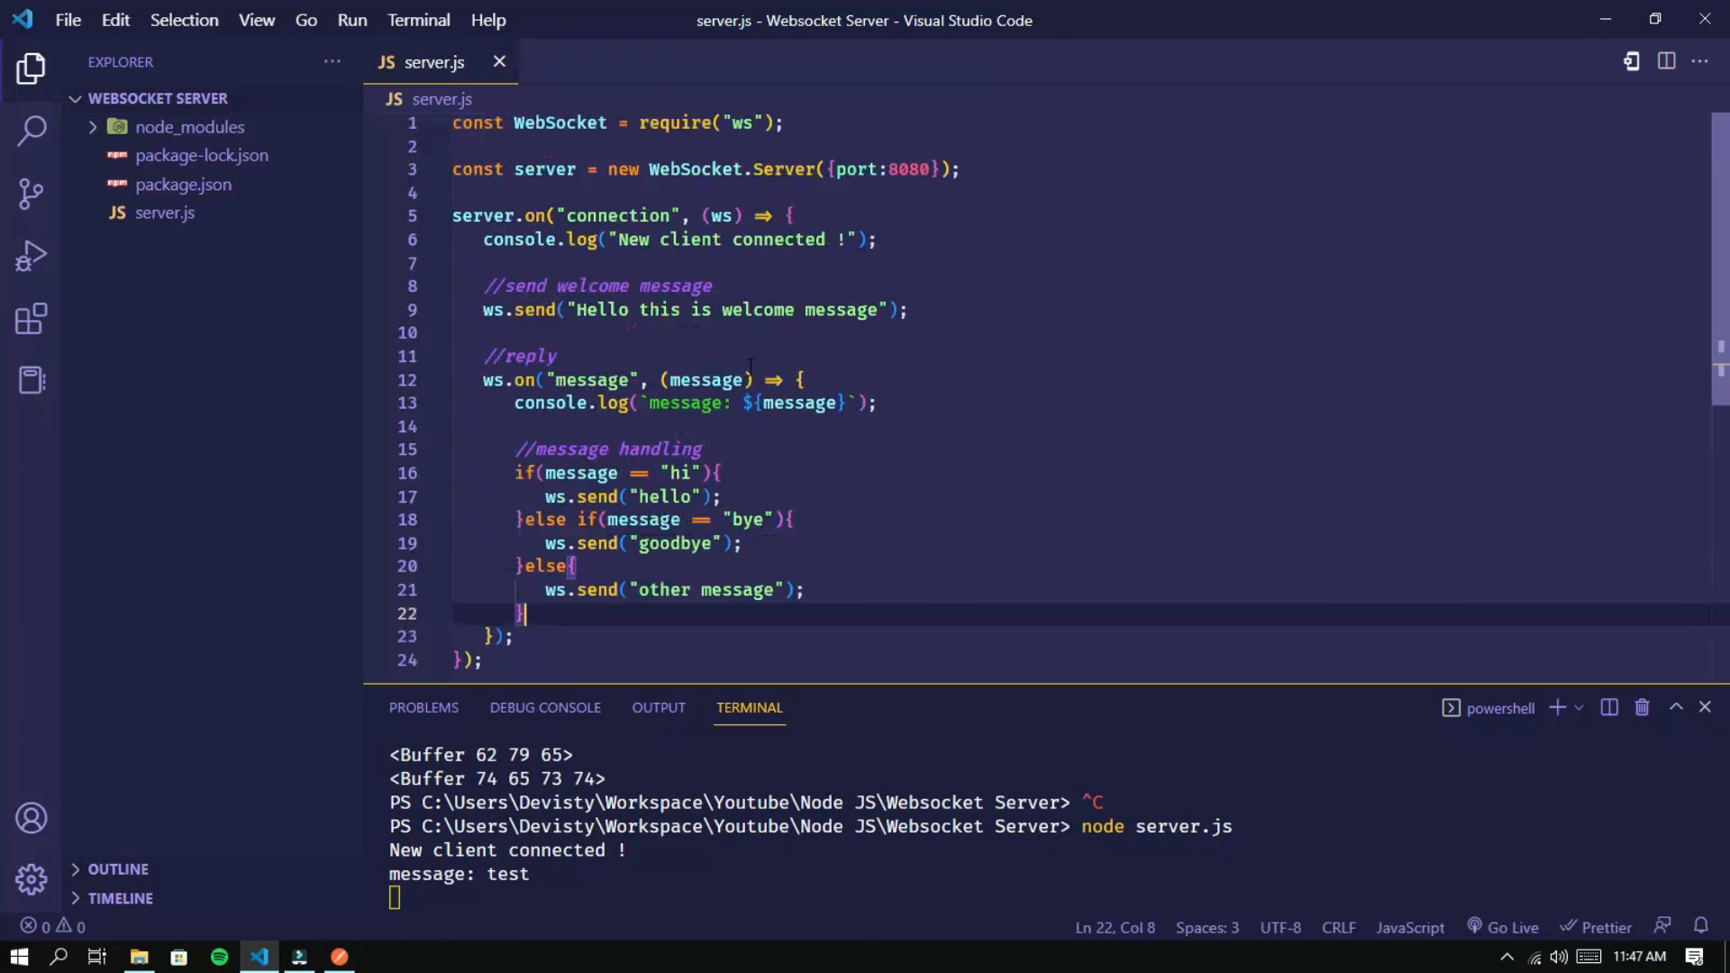